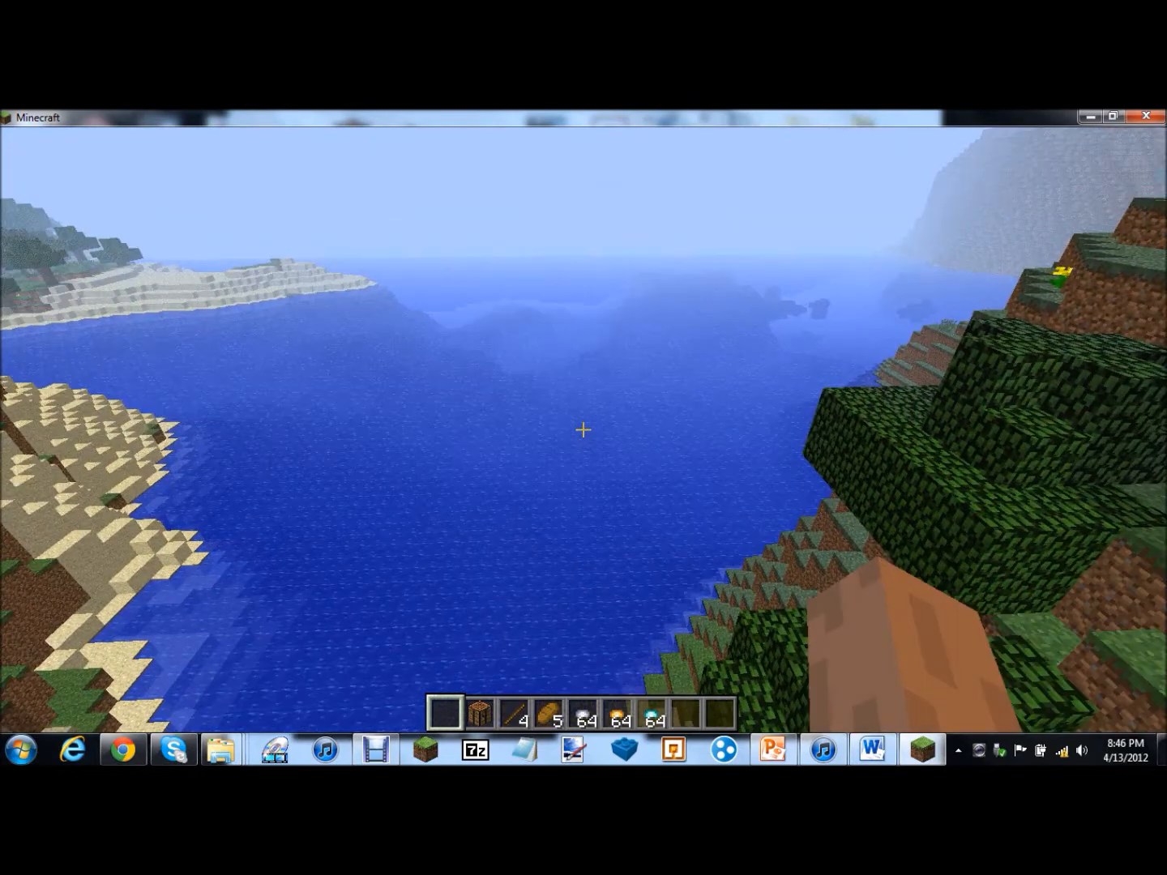
# Set Particles to Minimal in Video Settings and return to the game
pyautogui.press('Escape')
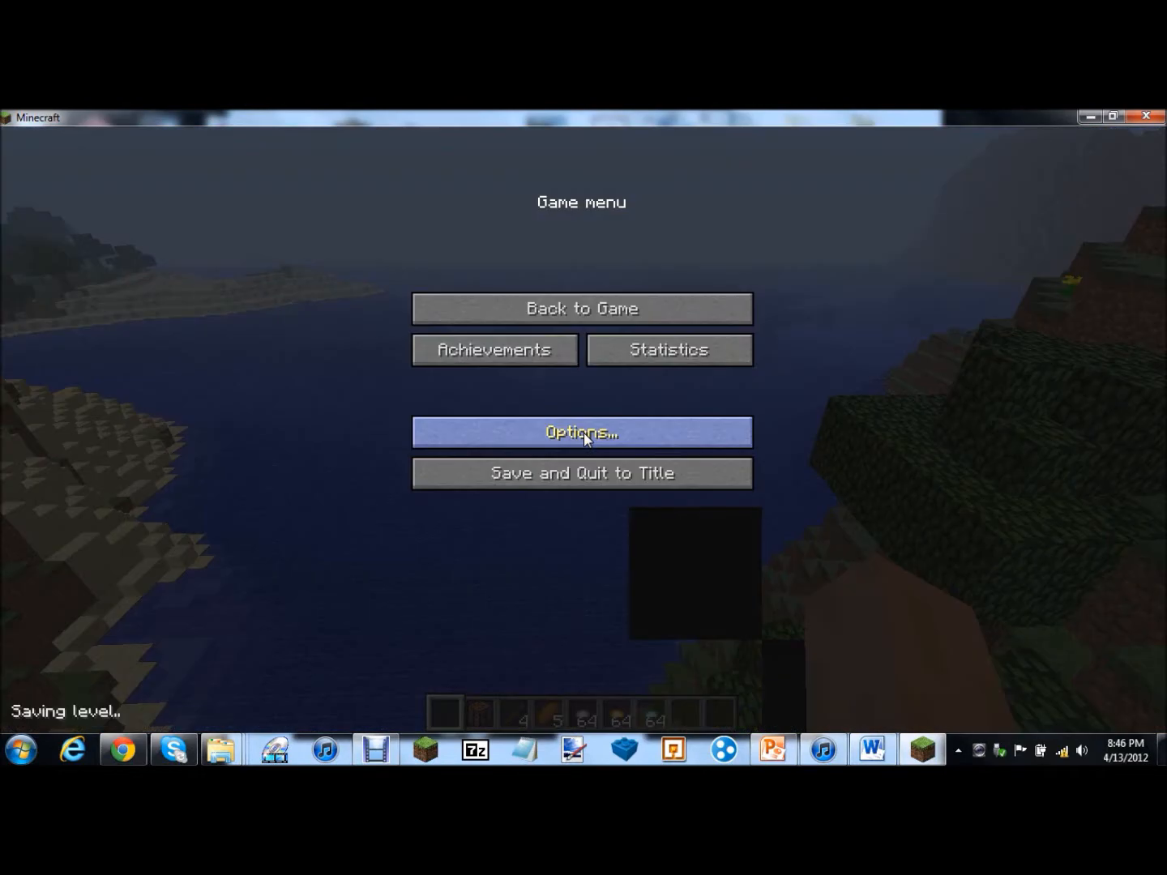
pyautogui.click(580, 432)
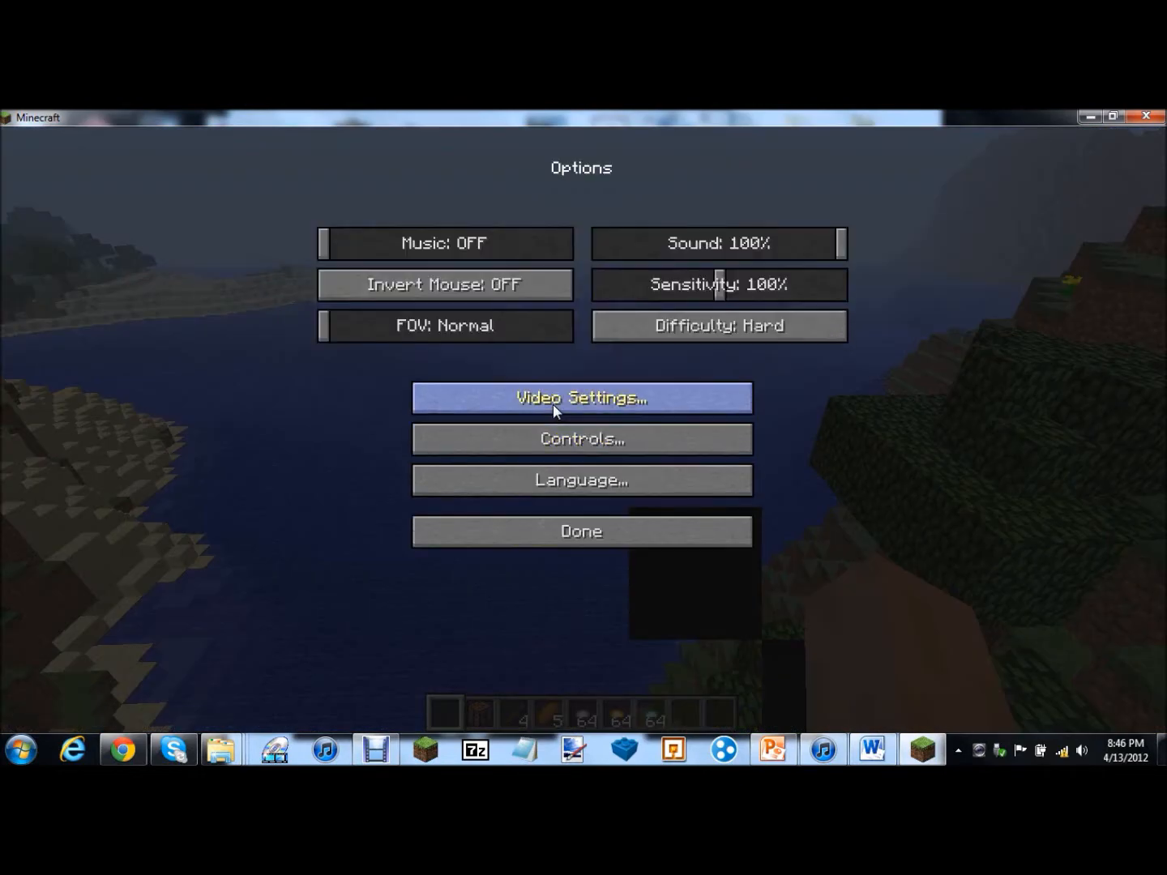
pyautogui.click(580, 397)
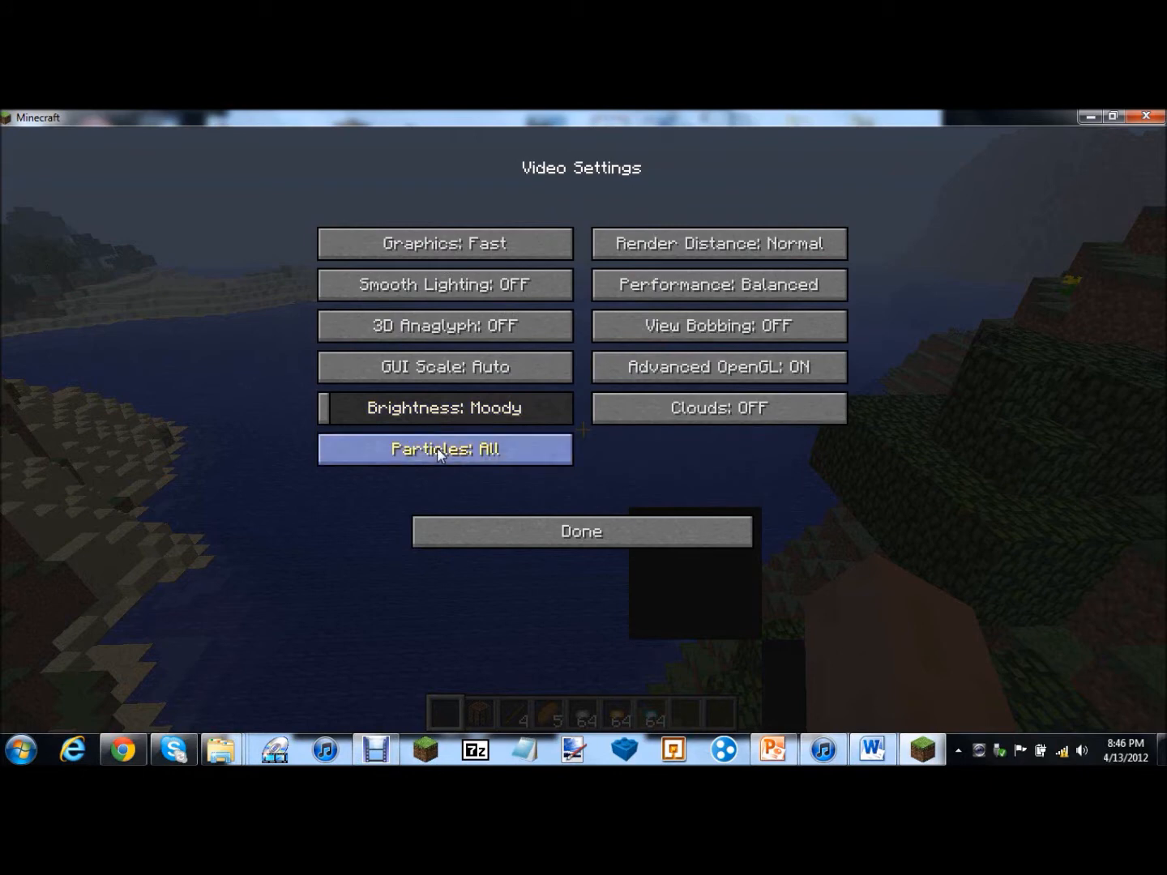
pyautogui.click(445, 449)
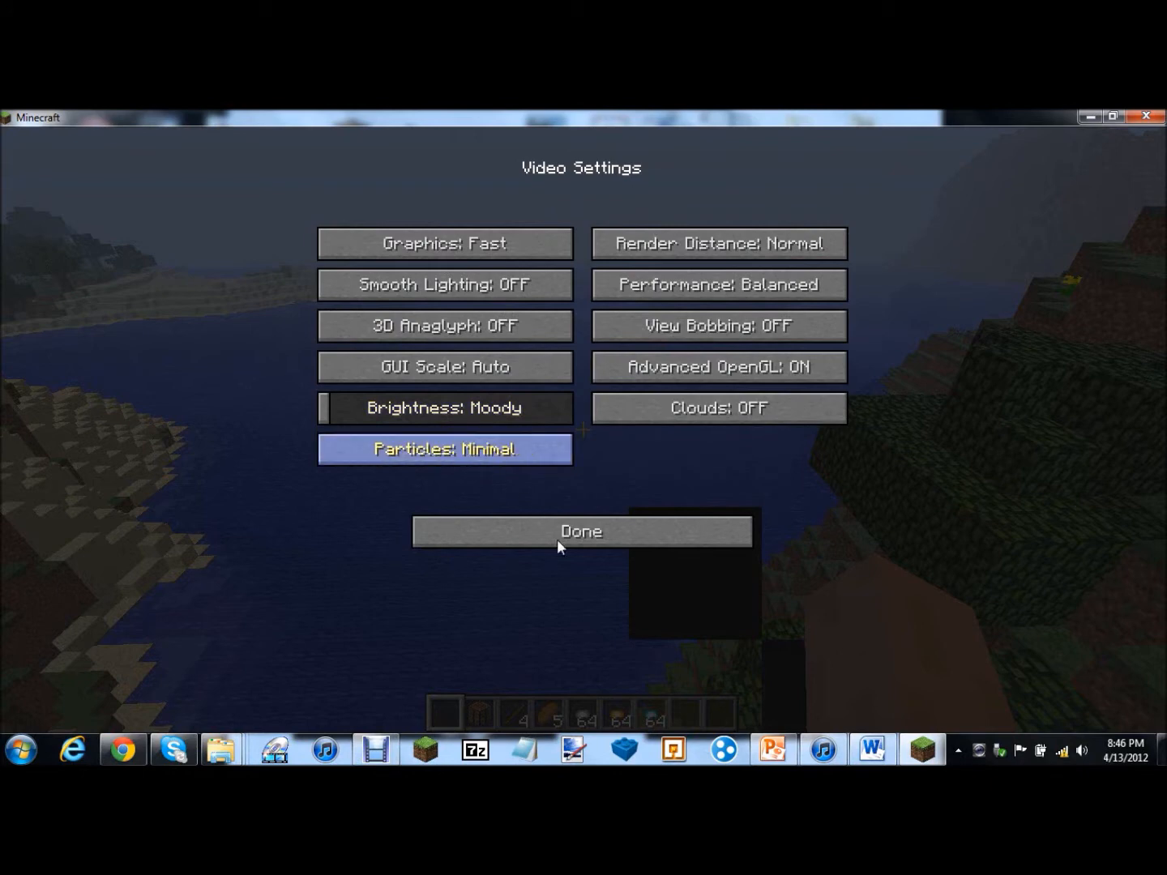
pyautogui.click(580, 532)
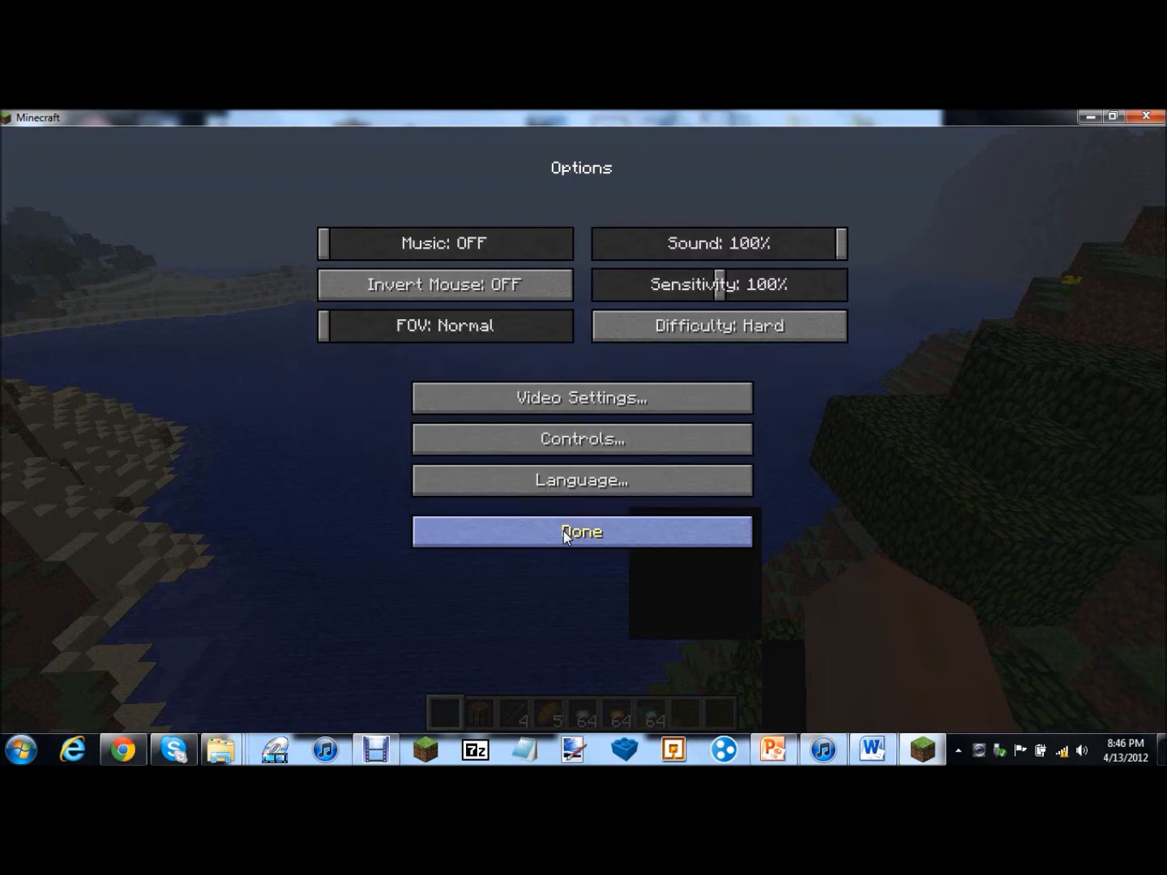
pyautogui.click(581, 532)
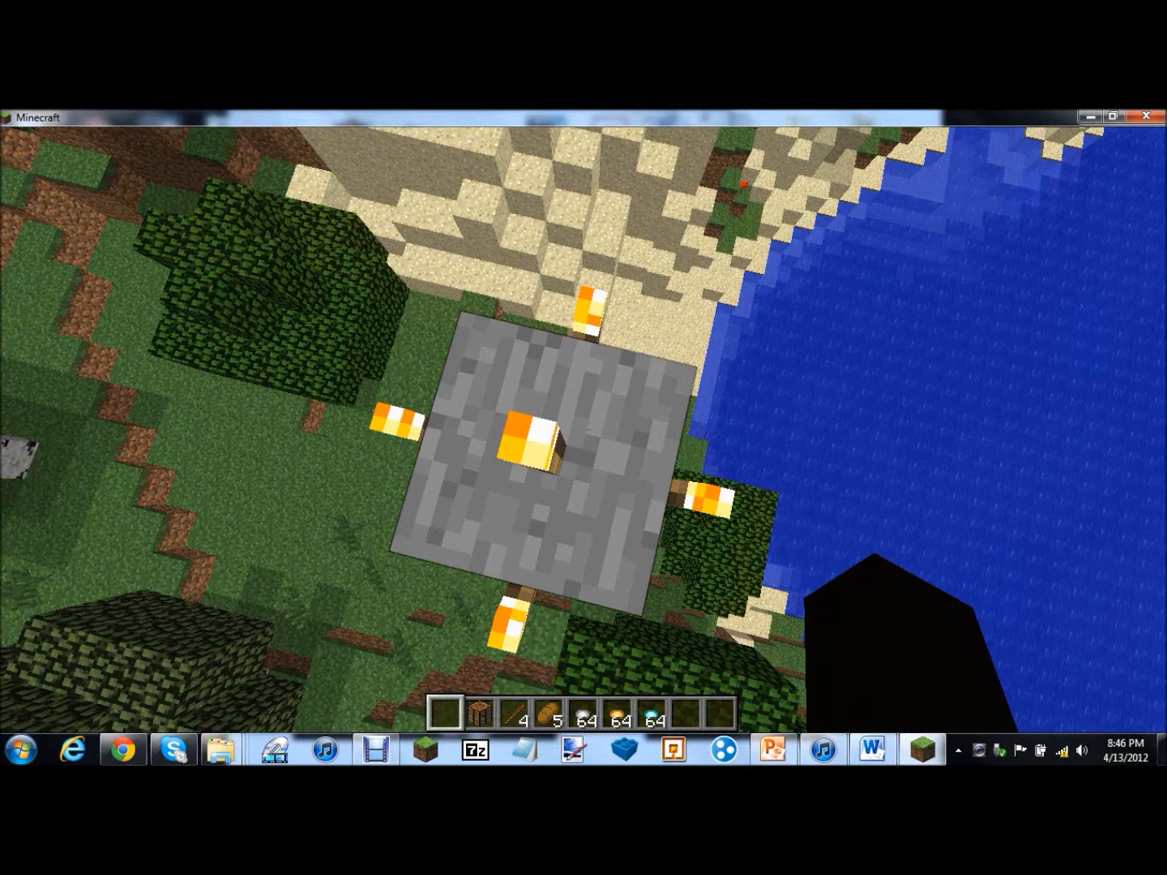
pyautogui.moveTo(583, 437)
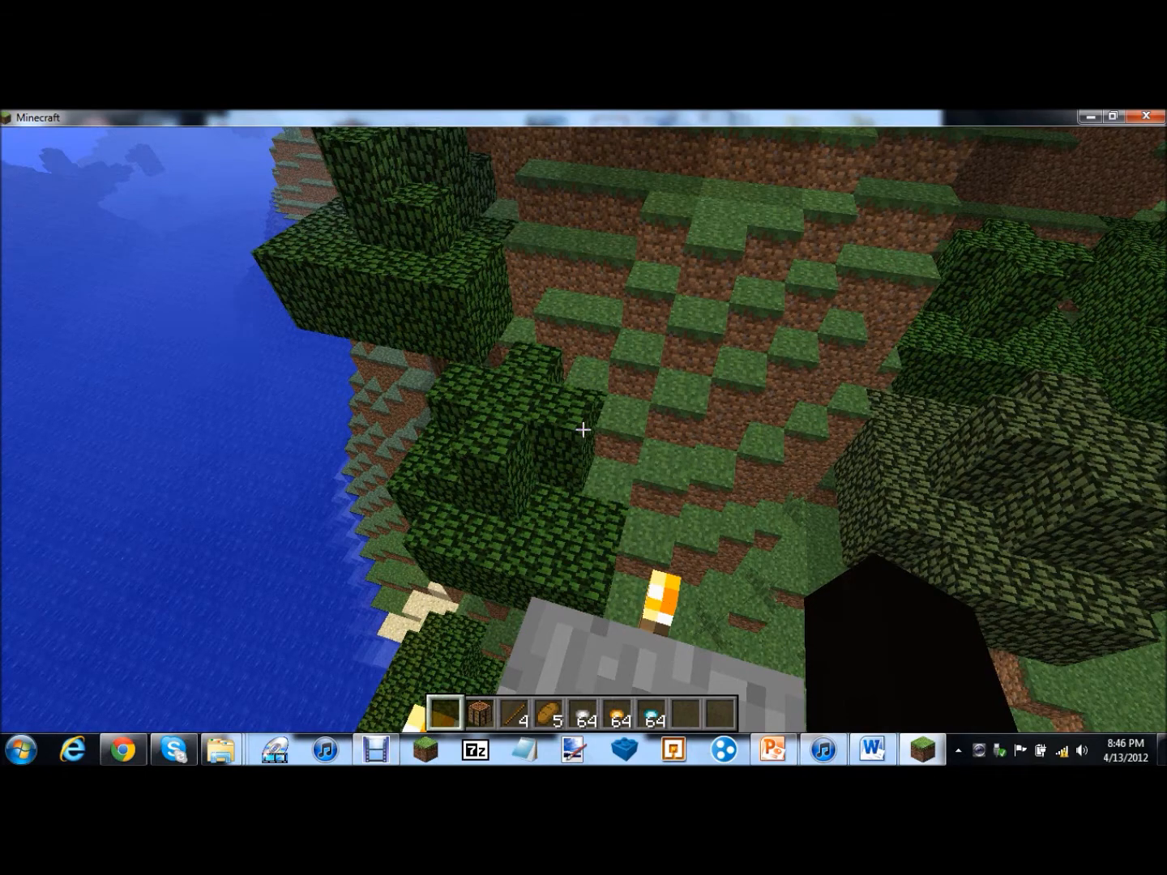
pyautogui.moveTo(584, 429)
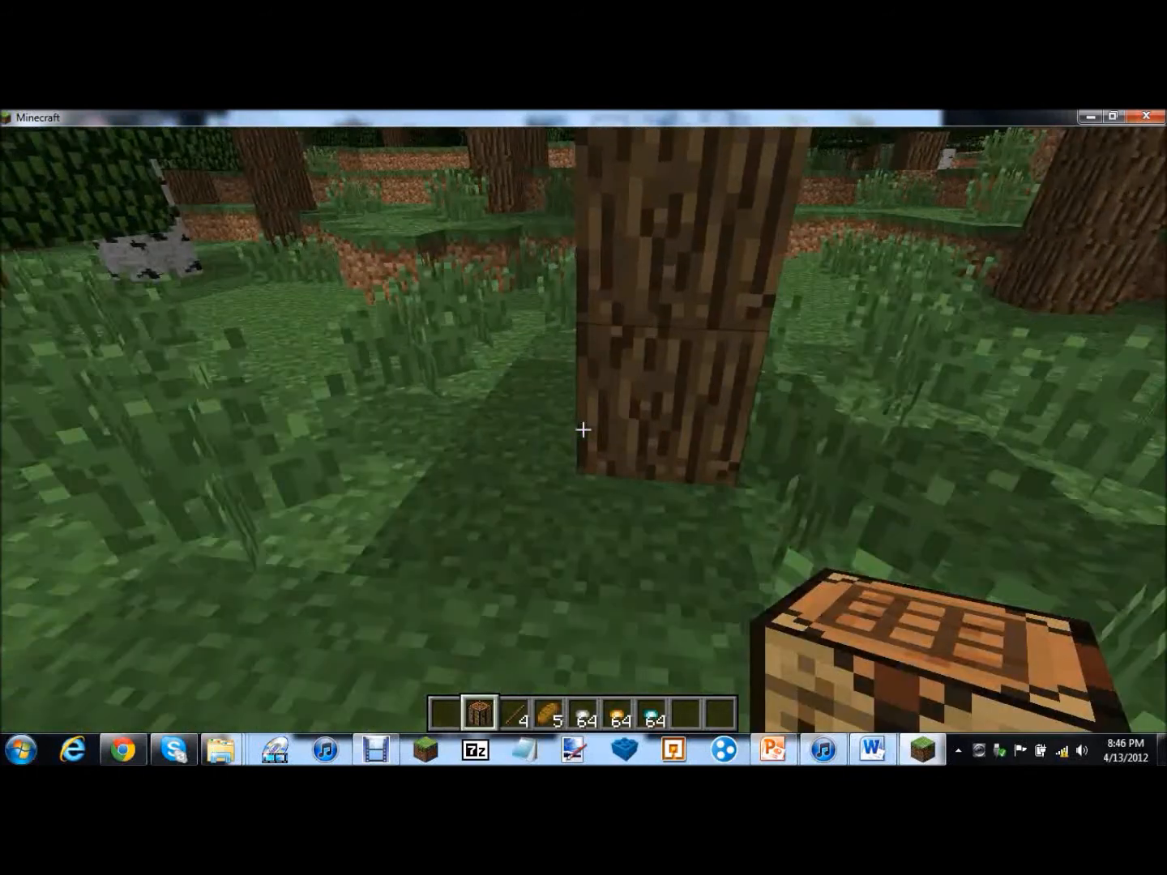
# Craft an NPC Wand from sticks and bread and move it into the hotbar
pyautogui.press('e')
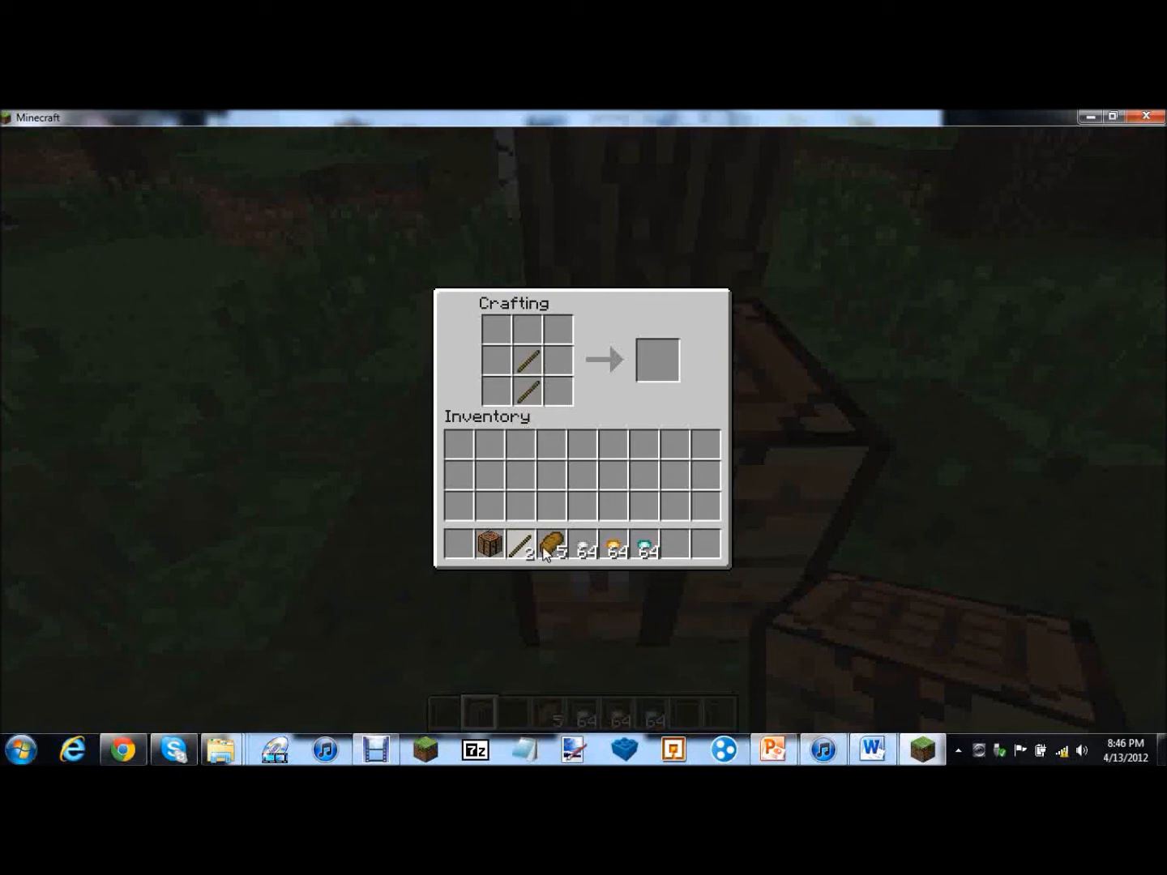
pyautogui.moveTo(561, 538)
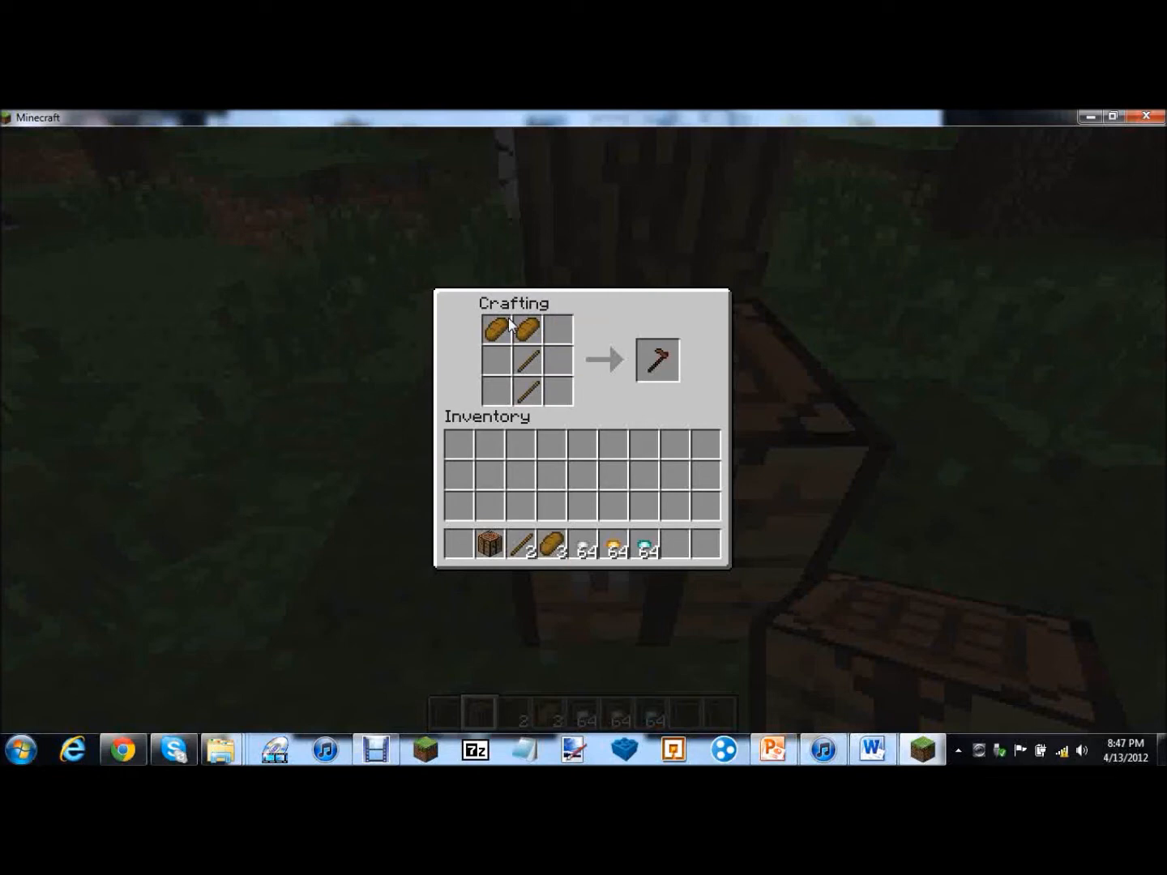
pyautogui.moveTo(500, 334)
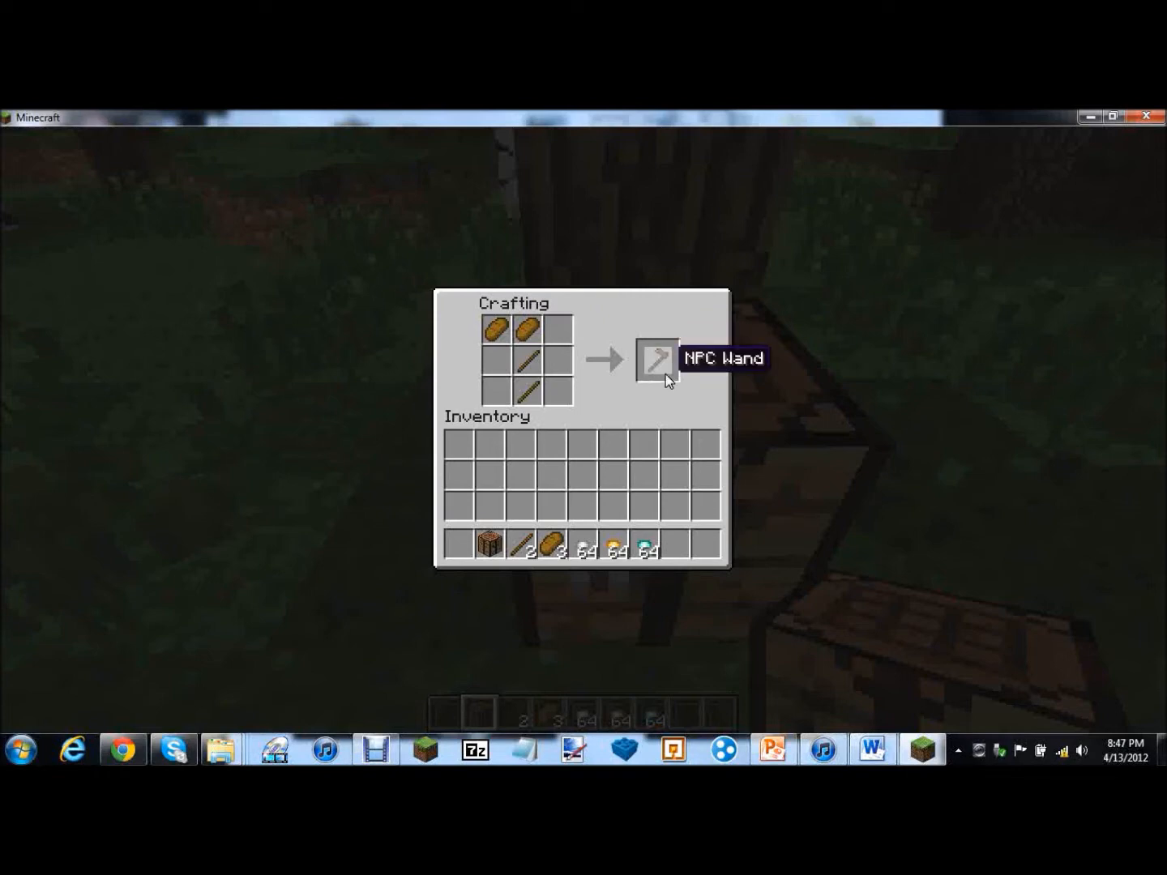
pyautogui.click(658, 360)
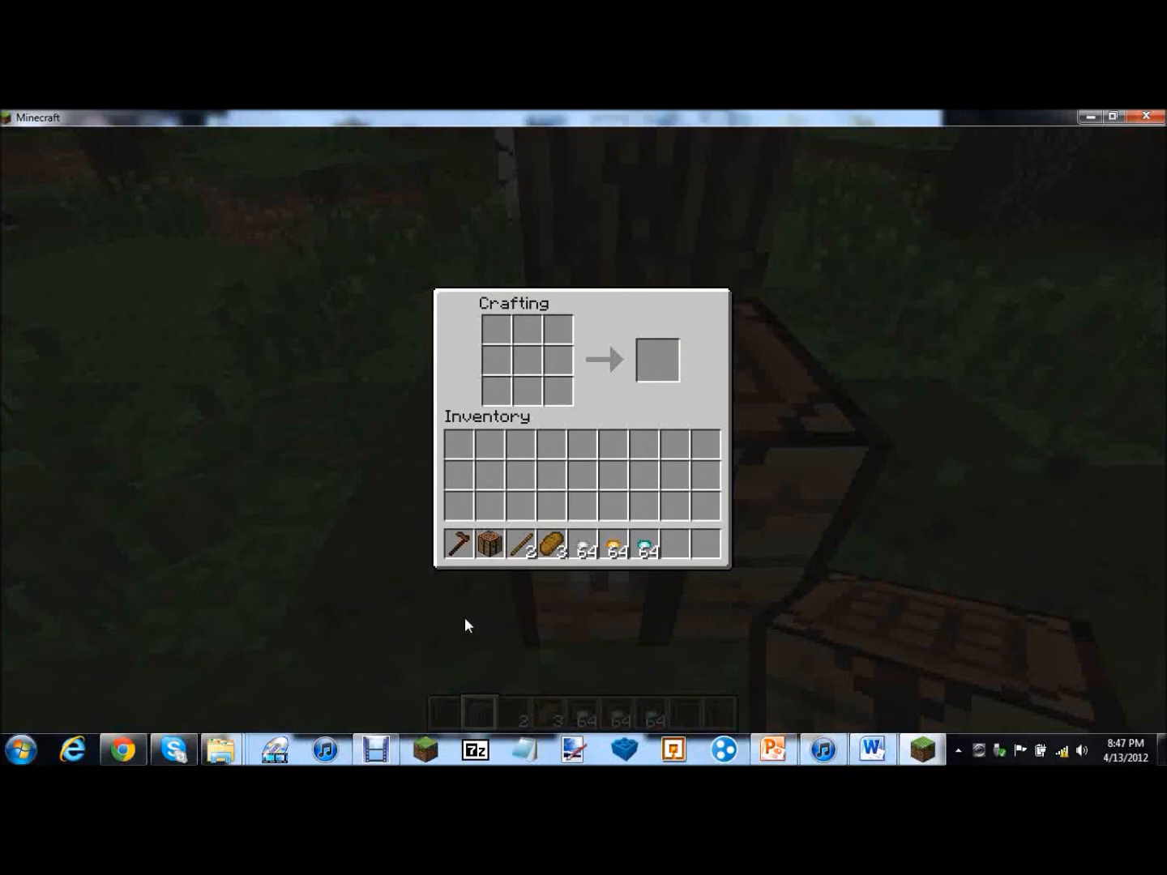
pyautogui.moveTo(545, 630)
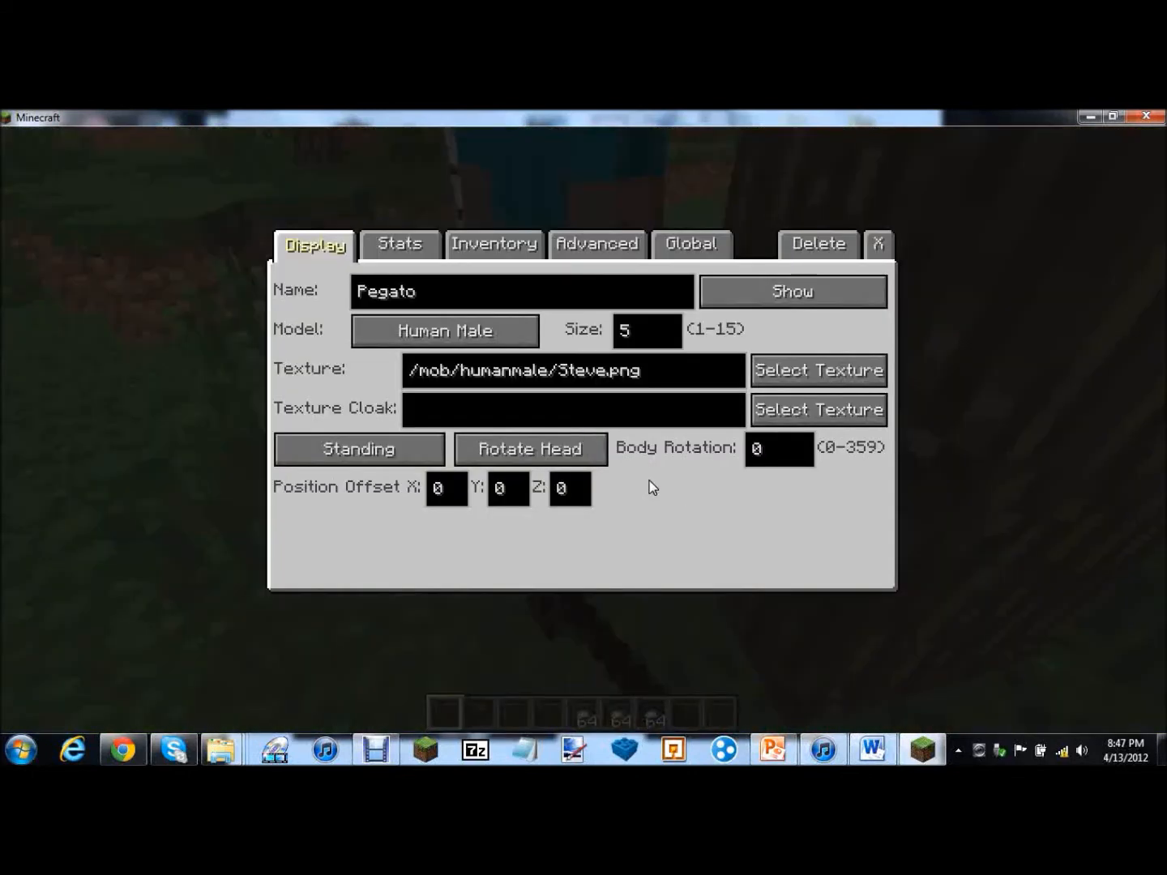
# Pick Furry Female for Pegato in the Select Npc Model list, replacing Human Male
pyautogui.click(444, 331)
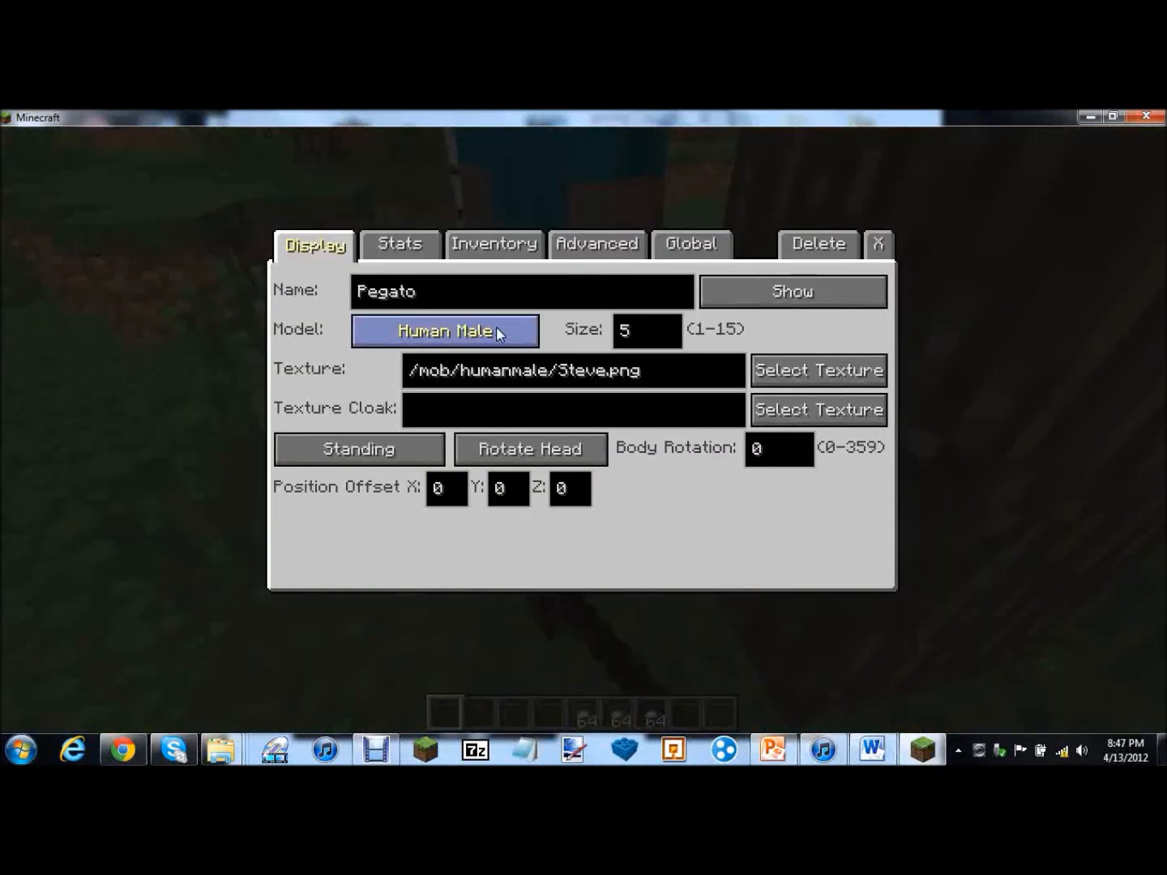
pyautogui.click(444, 331)
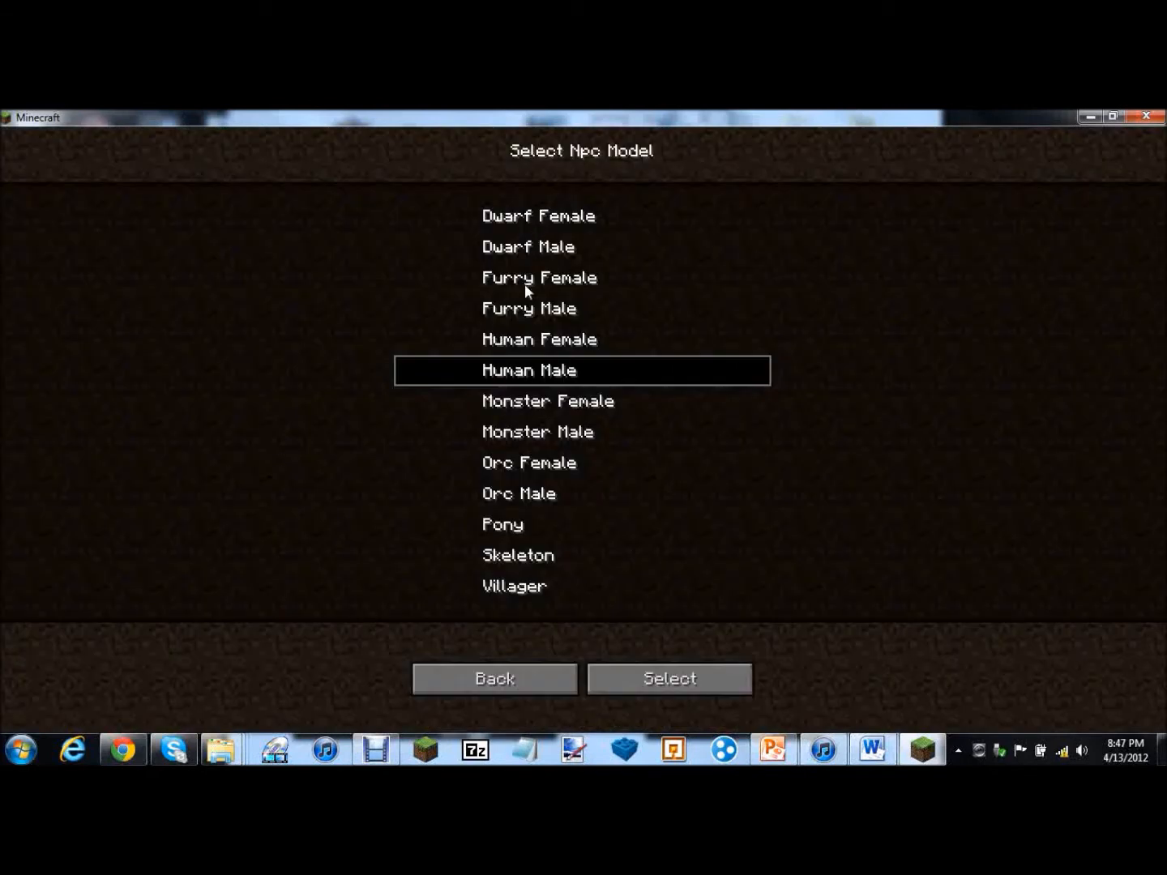
pyautogui.moveTo(504, 517)
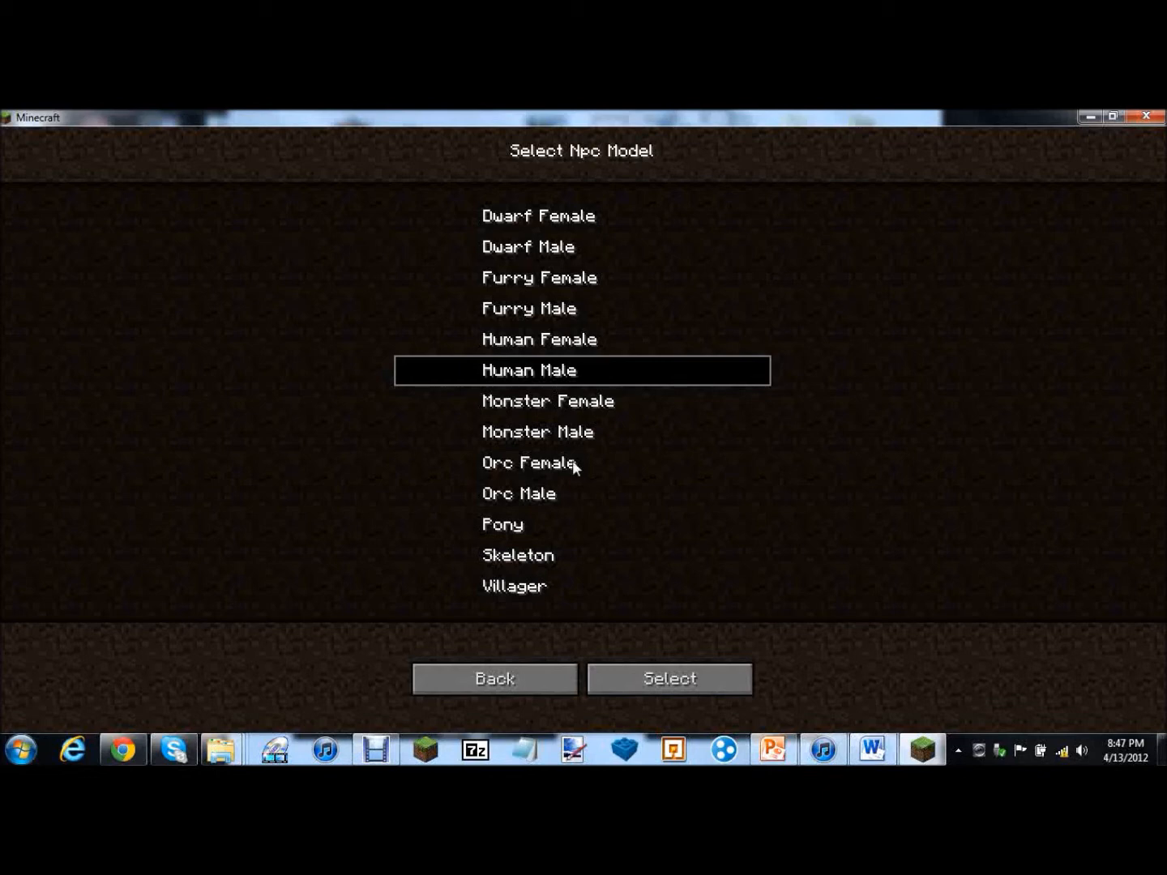
pyautogui.moveTo(590, 510)
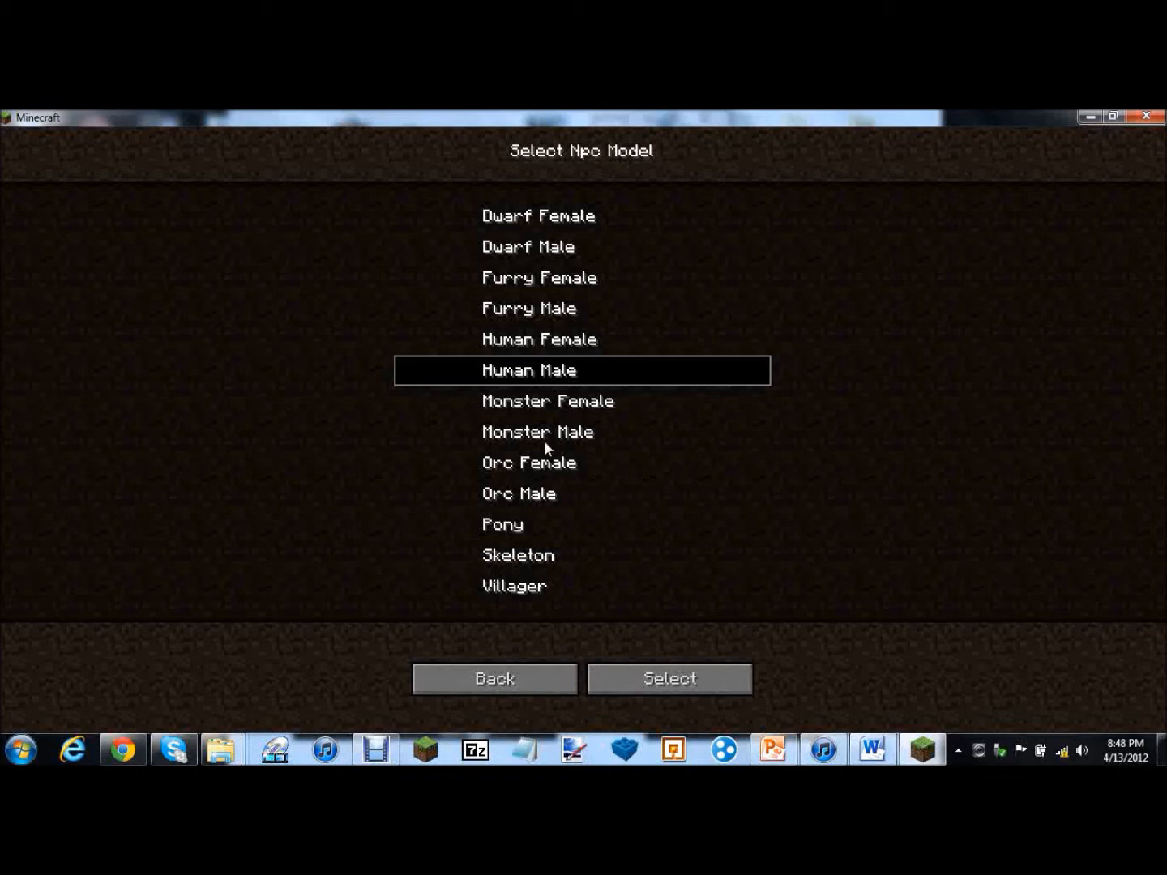
pyautogui.moveTo(522, 506)
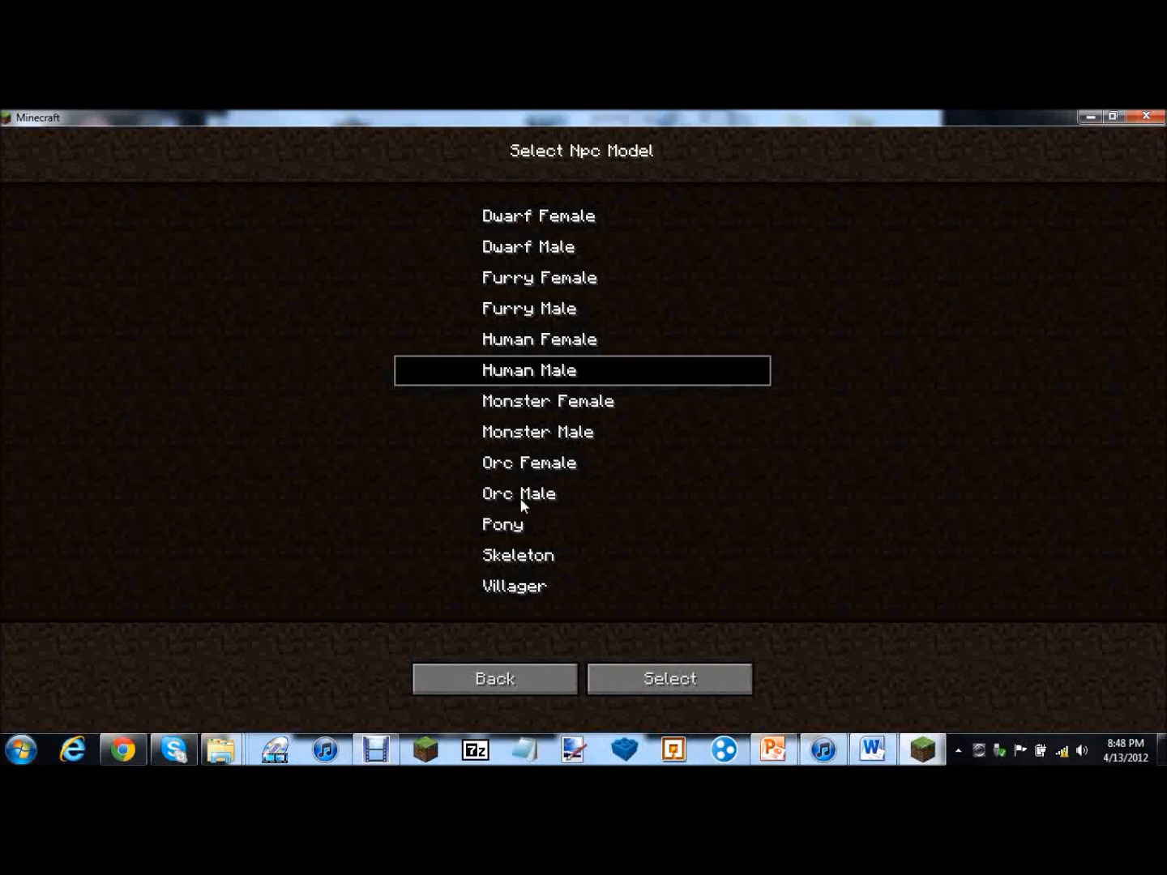
pyautogui.moveTo(500, 571)
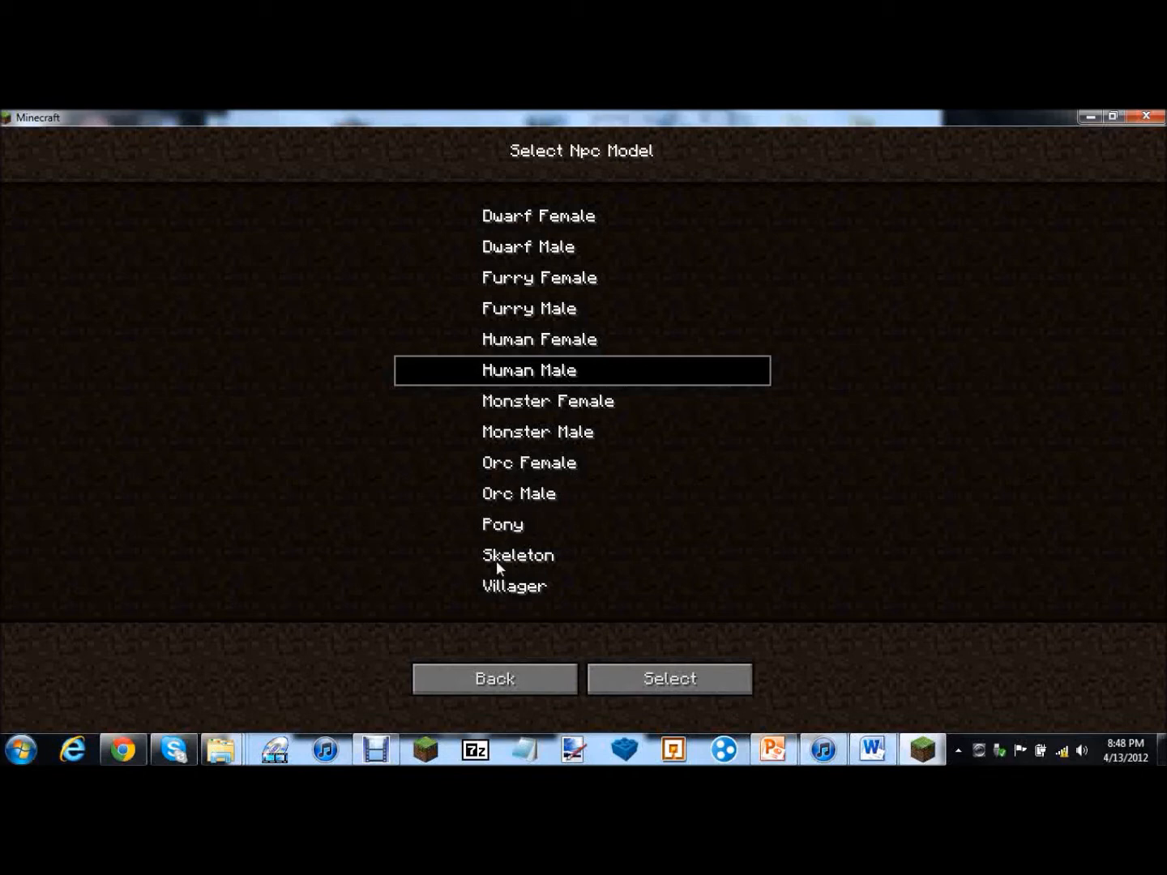
pyautogui.moveTo(728, 353)
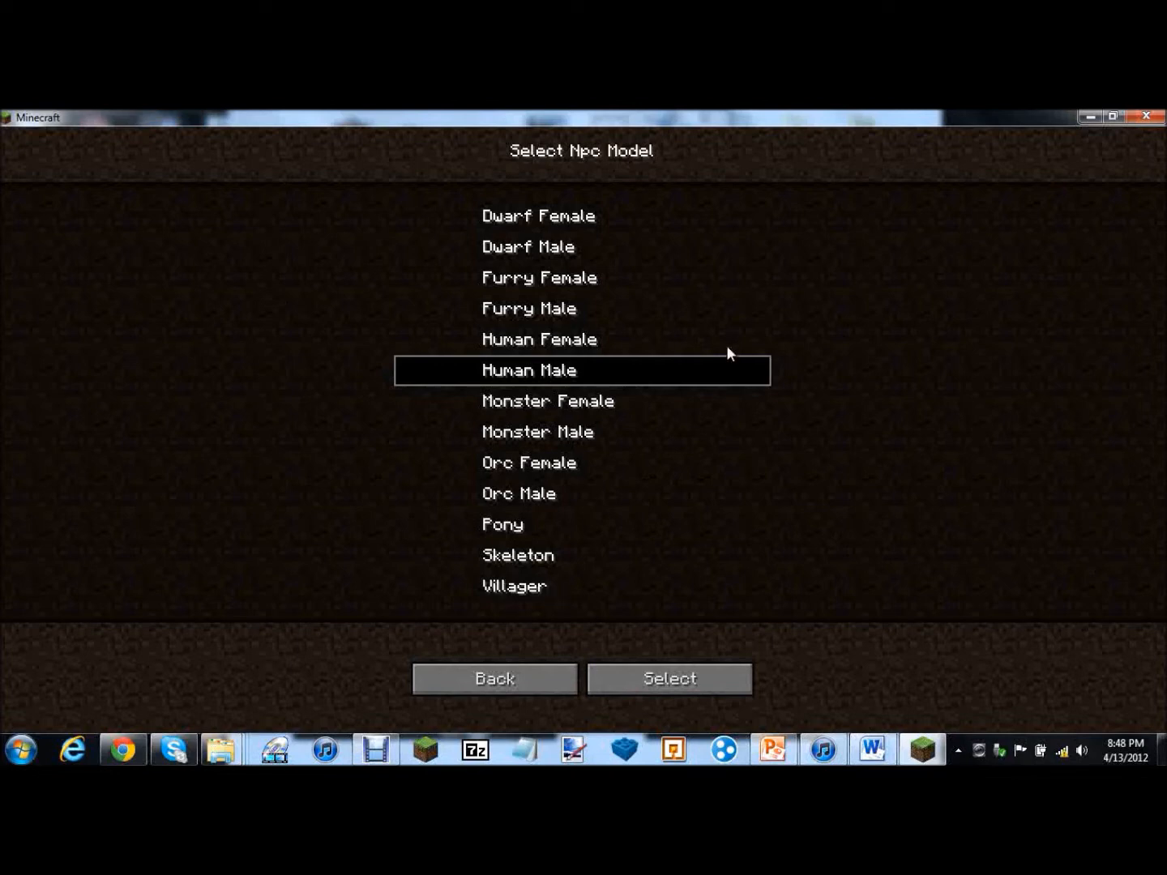
pyautogui.moveTo(606, 253)
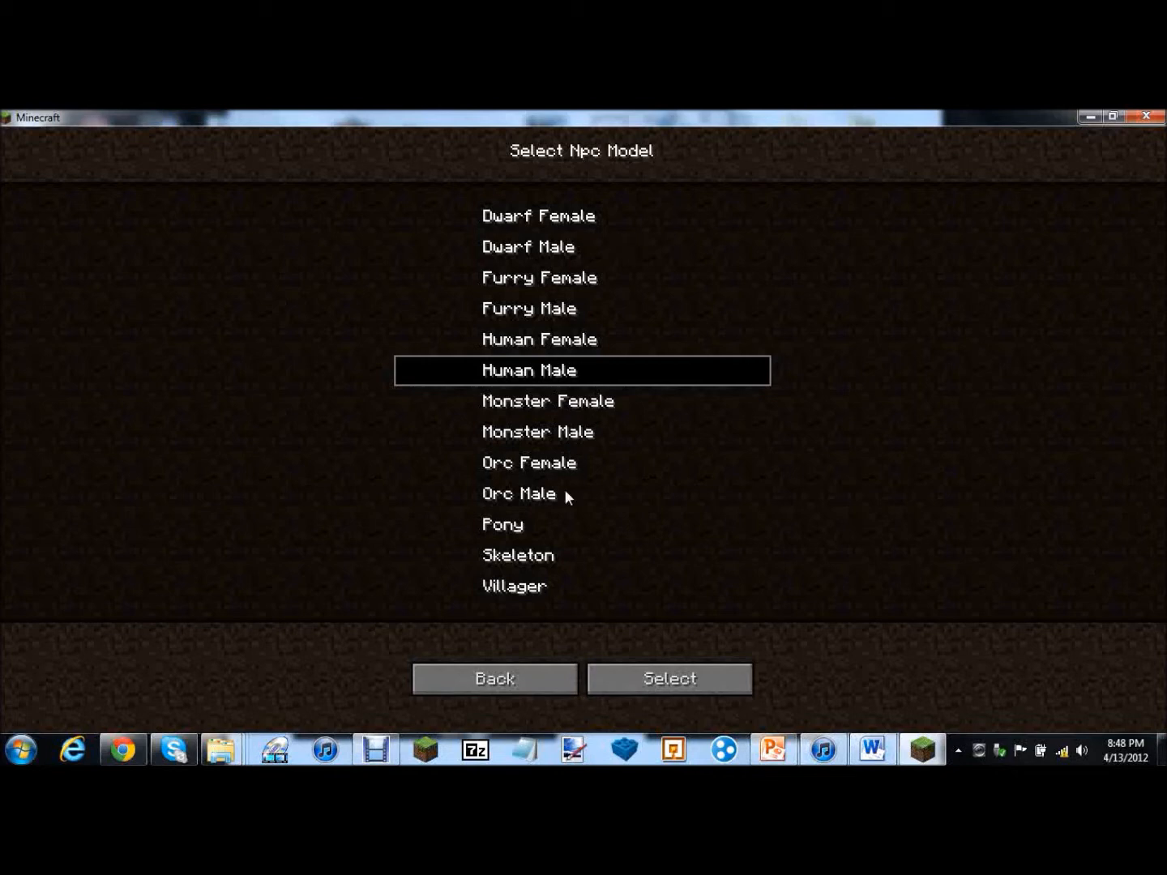
pyautogui.moveTo(656, 288)
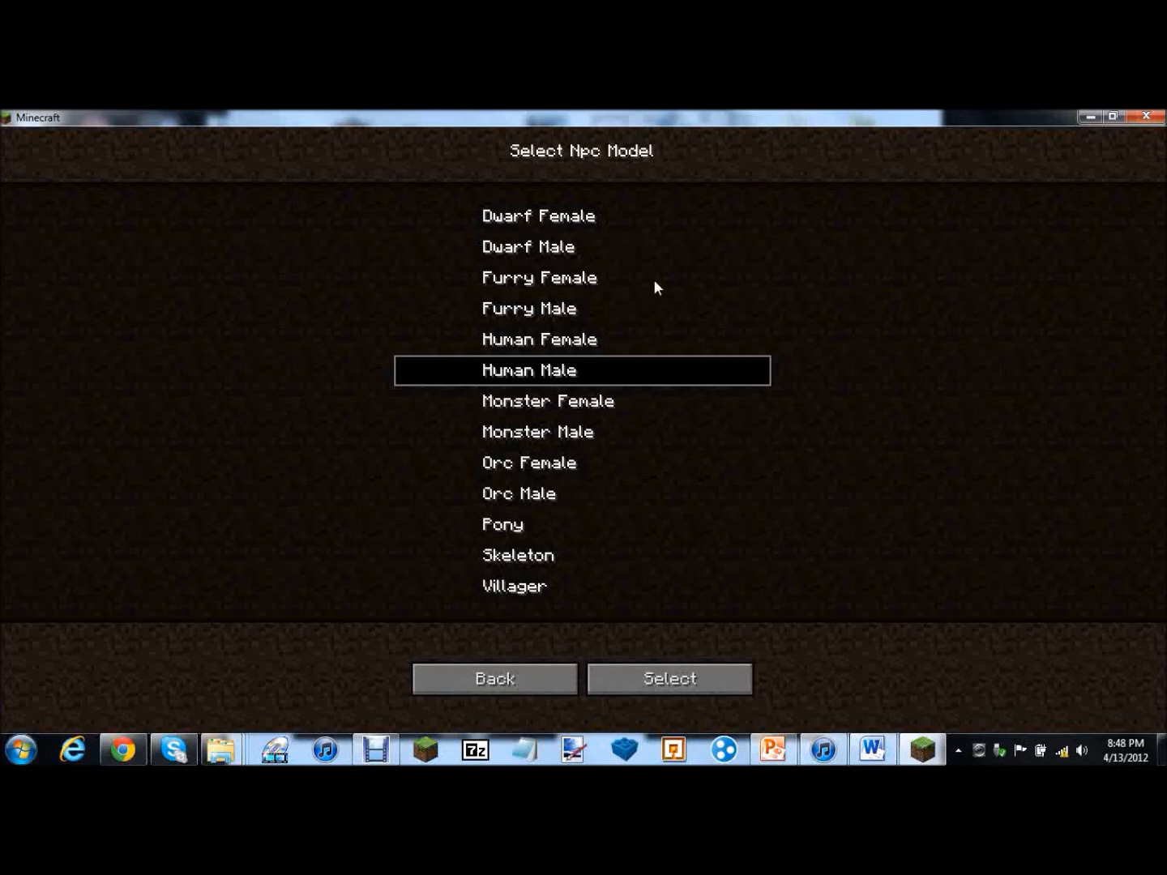
pyautogui.moveTo(554, 316)
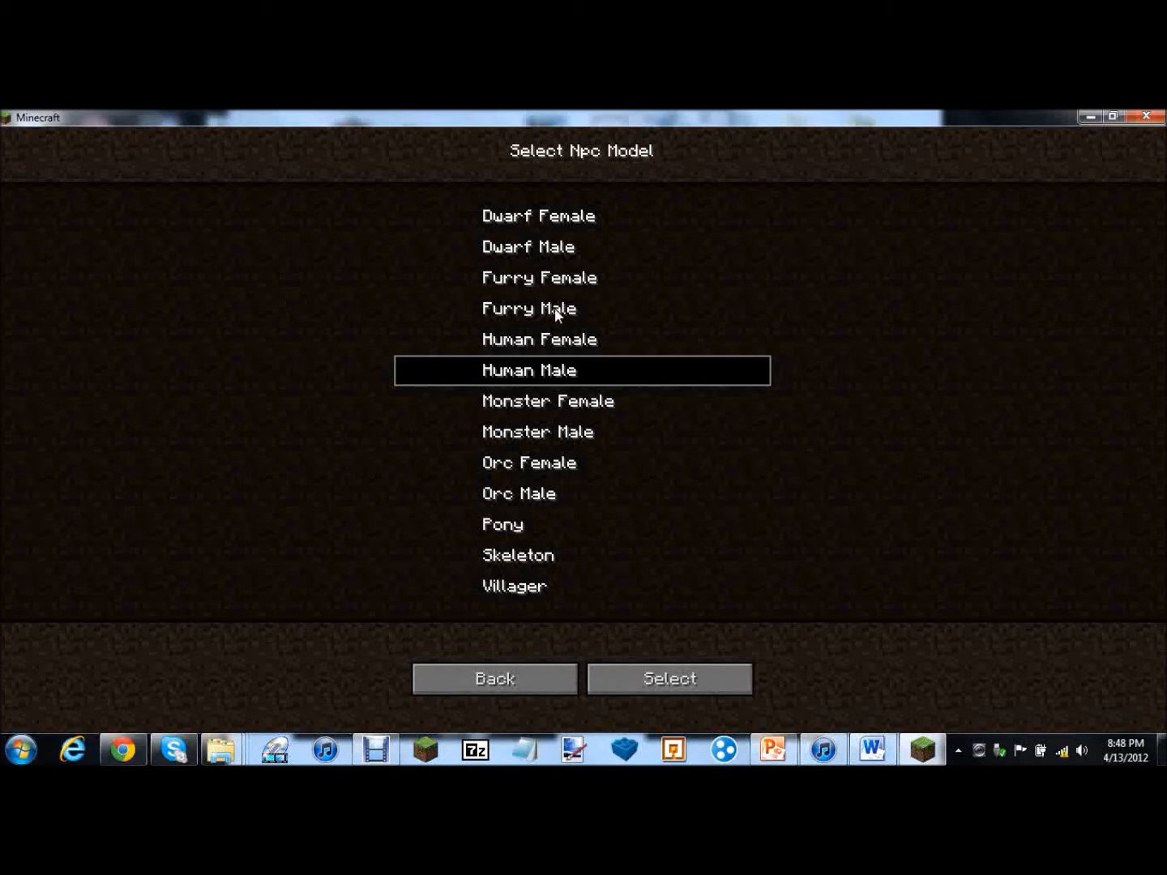
pyautogui.click(538, 277)
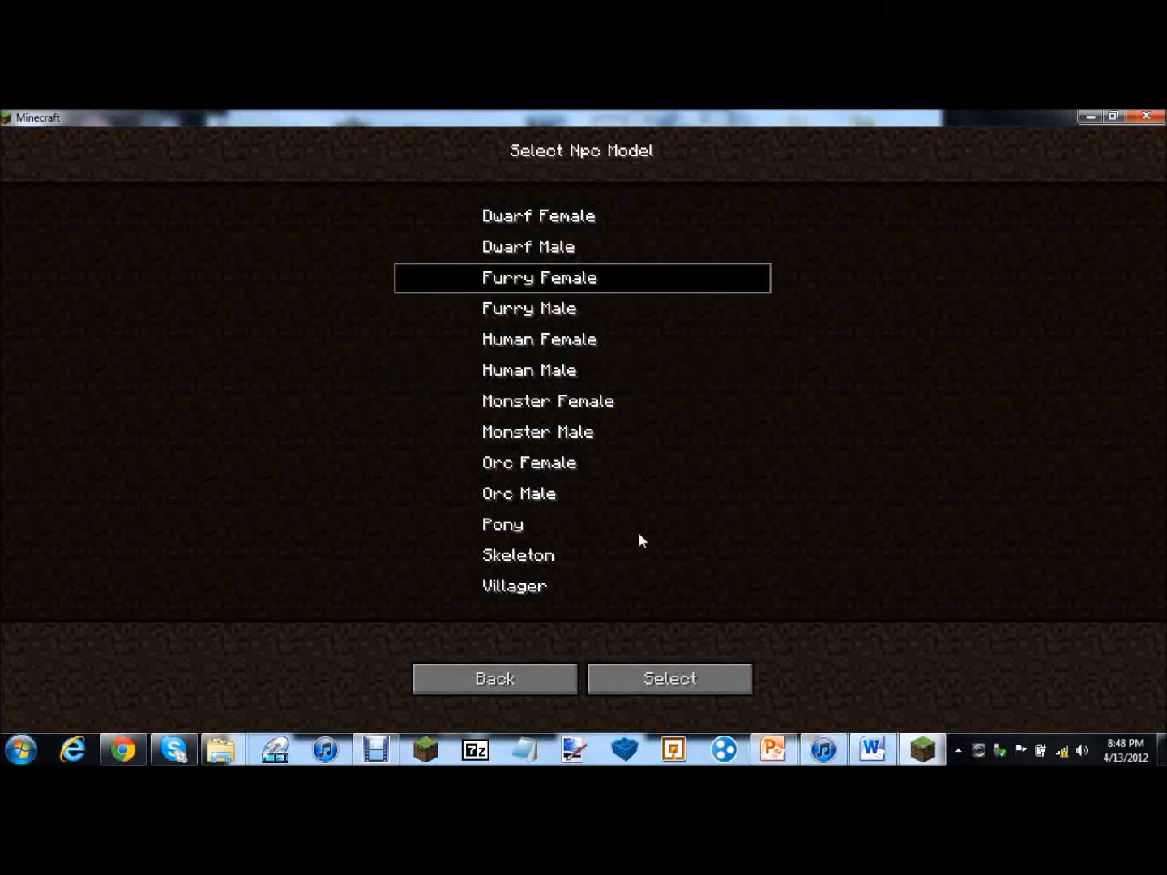
pyautogui.click(668, 679)
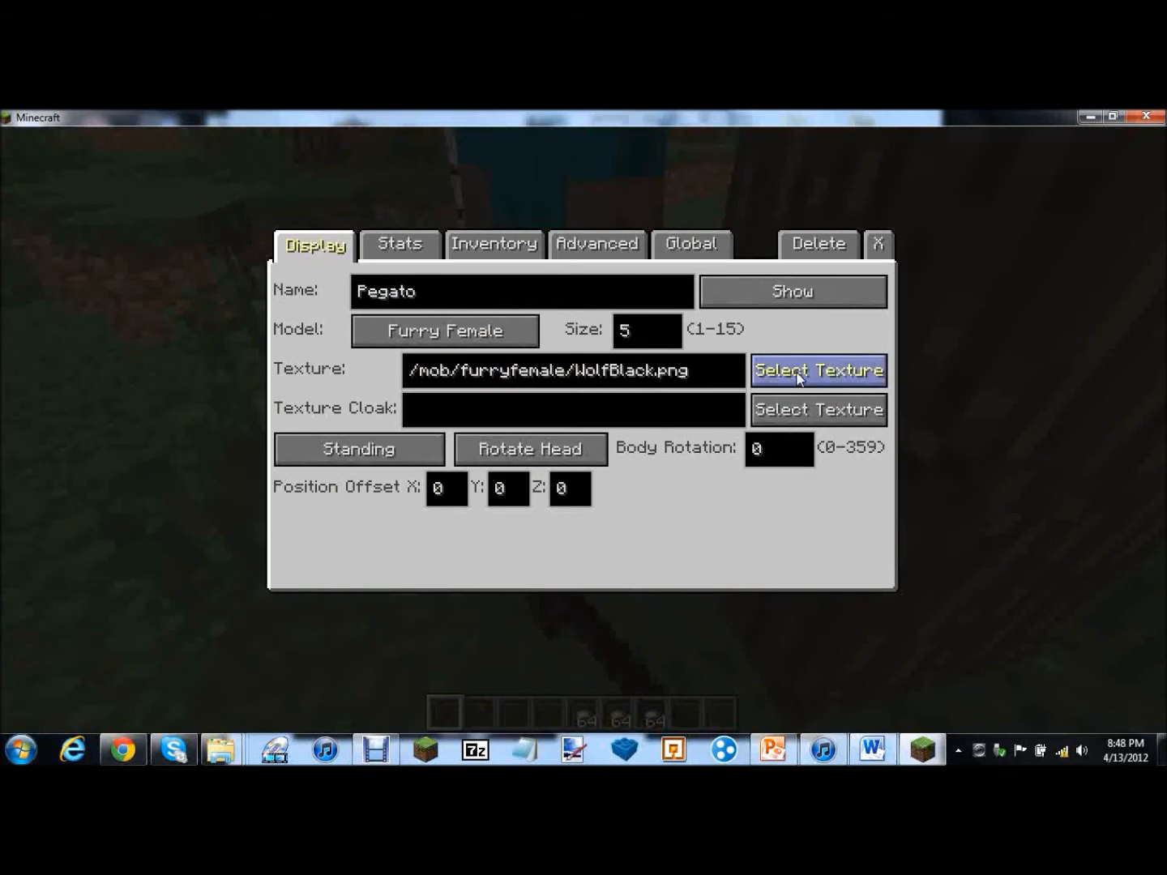
# Apply WolfLightGreySteampunk.png to Pegato after previewing WolfLightGrey, then return to Display
pyautogui.click(817, 369)
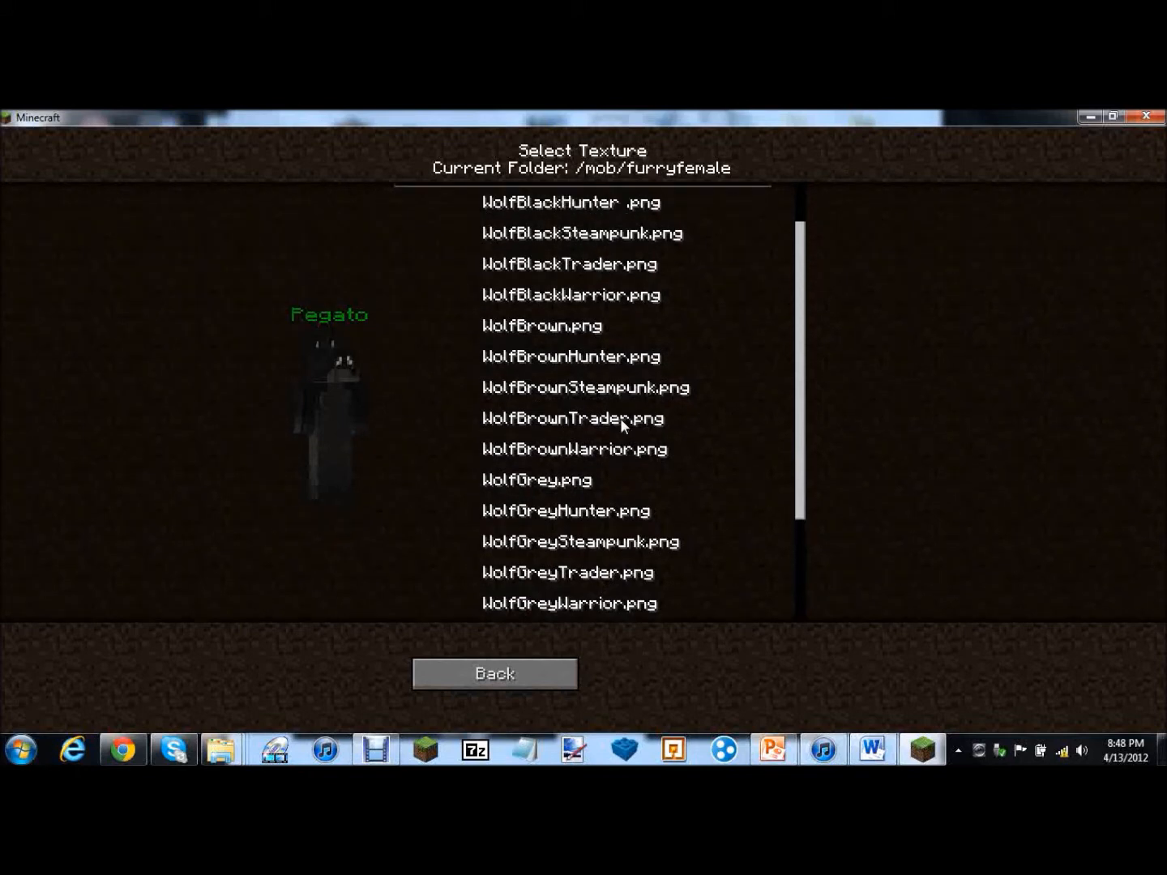
pyautogui.scroll(-3)
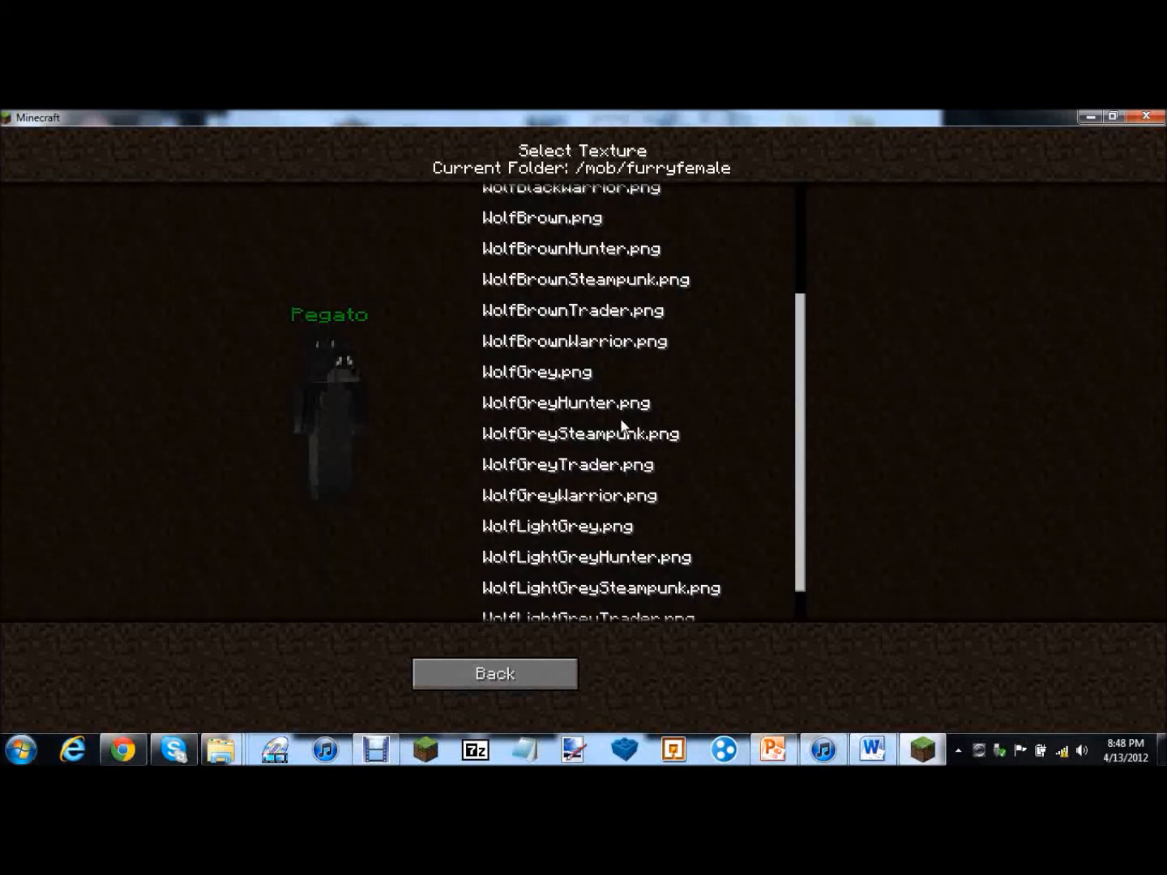
pyautogui.click(557, 511)
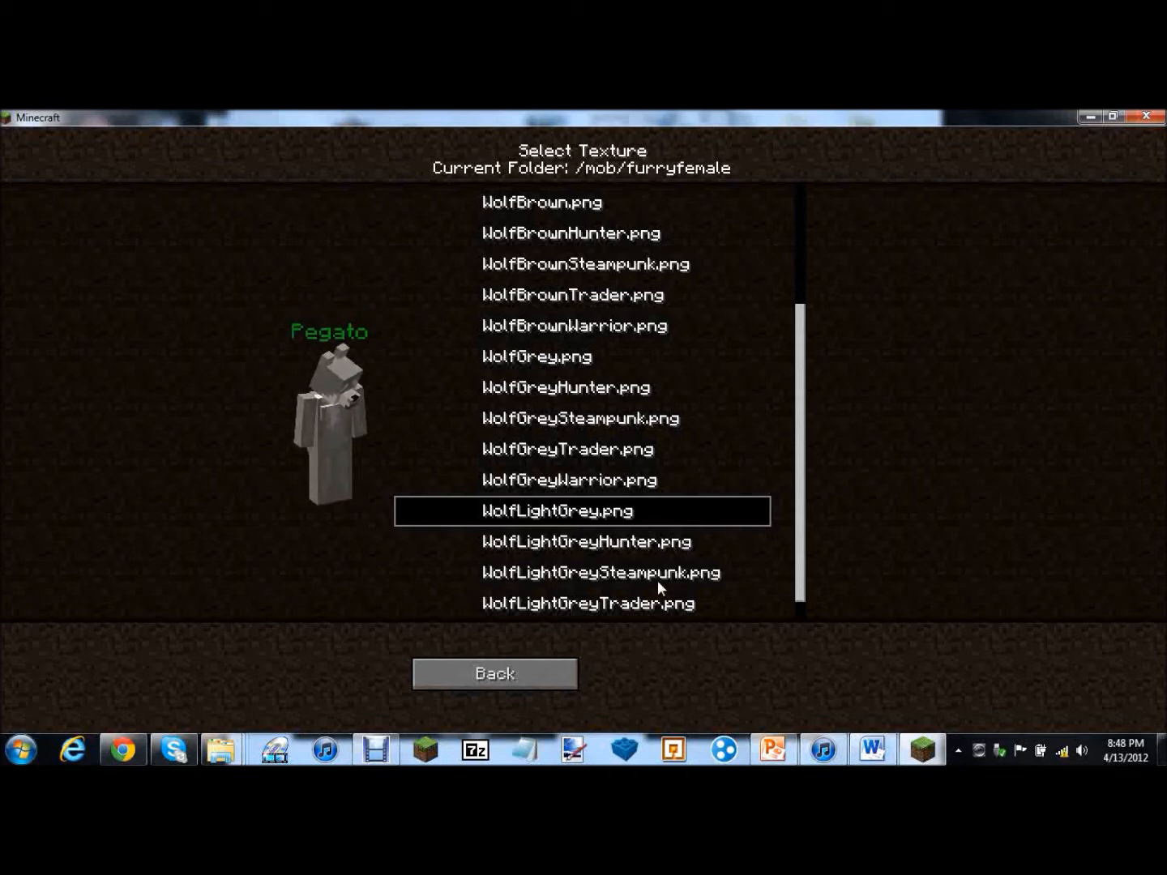
pyautogui.click(598, 572)
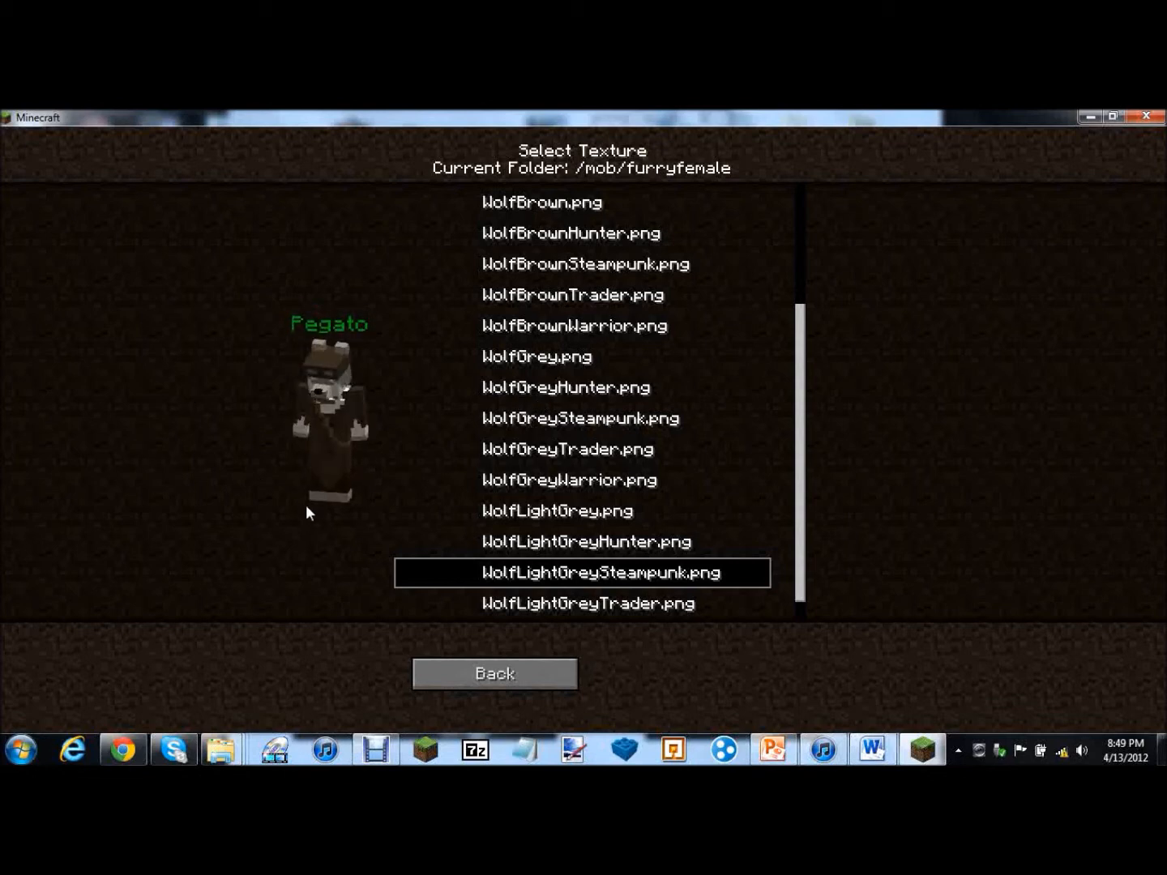
pyautogui.click(580, 573)
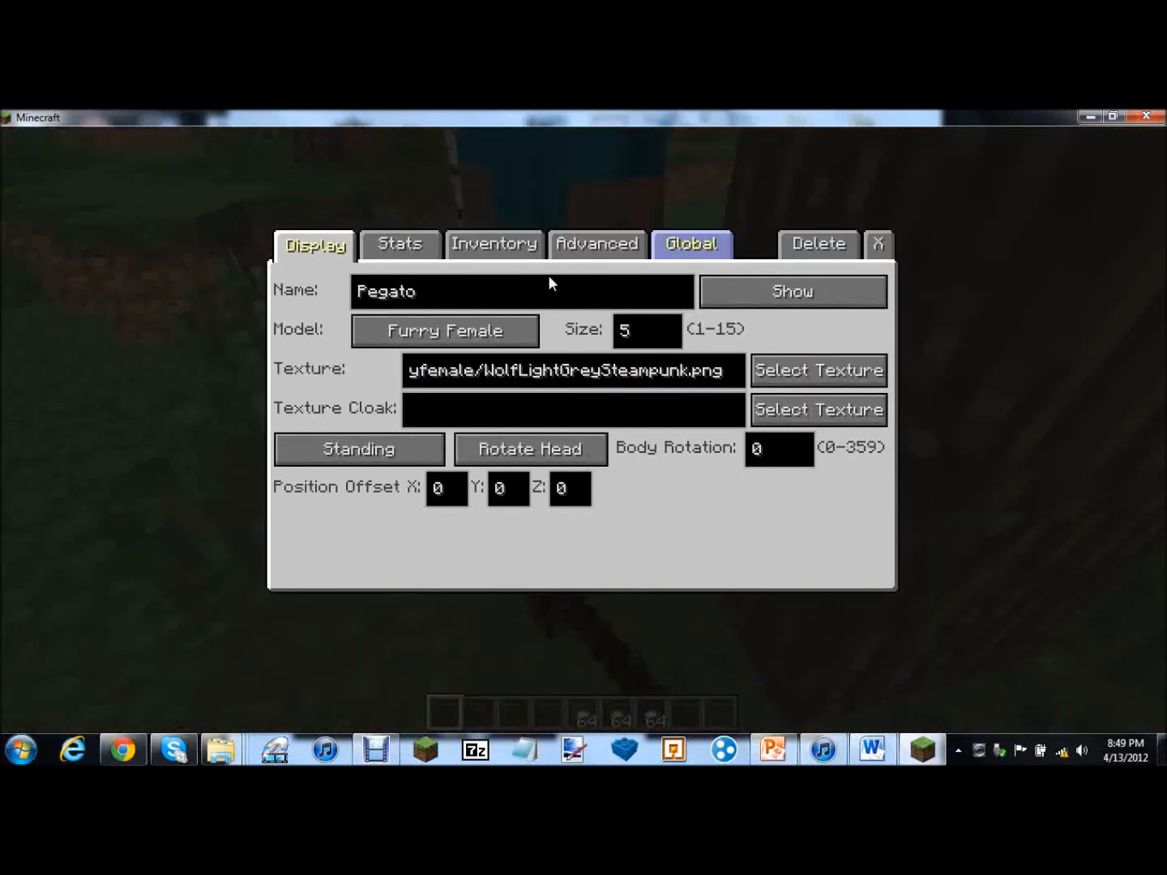
# Cycle Pegato's movement through Walking, Sitting, Sneak Walking and Standing
pyautogui.click(358, 449)
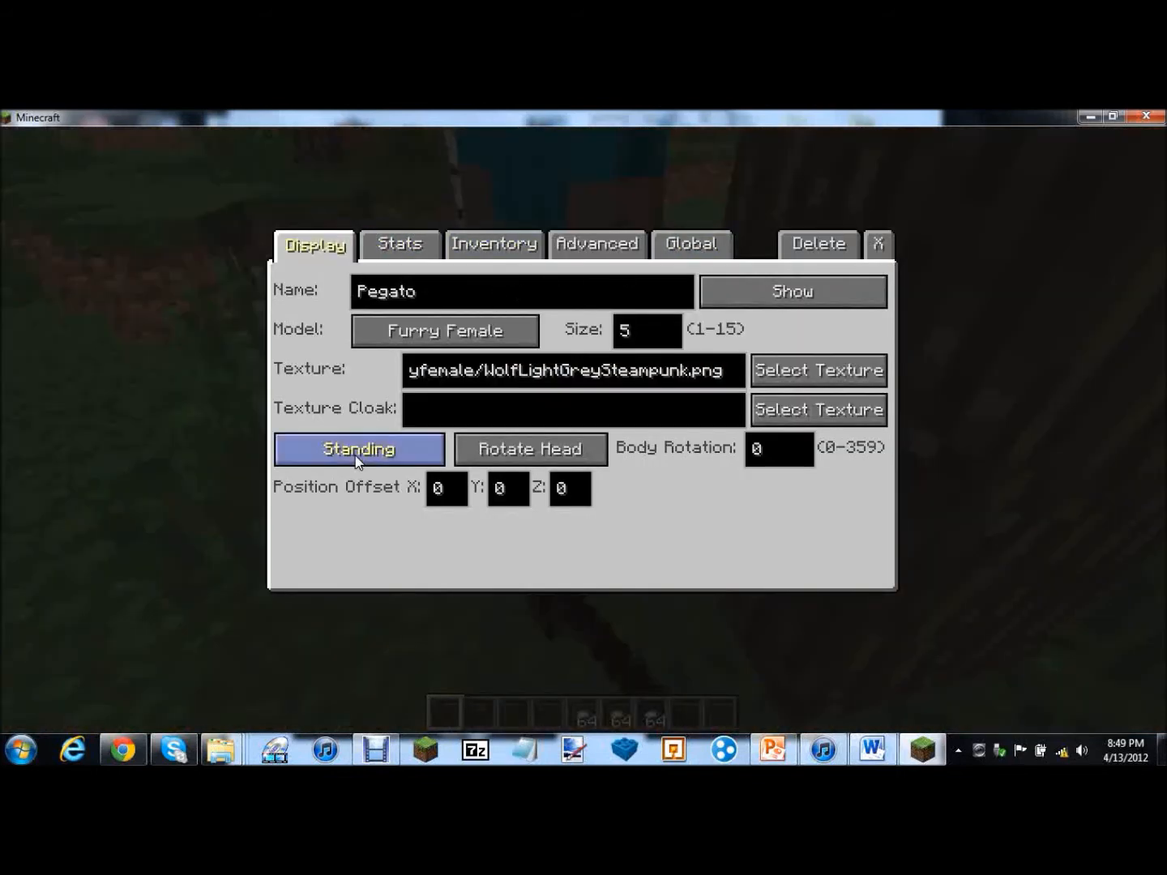
pyautogui.click(358, 449)
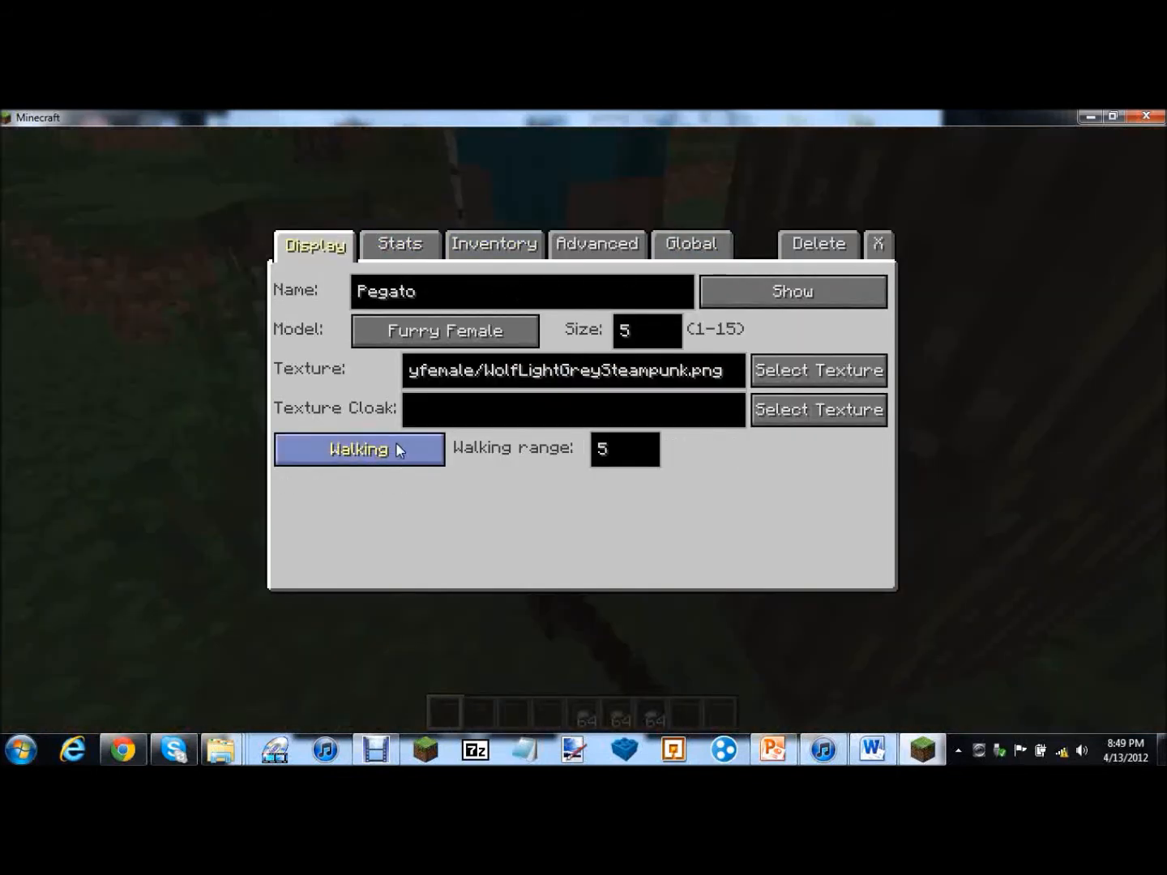
pyautogui.click(358, 449)
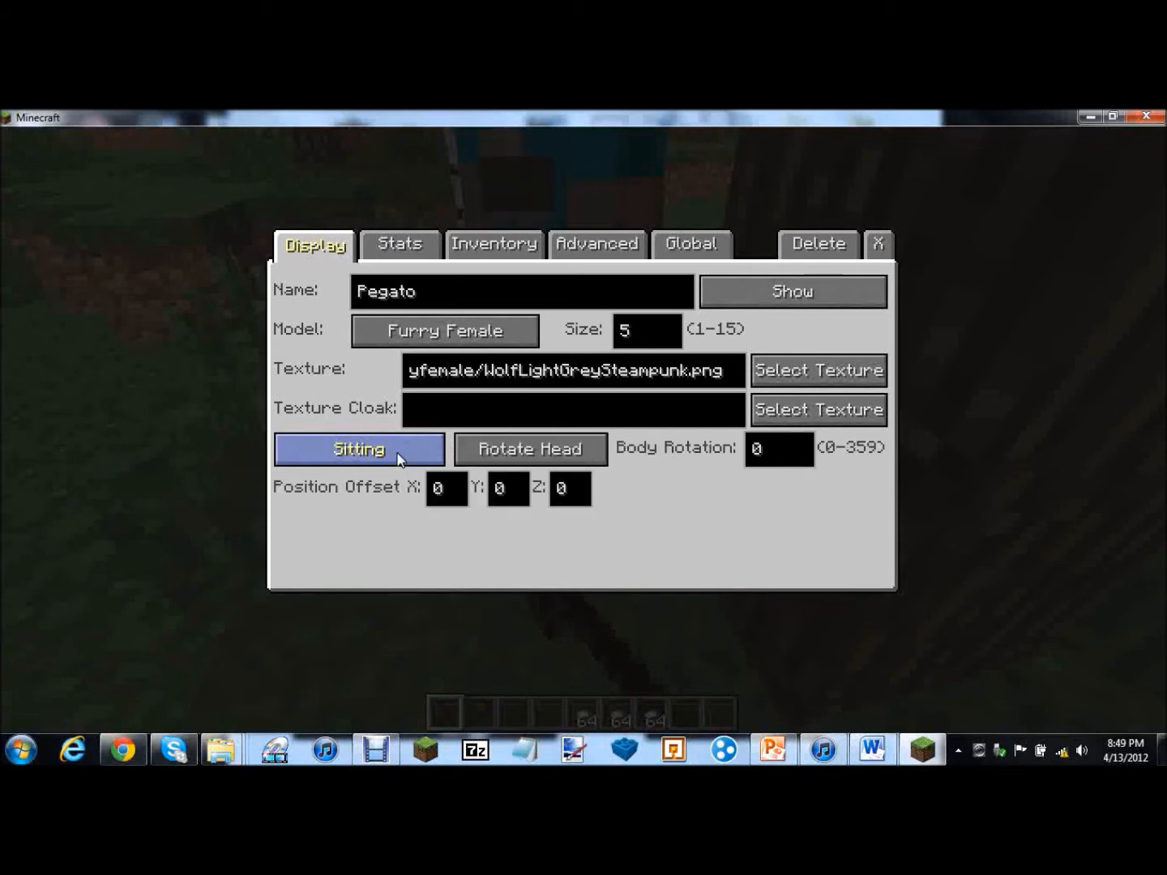
pyautogui.click(358, 449)
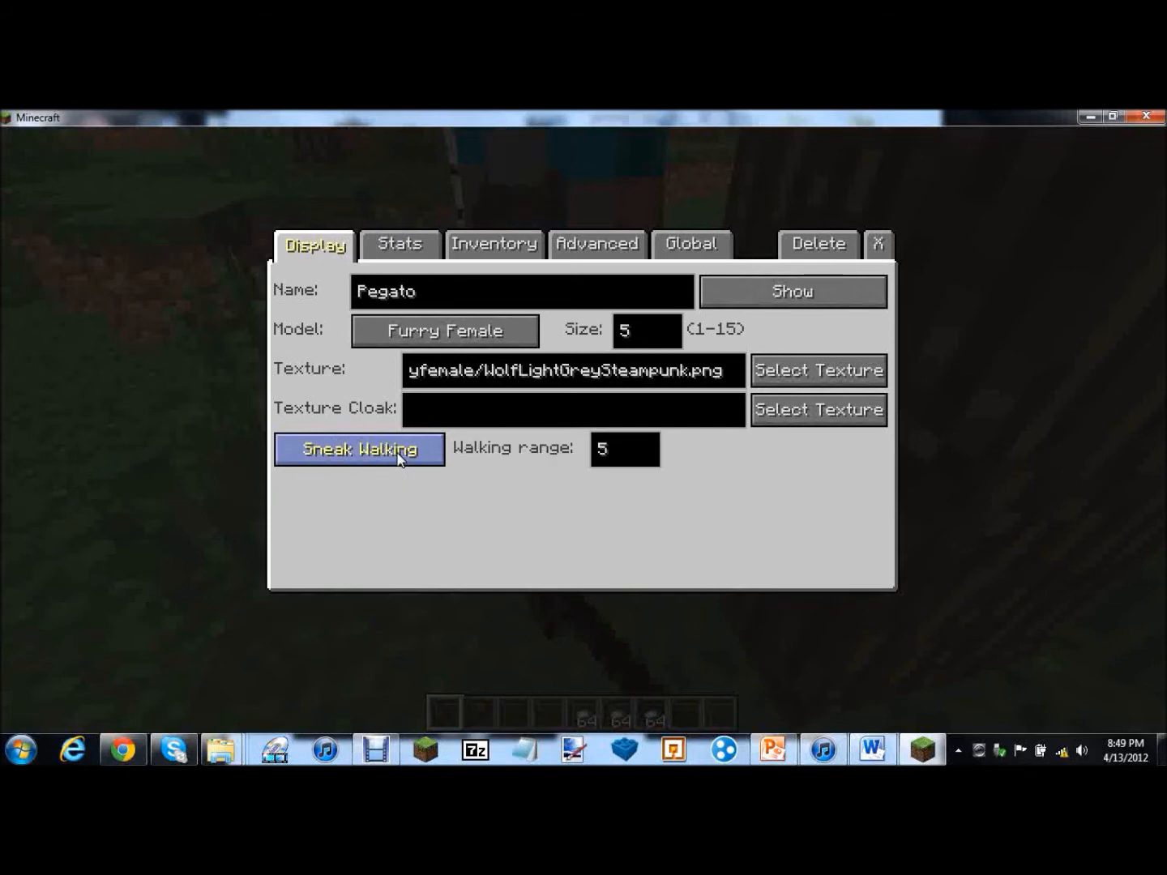
pyautogui.click(360, 449)
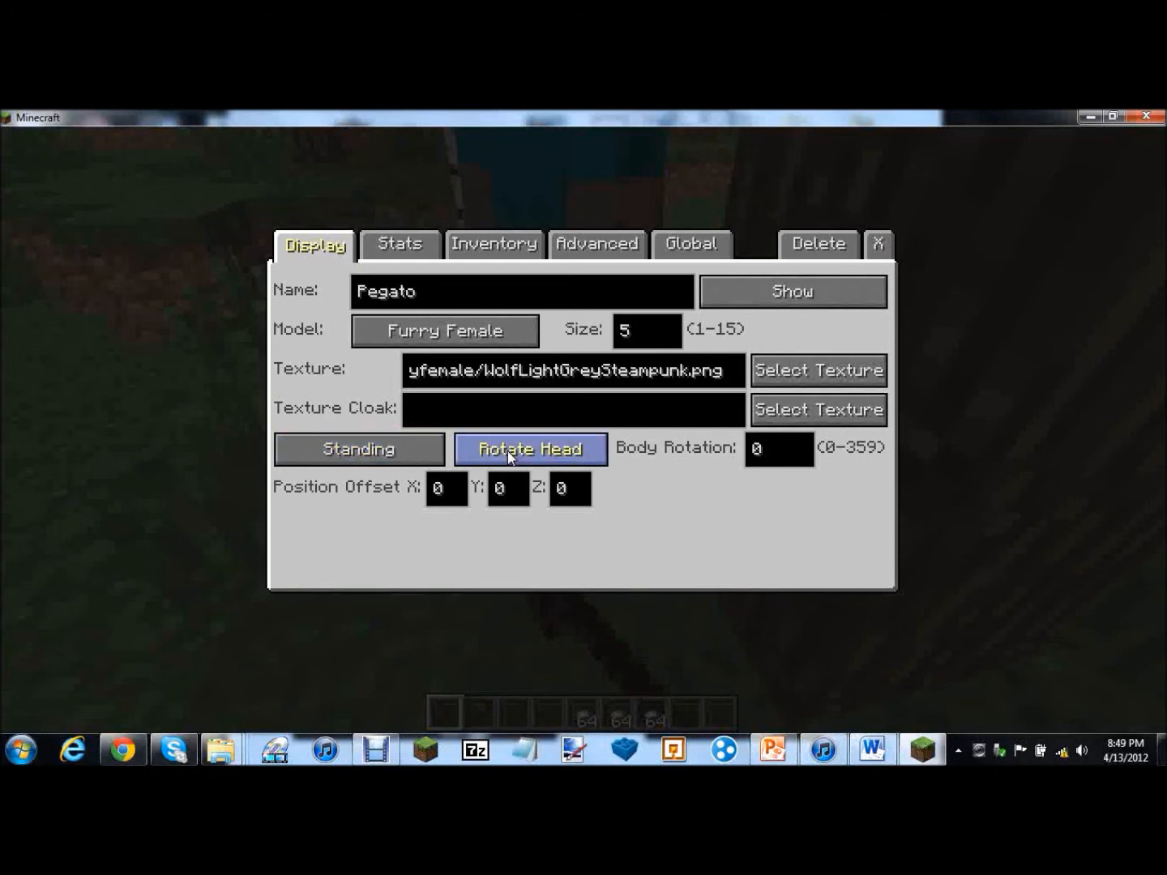
# Try body rotation, Stalking and head rotation, then return to Walking and start editing its range of 5
pyautogui.click(530, 448)
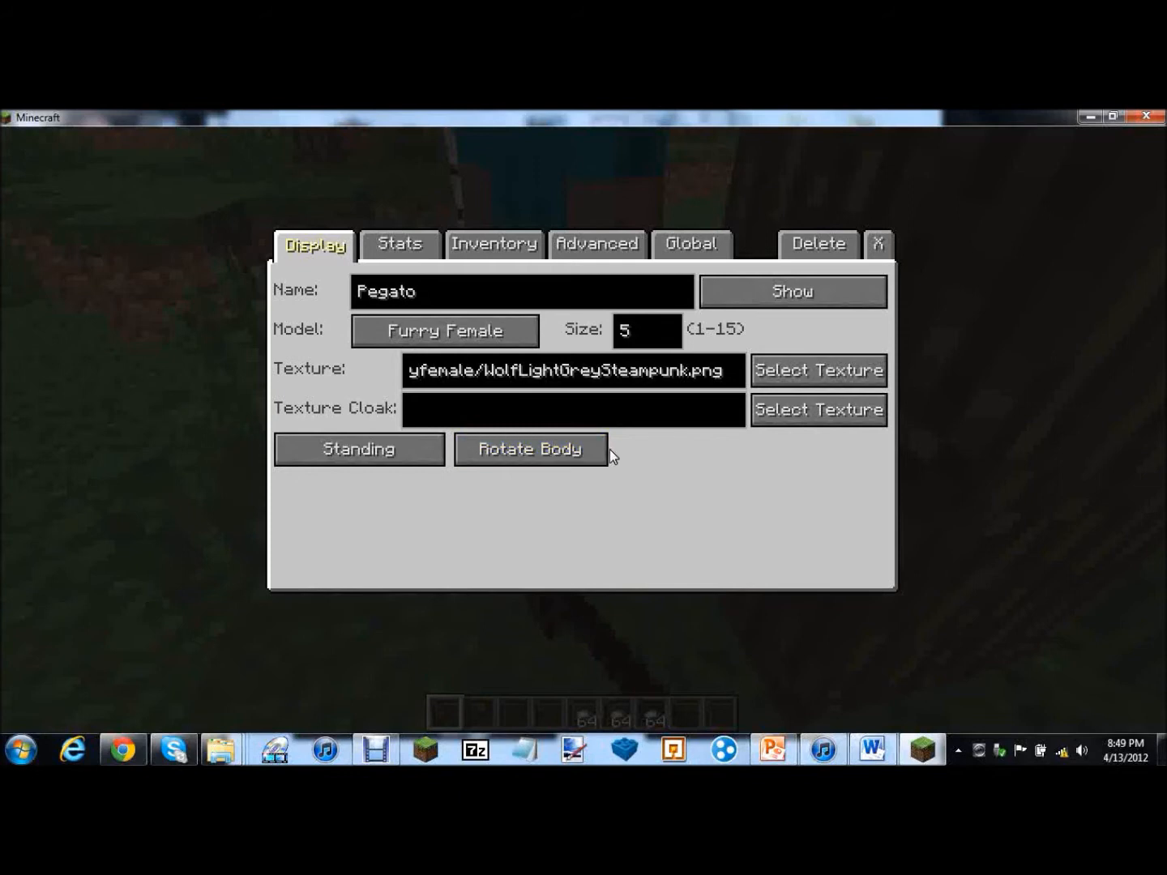
pyautogui.click(531, 447)
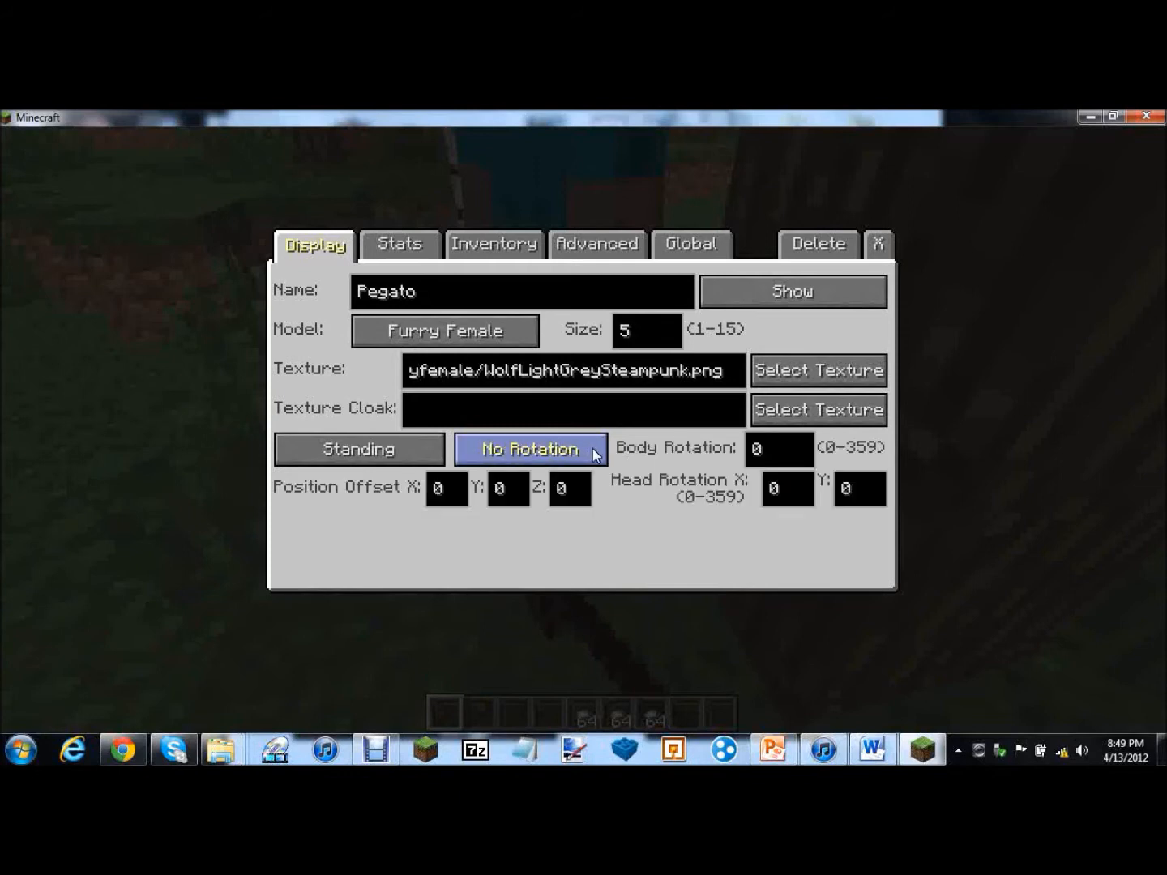
pyautogui.click(530, 449)
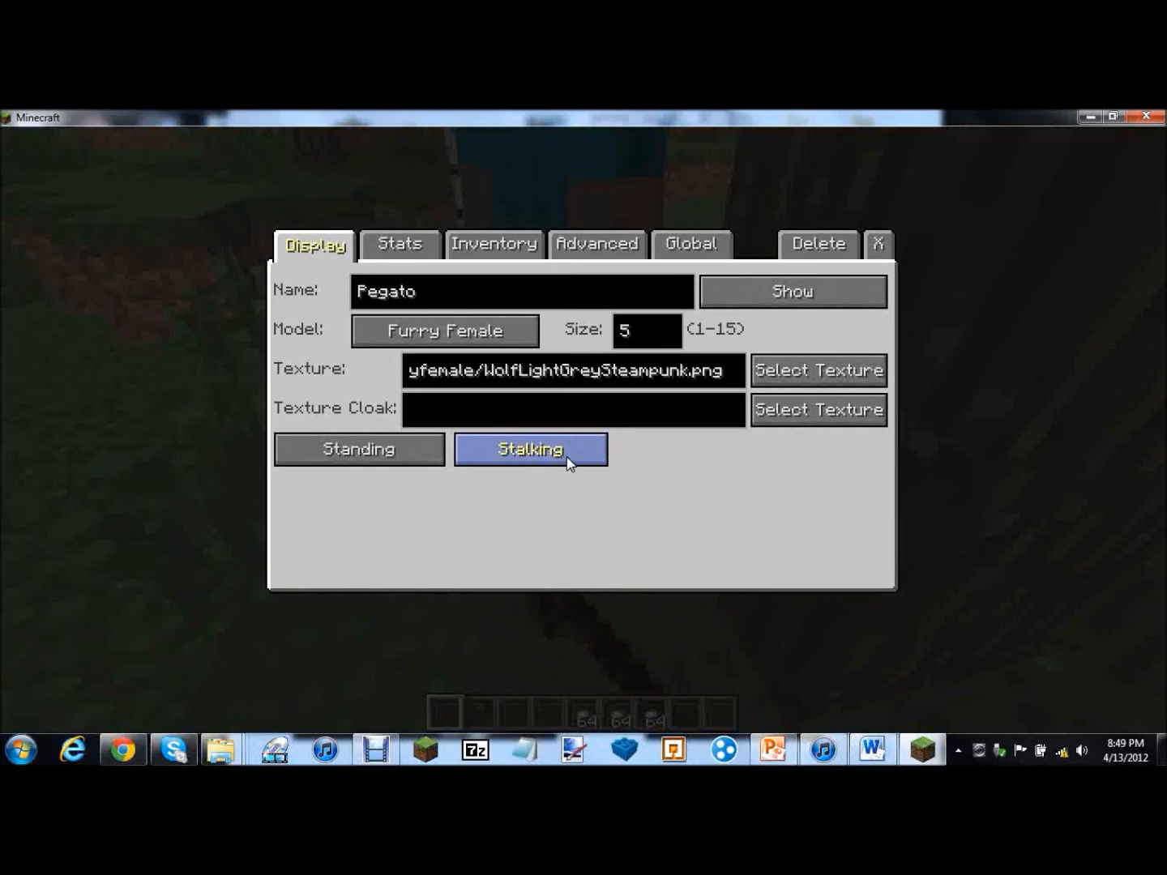
pyautogui.click(530, 449)
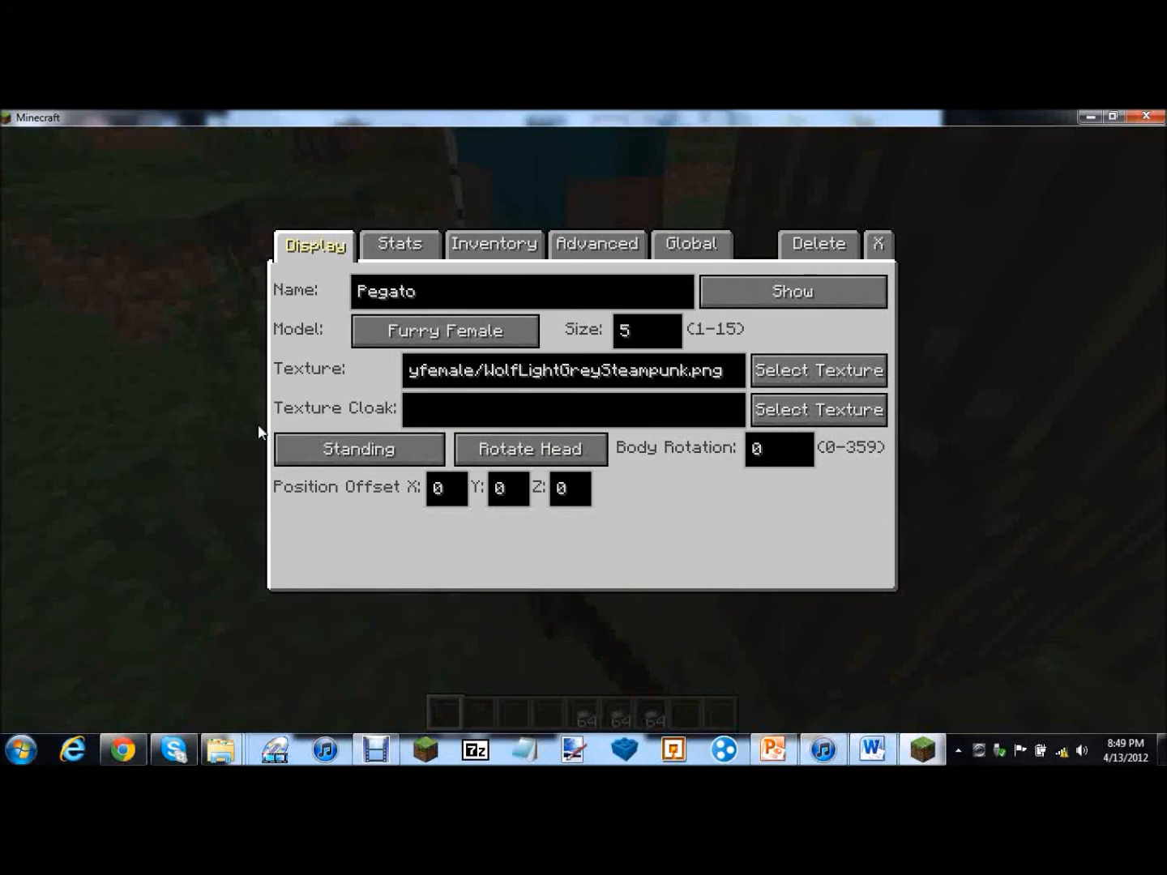
pyautogui.click(358, 449)
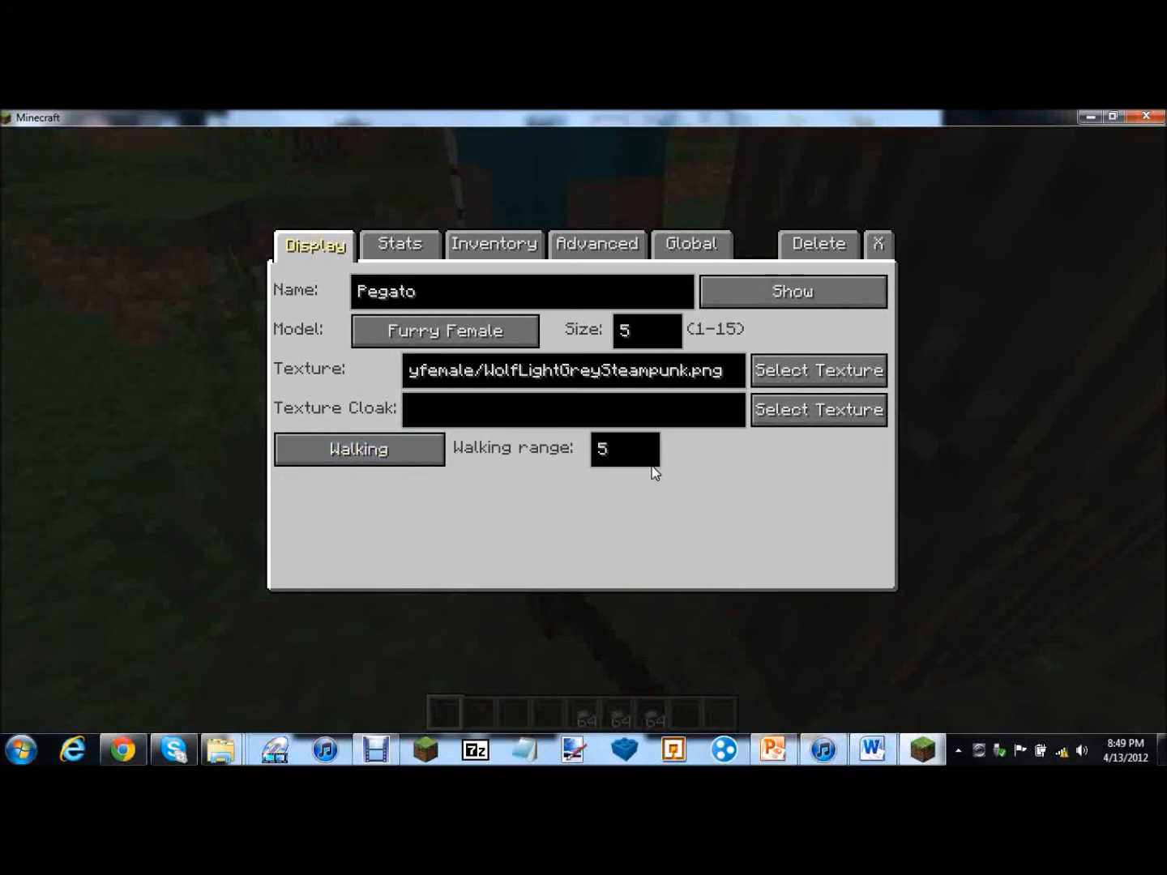
pyautogui.click(624, 449)
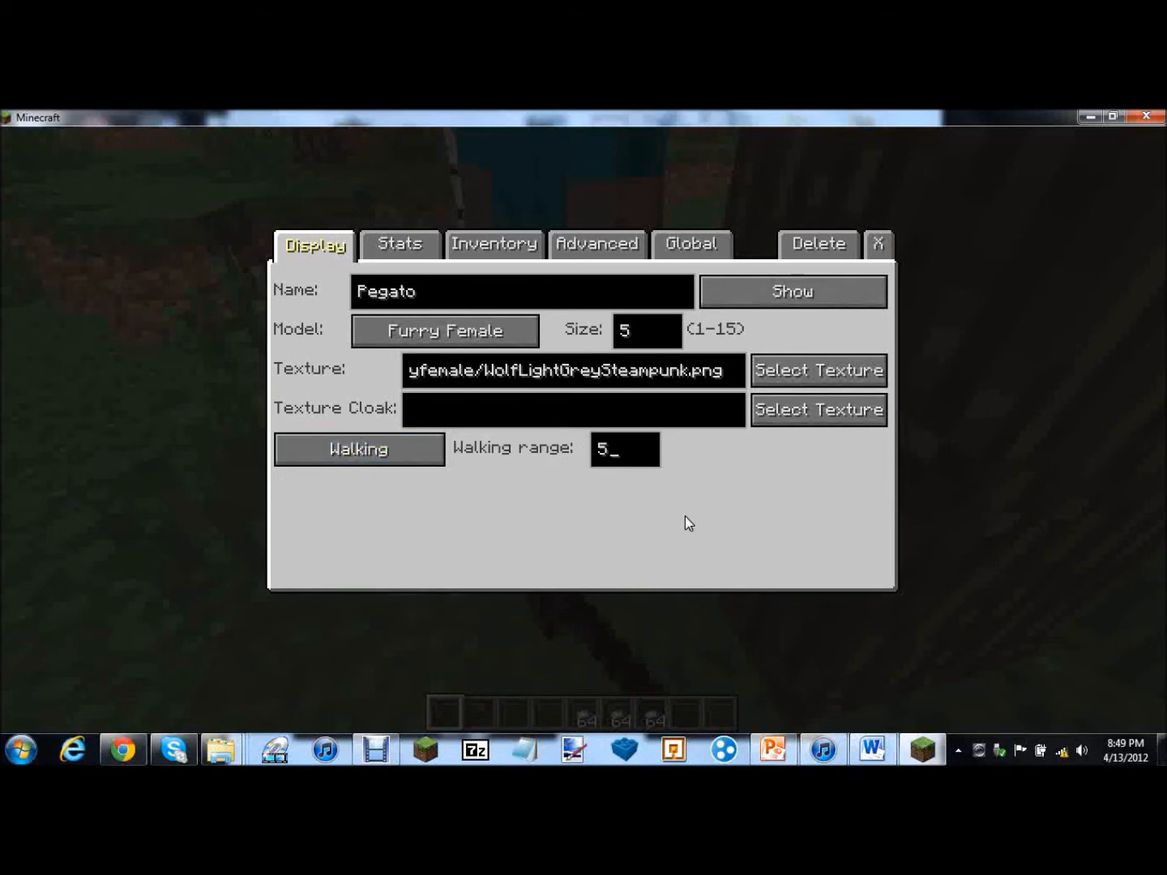
pyautogui.moveTo(728, 554)
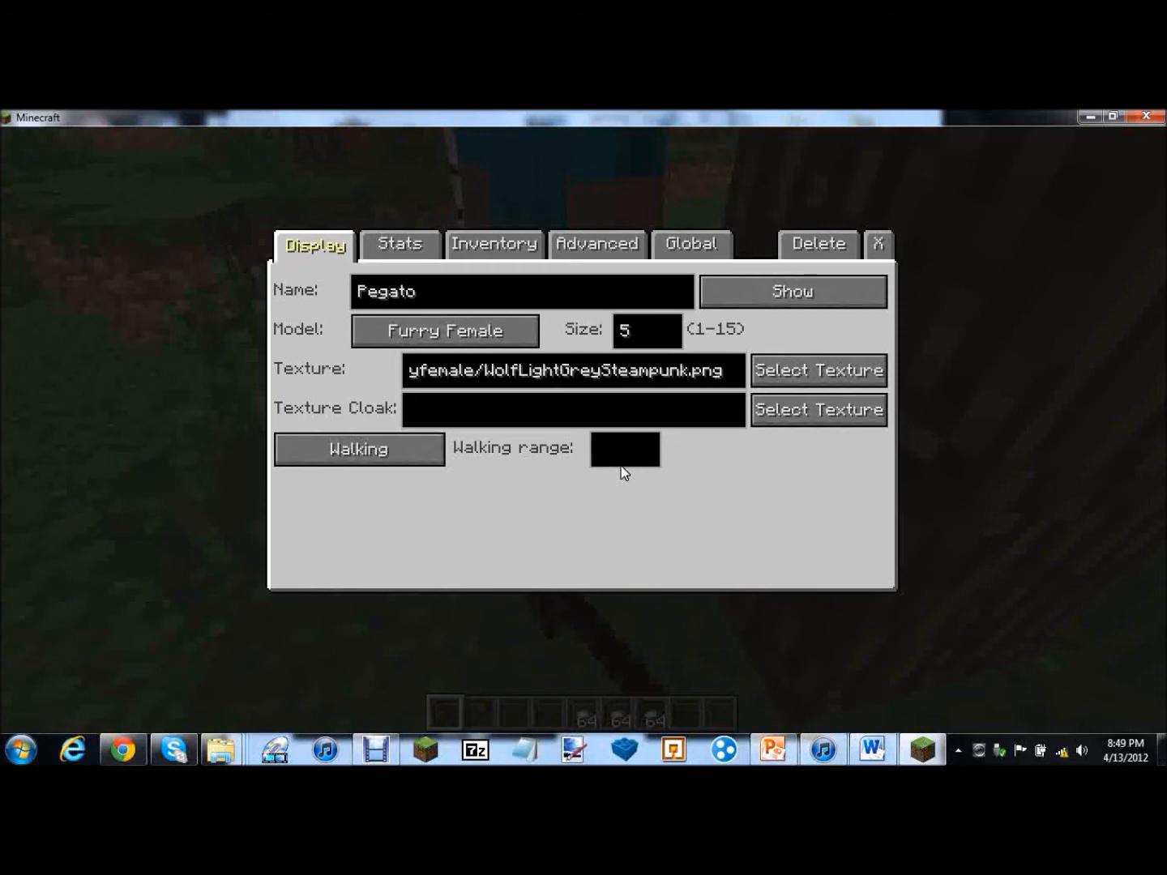
# Give Pegato a walking range of 100, edit the Size field, and bring up Darage's settings
pyautogui.write('100')
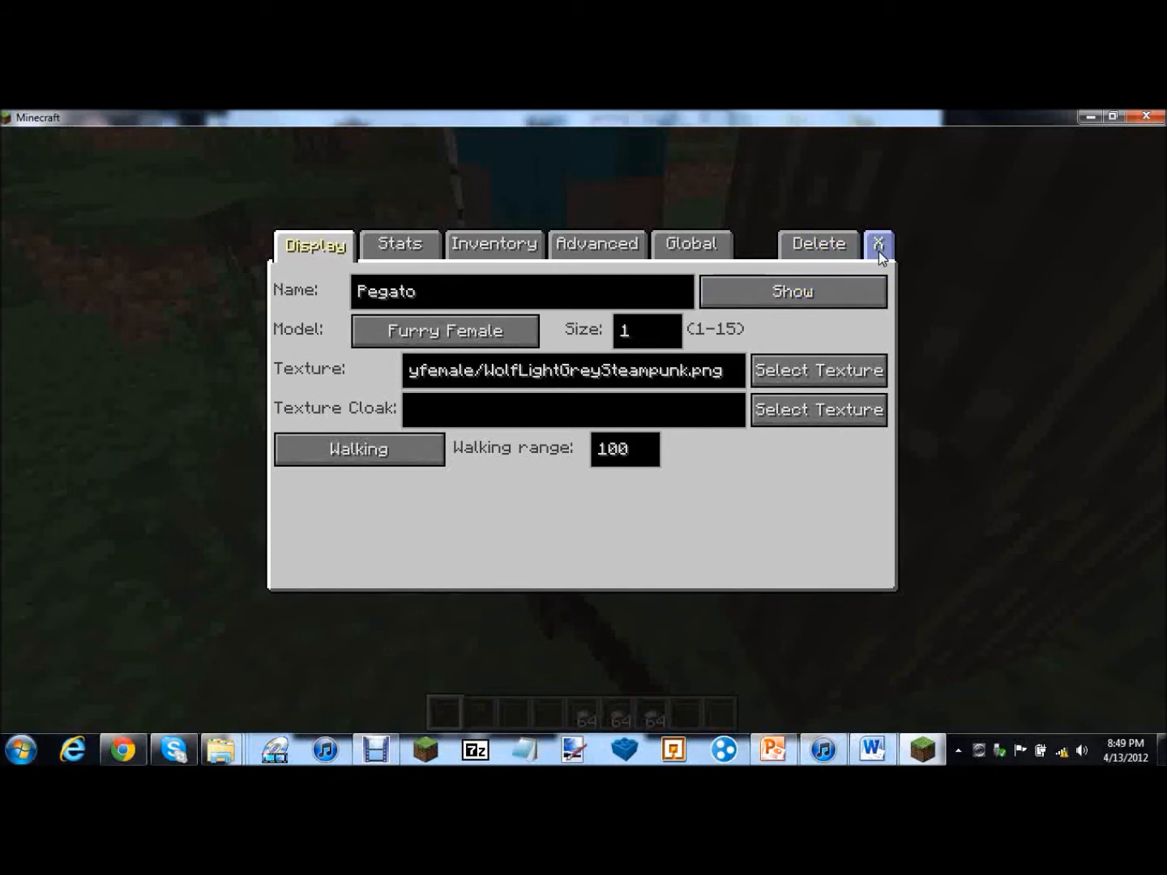
pyautogui.click(878, 245)
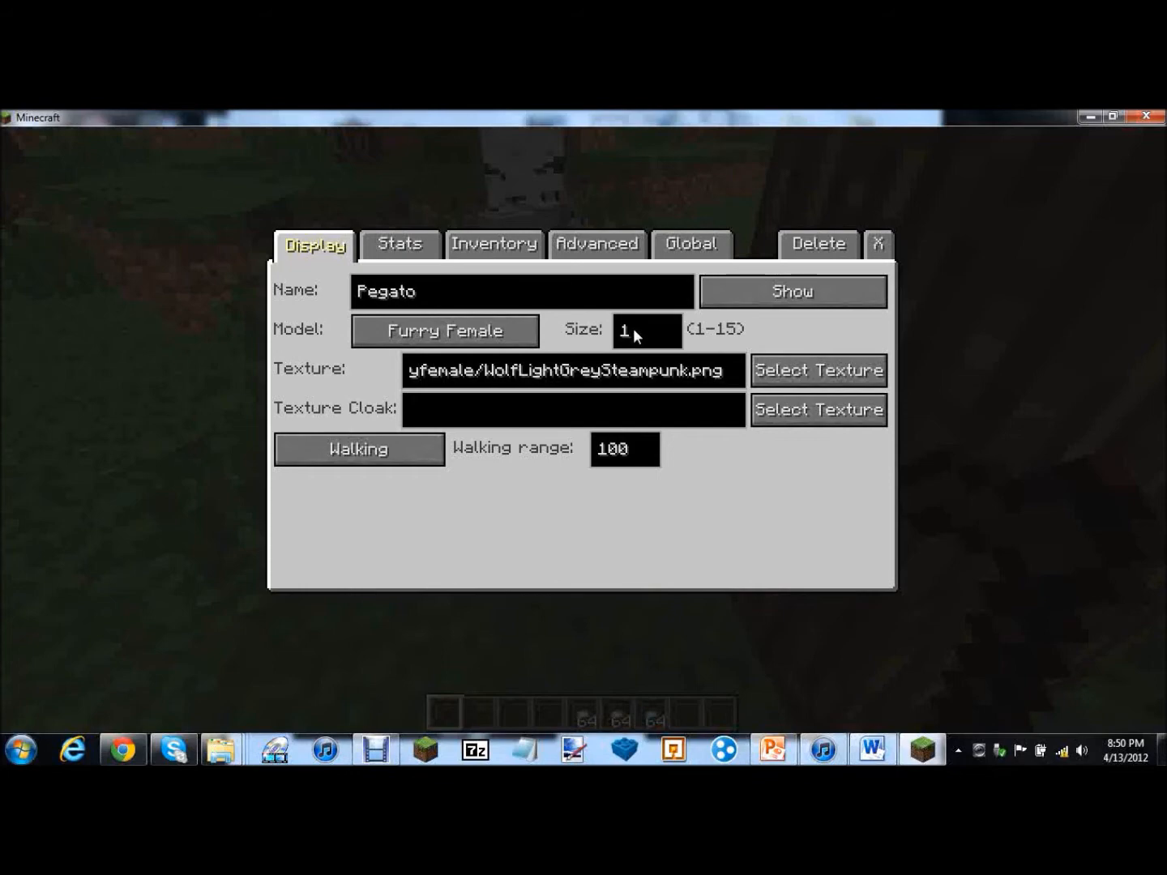
pyautogui.write('5')
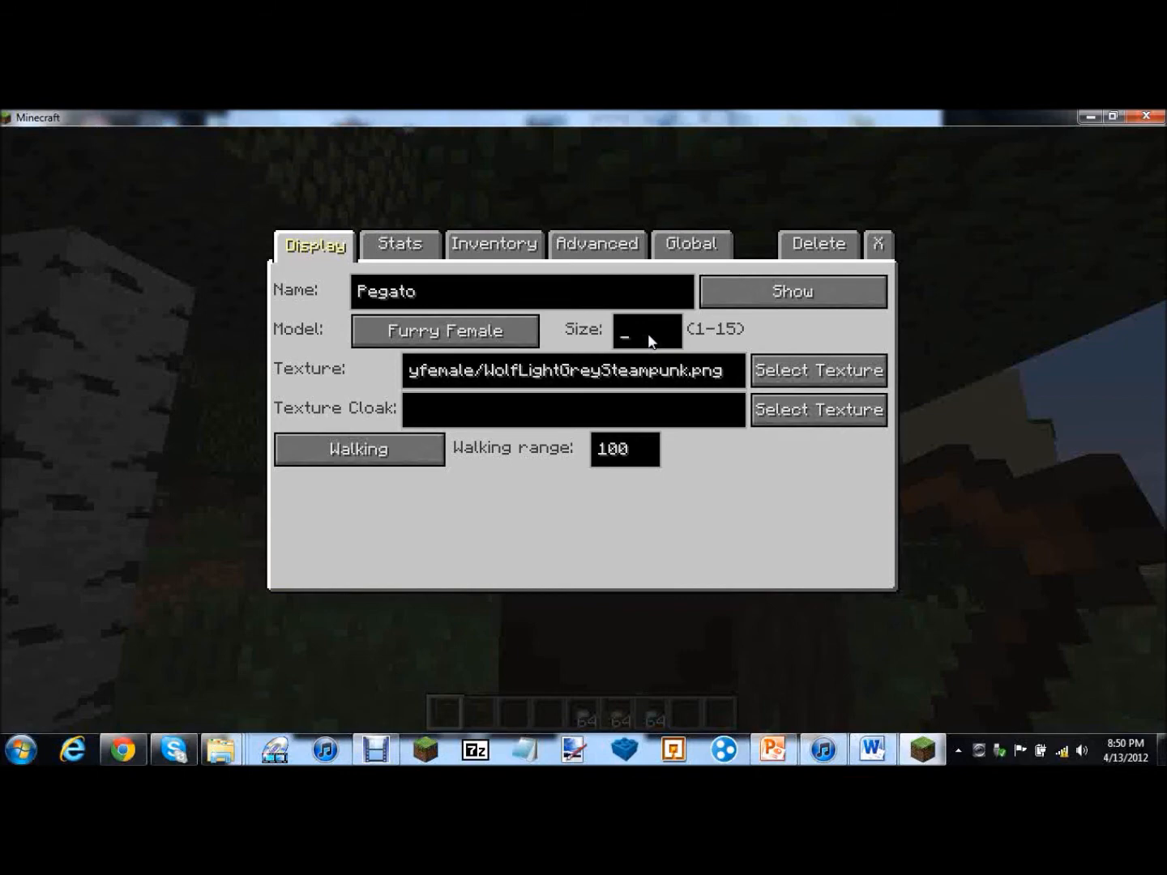
pyautogui.write('5')
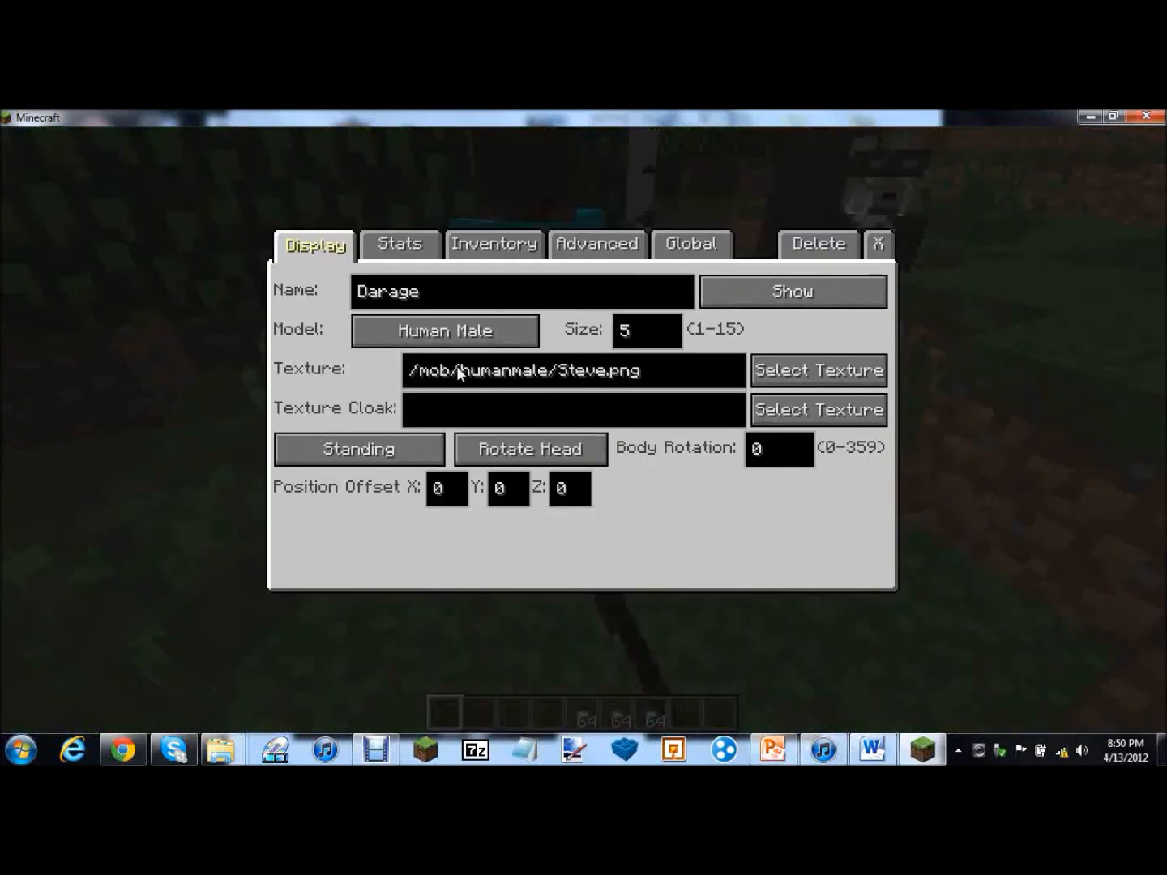
# Switch Darage's model to Pony, with the MineLP Derpy Hooves texture applied automatically
pyautogui.click(444, 330)
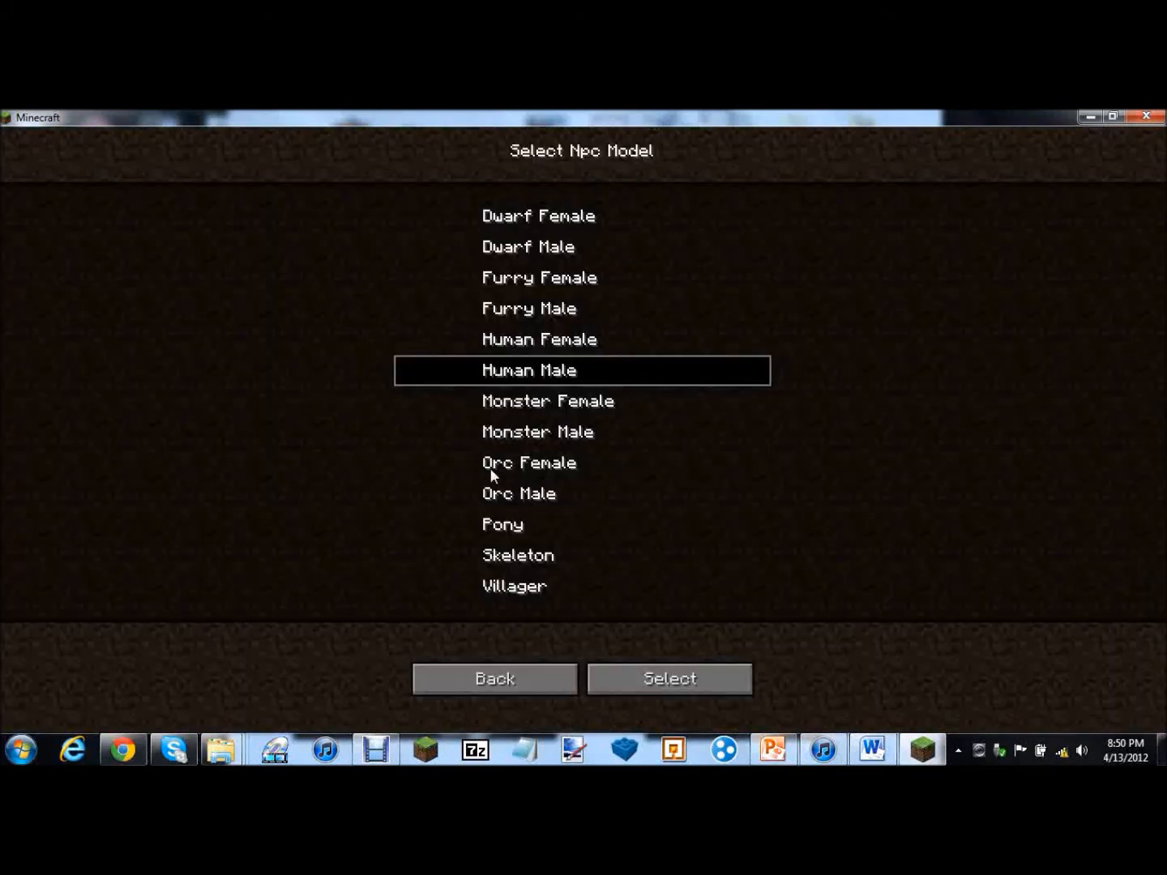
pyautogui.moveTo(616, 496)
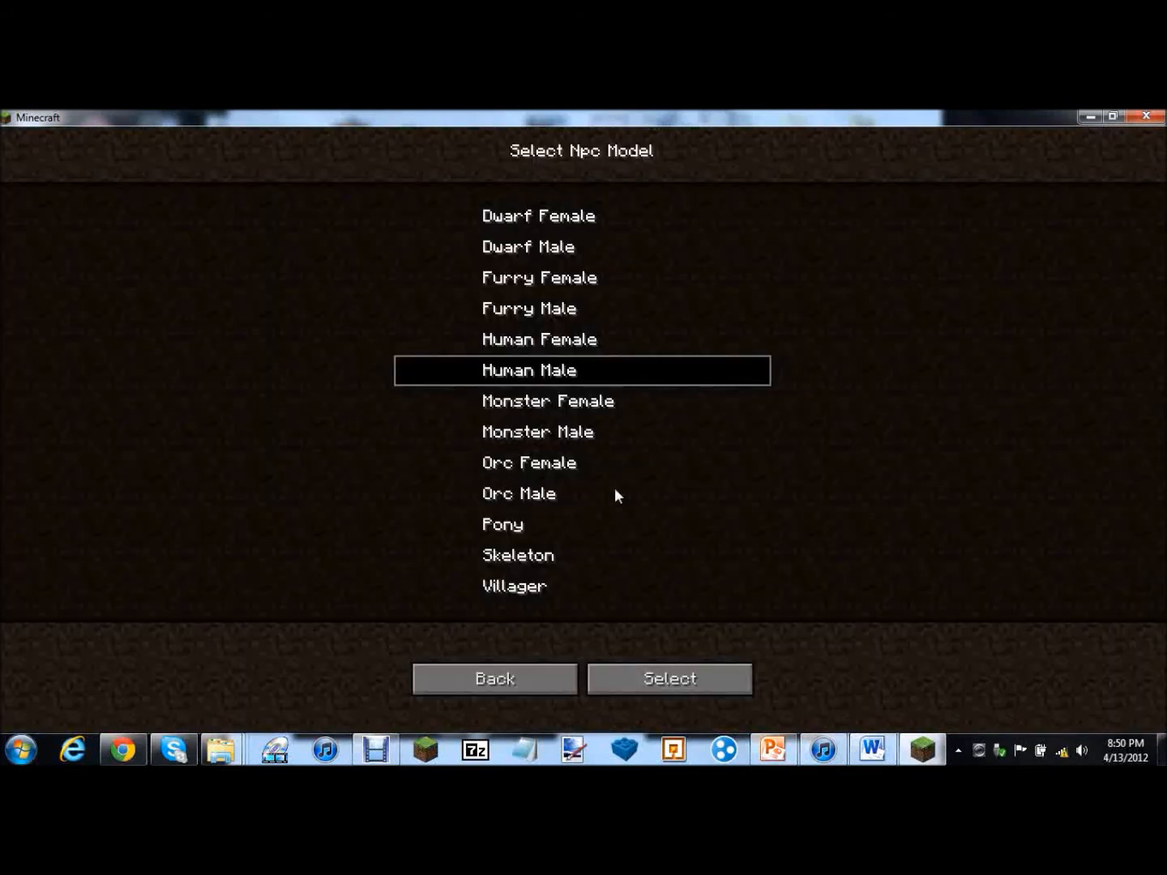
pyautogui.click(668, 678)
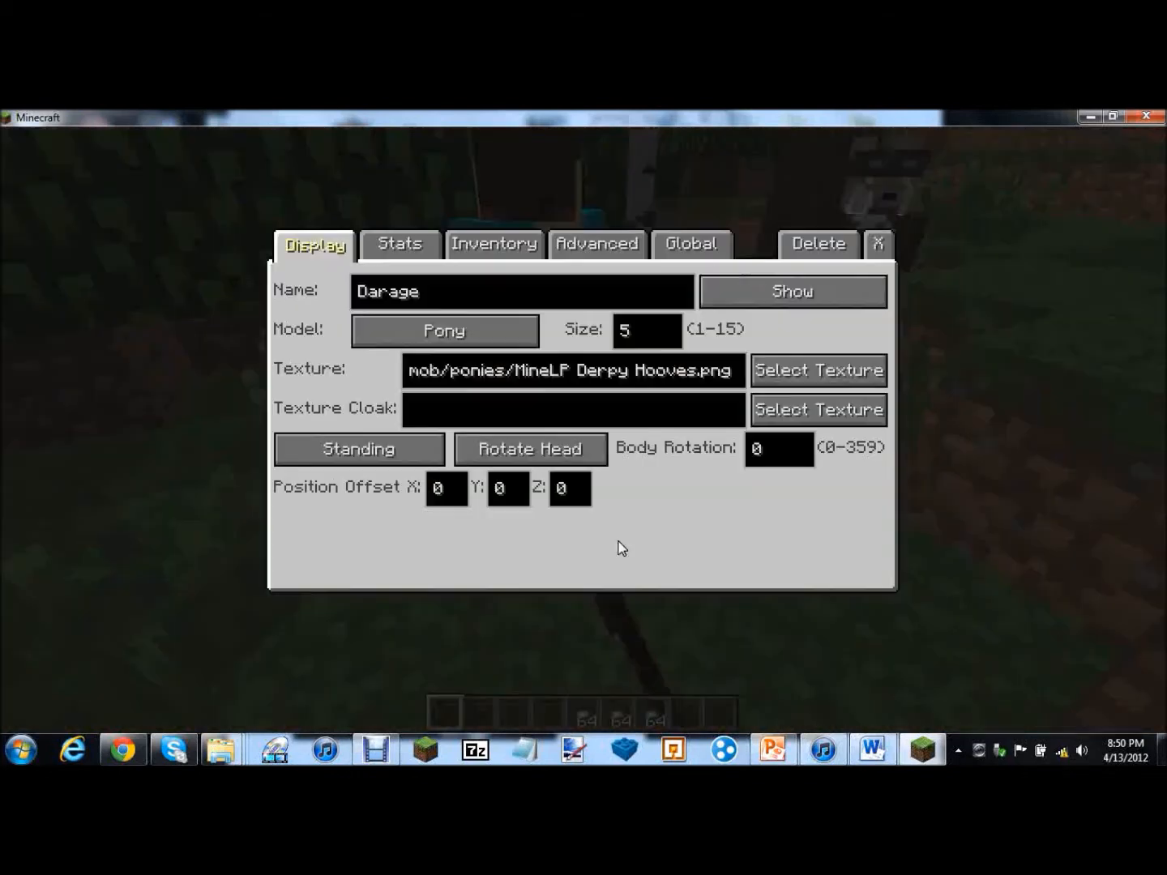
pyautogui.click(817, 369)
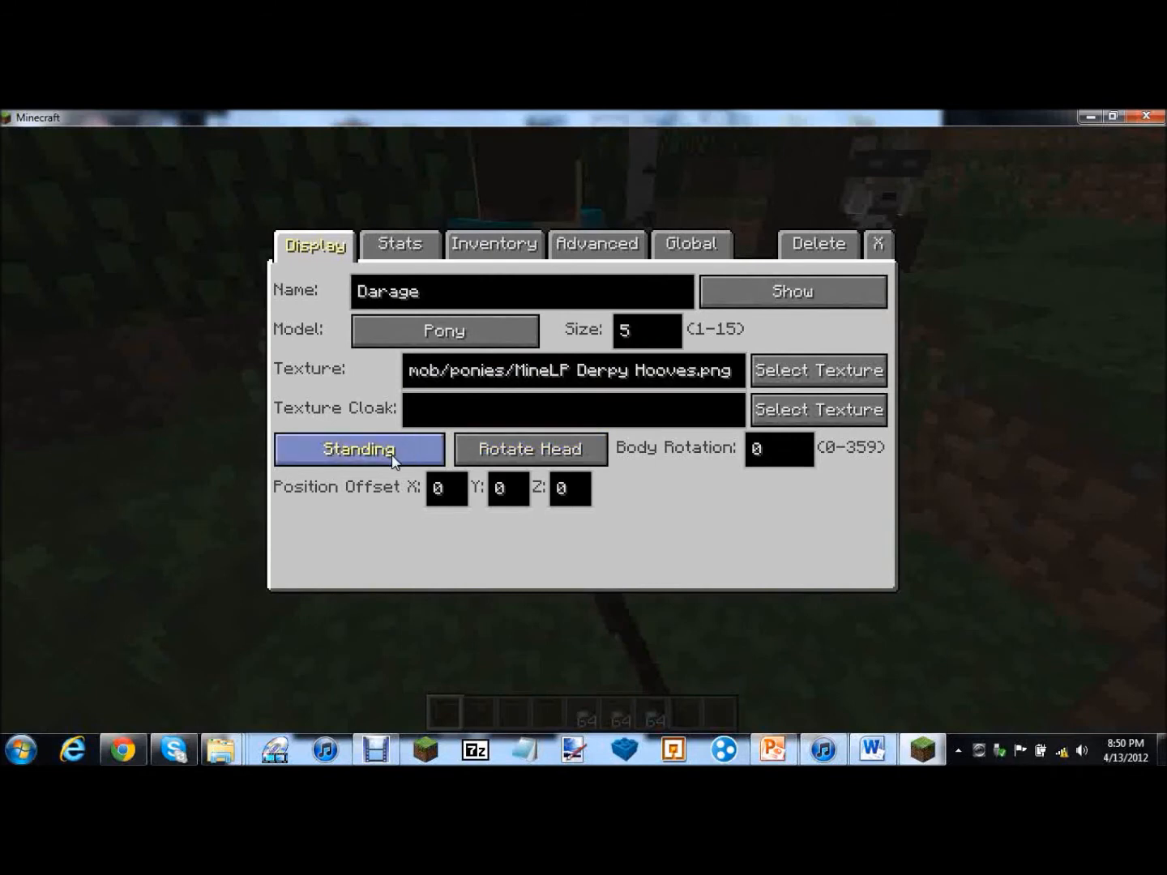
# Make Darage walk with a range of 100, close its editor and bring up Qua'an's texture choices
pyautogui.click(358, 449)
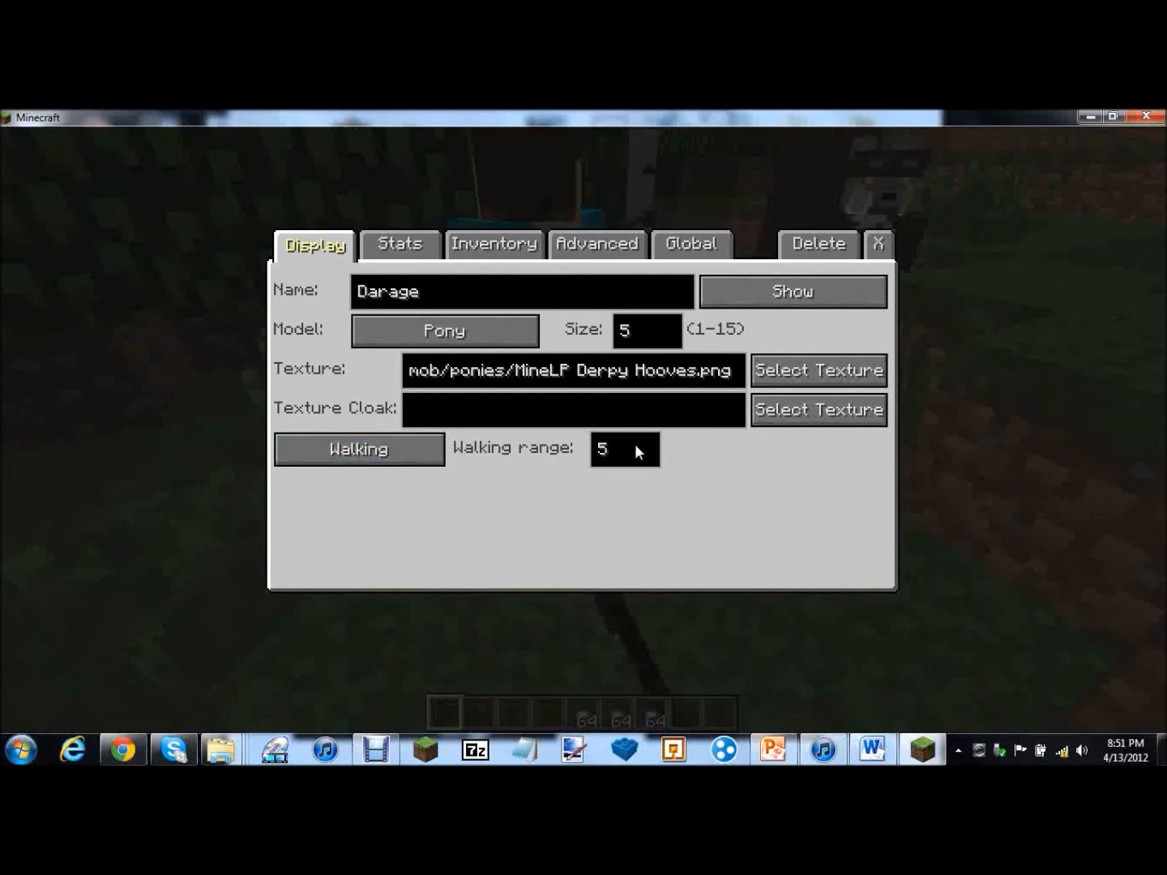
pyautogui.write('100')
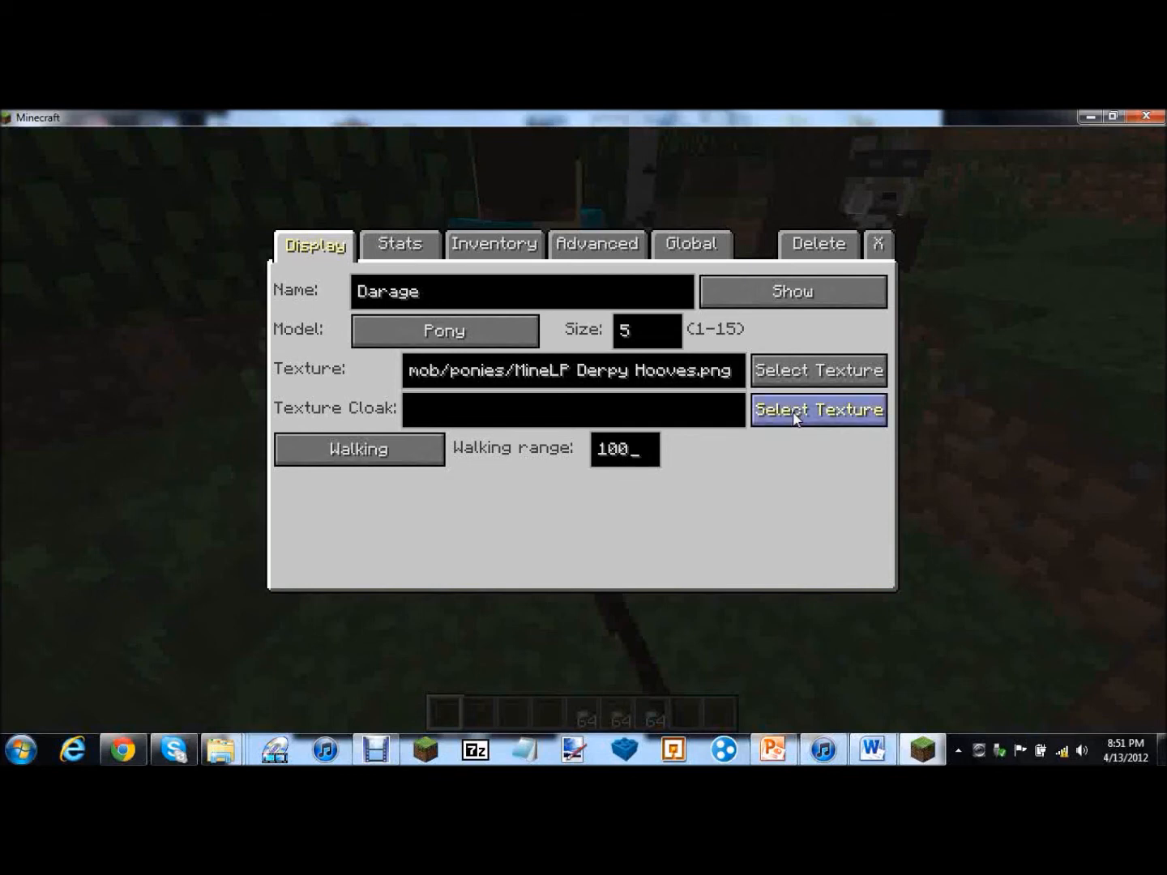
pyautogui.click(817, 408)
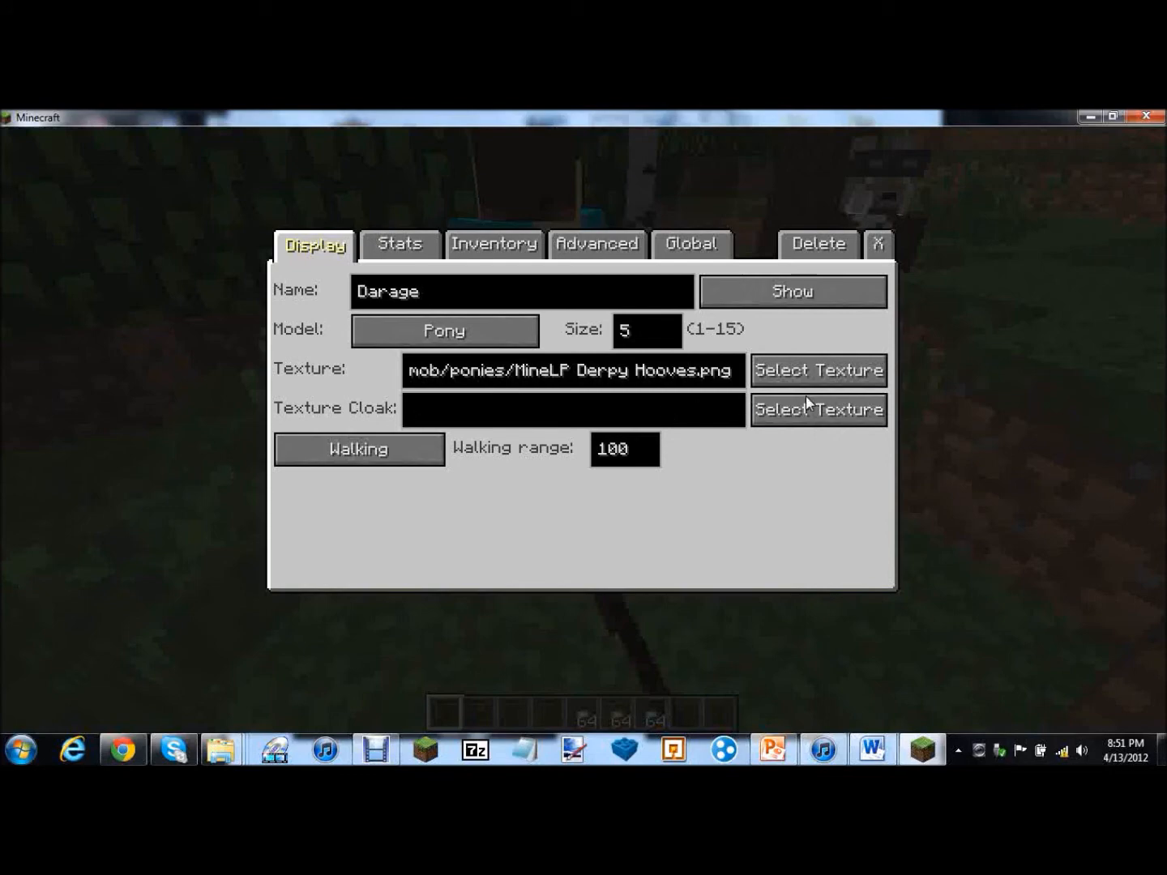
pyautogui.click(574, 408)
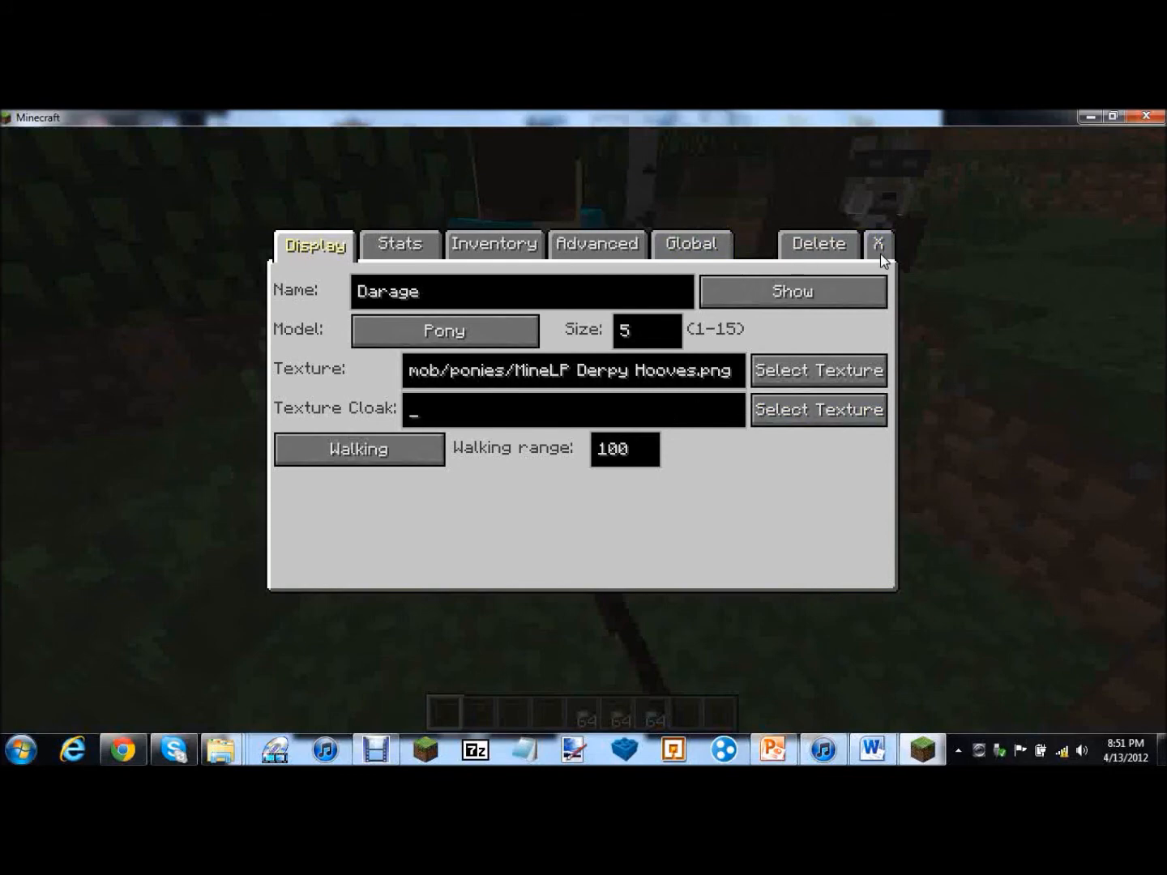
pyautogui.click(878, 245)
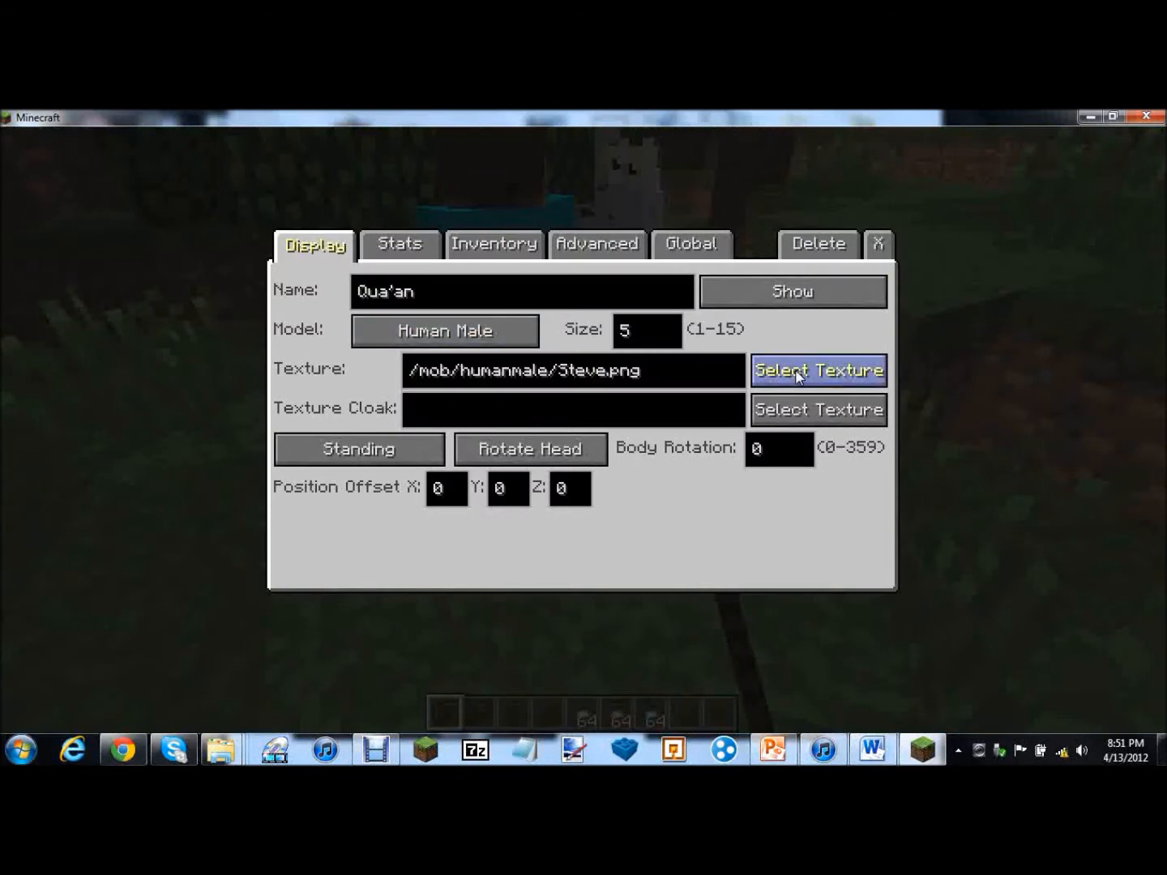
pyautogui.click(817, 370)
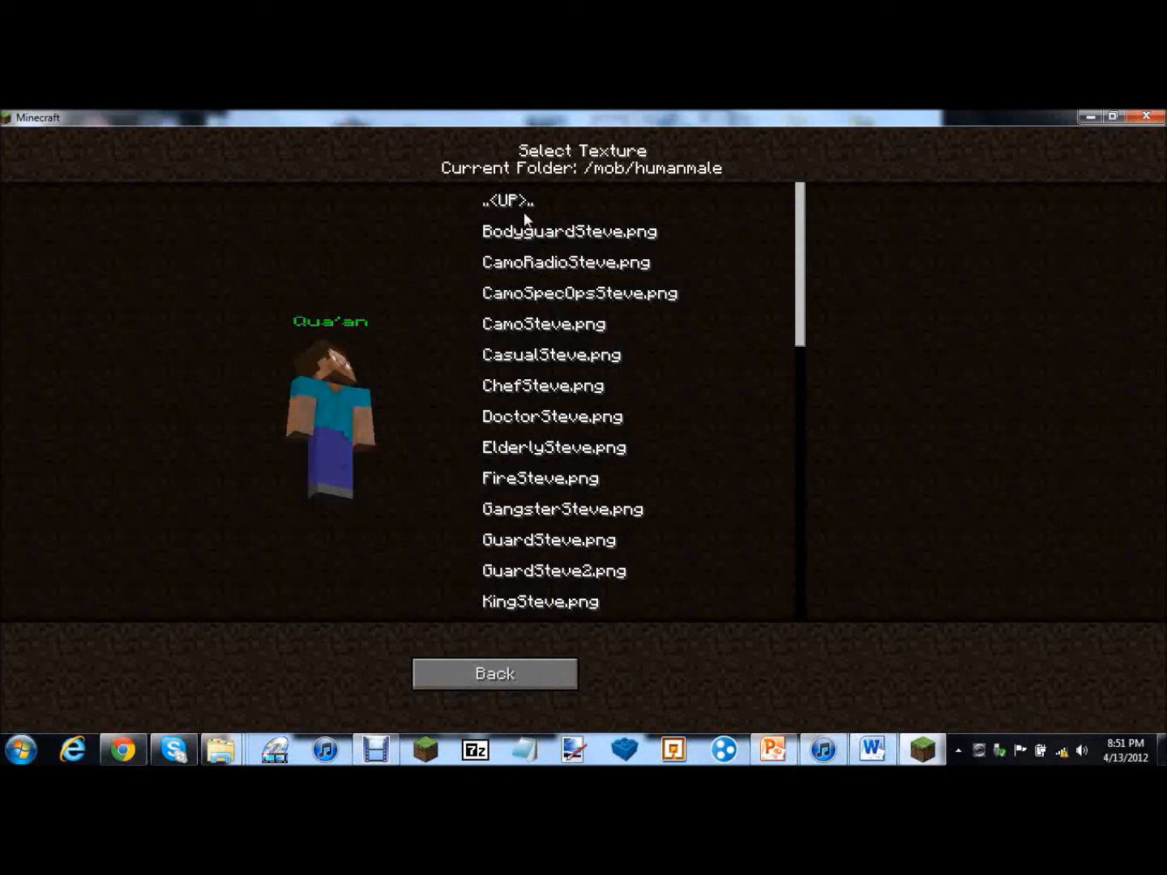
# Go up to the /mob folder and preview cat_black, cat_red and cat_siamese on Qua'an
pyautogui.click(506, 201)
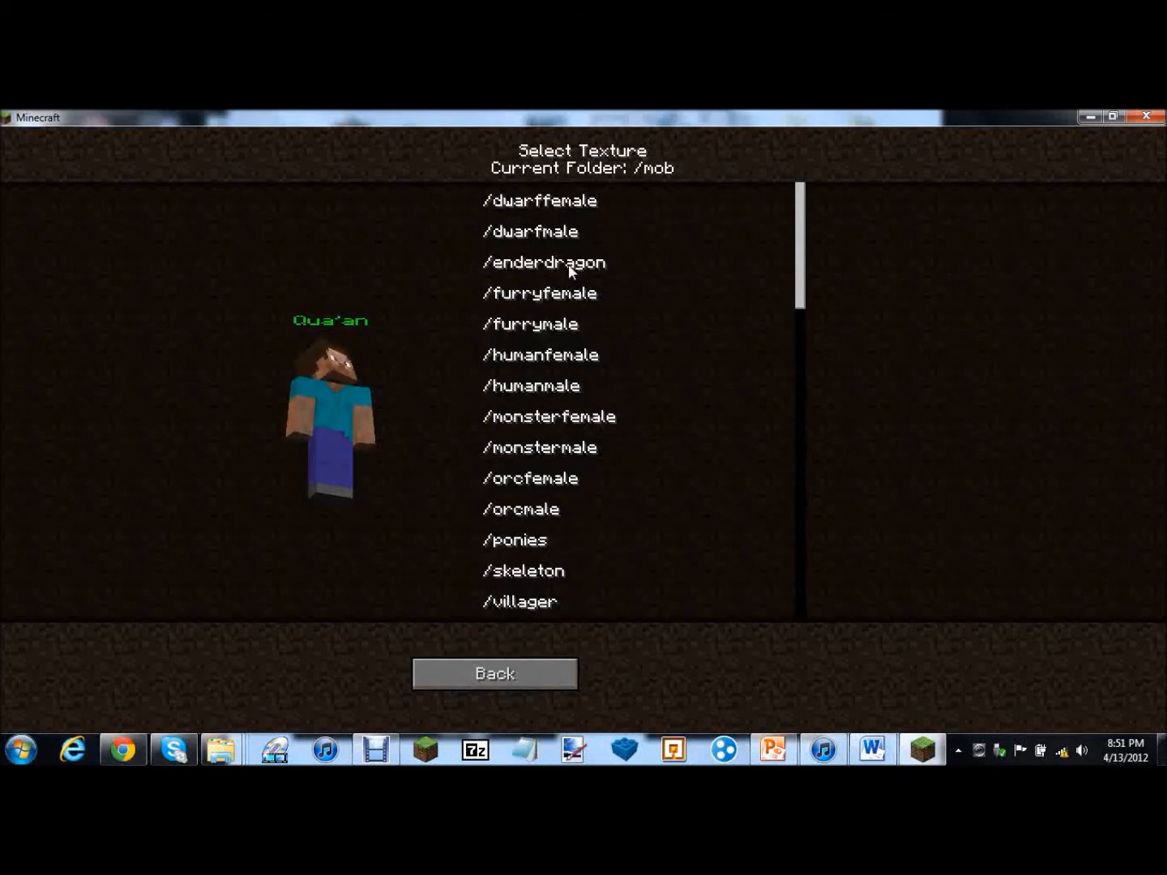
pyautogui.scroll(-3)
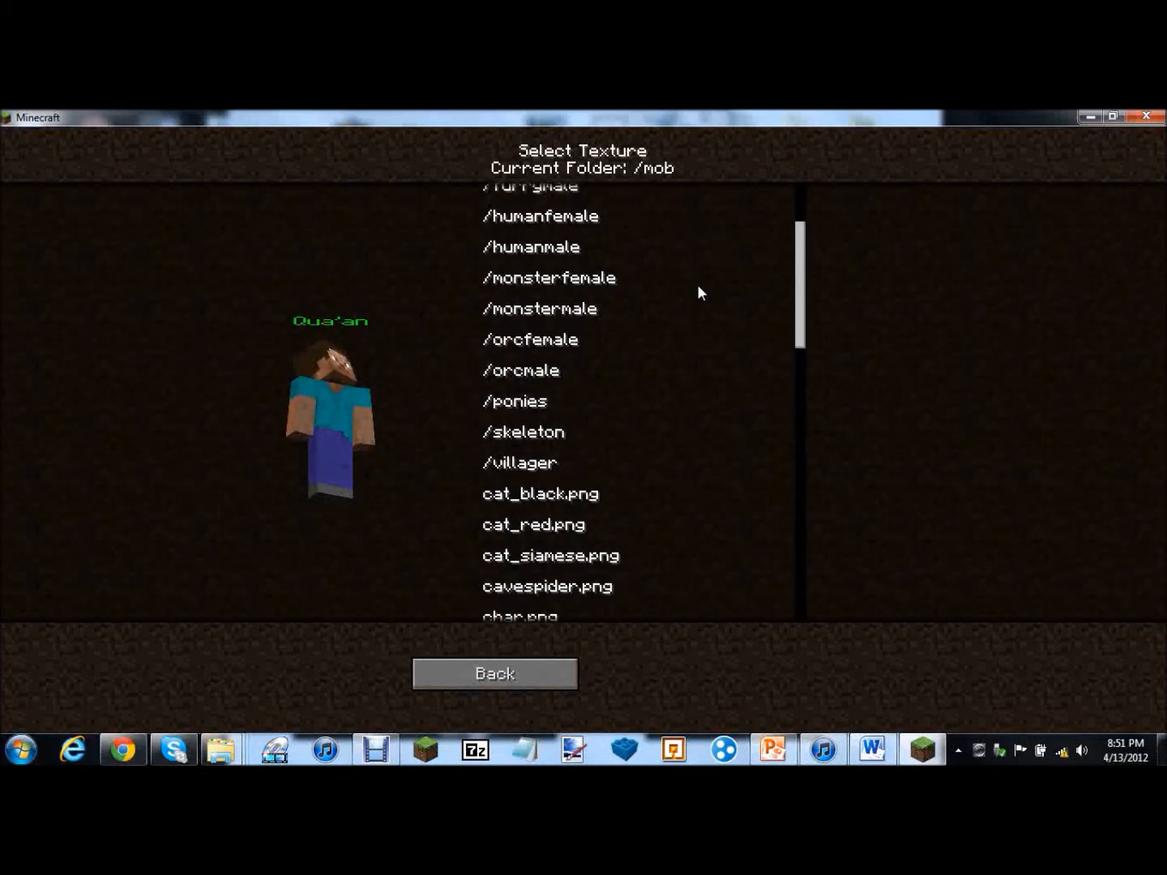
pyautogui.scroll(-3)
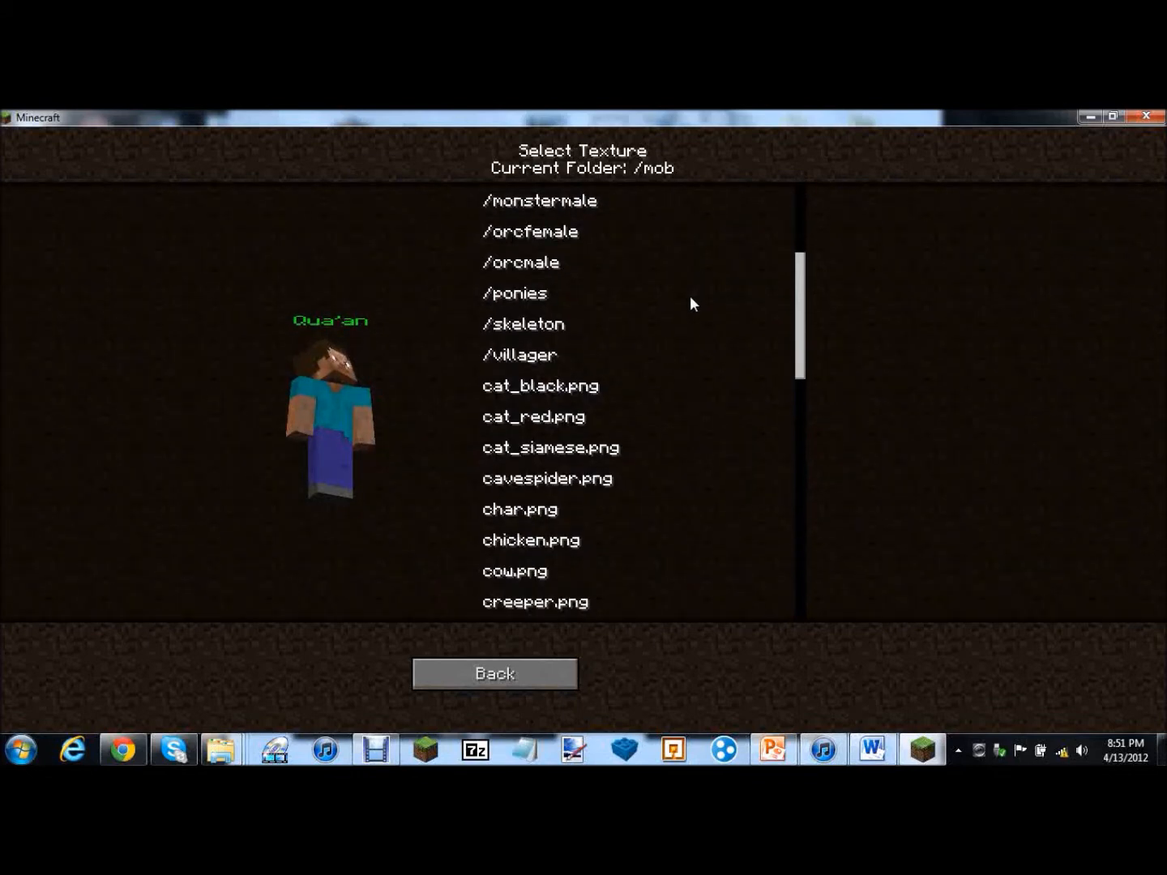
pyautogui.scroll(-3)
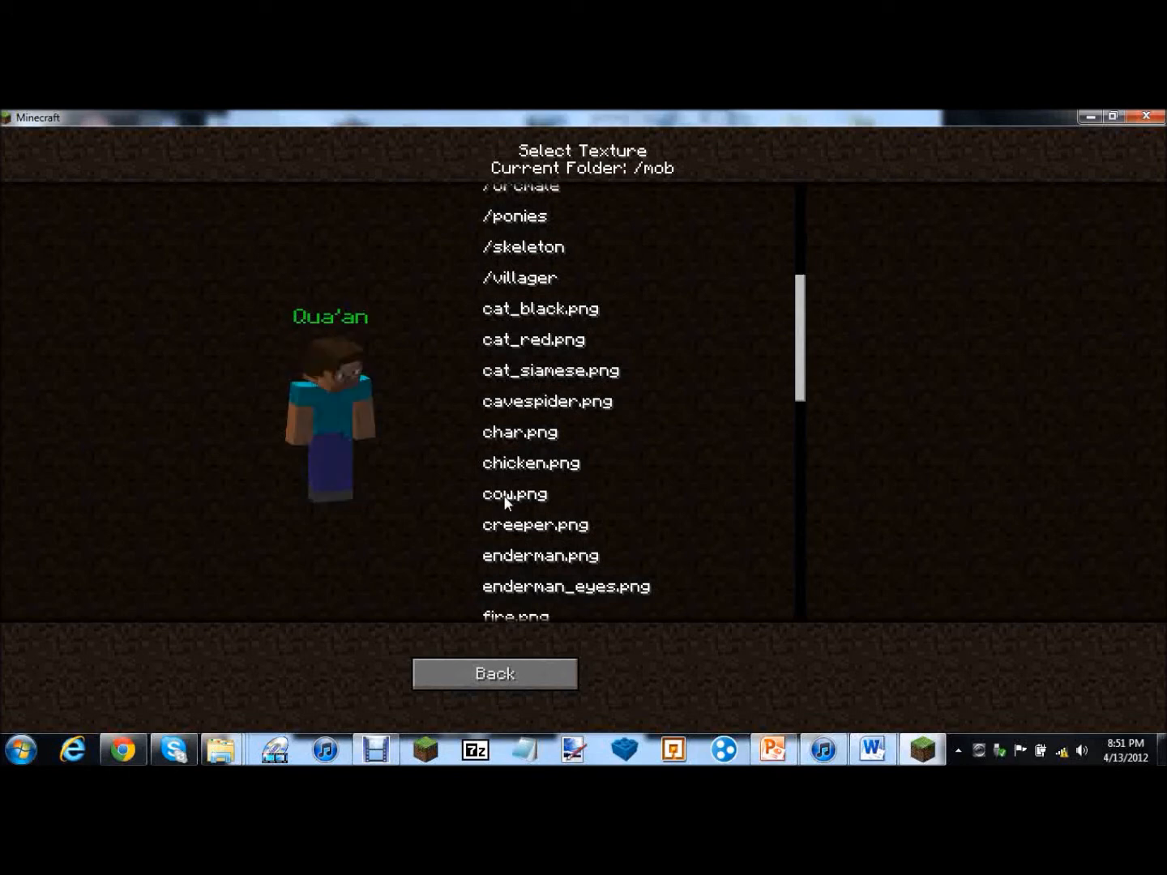
pyautogui.click(541, 308)
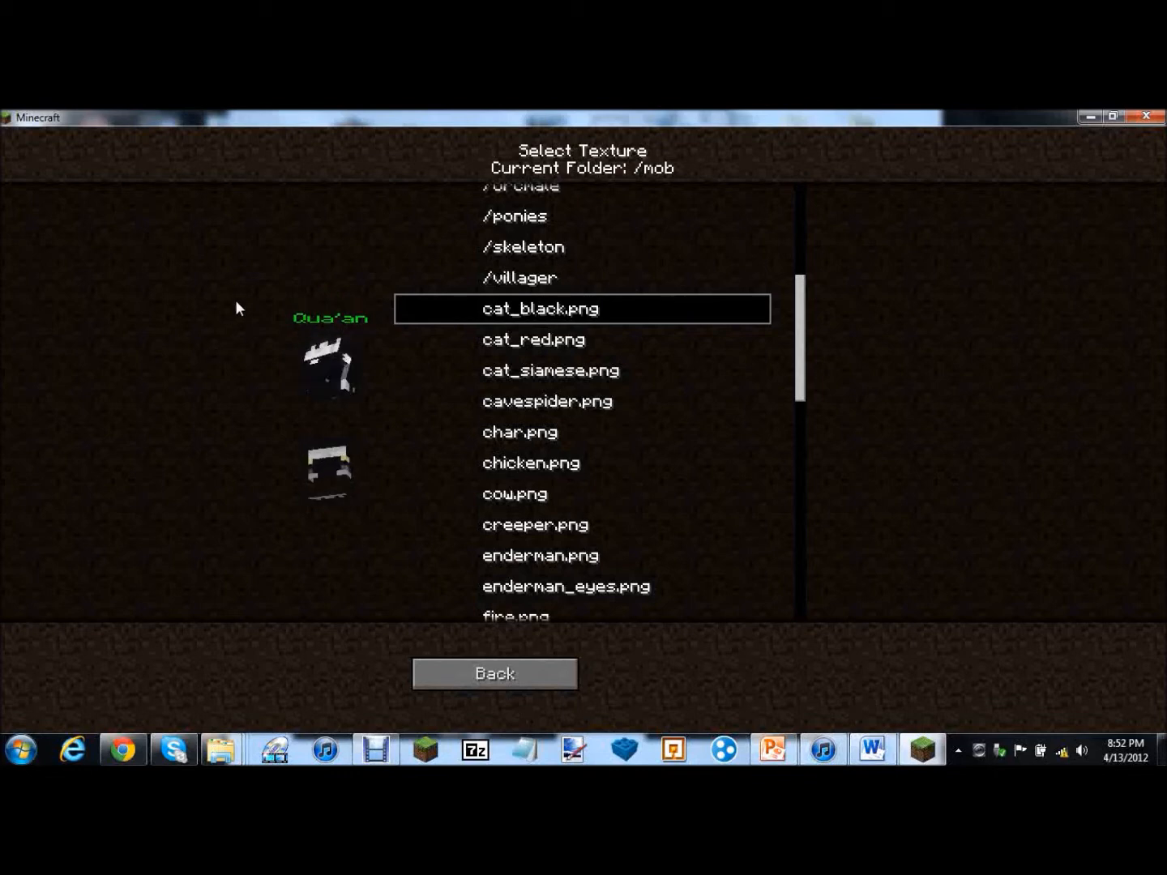
pyautogui.click(535, 338)
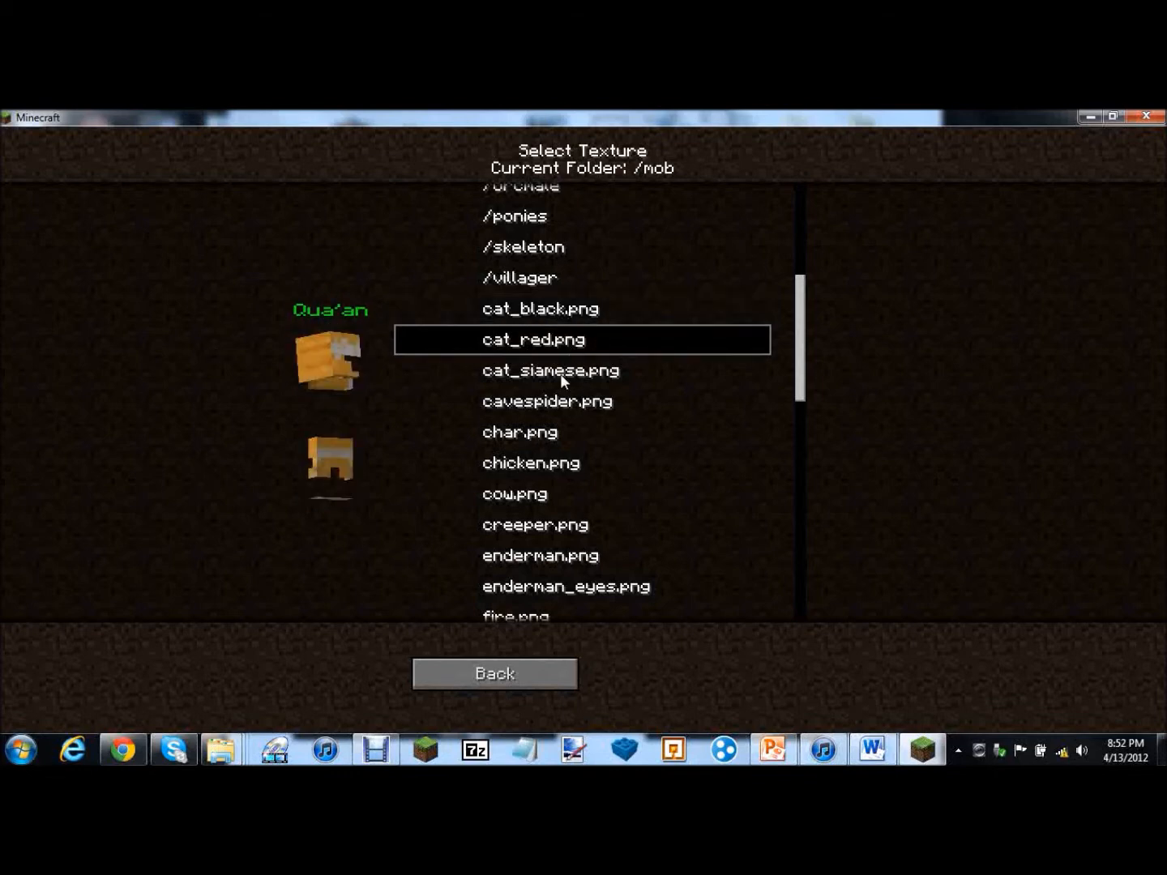
pyautogui.click(551, 369)
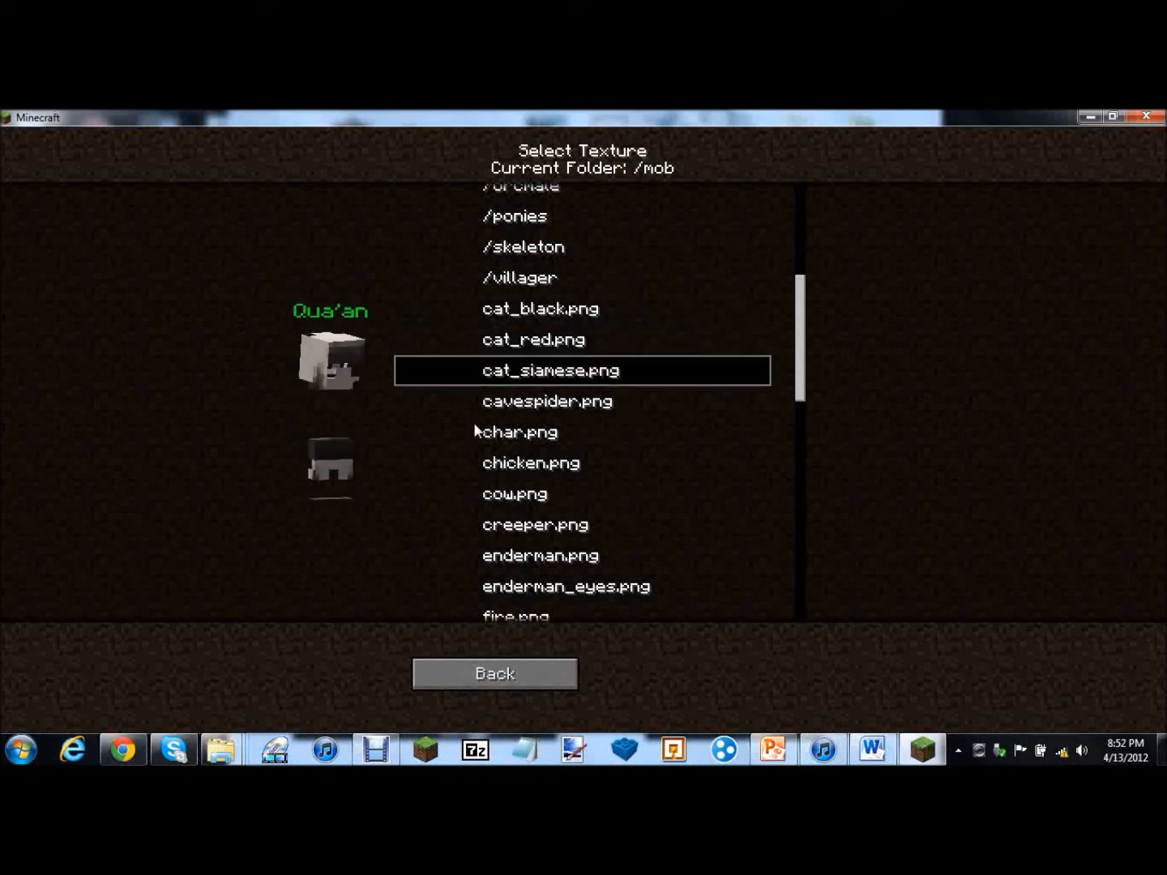
# Preview cavespider, char, chicken, cow, creeper, enderman and enderman_eyes on Qua'an
pyautogui.click(580, 402)
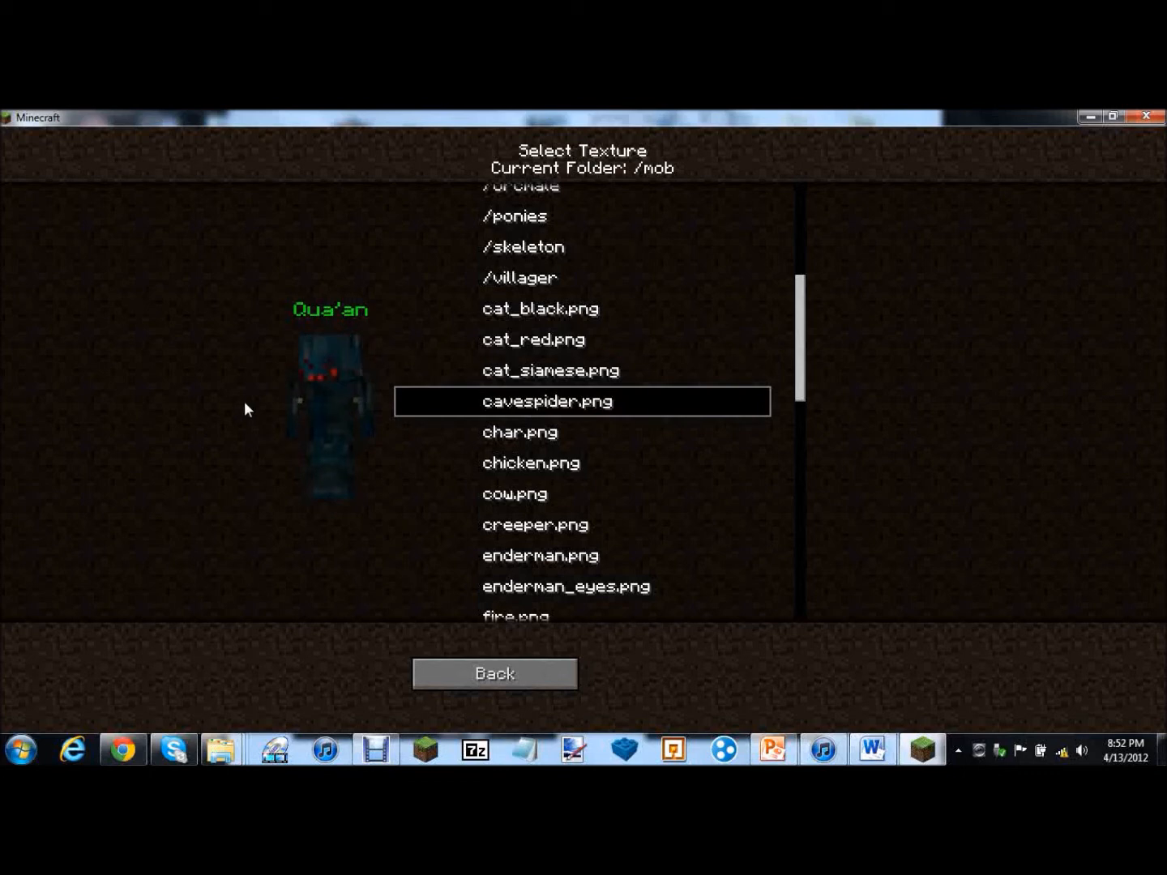
pyautogui.click(520, 431)
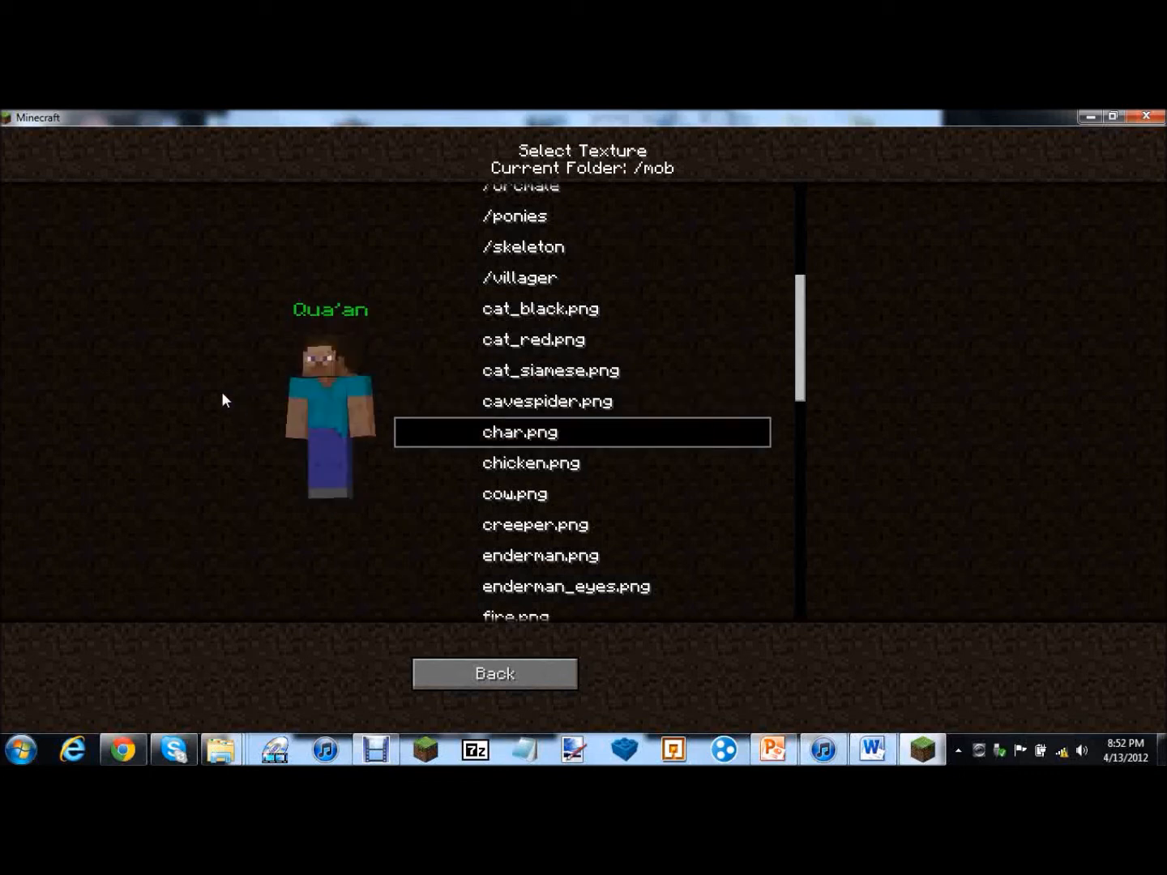
pyautogui.click(532, 464)
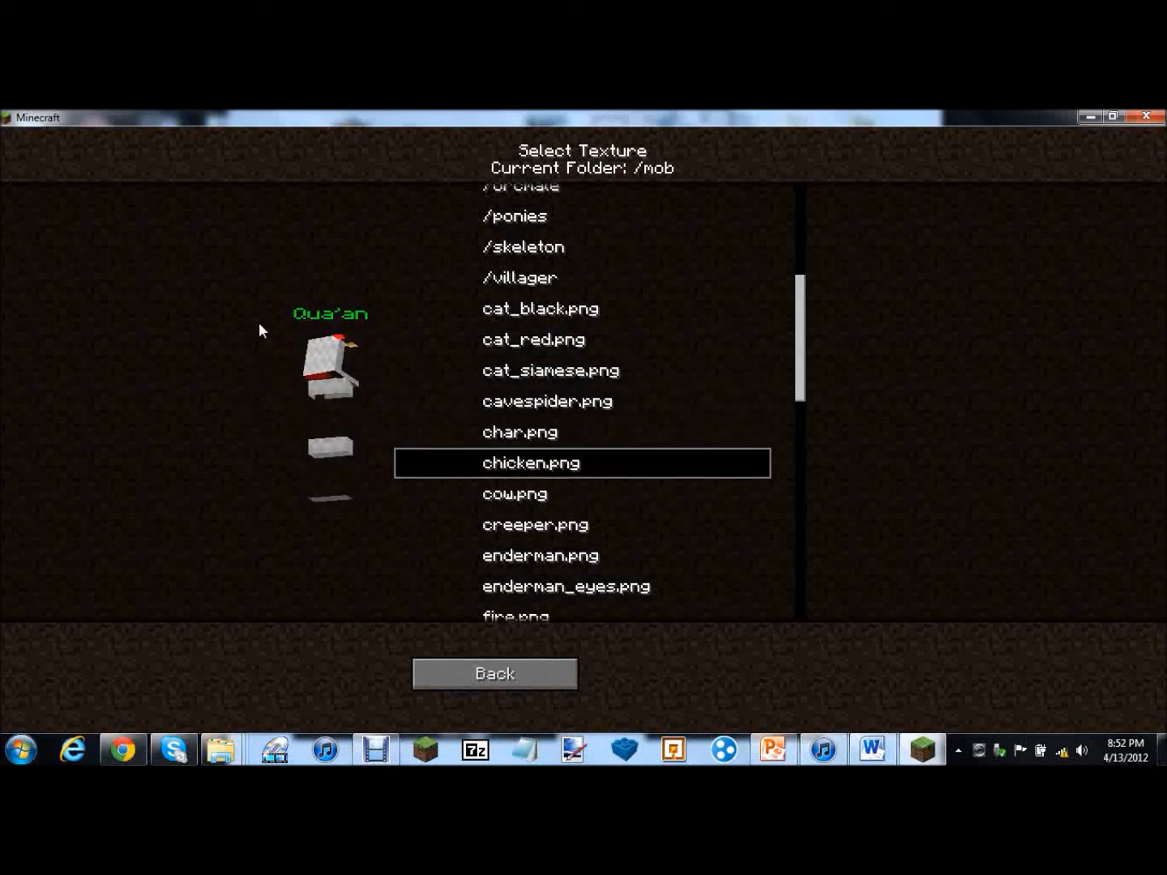
pyautogui.click(515, 492)
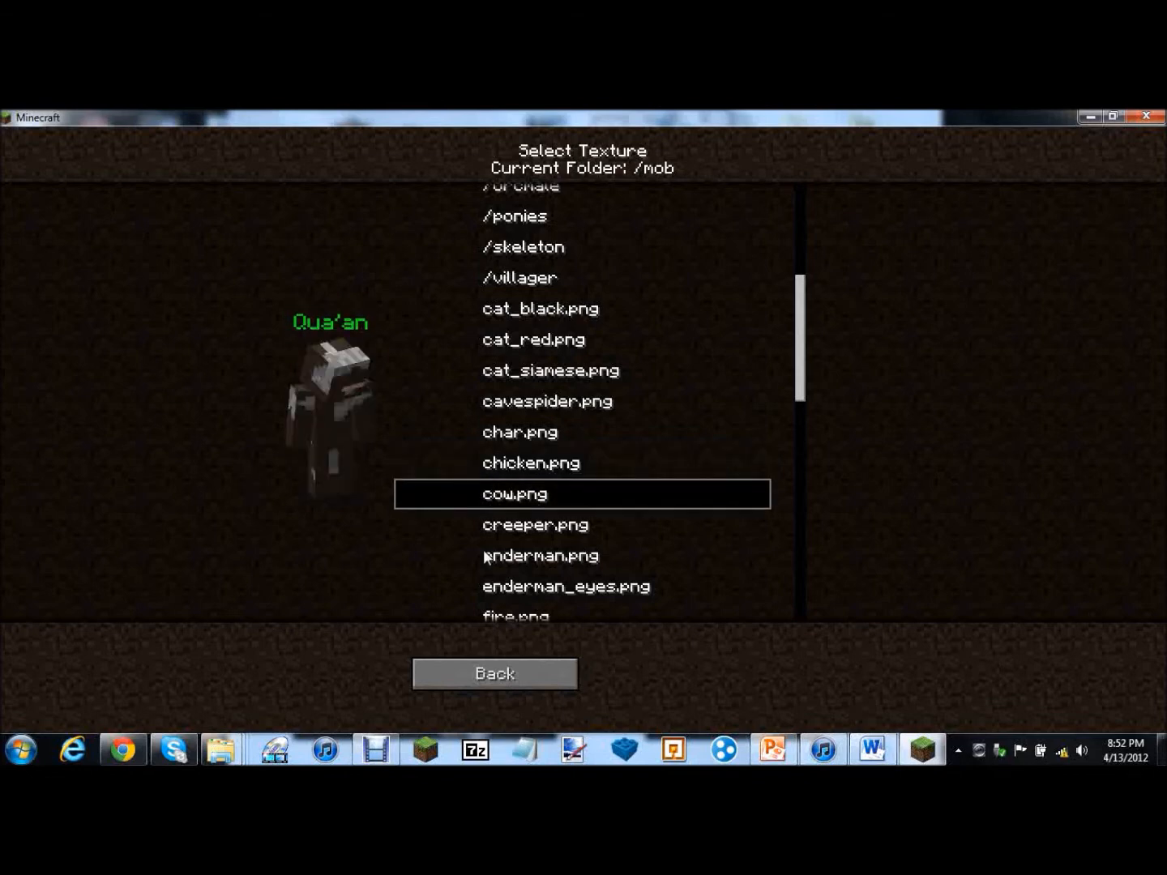
pyautogui.click(535, 526)
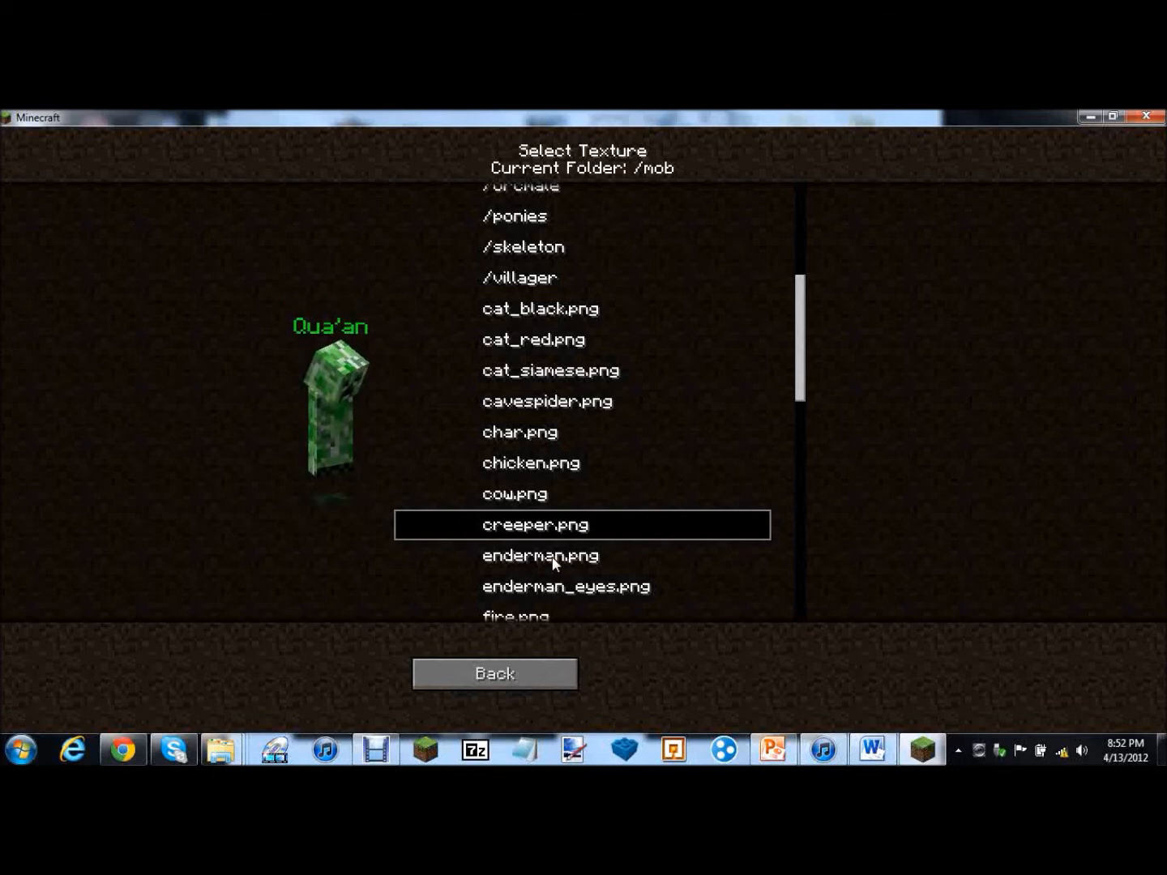
pyautogui.click(540, 554)
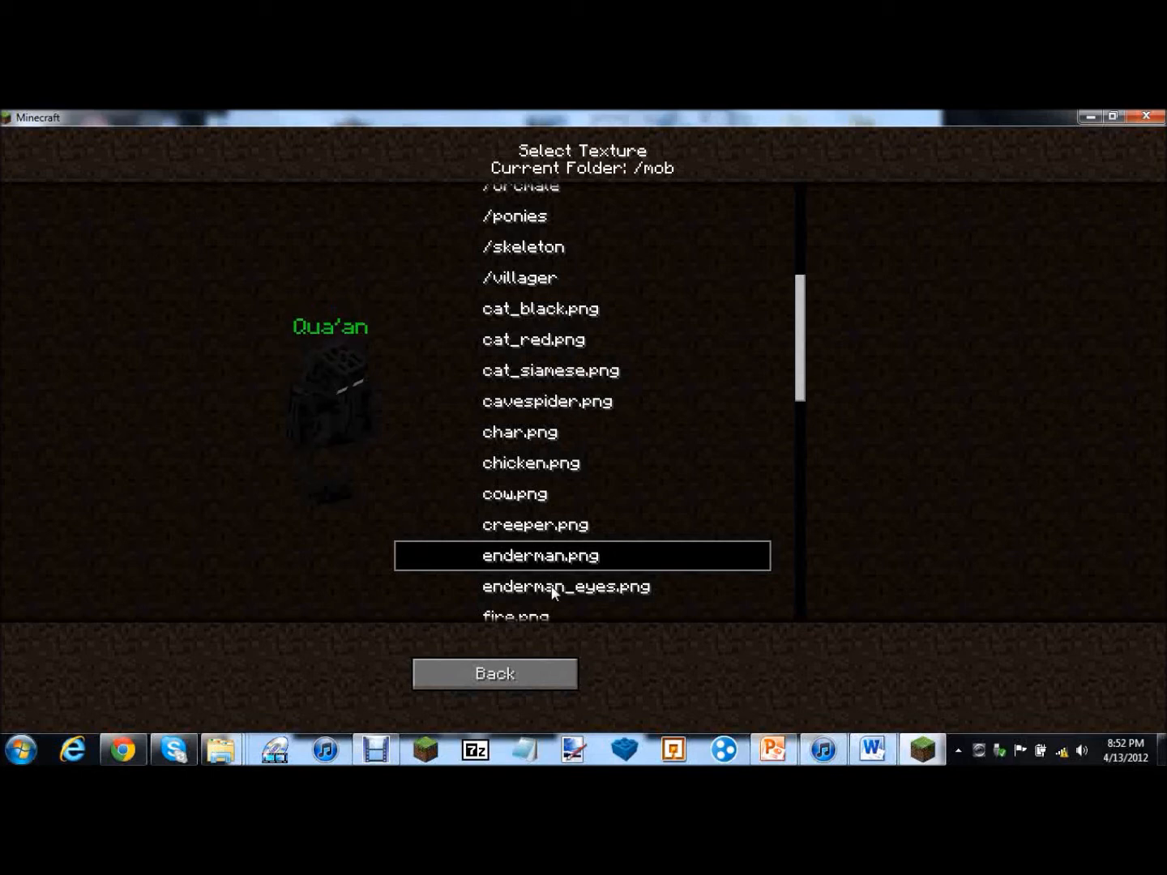
pyautogui.click(566, 587)
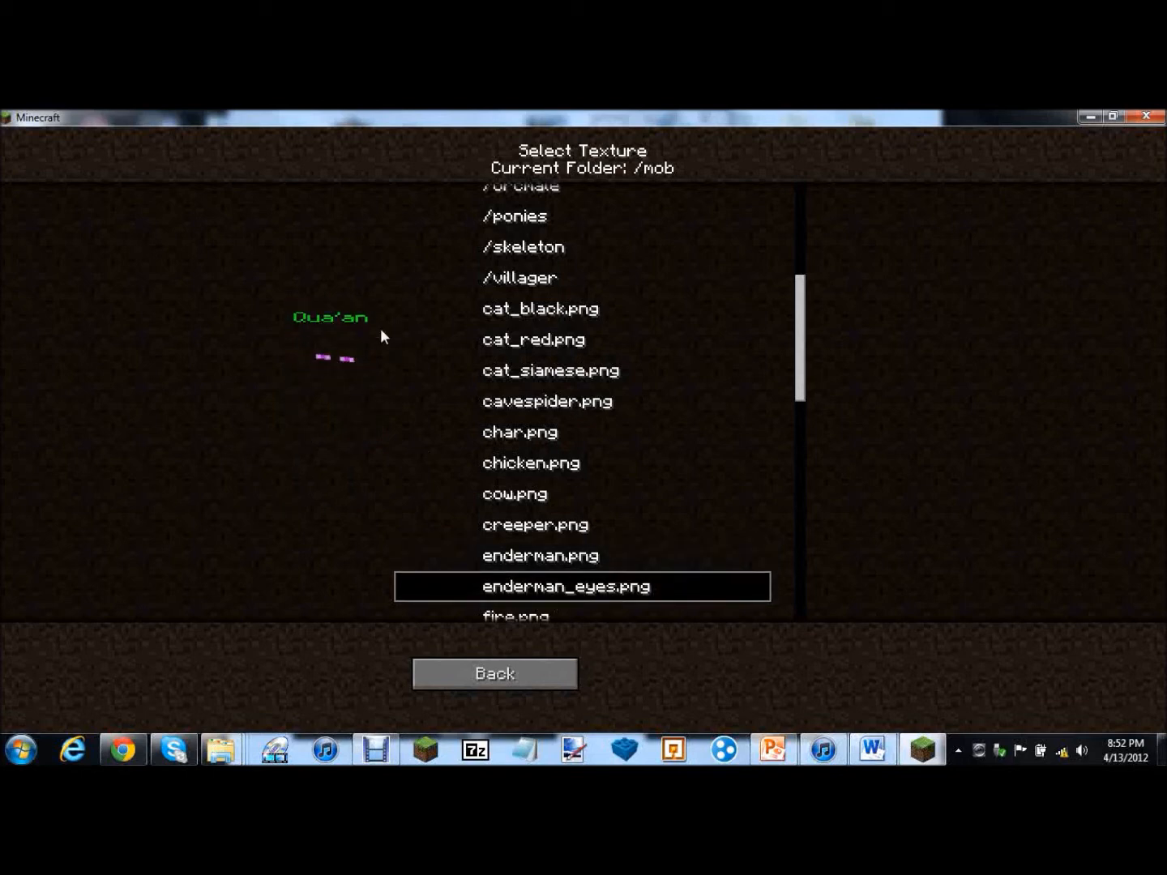
pyautogui.moveTo(291, 441)
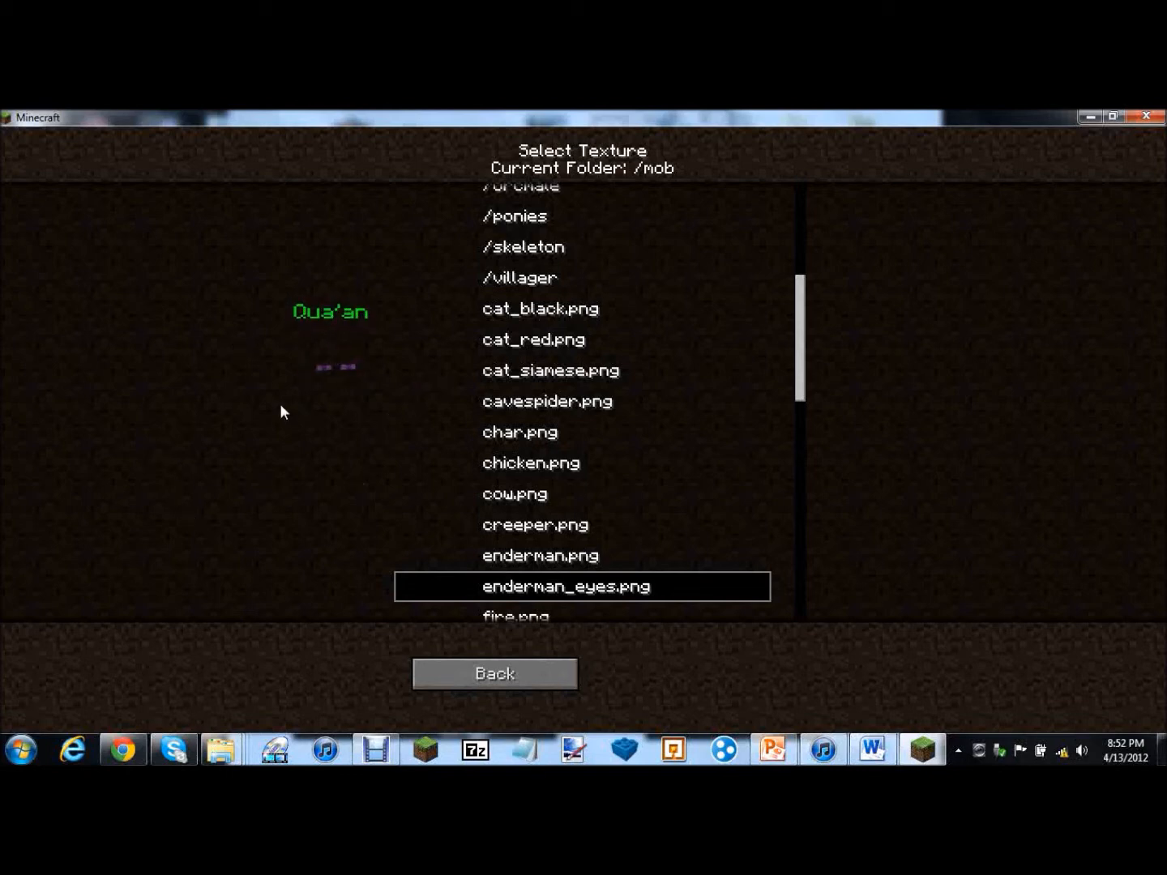
pyautogui.moveTo(770, 387)
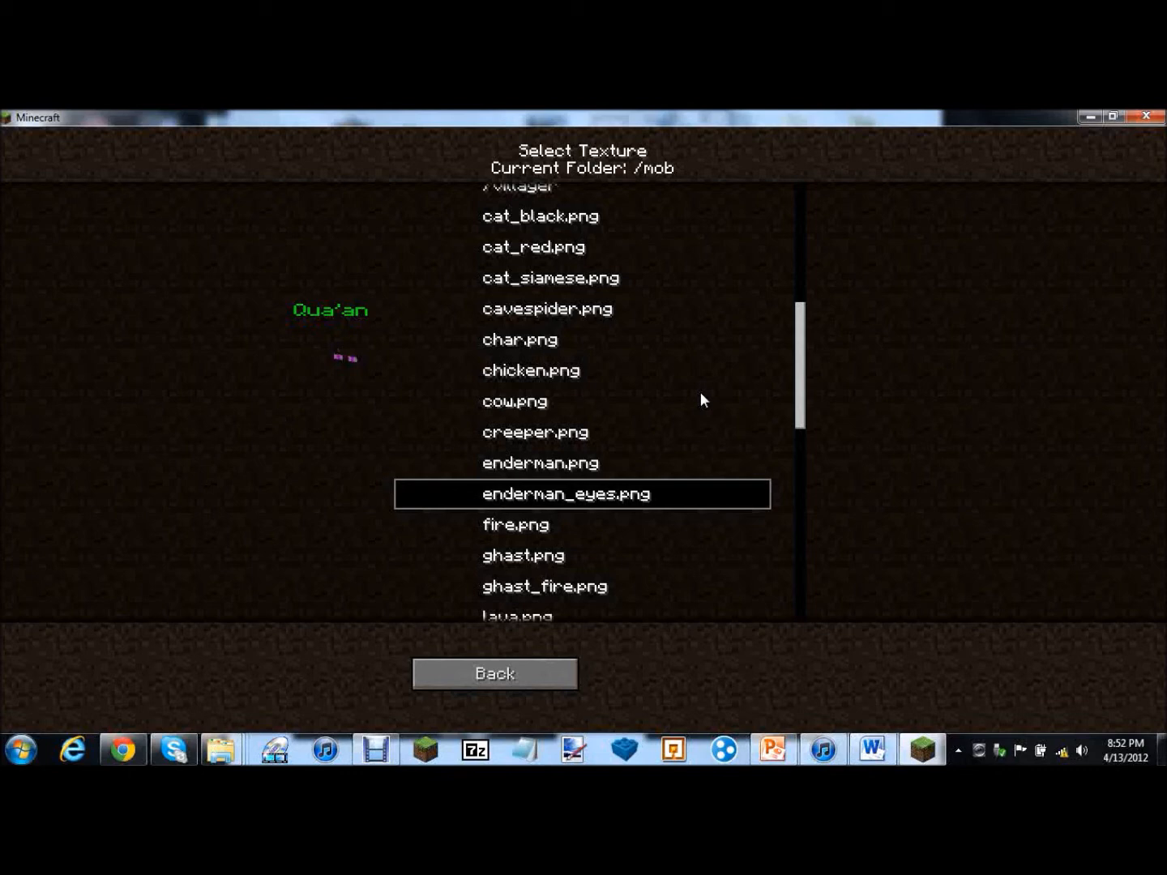
# Preview fire, ghast and ghast_fire (comparing them), then lava and ozelot on Qua'an
pyautogui.click(515, 525)
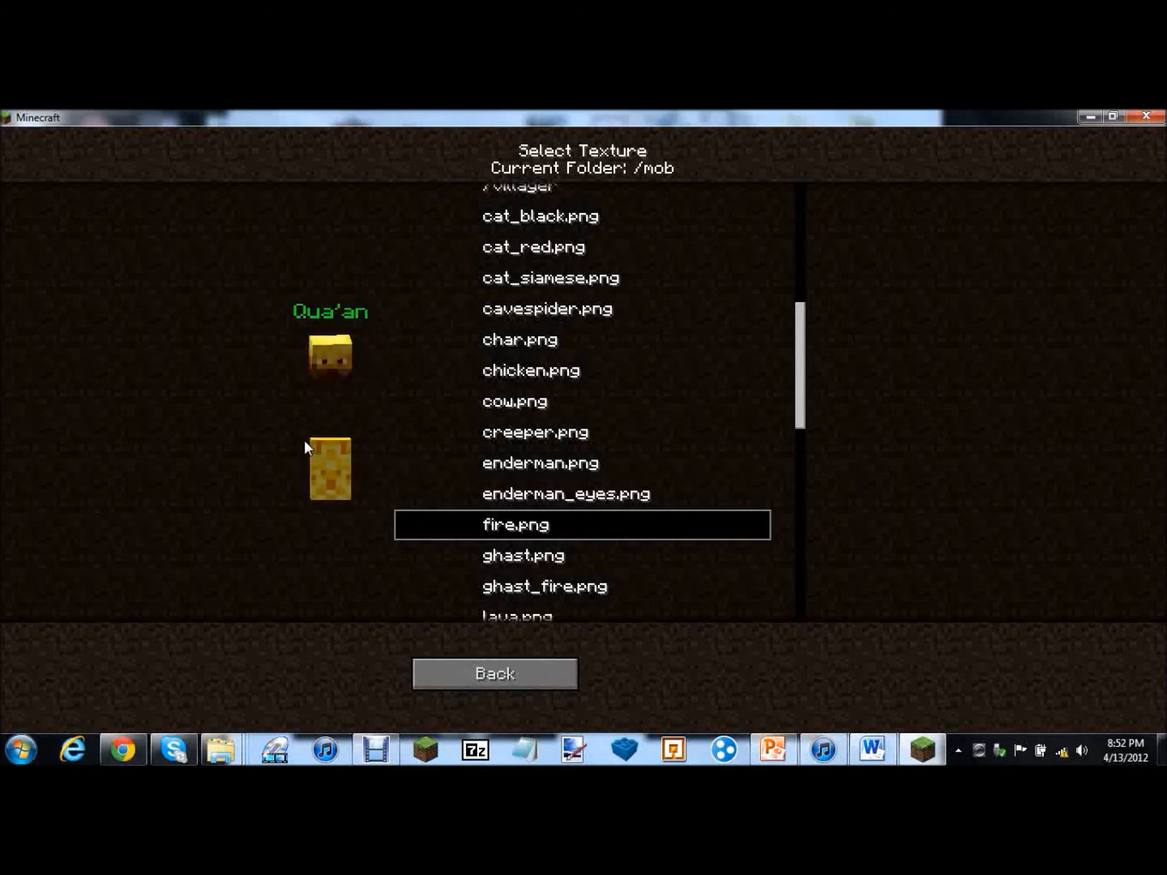
pyautogui.click(522, 554)
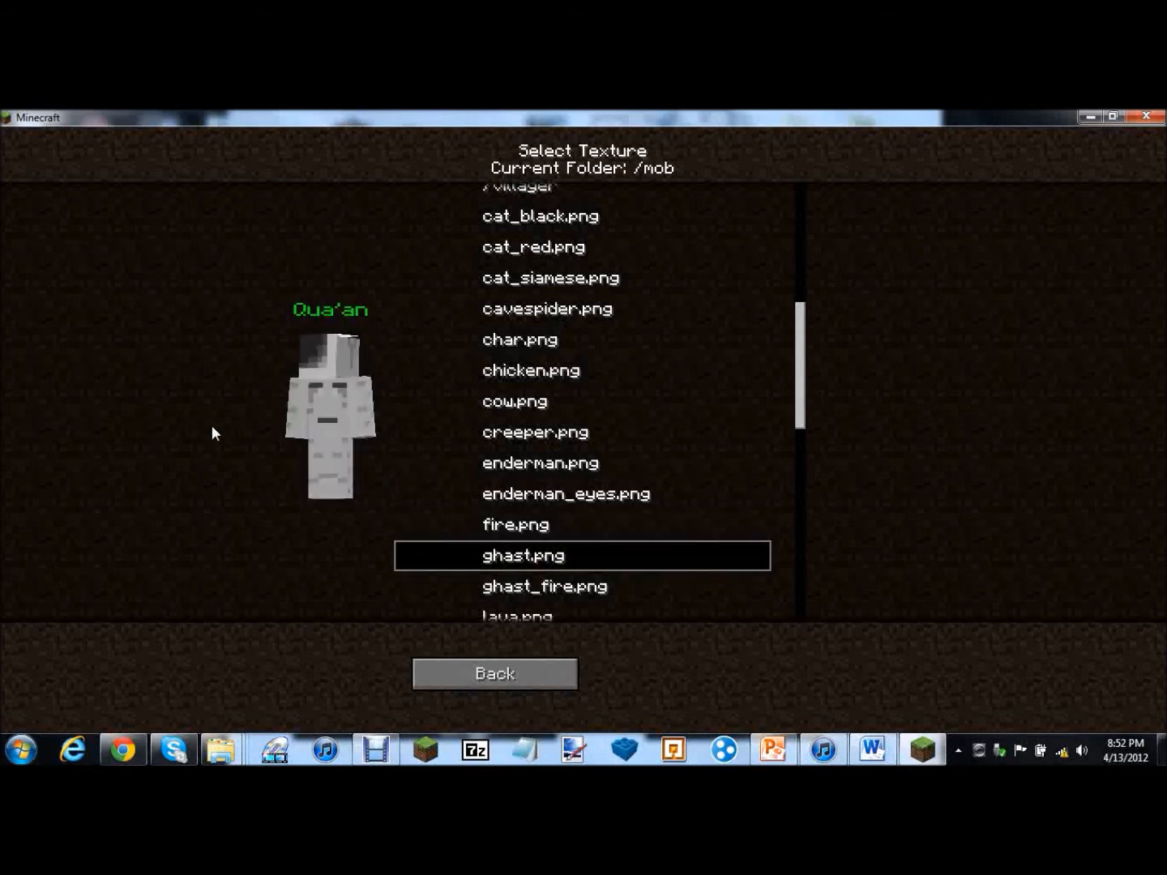
pyautogui.click(544, 586)
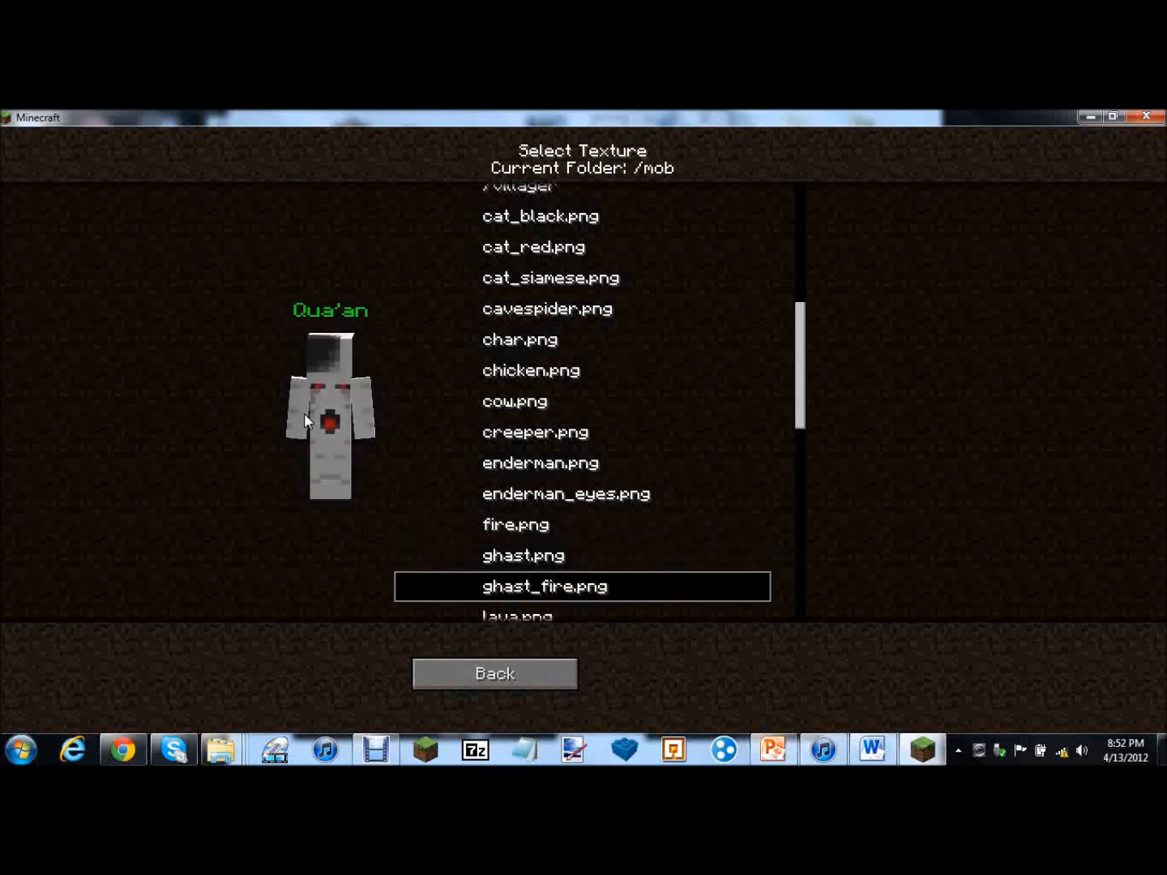
pyautogui.click(522, 555)
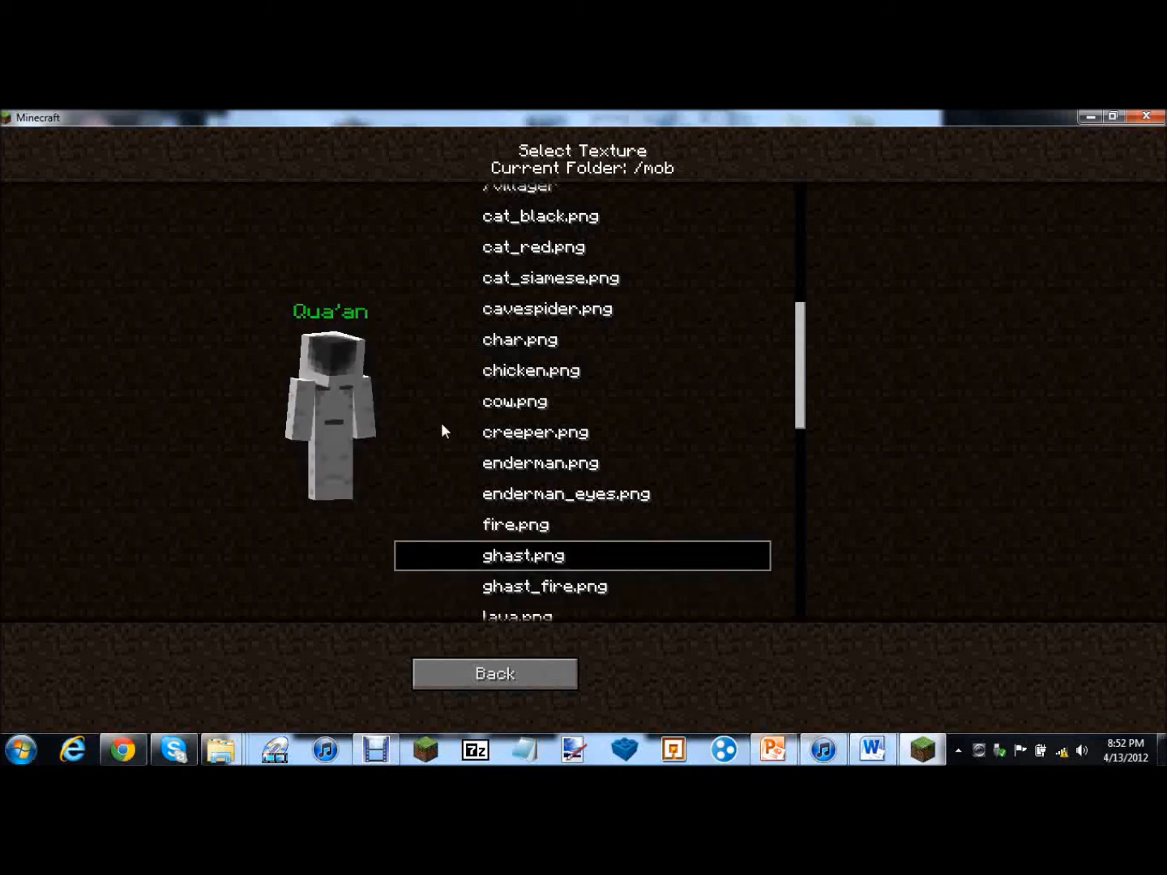
pyautogui.click(545, 587)
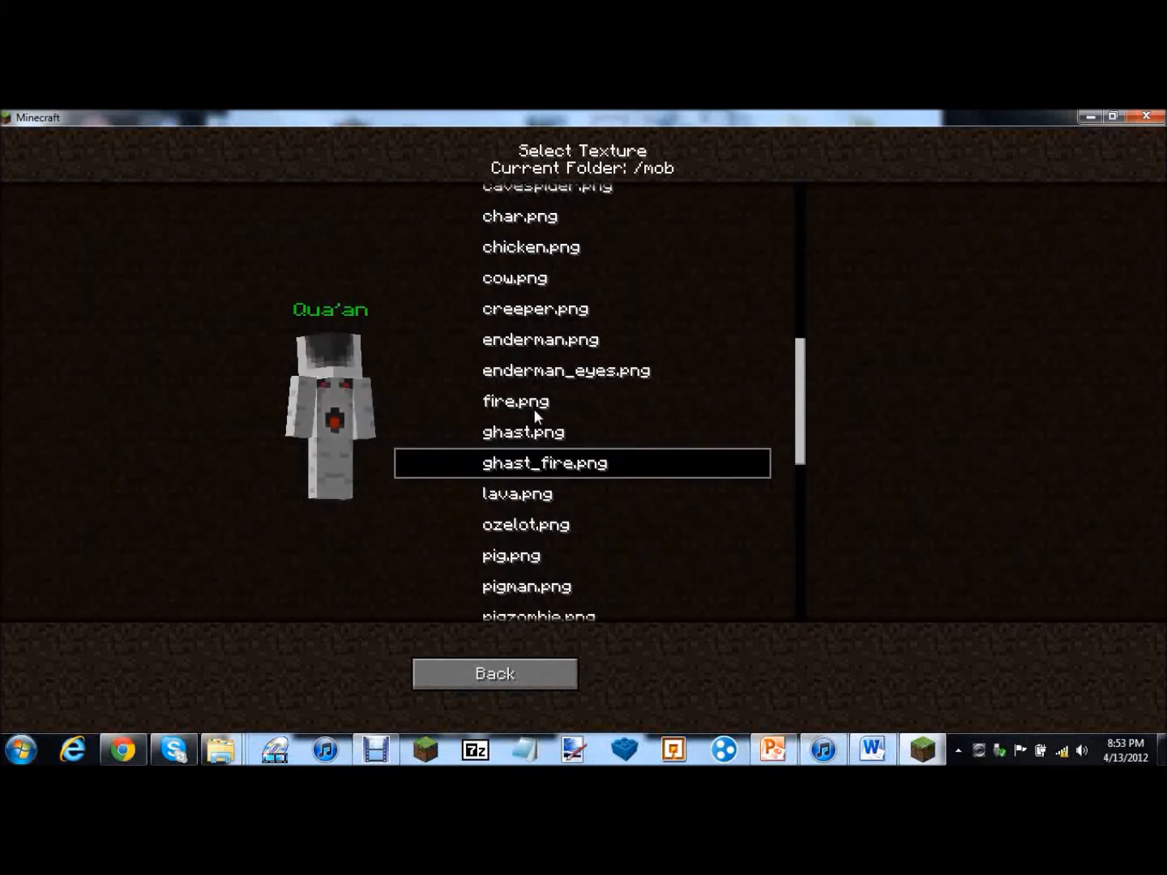
pyautogui.click(522, 431)
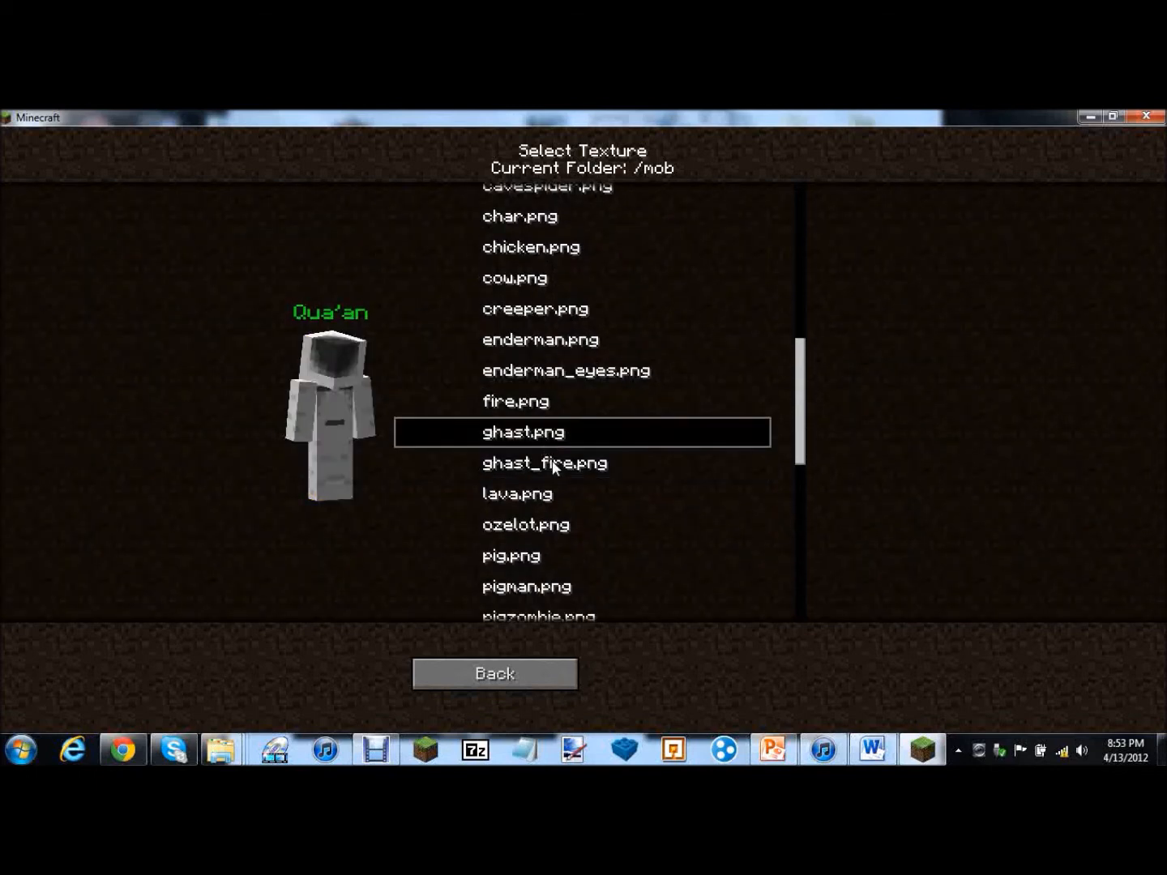
pyautogui.click(517, 493)
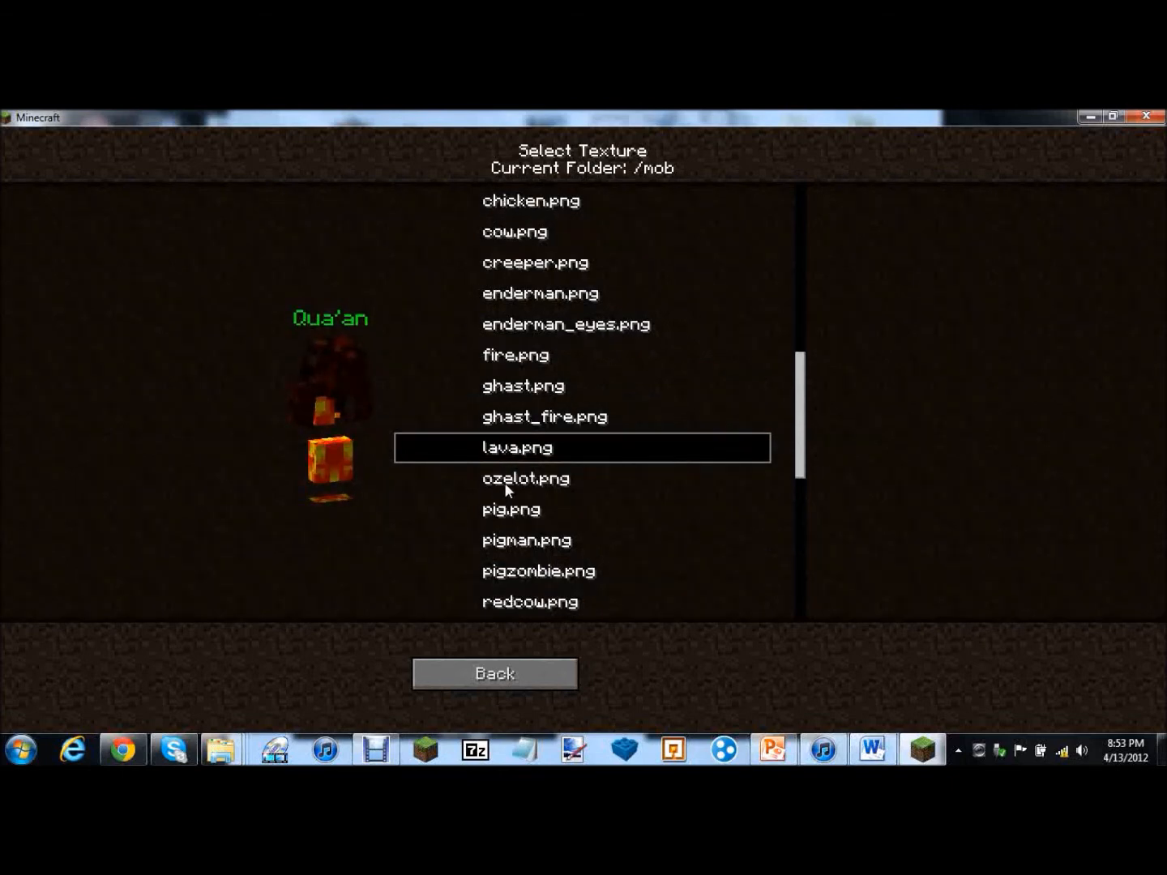
pyautogui.click(525, 478)
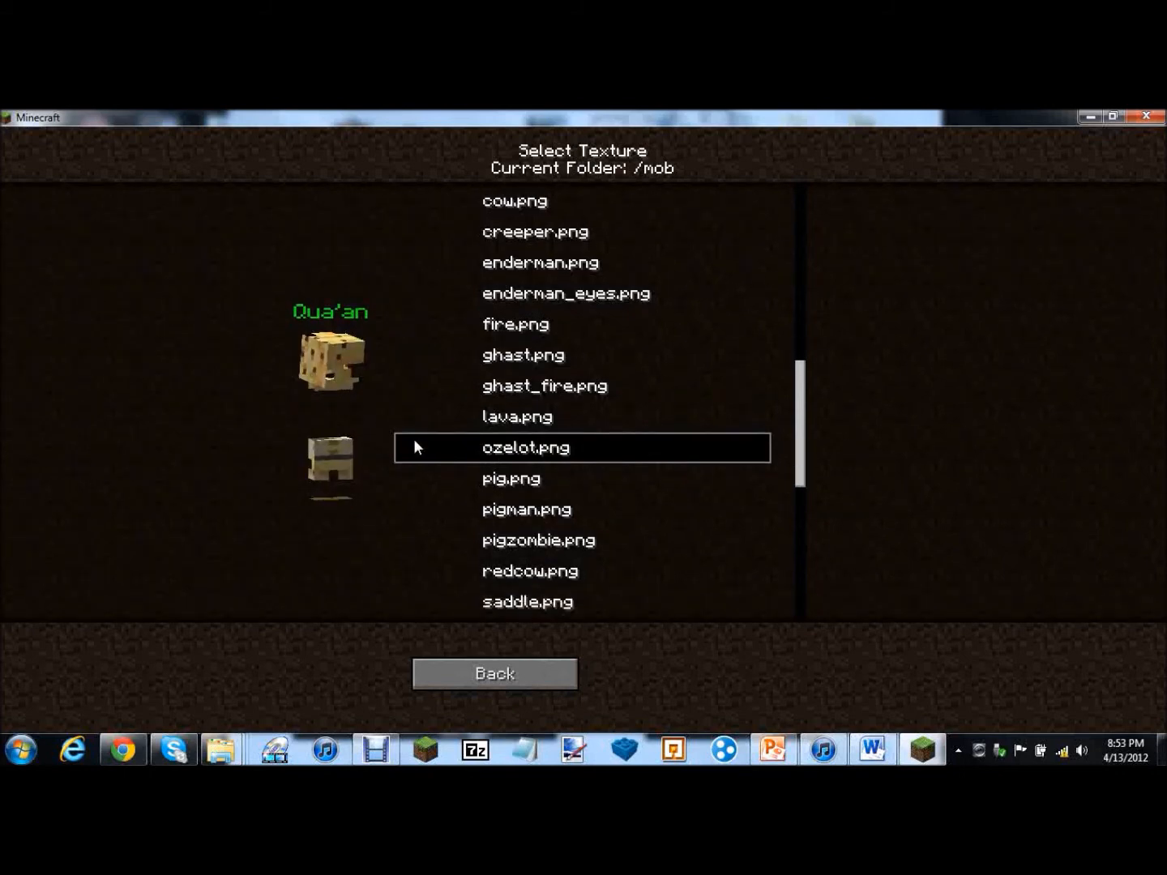
# Preview pig, pigman, pigzombie and saddle on Qua'an
pyautogui.scroll(-3)
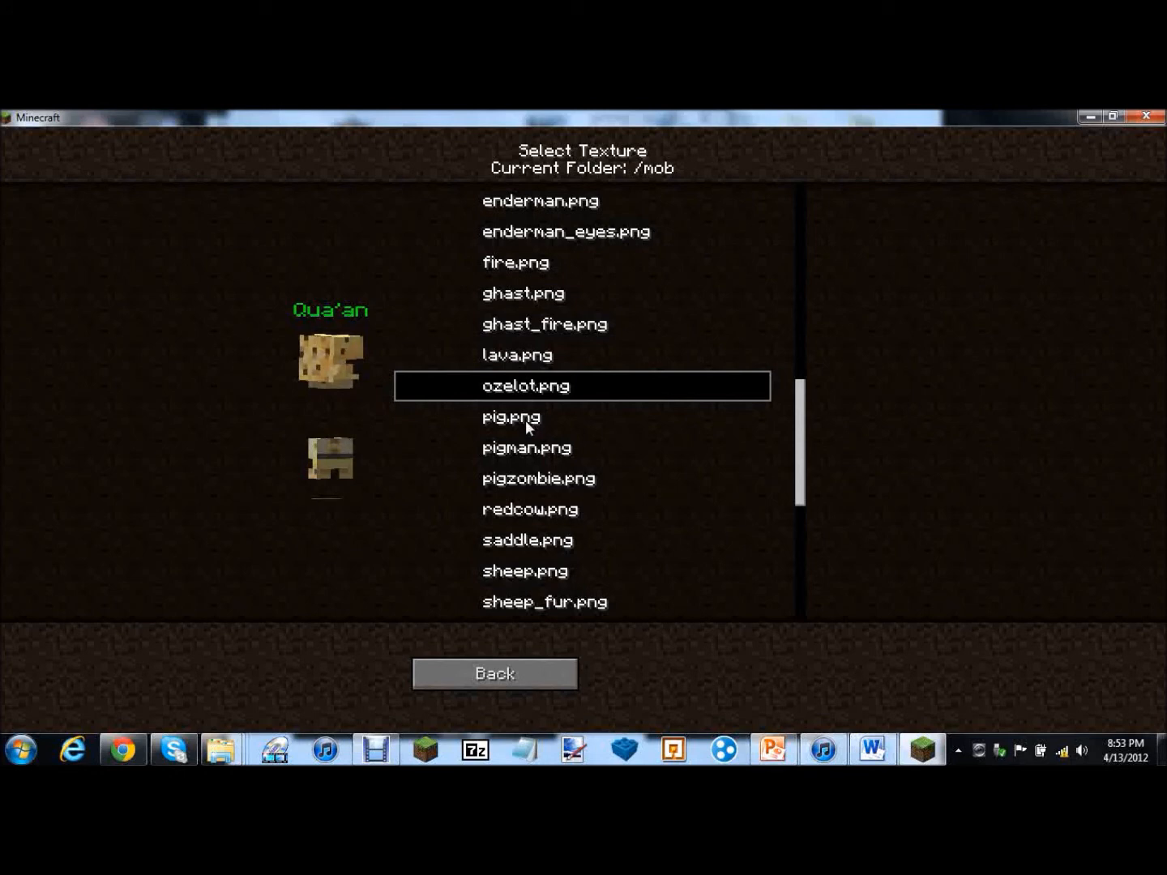
pyautogui.click(512, 417)
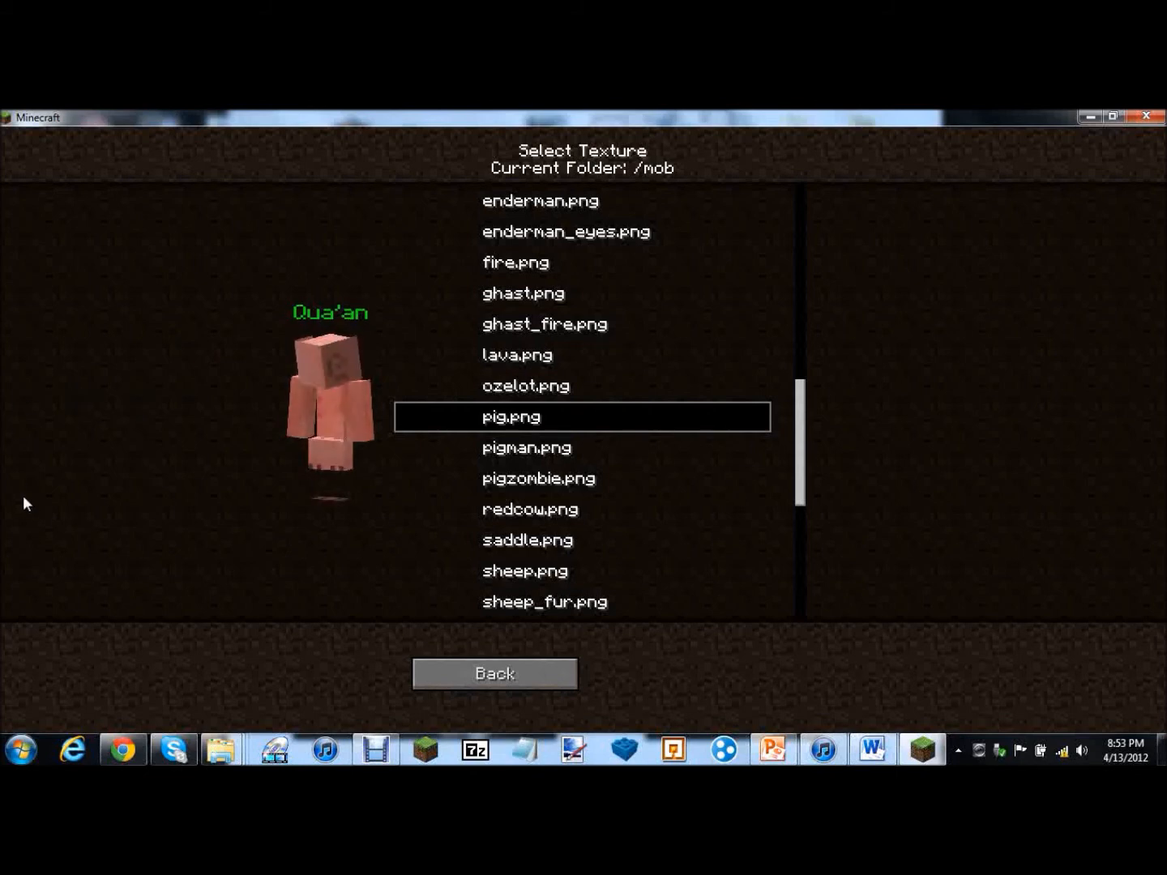
pyautogui.click(525, 447)
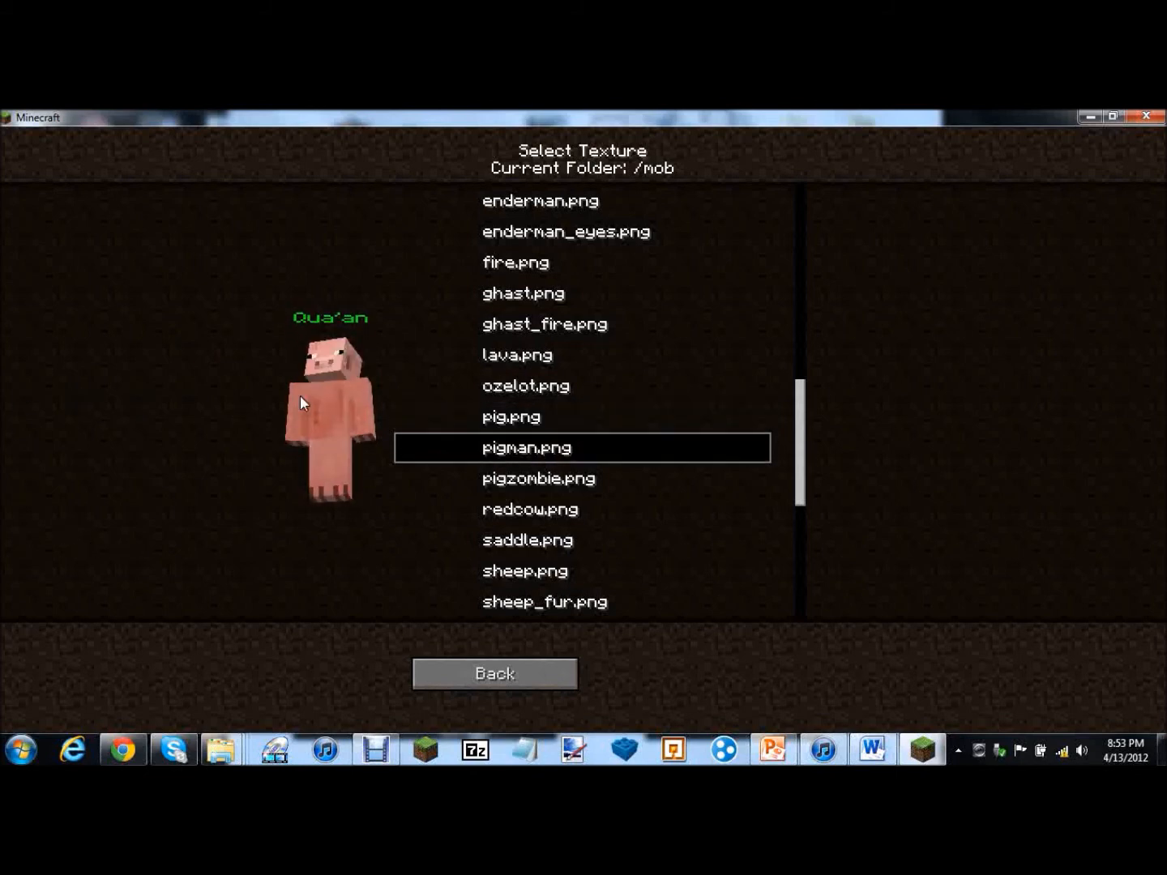
pyautogui.click(538, 478)
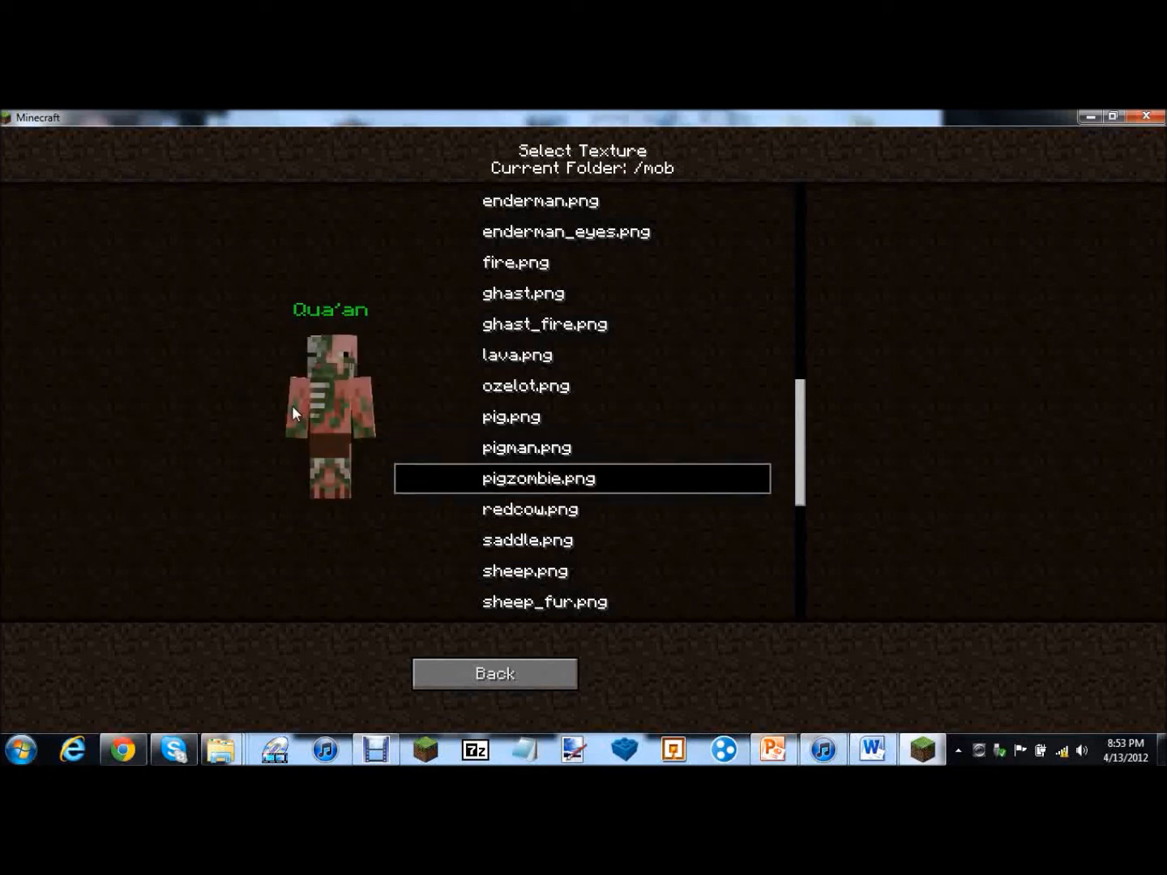
pyautogui.click(530, 509)
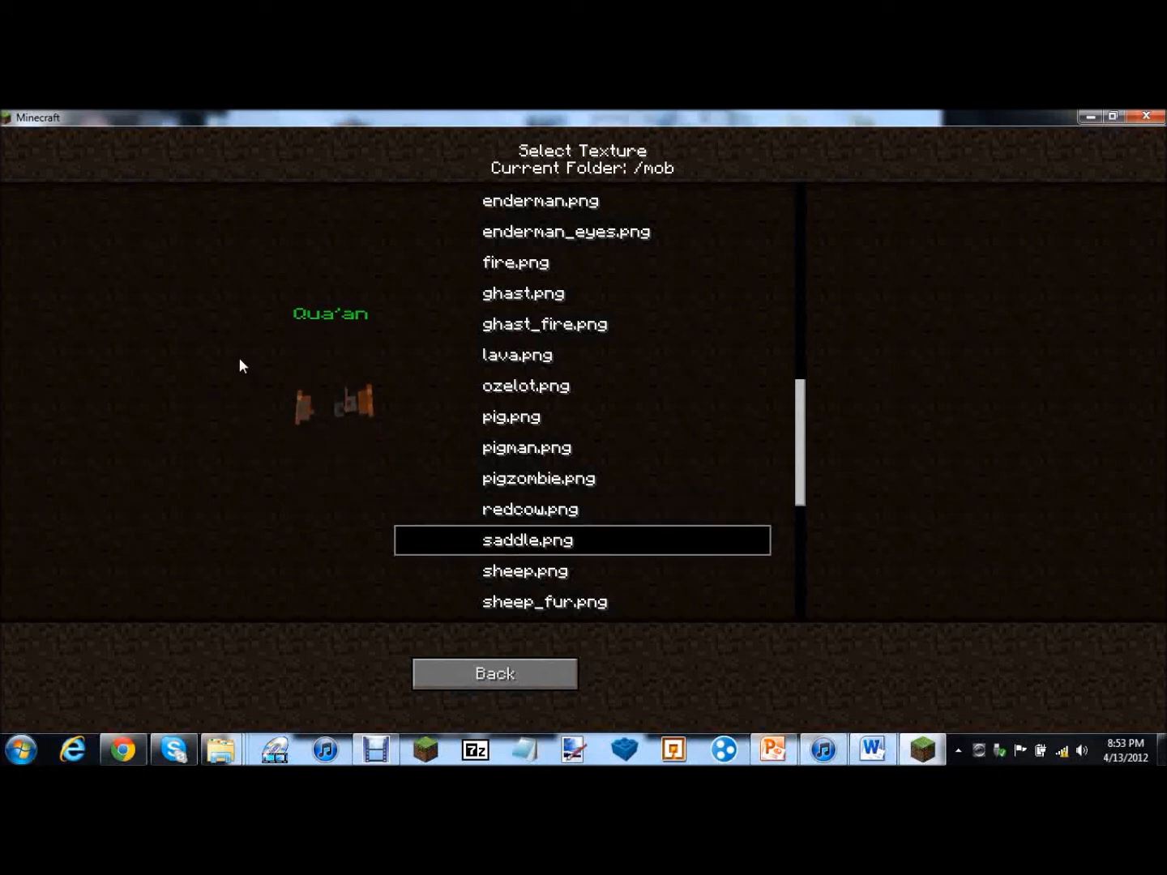
pyautogui.moveTo(288, 535)
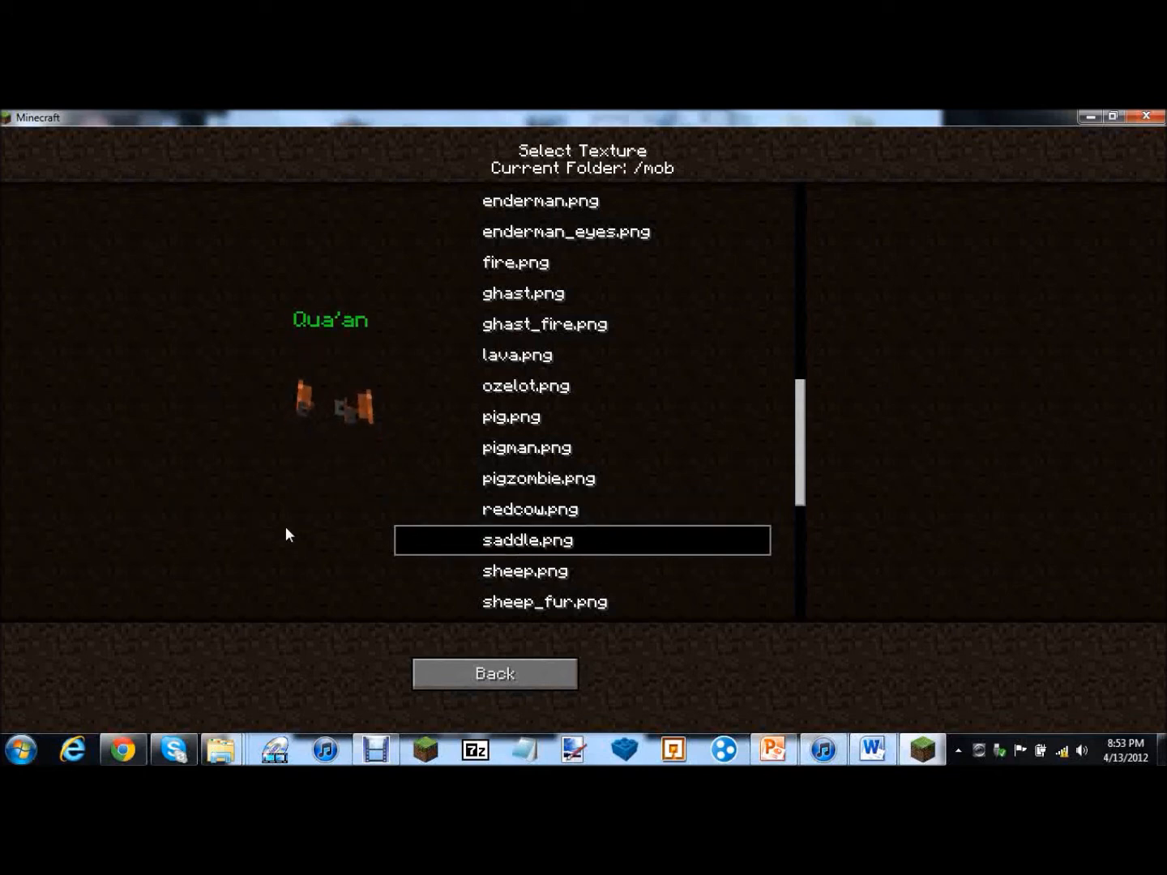
# Preview the skeleton, slime, snowman, spider and squid mob textures on the NPC
pyautogui.click(525, 571)
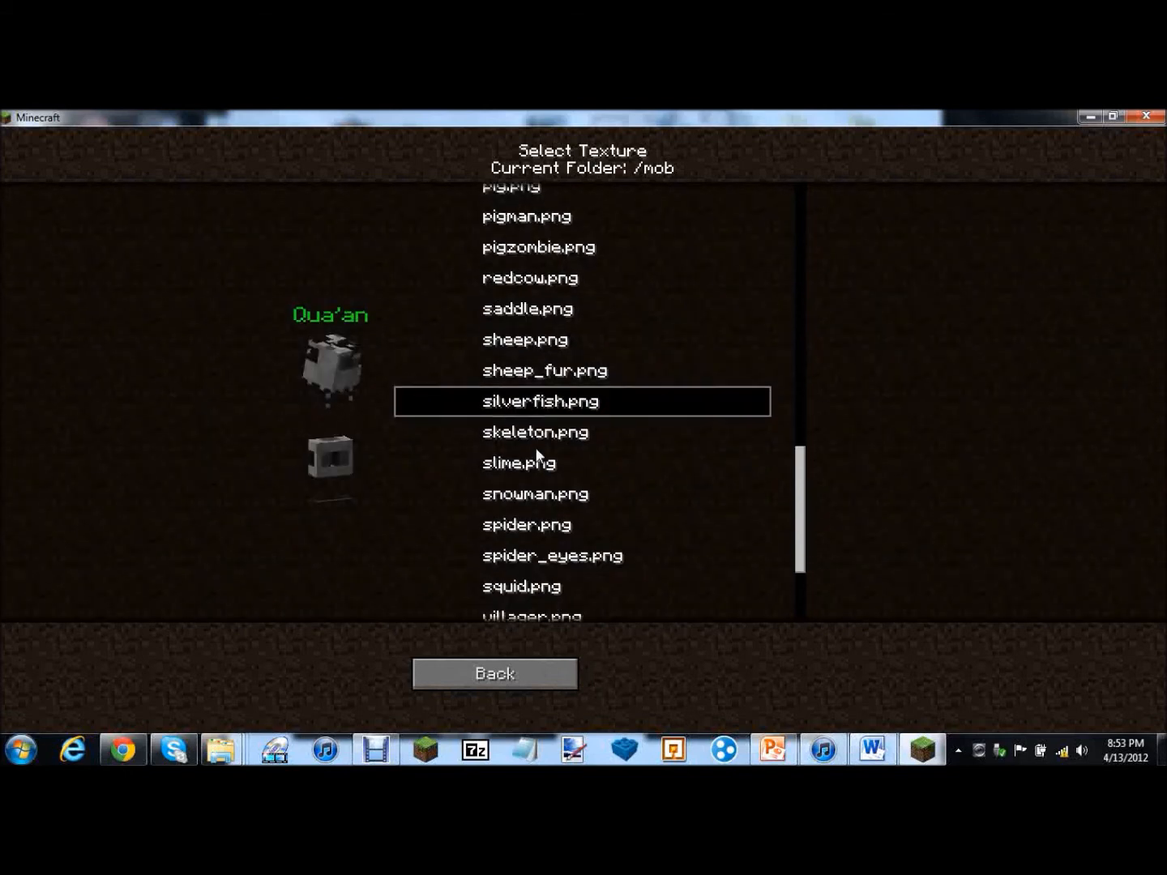
pyautogui.click(535, 432)
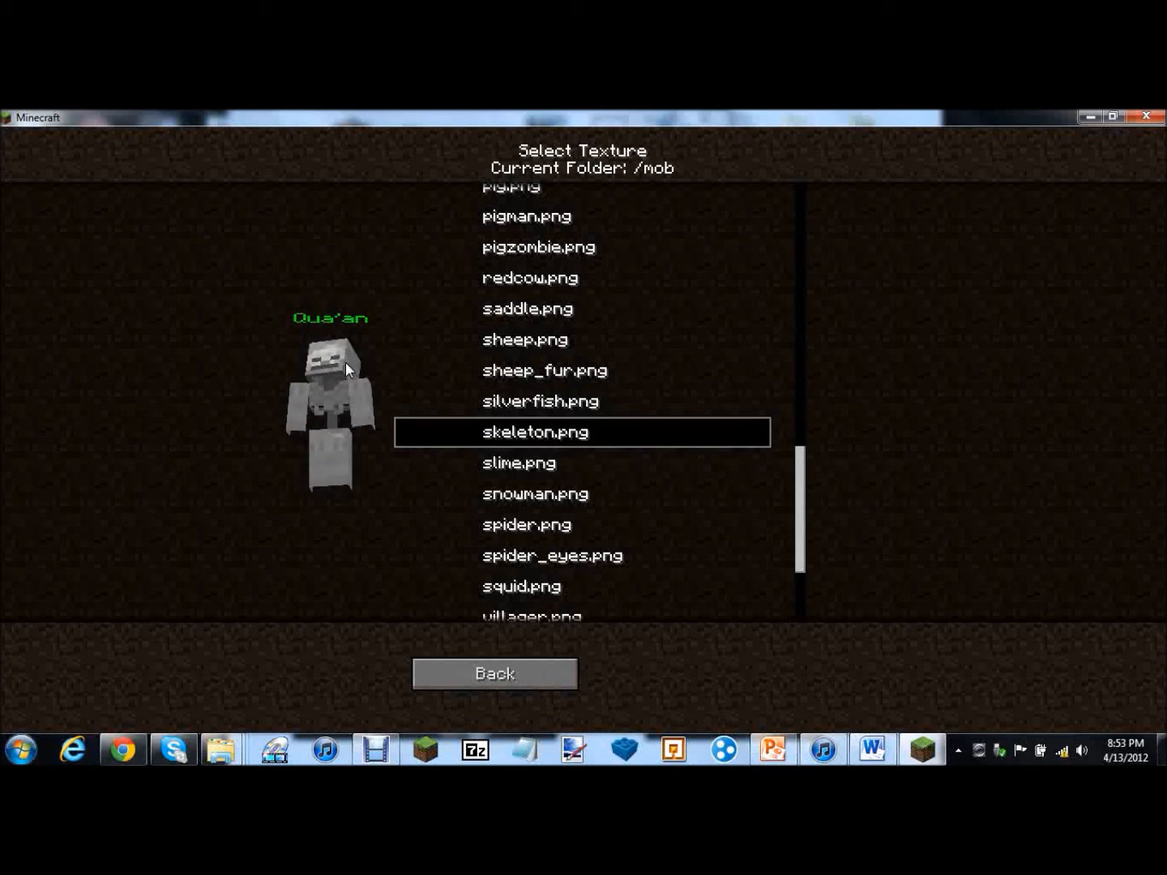
pyautogui.click(519, 464)
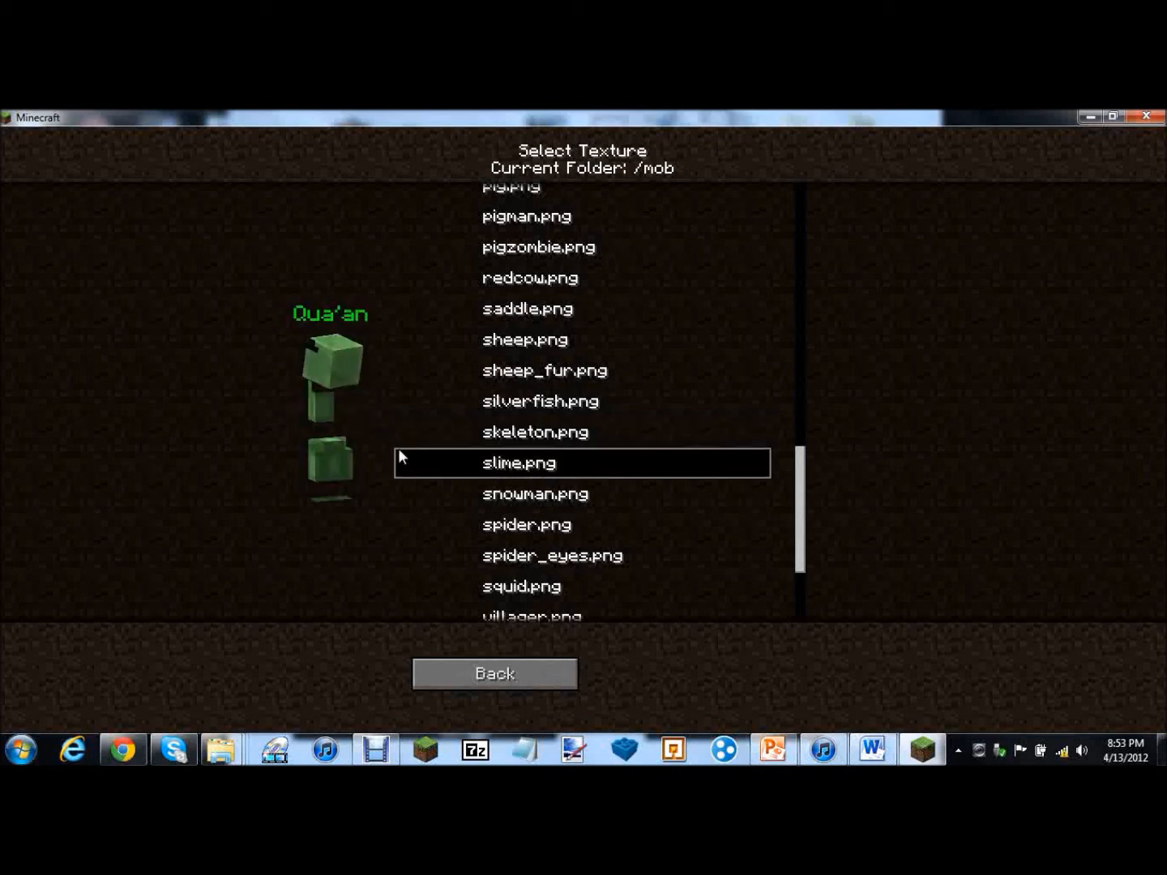
pyautogui.scroll(-3)
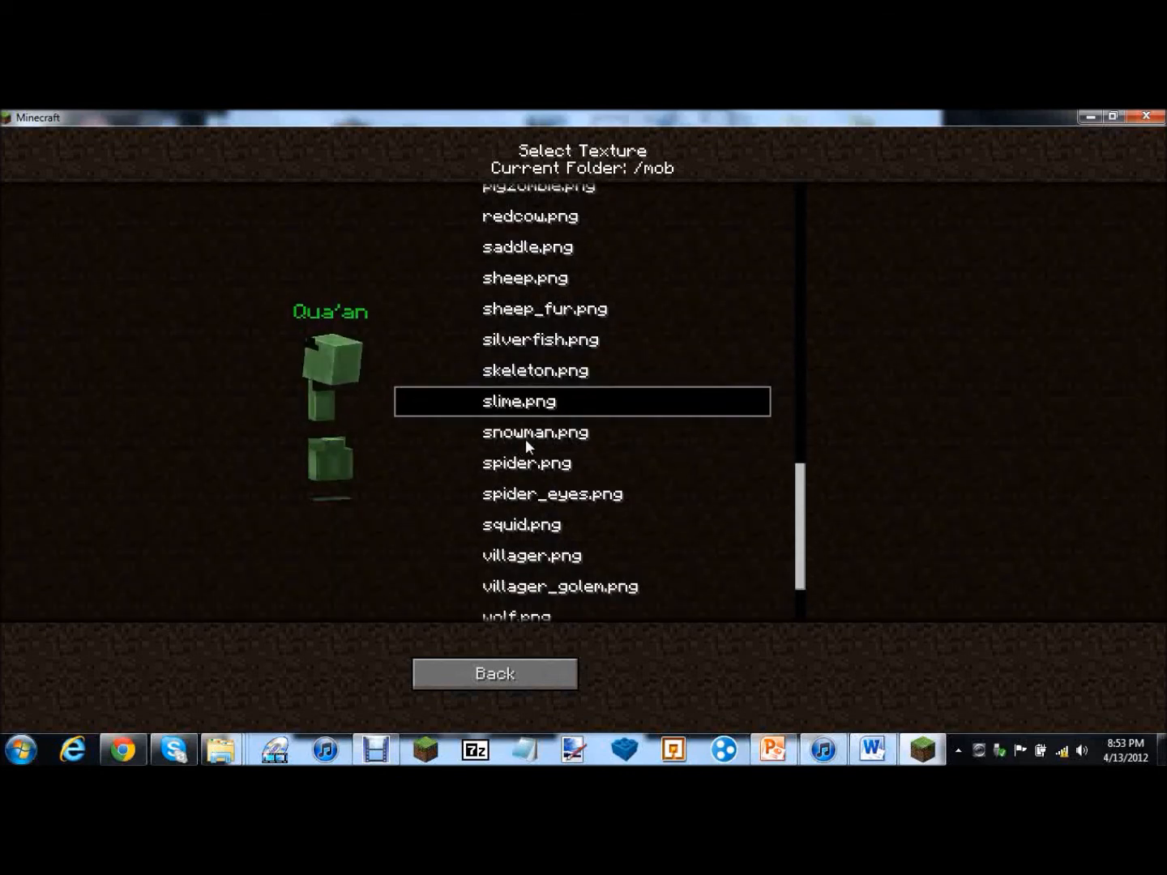
pyautogui.click(535, 431)
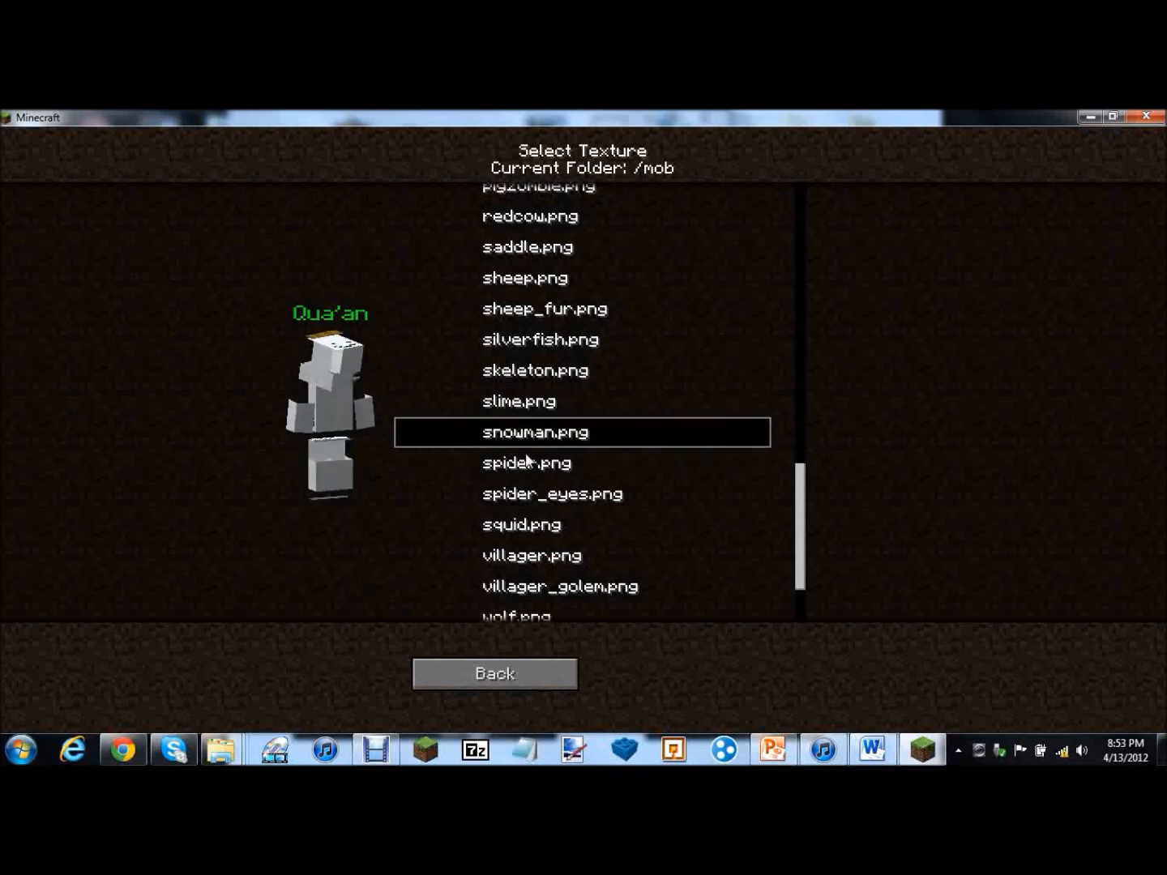
pyautogui.click(527, 463)
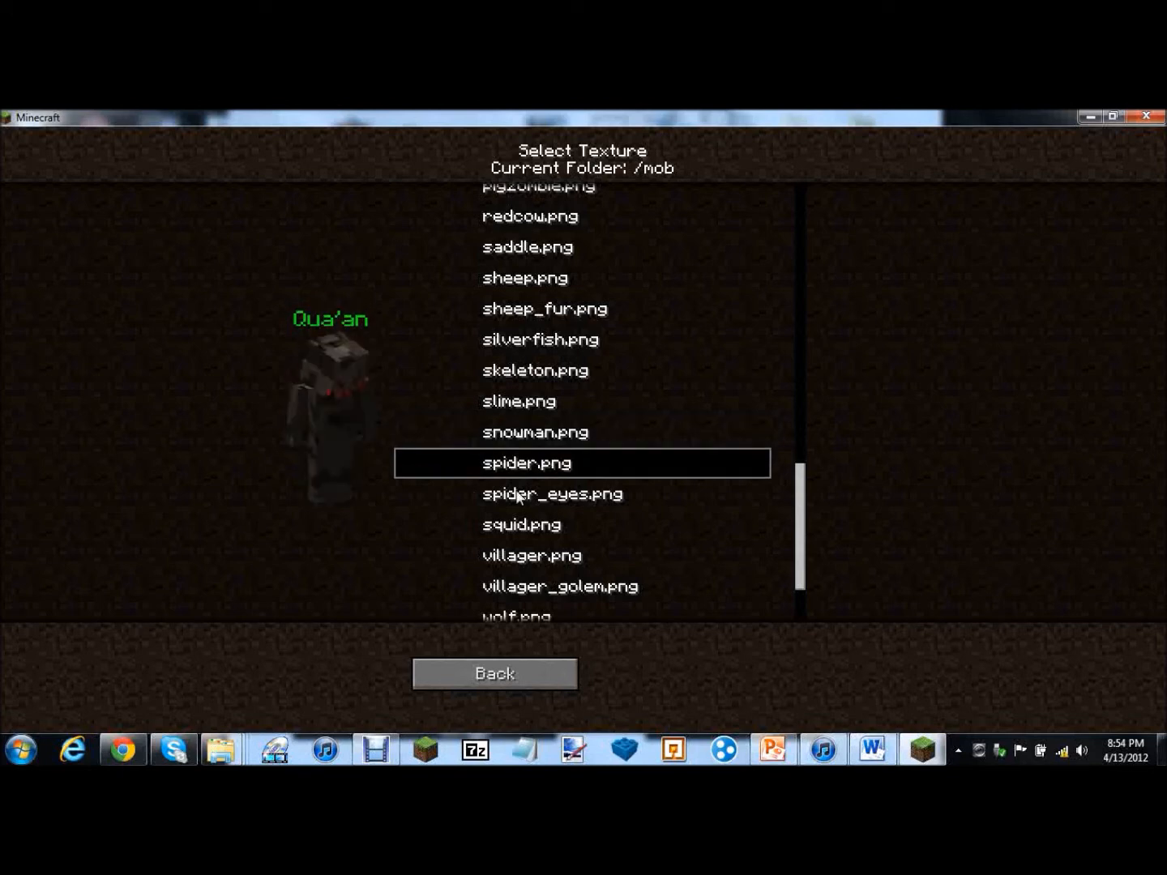
pyautogui.click(551, 493)
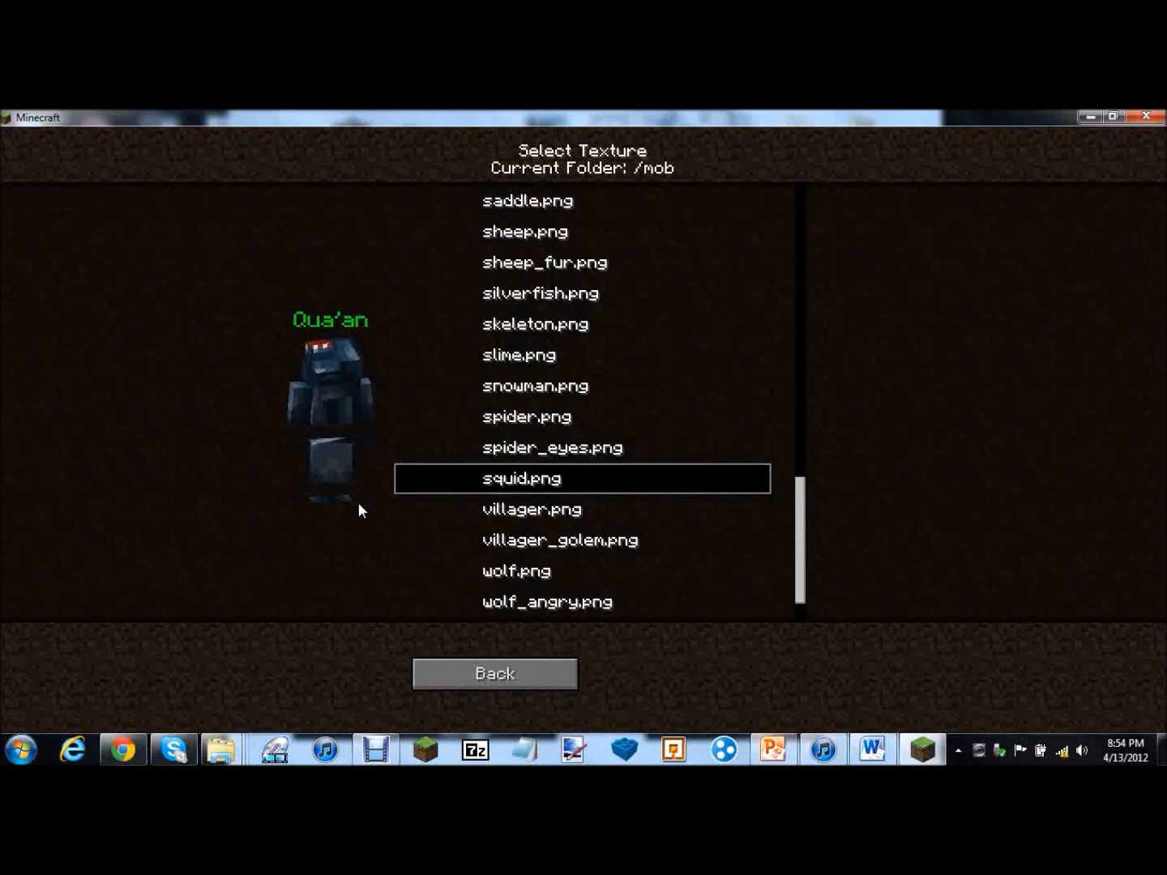
# Preview the villager, villager golem, wolf and angry wolf textures on the NPC
pyautogui.scroll(-3)
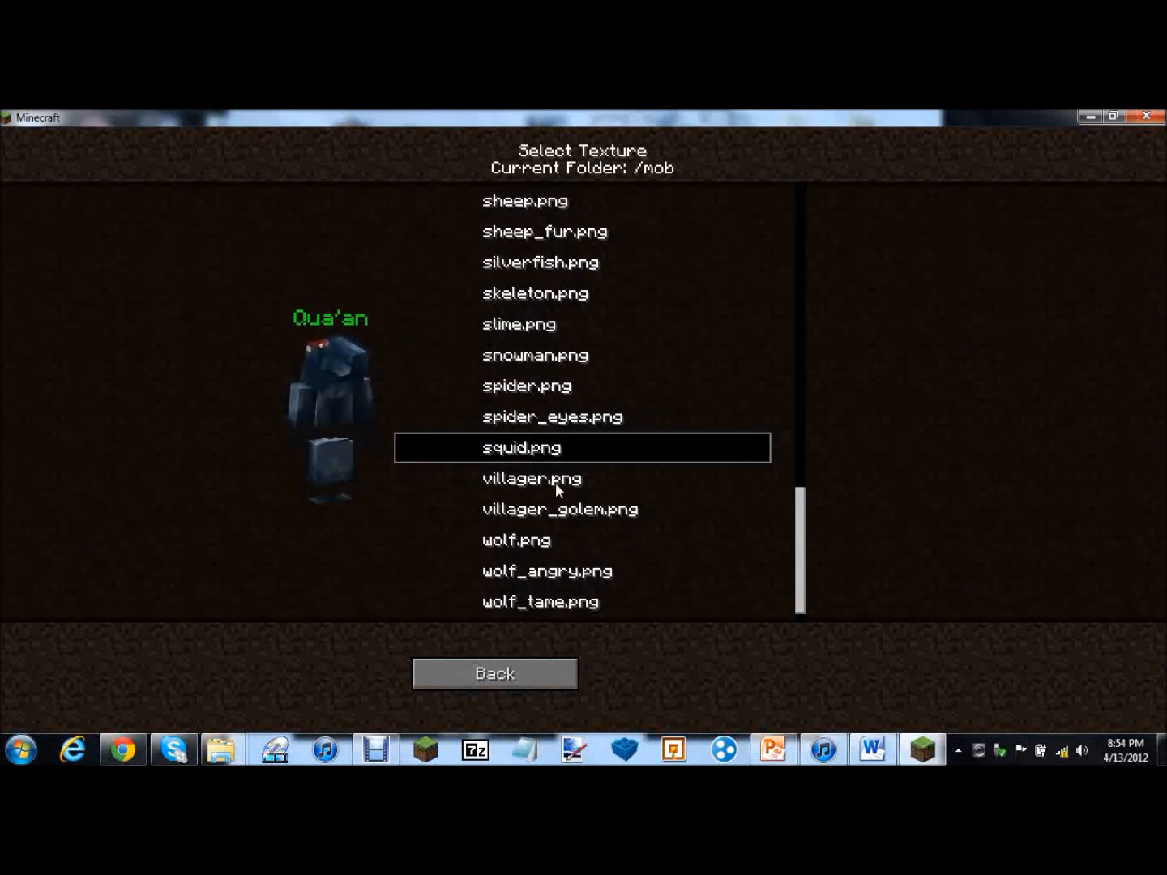
pyautogui.click(531, 478)
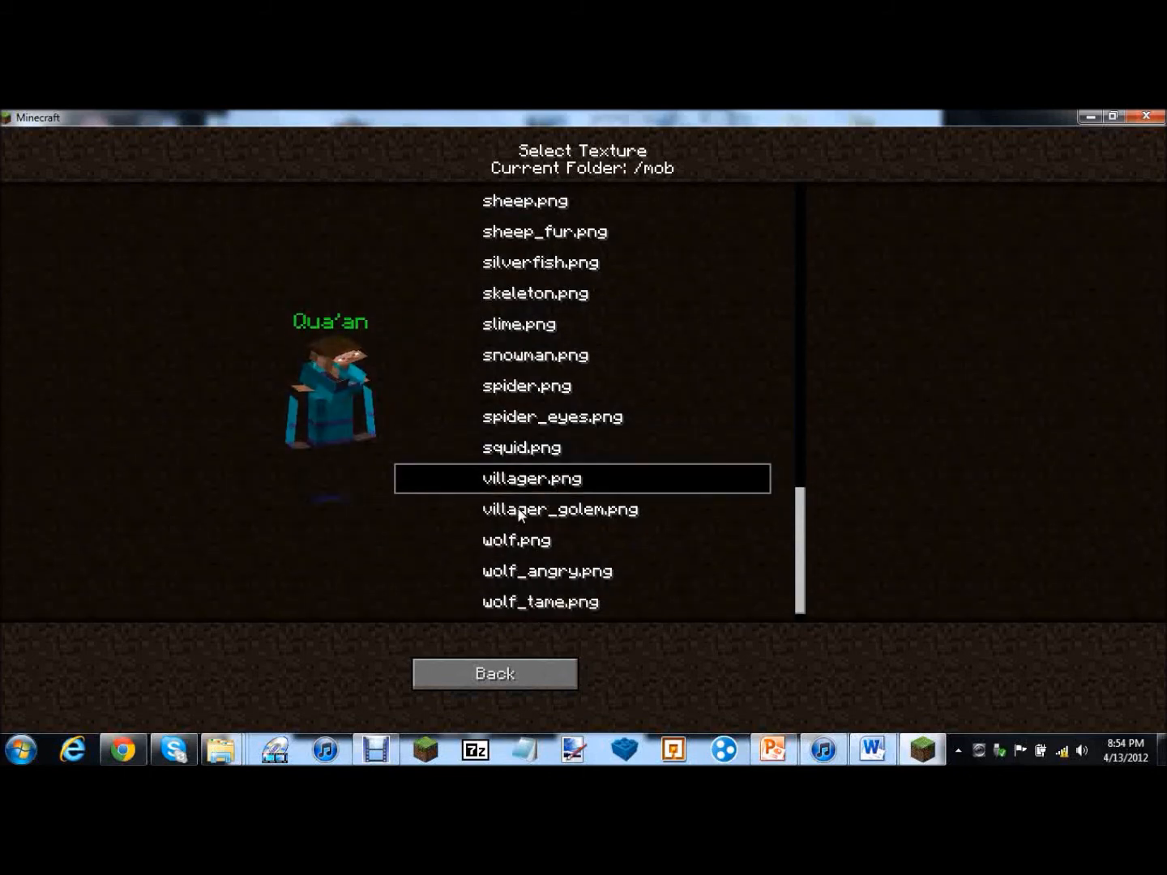
pyautogui.click(559, 509)
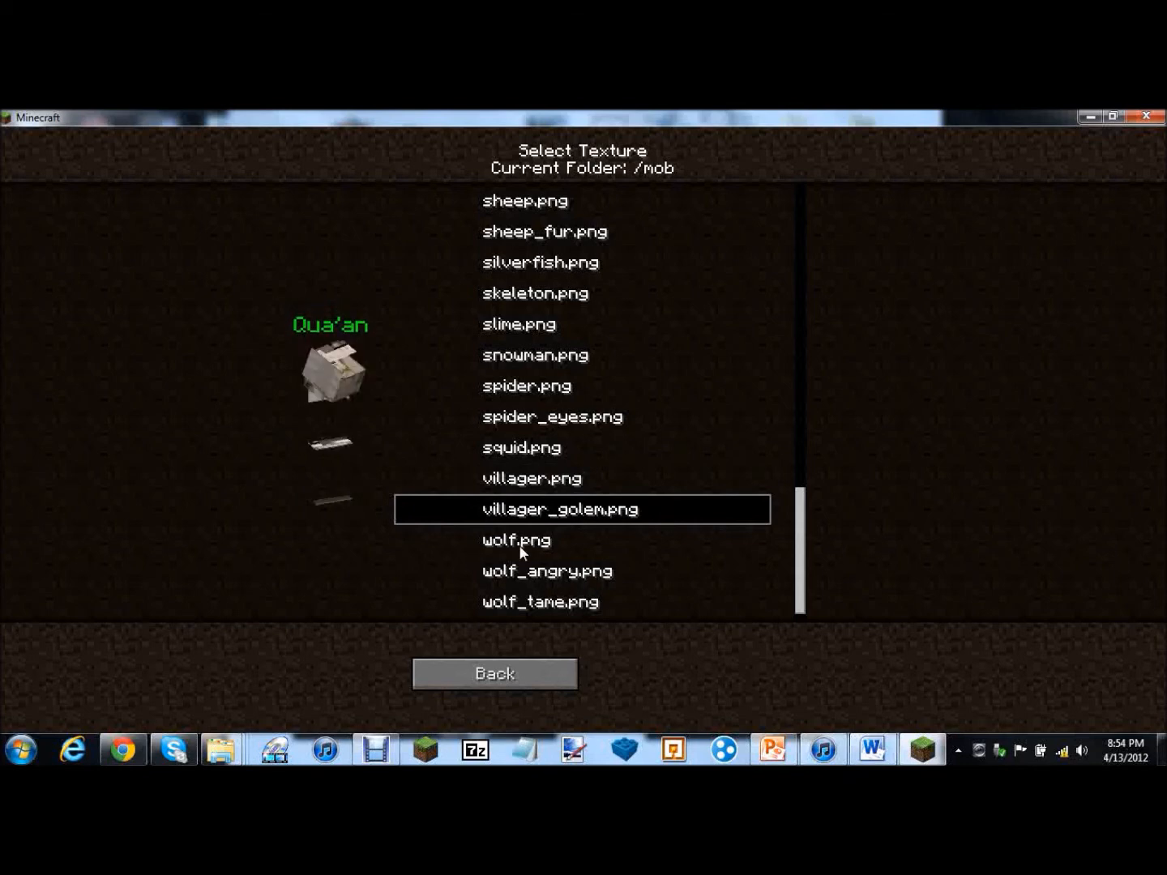
pyautogui.click(515, 540)
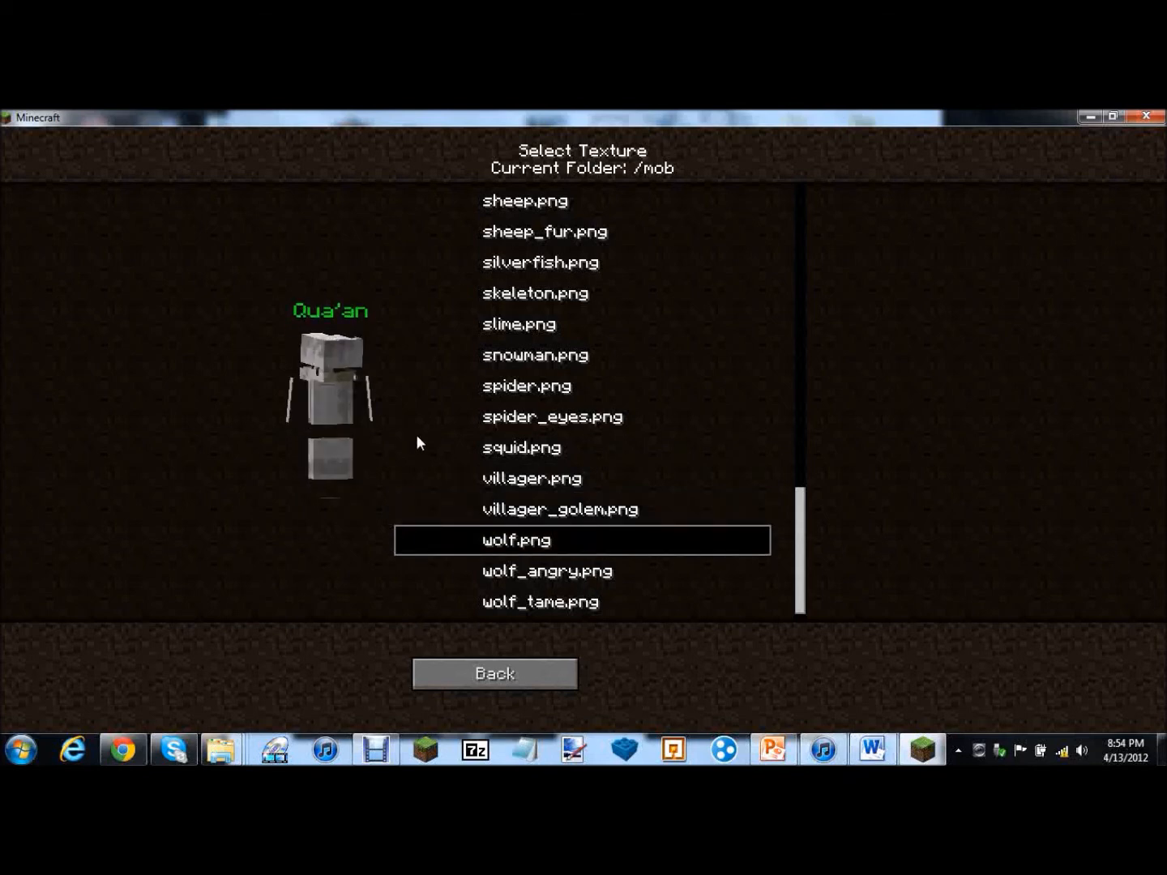
pyautogui.scroll(-3)
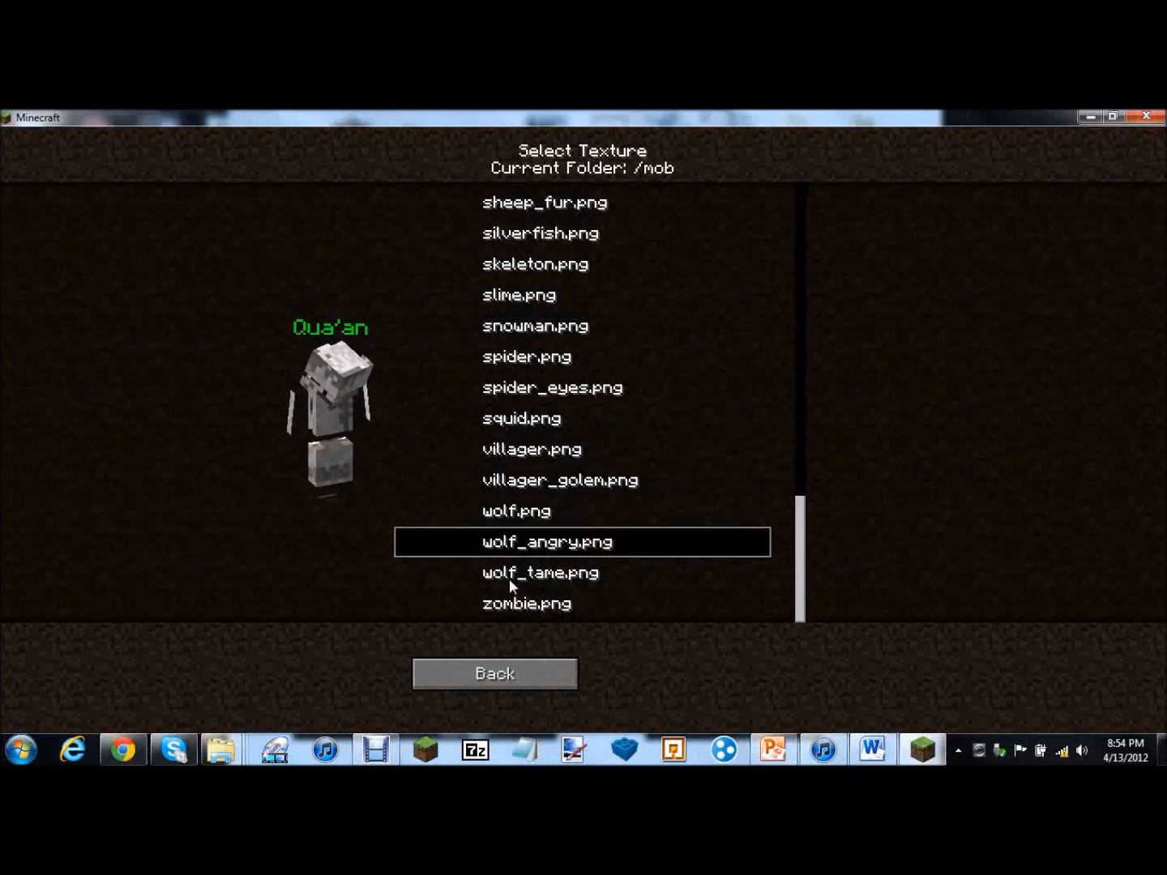
pyautogui.click(527, 603)
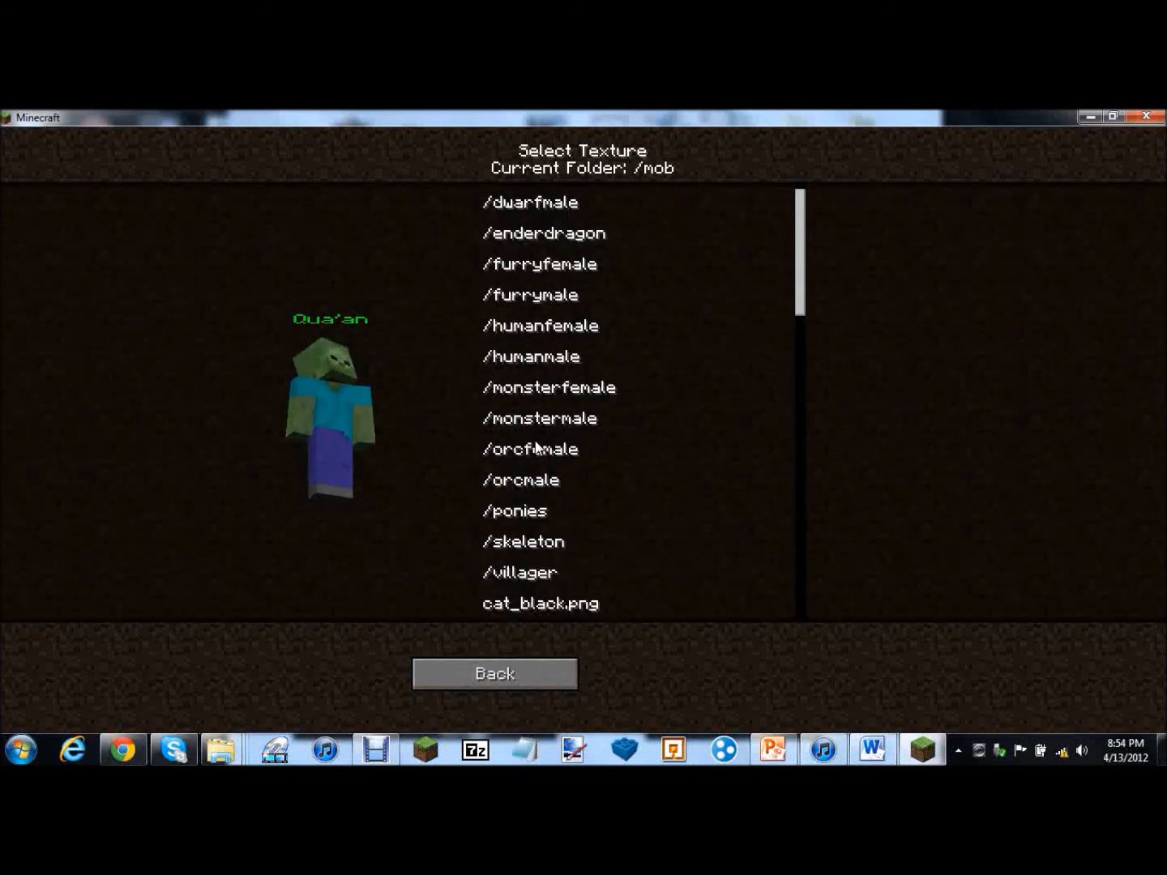
# From the monstermale folder, compare GhostRed, GhostYellow and Ghost King, then apply SandMonster.png
pyautogui.click(539, 418)
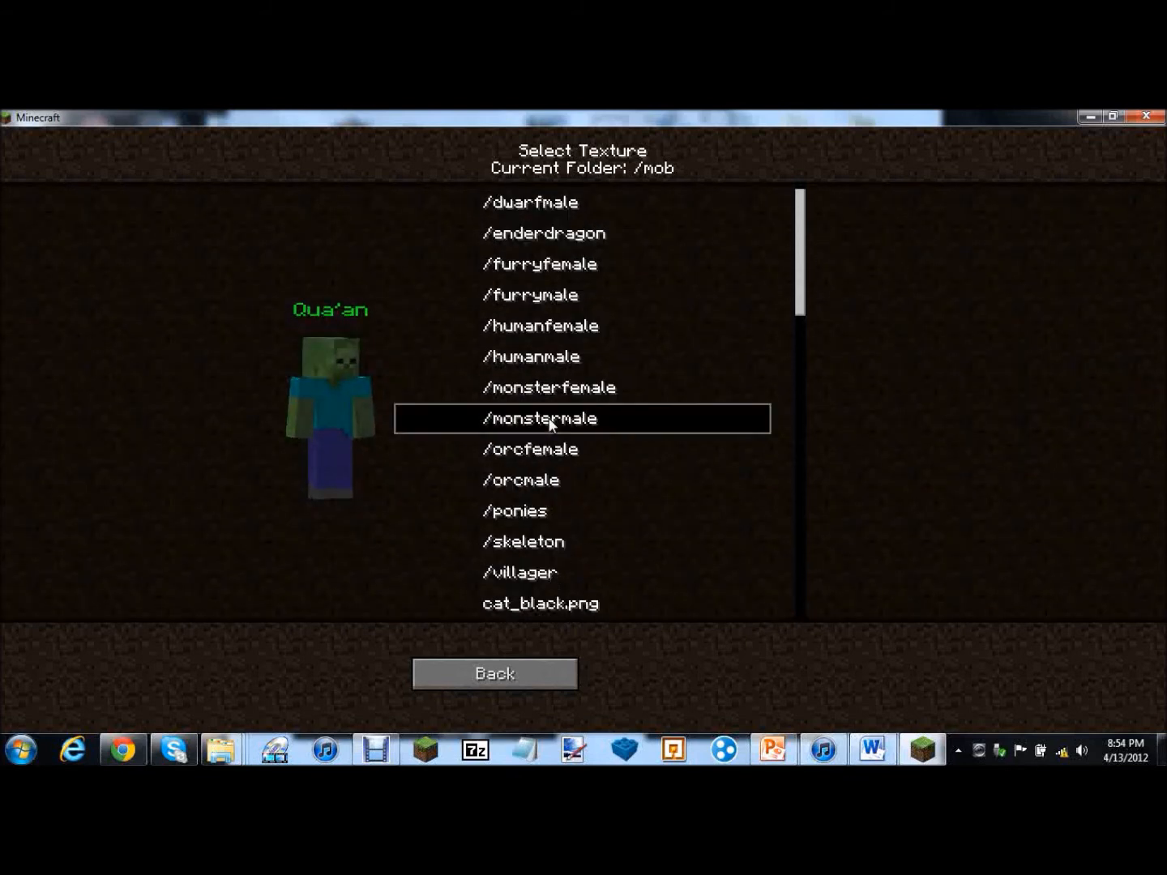
pyautogui.doubleClick(540, 418)
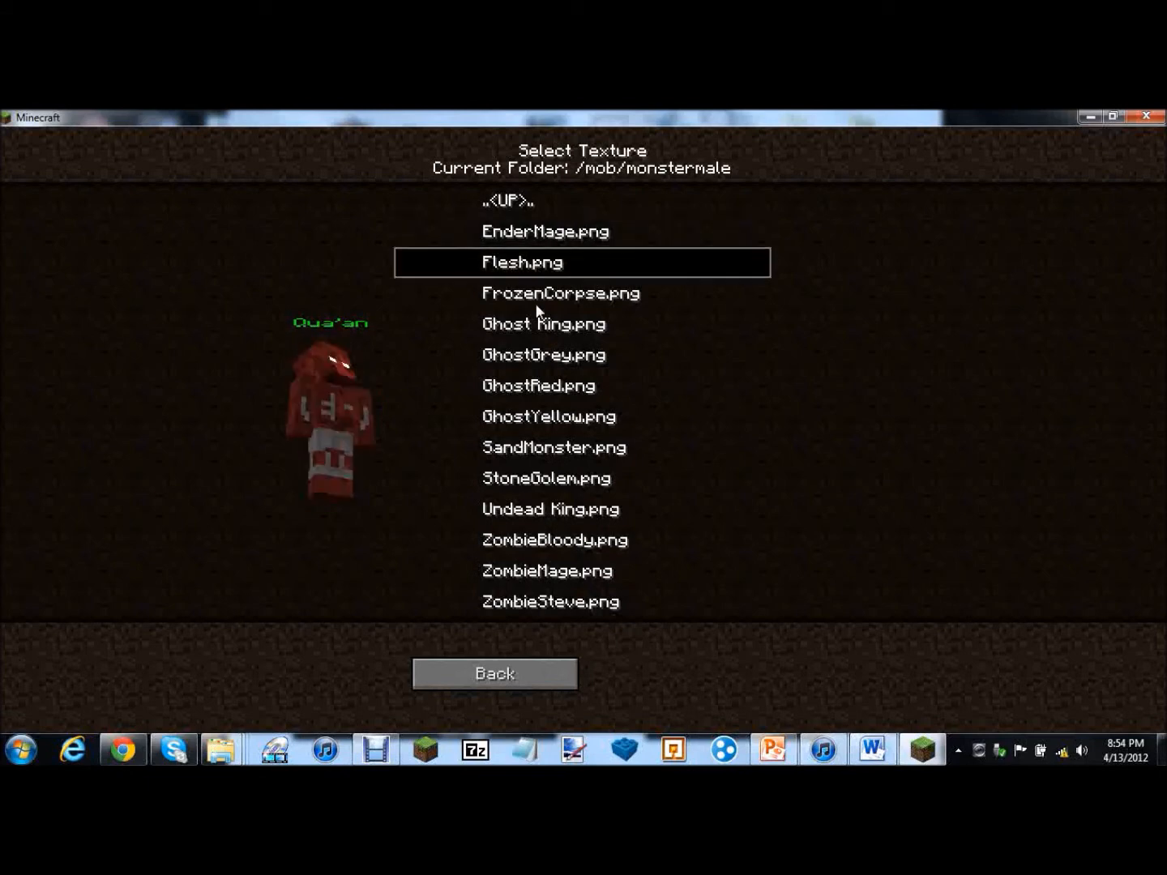
pyautogui.click(538, 386)
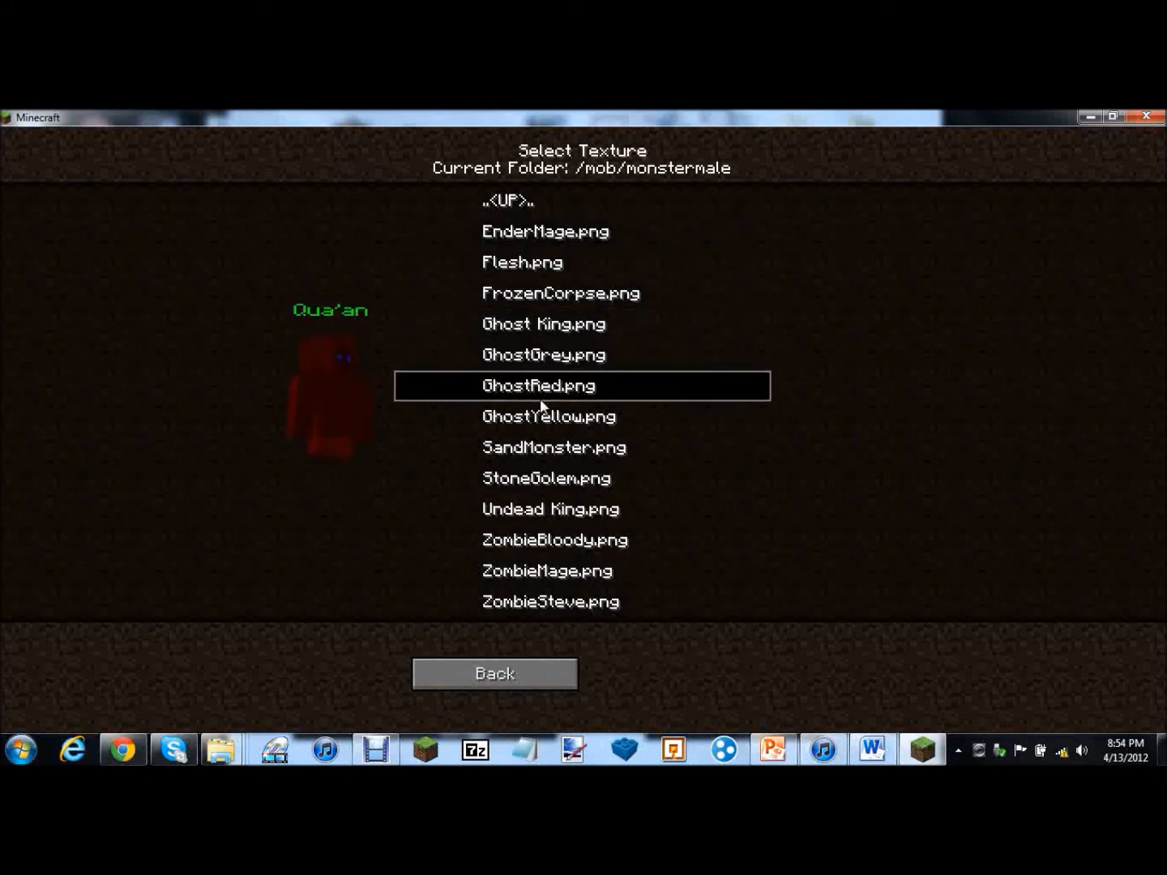
pyautogui.click(548, 415)
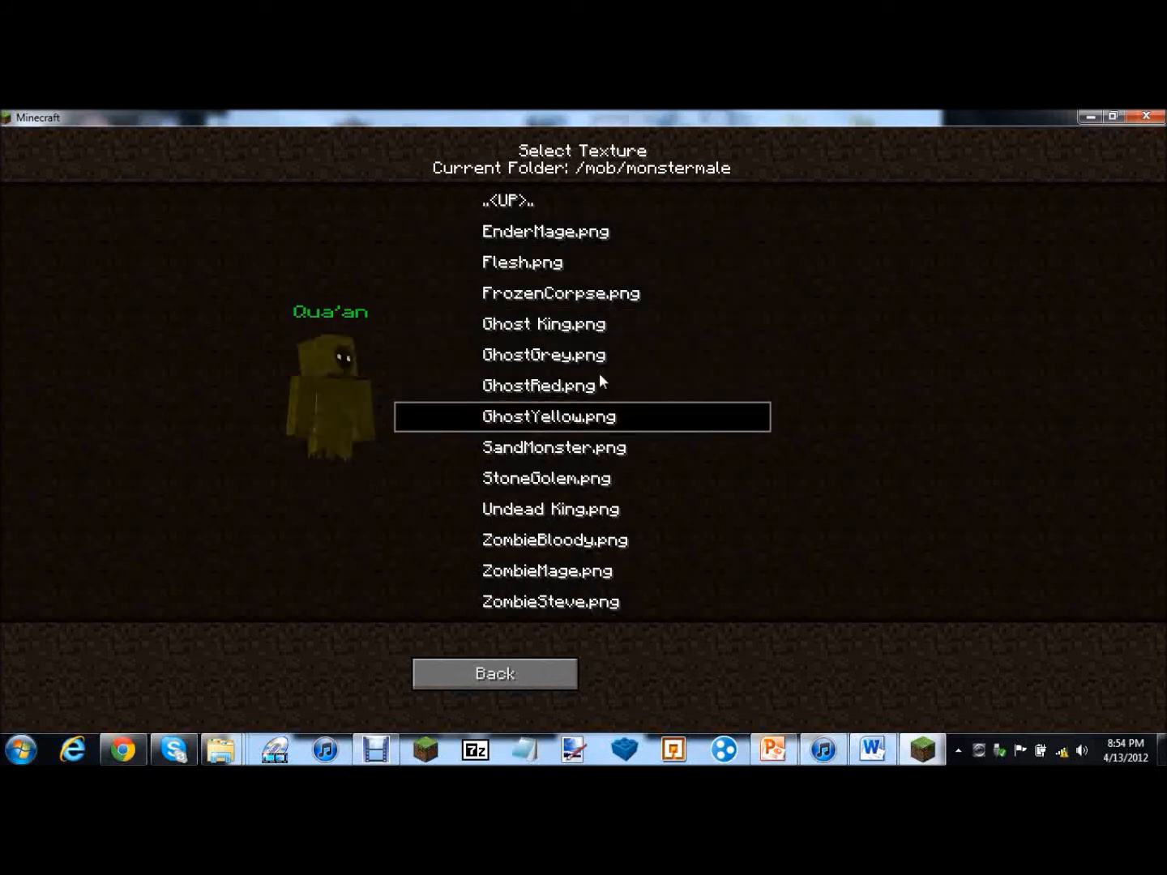
pyautogui.click(543, 324)
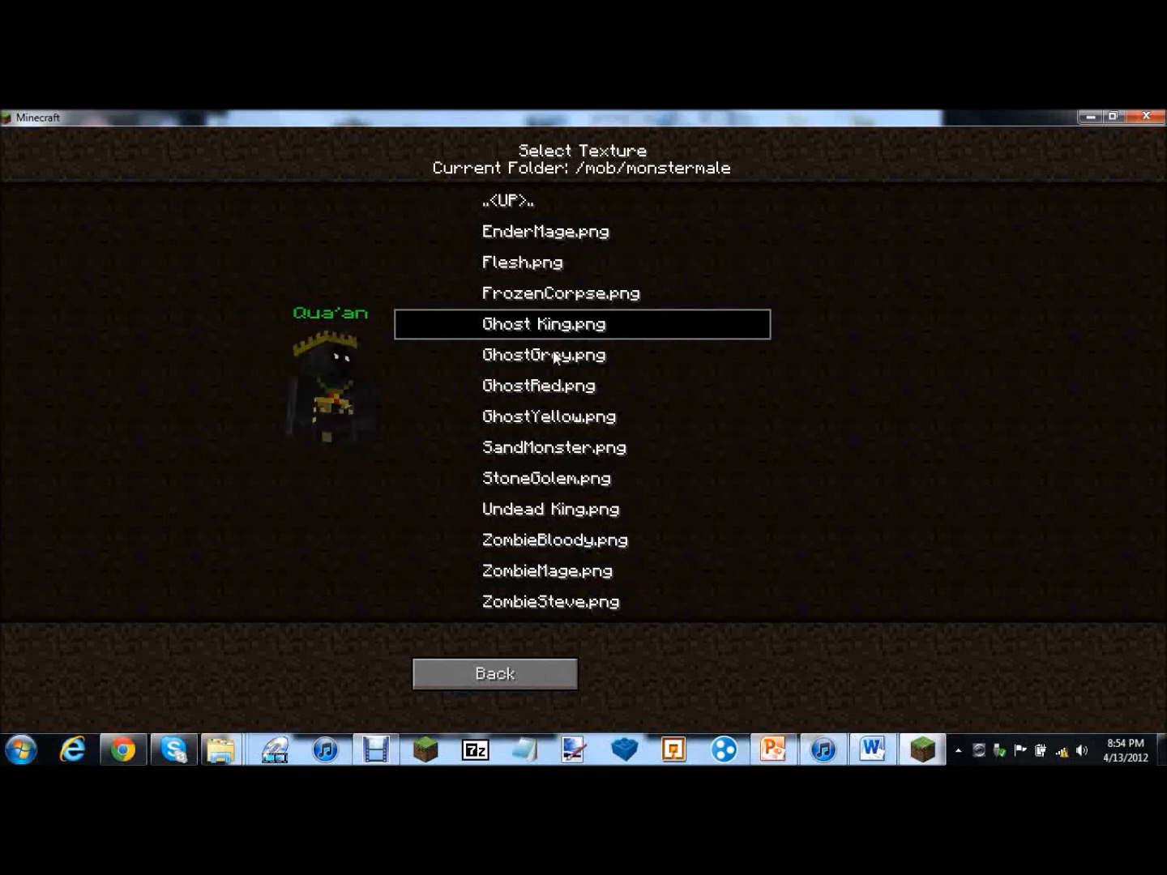
pyautogui.click(538, 386)
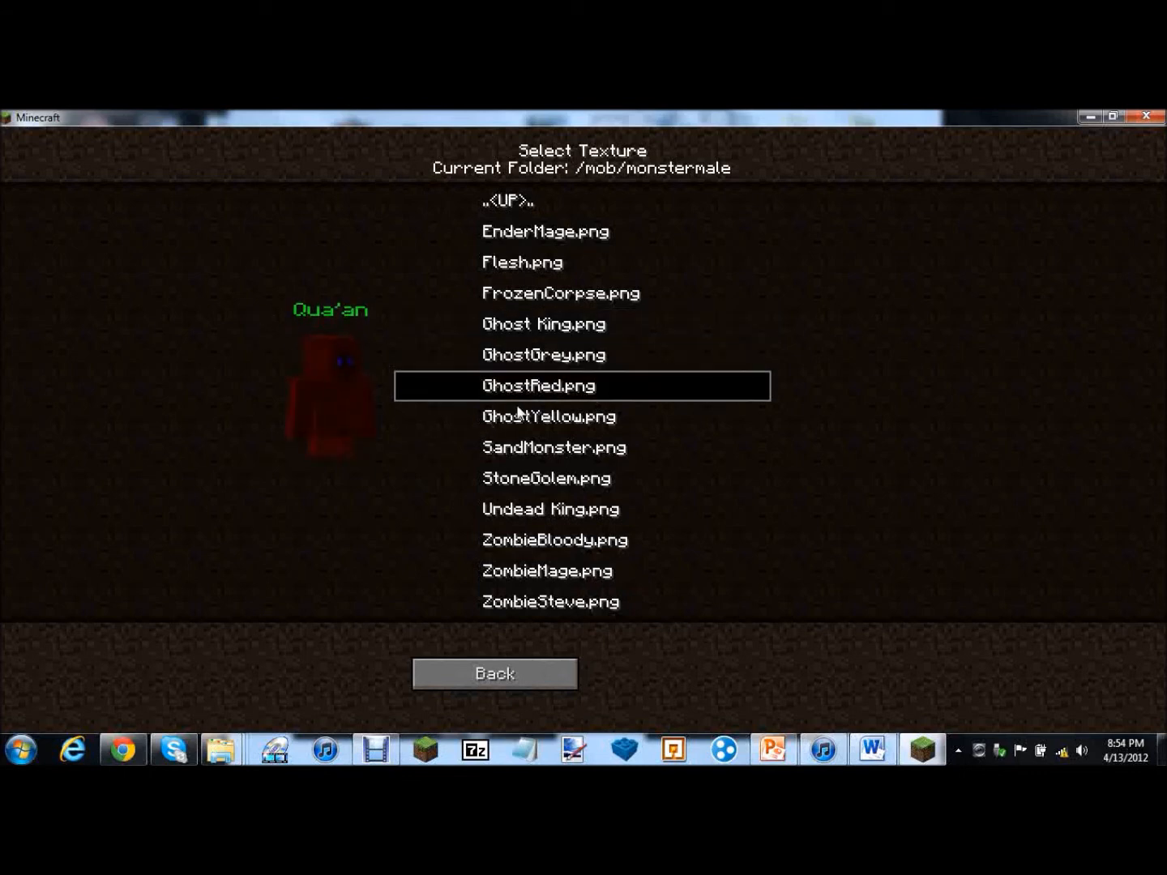
pyautogui.click(555, 448)
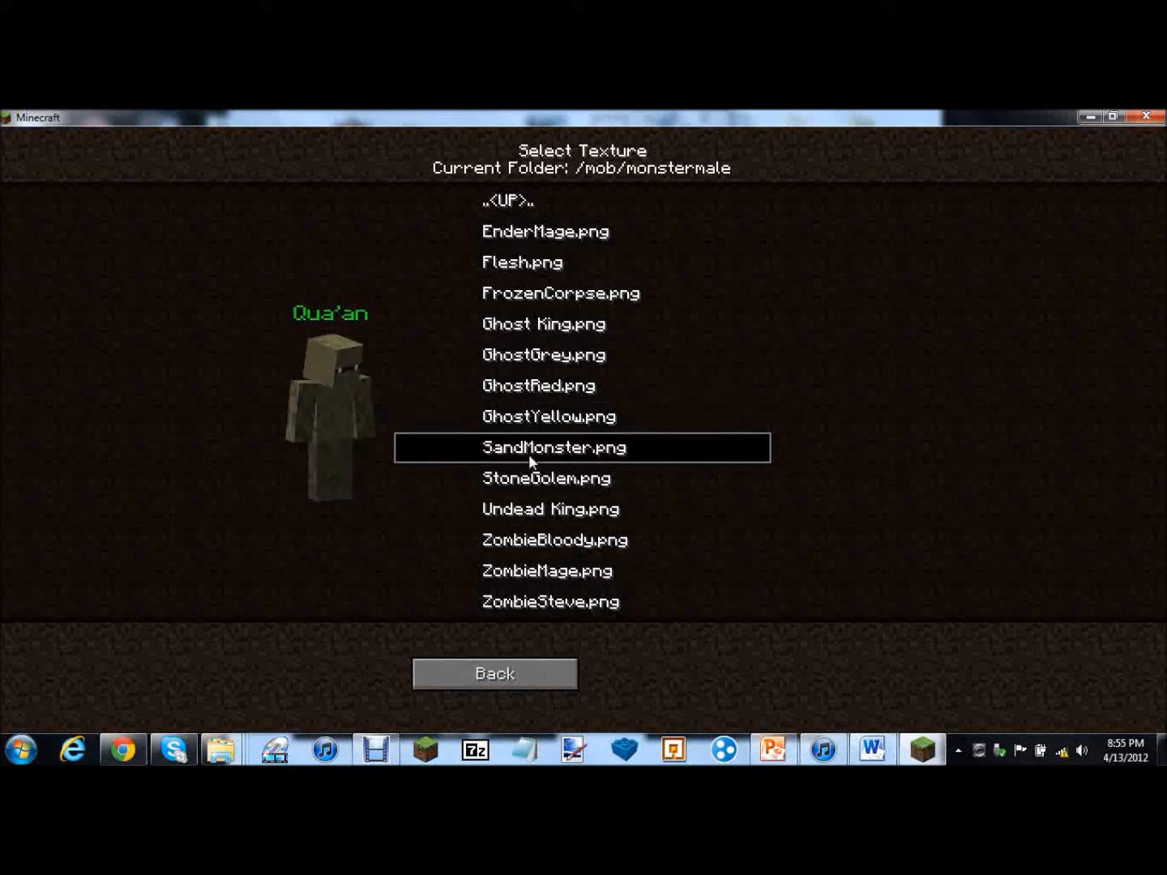
pyautogui.moveTo(494, 674)
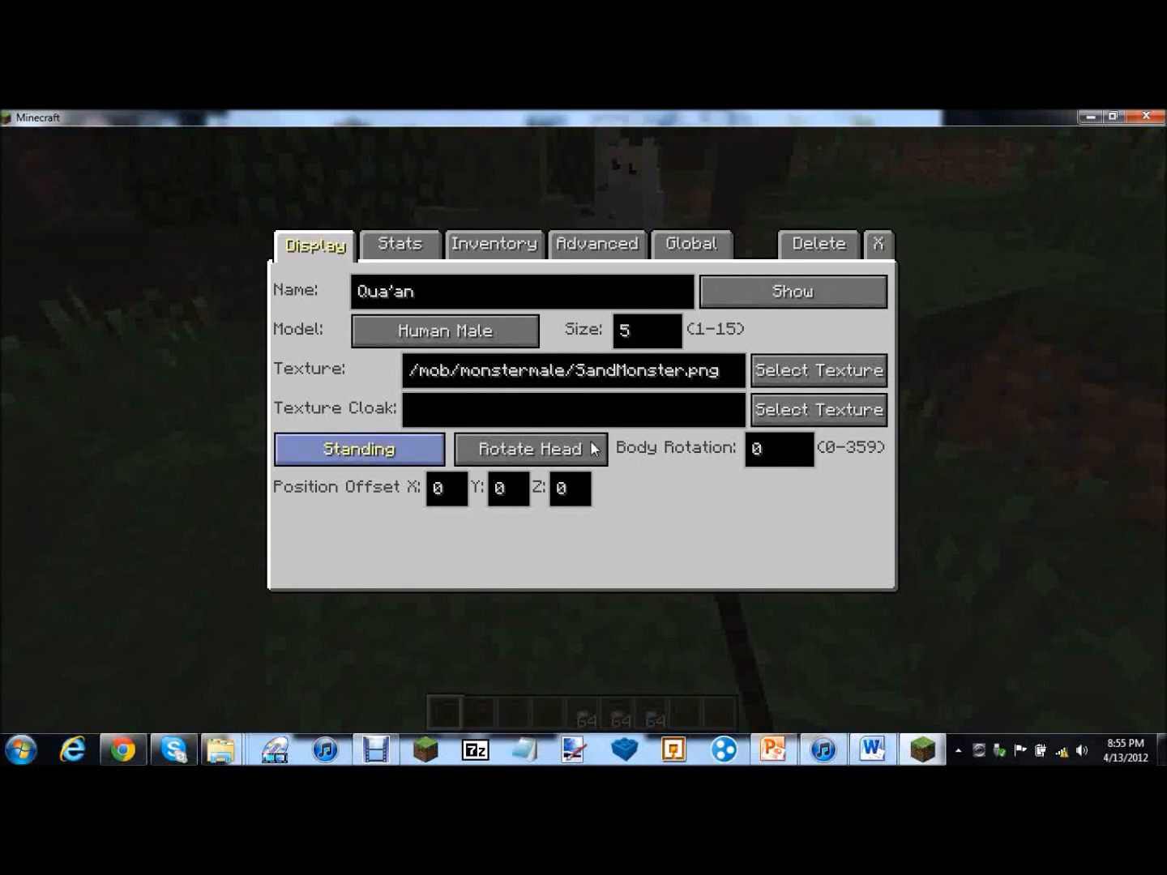
# Try the Dwarf Male and Dwarf Female models on the NPC and check their textures
pyautogui.click(444, 331)
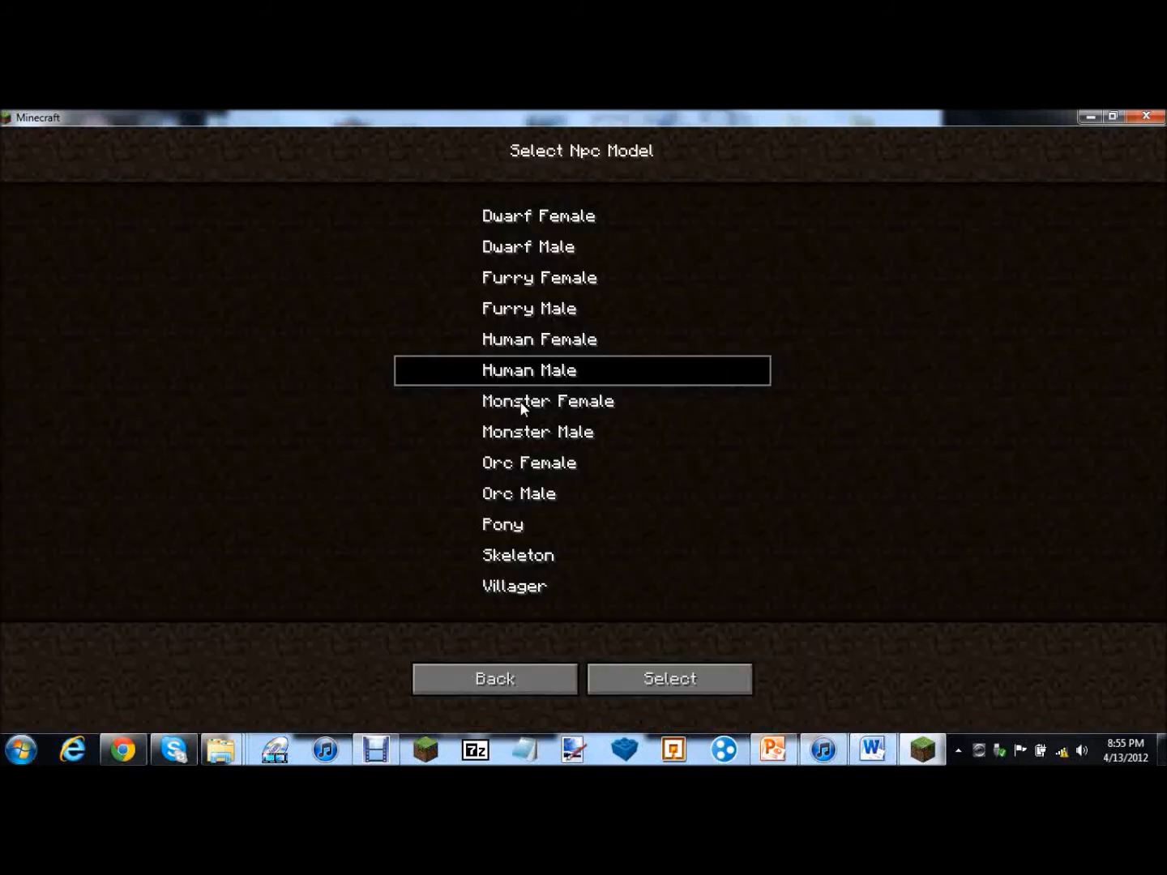
pyautogui.moveTo(522, 315)
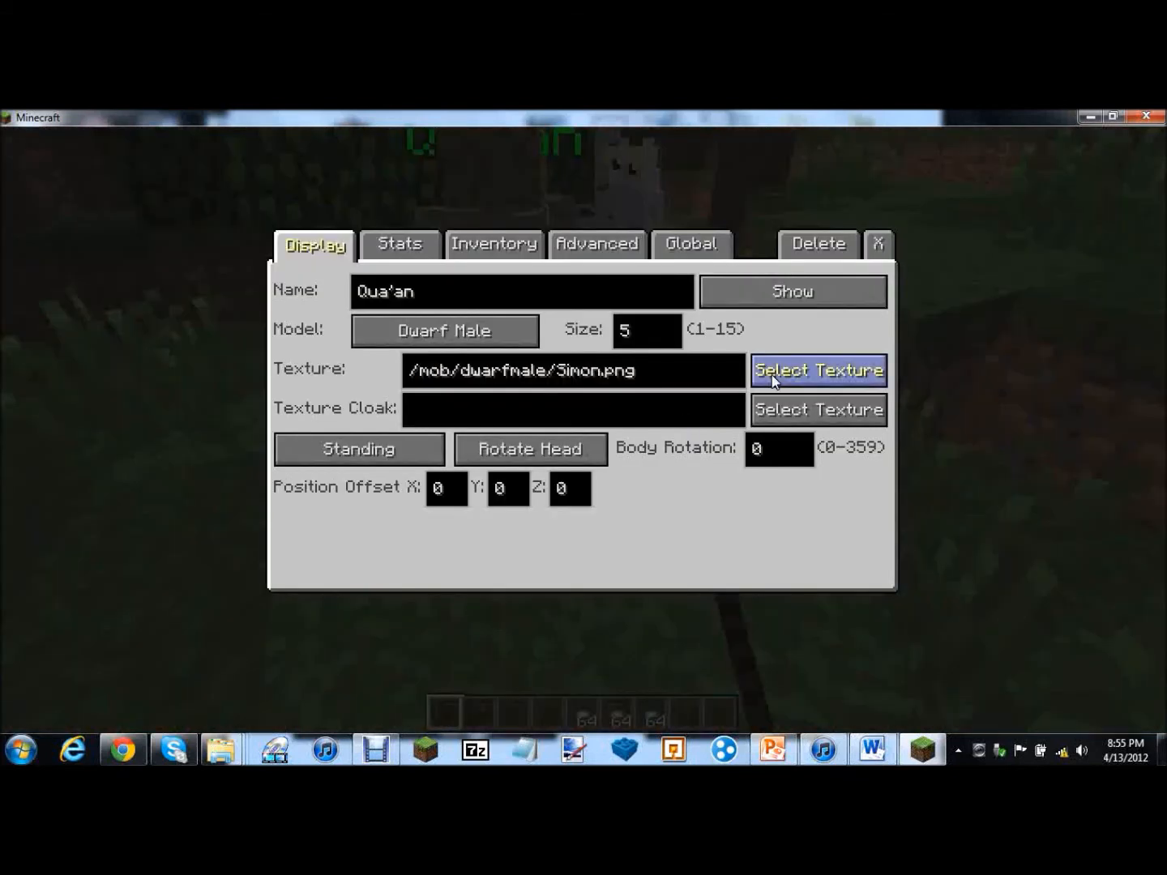
pyautogui.click(817, 370)
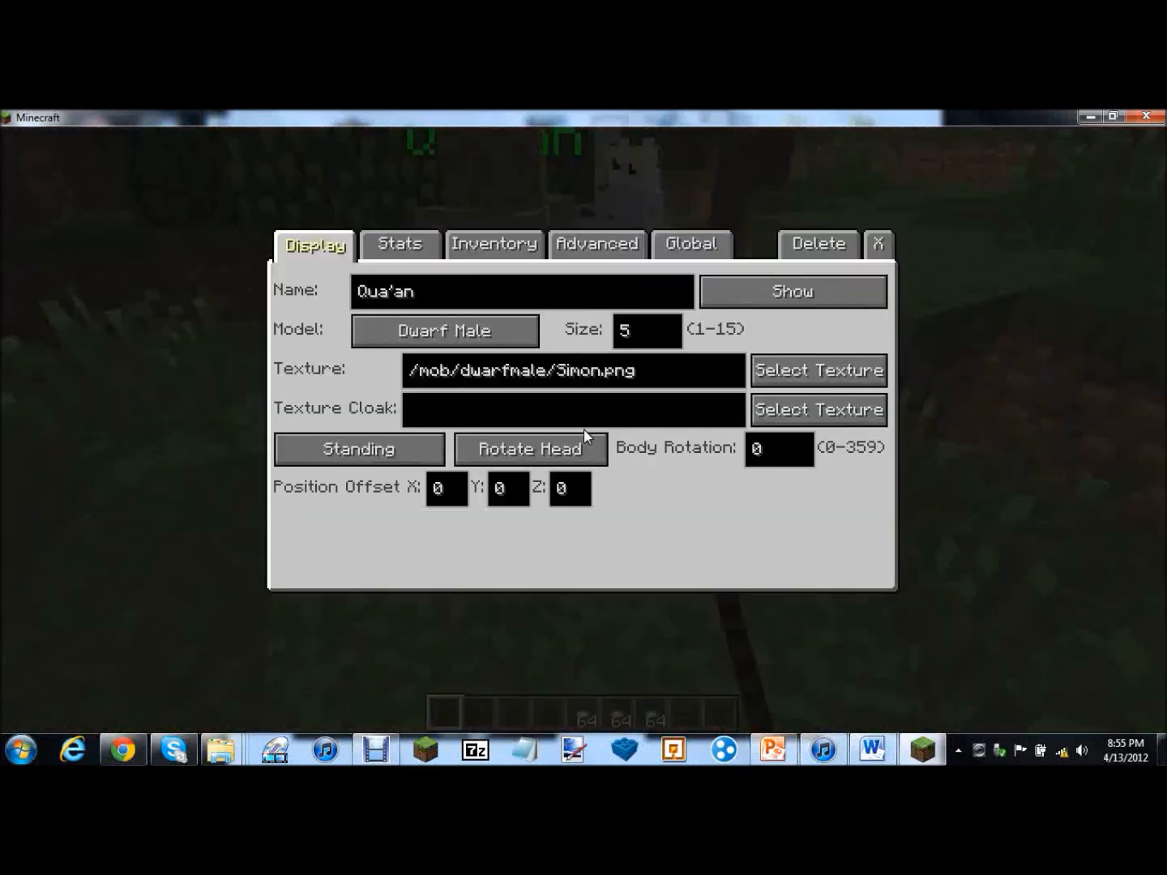
pyautogui.click(817, 370)
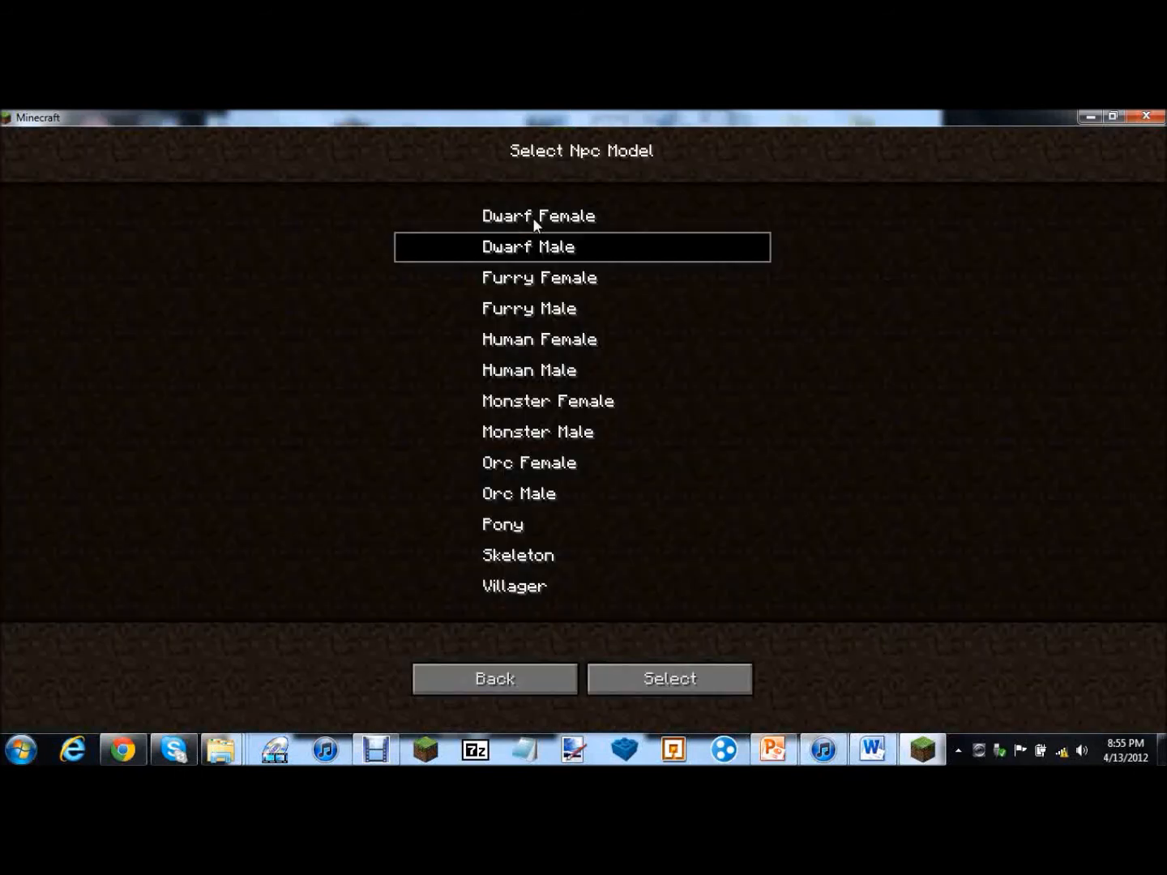
pyautogui.click(668, 678)
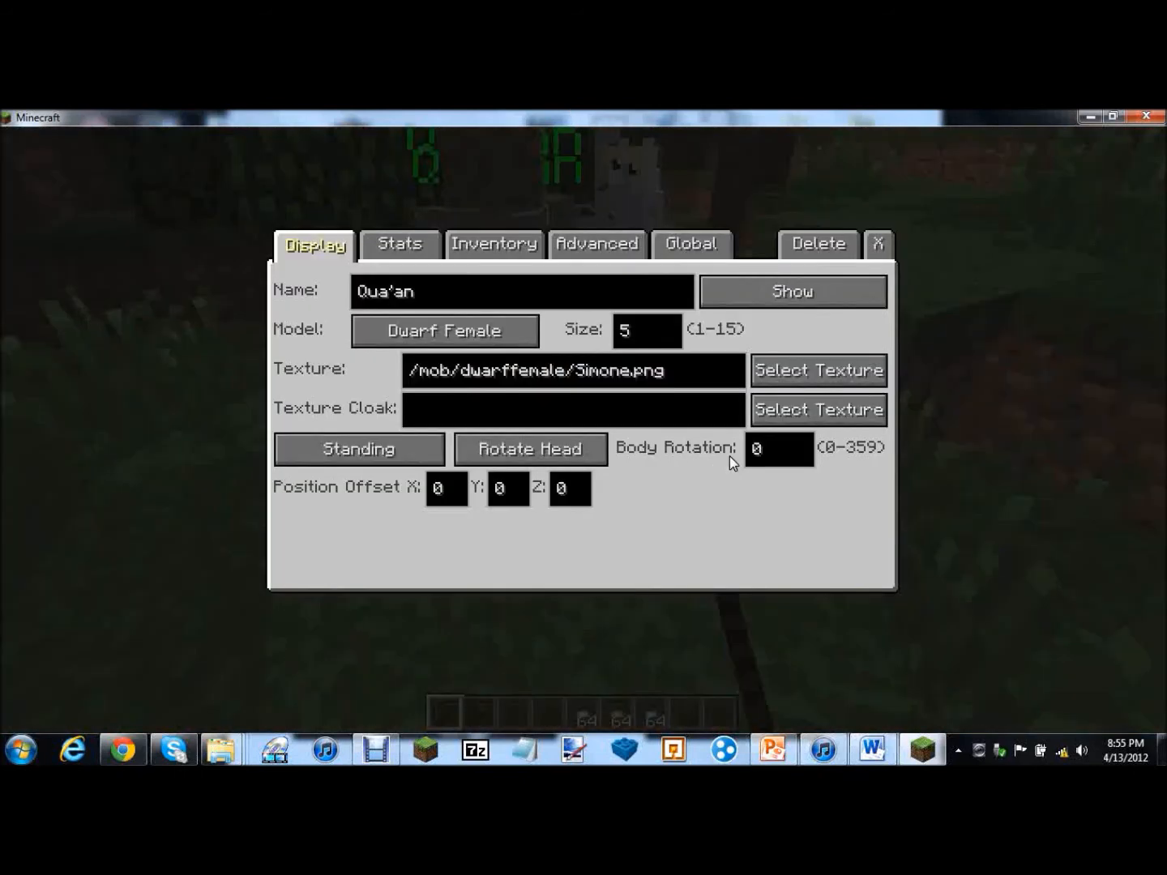
pyautogui.click(817, 370)
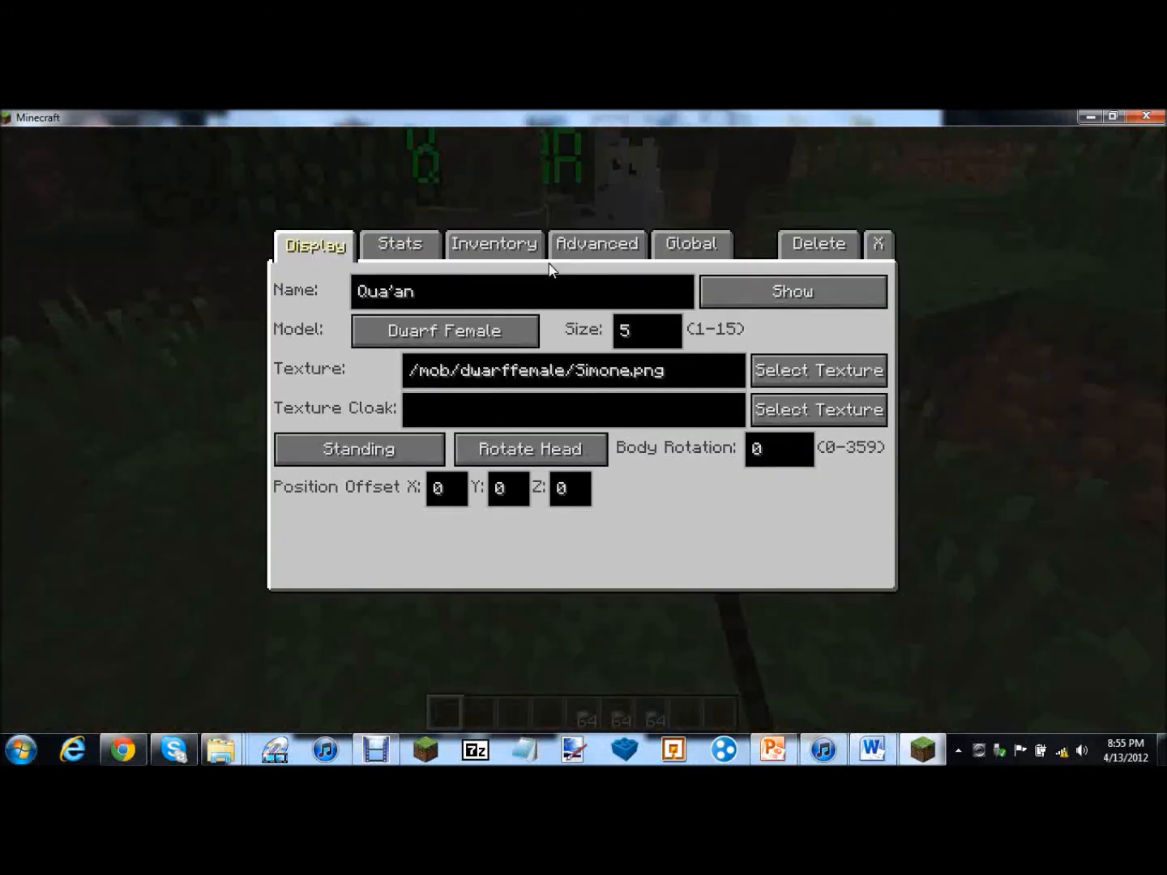
# Switch the NPC to the Orc Male model and bring up its orcmale textures
pyautogui.click(444, 330)
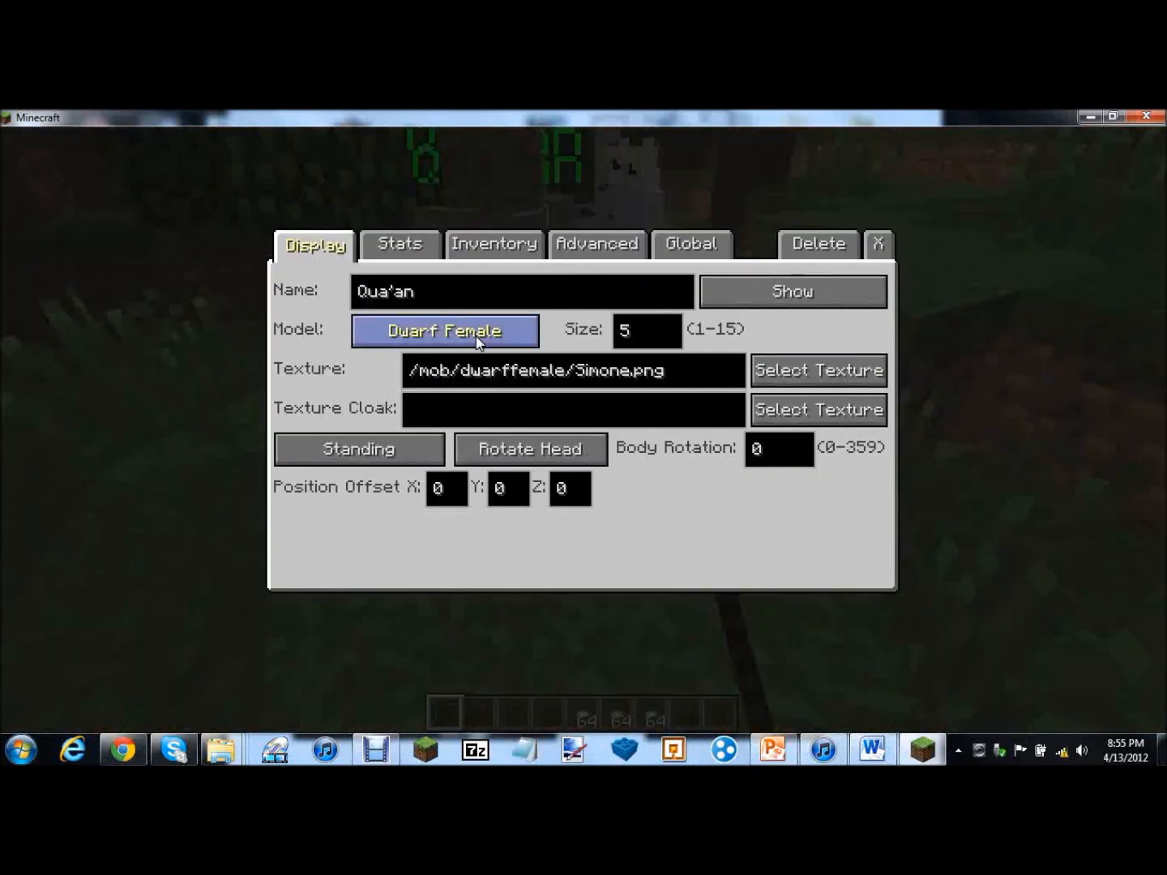
pyautogui.click(444, 331)
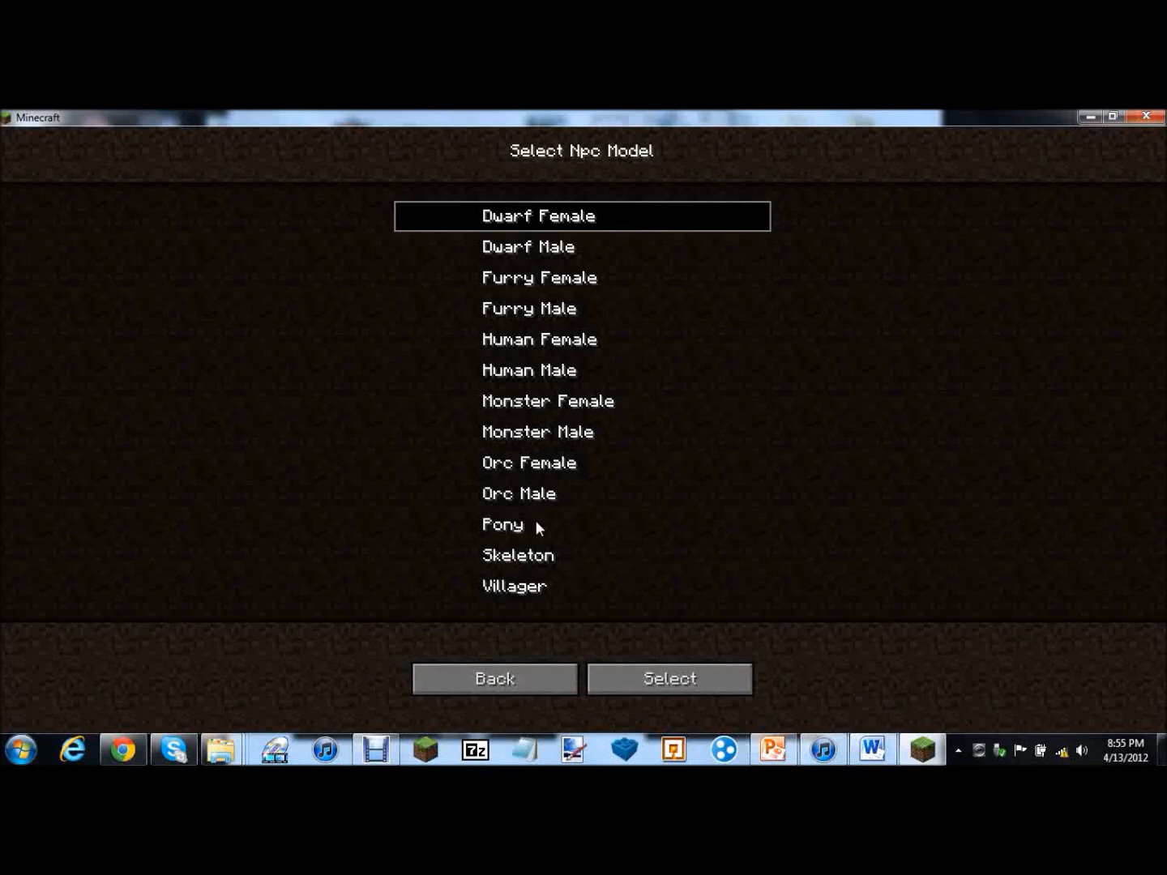
pyautogui.click(668, 677)
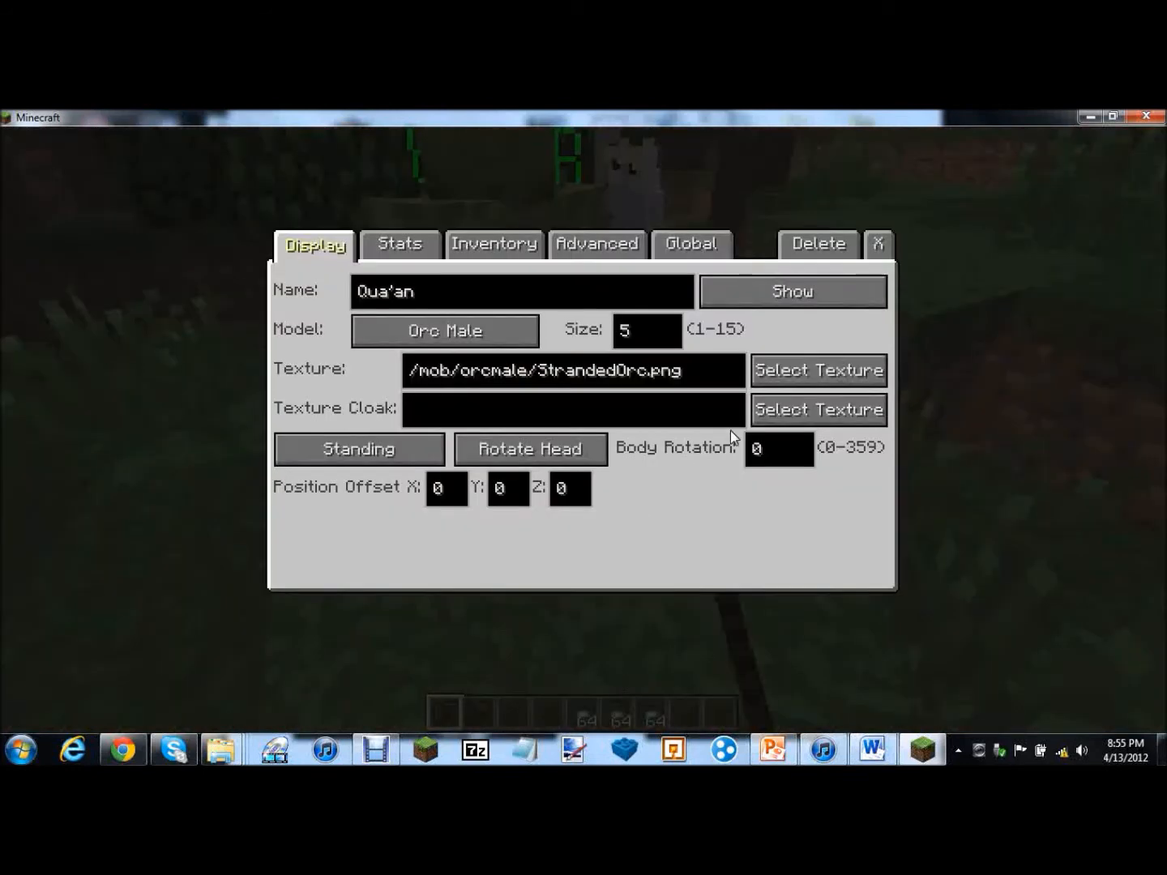
pyautogui.click(817, 370)
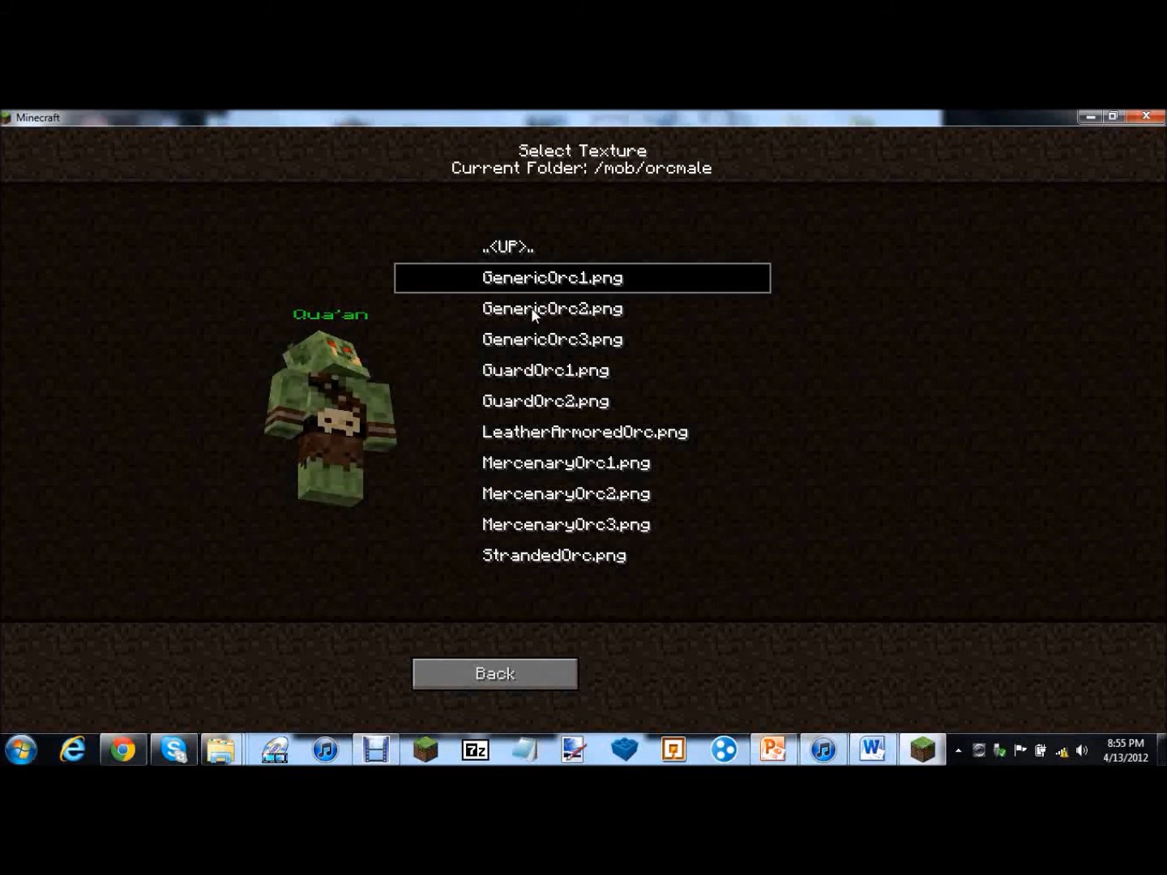
# Preview the GenericOrc3, GuardOrc, LeatherArmoredOrc, MercenaryOrc and StrandedOrc textures
pyautogui.click(551, 339)
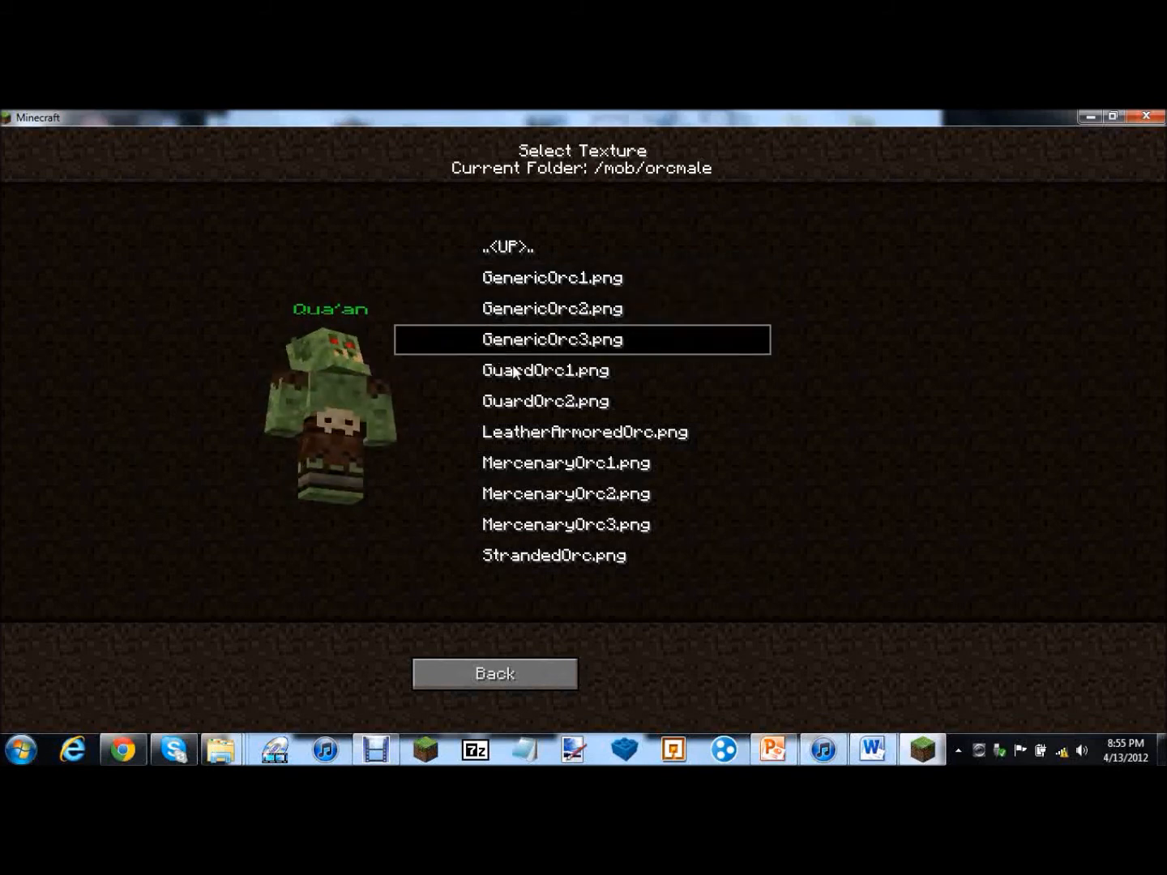
pyautogui.click(545, 370)
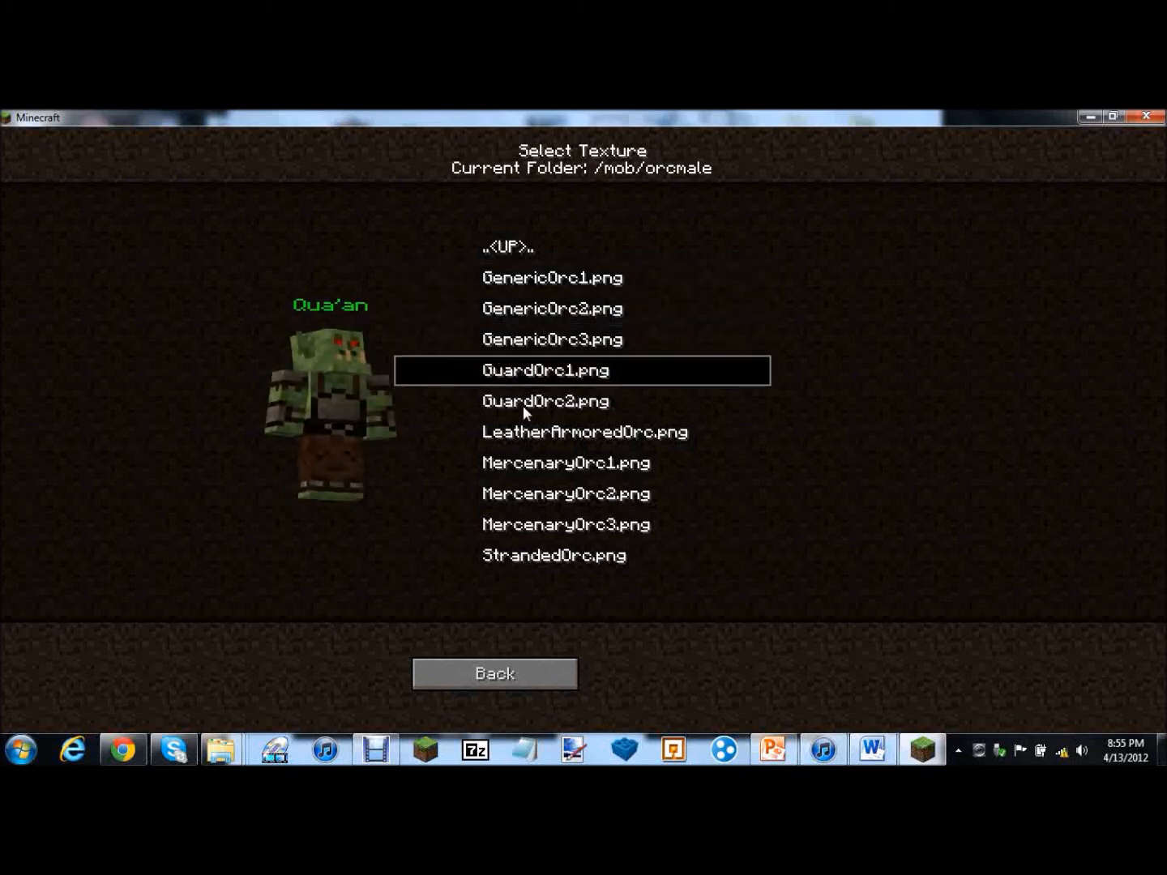
pyautogui.click(544, 400)
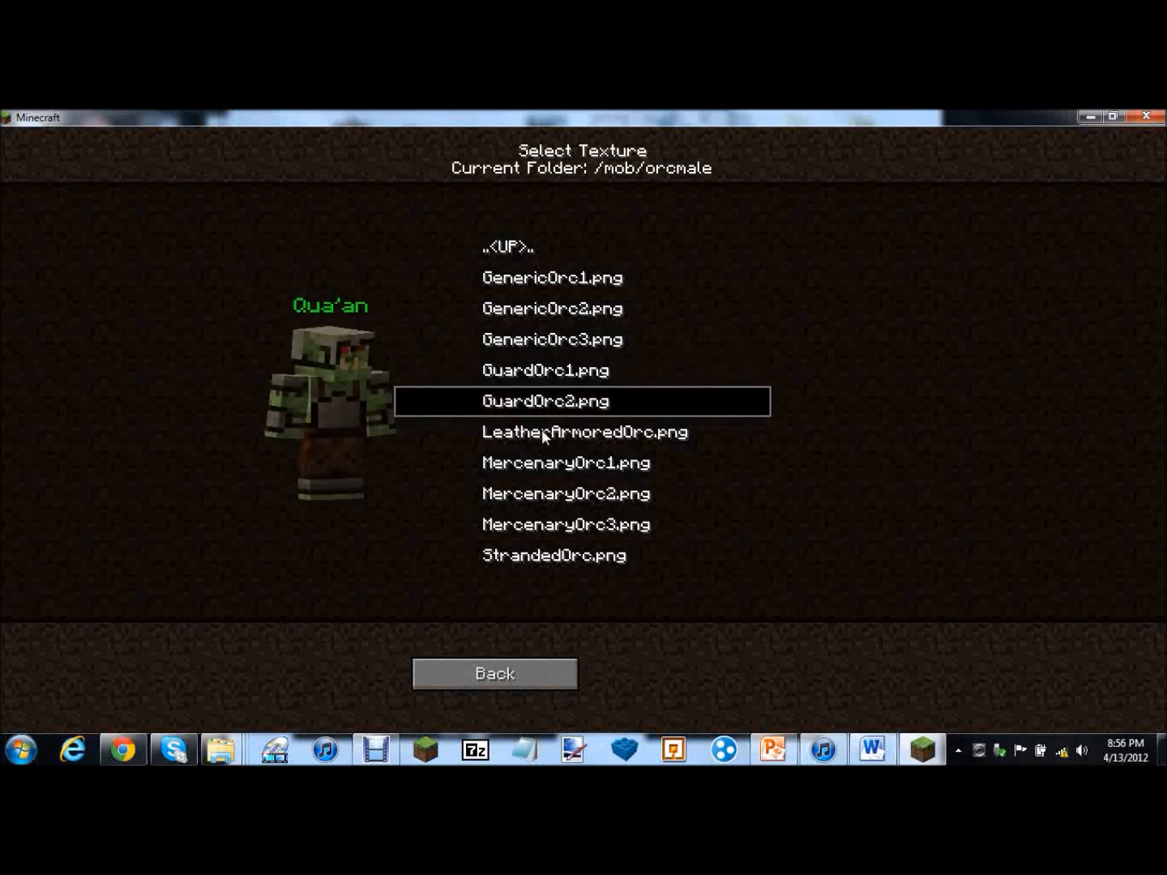
pyautogui.click(582, 431)
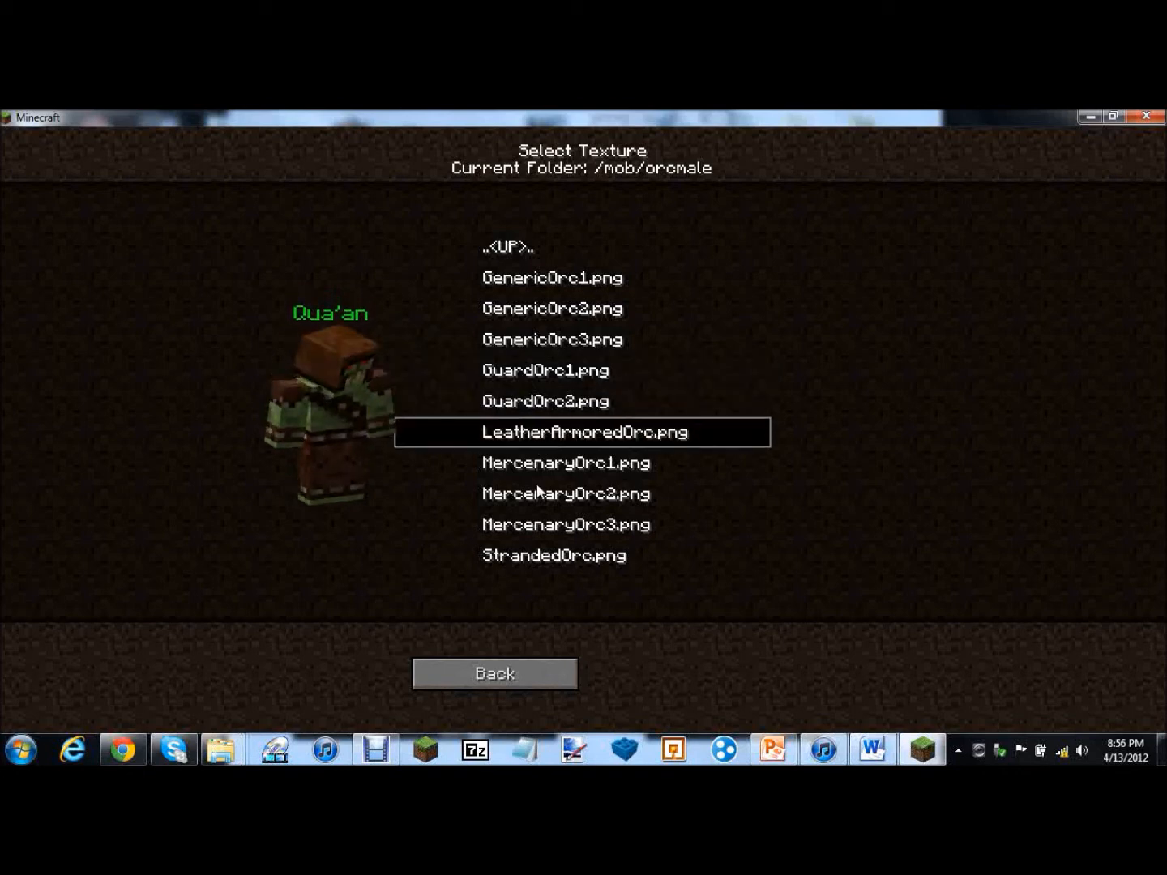
pyautogui.click(566, 464)
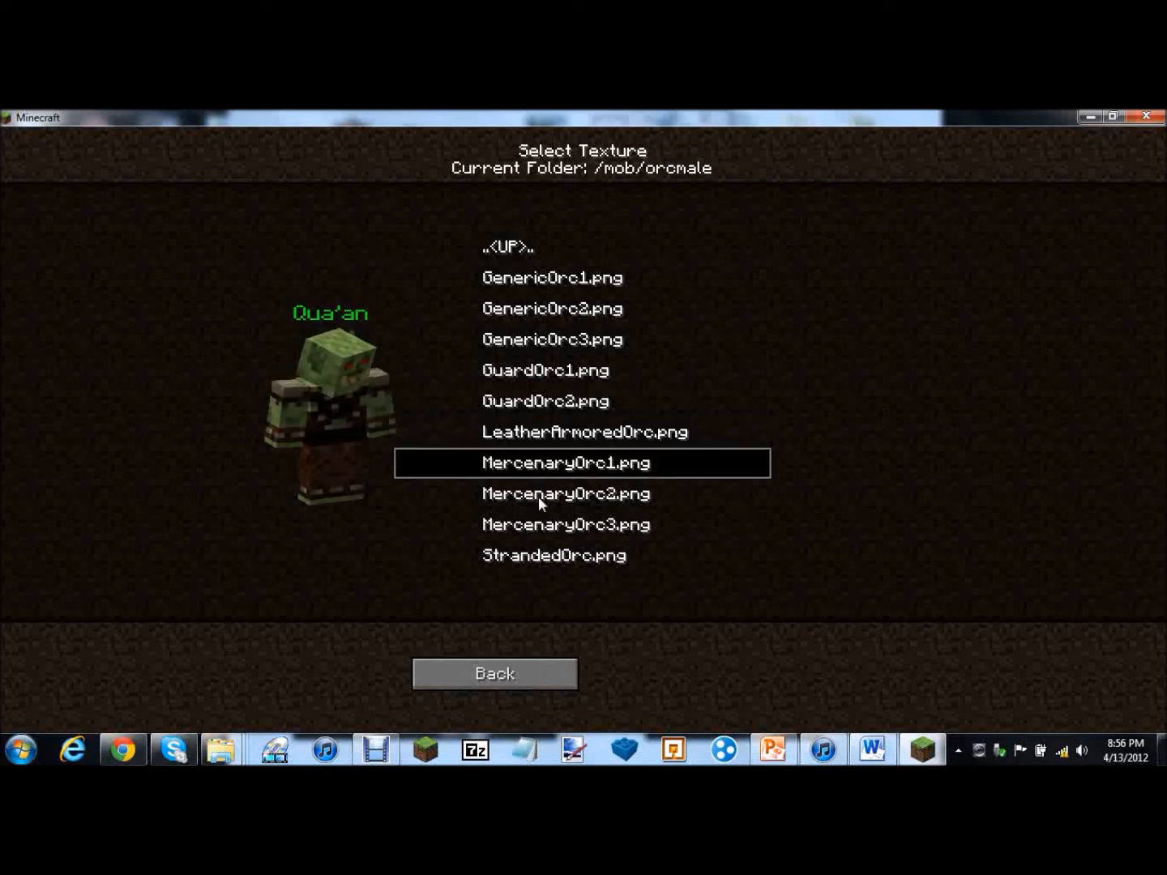
pyautogui.click(564, 492)
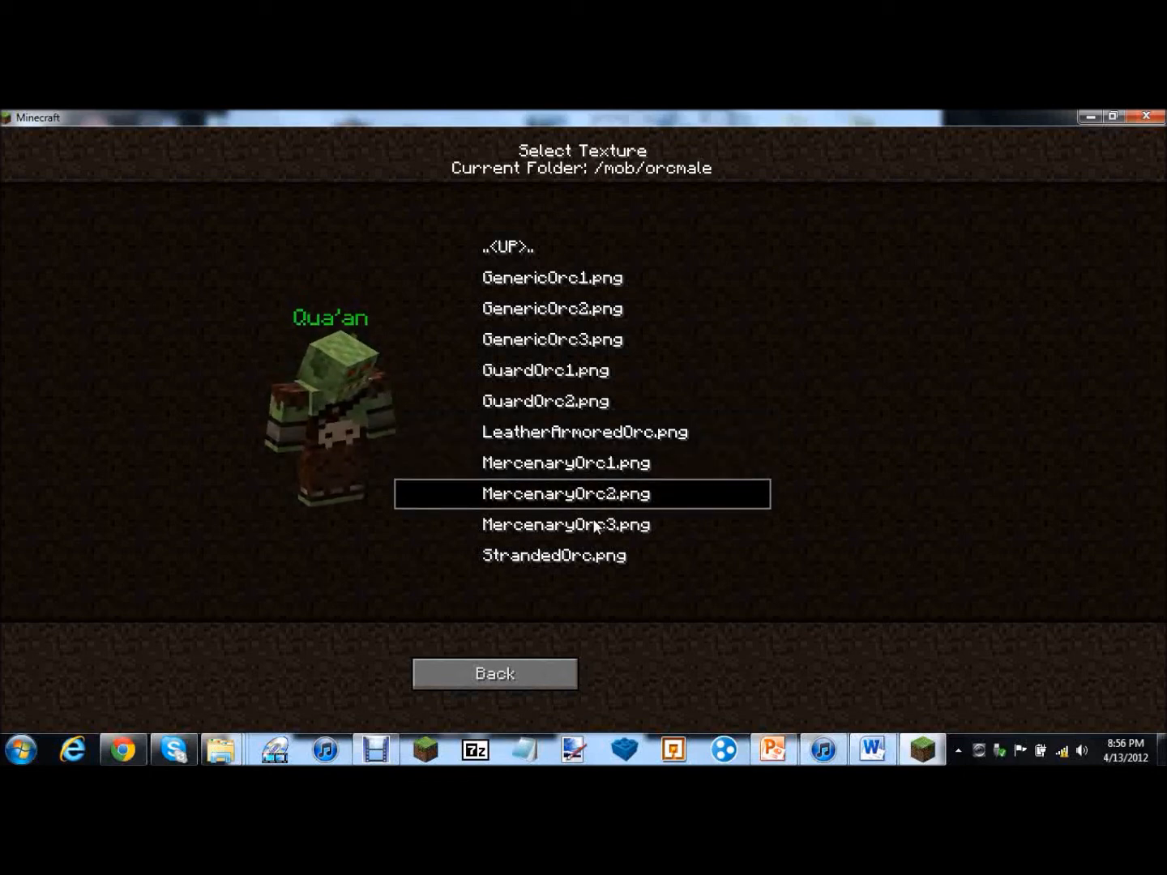
pyautogui.click(554, 554)
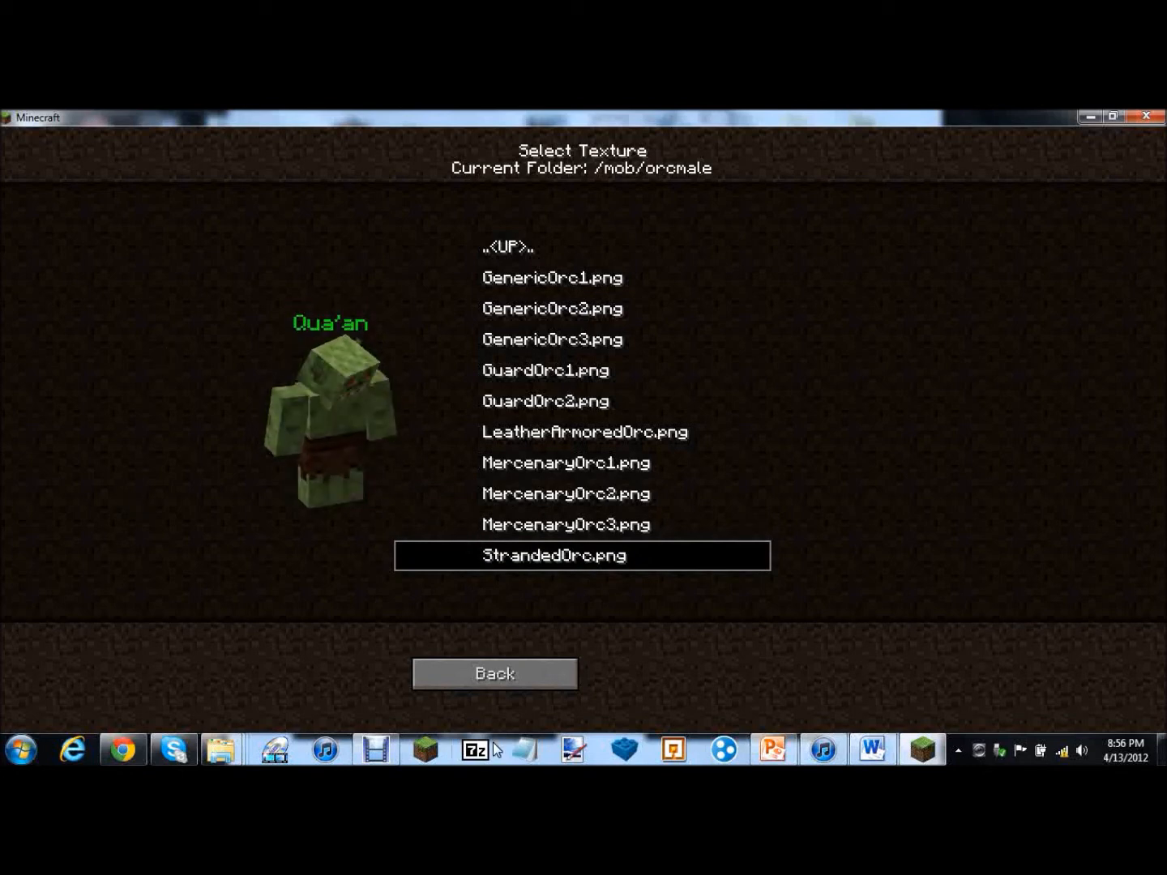
# Change the model to Orc Female and select the StrandedFemaleOrc.png texture
pyautogui.click(493, 673)
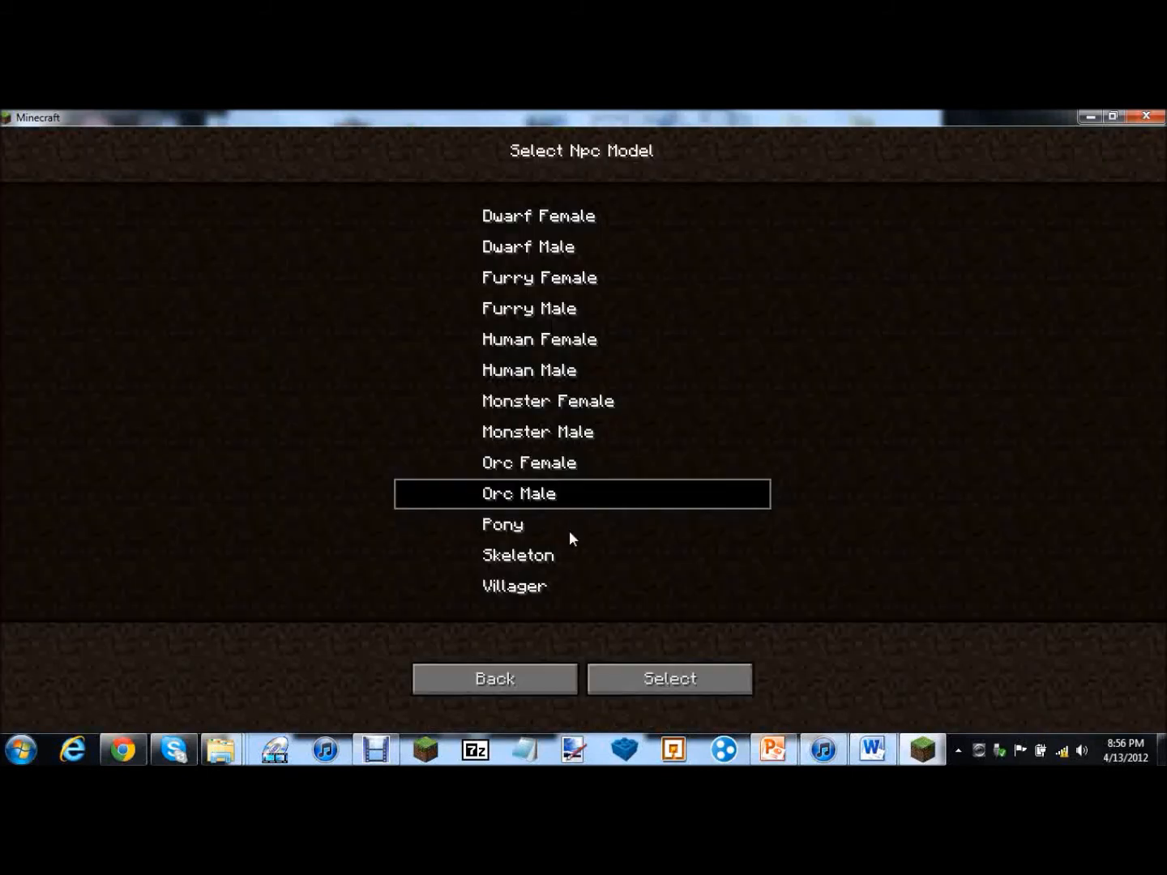
pyautogui.click(668, 679)
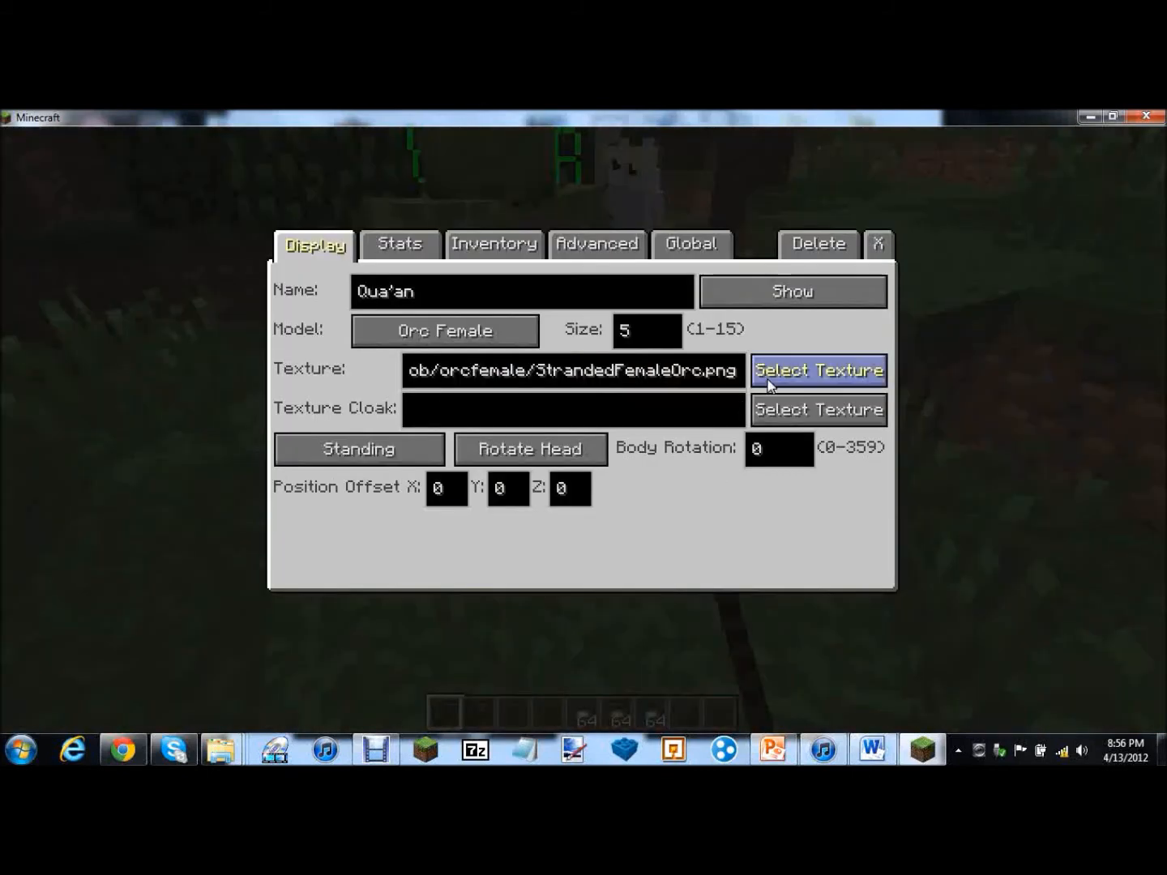
pyautogui.click(817, 369)
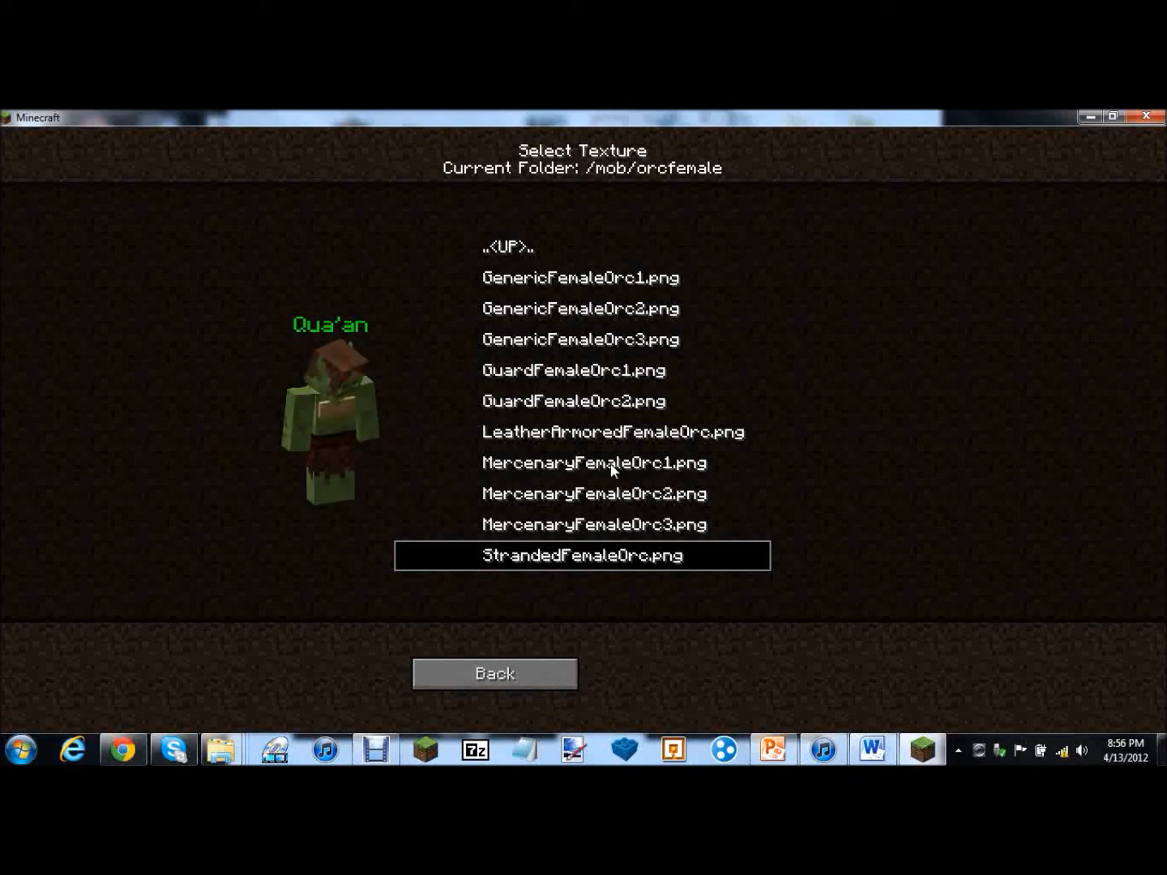
pyautogui.click(582, 555)
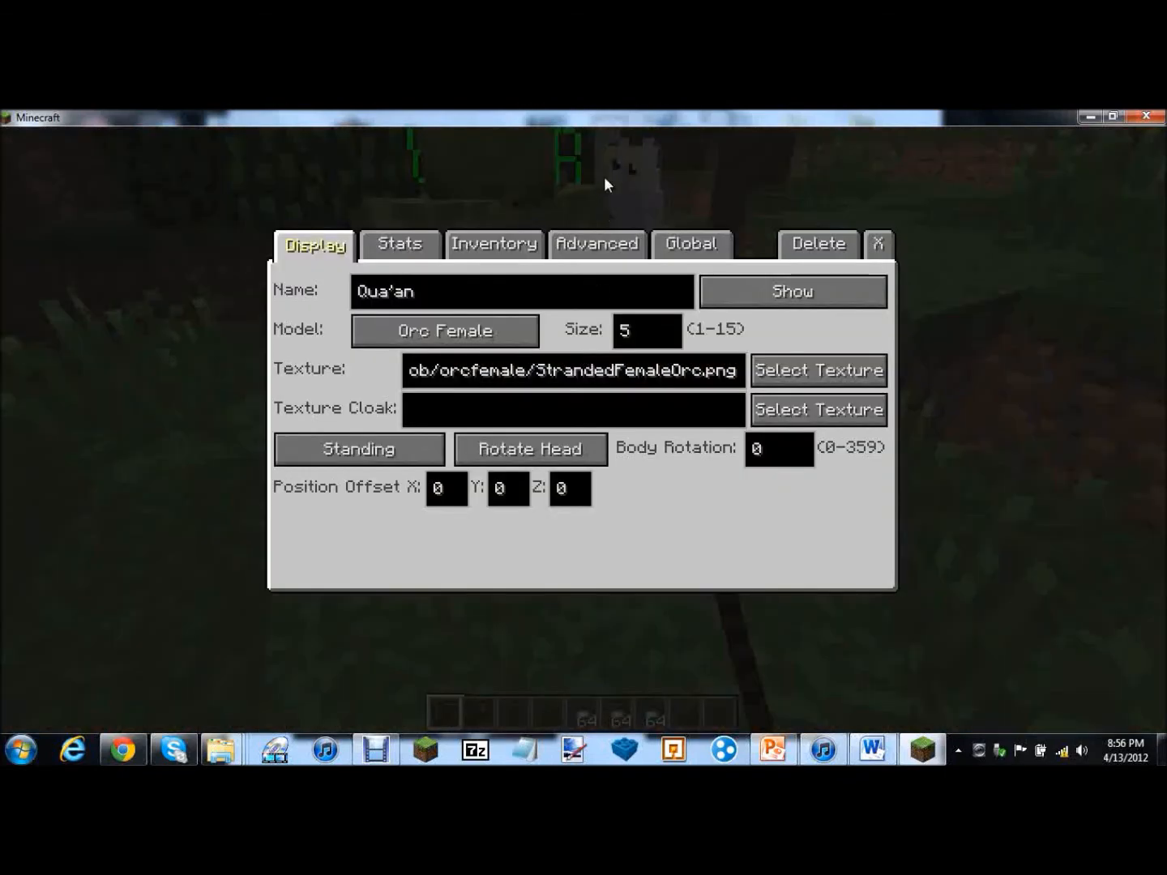
# Switch the NPC to the Skeleton model and preview the Bloody Skeleton and Skeleton Archer skins
pyautogui.click(444, 330)
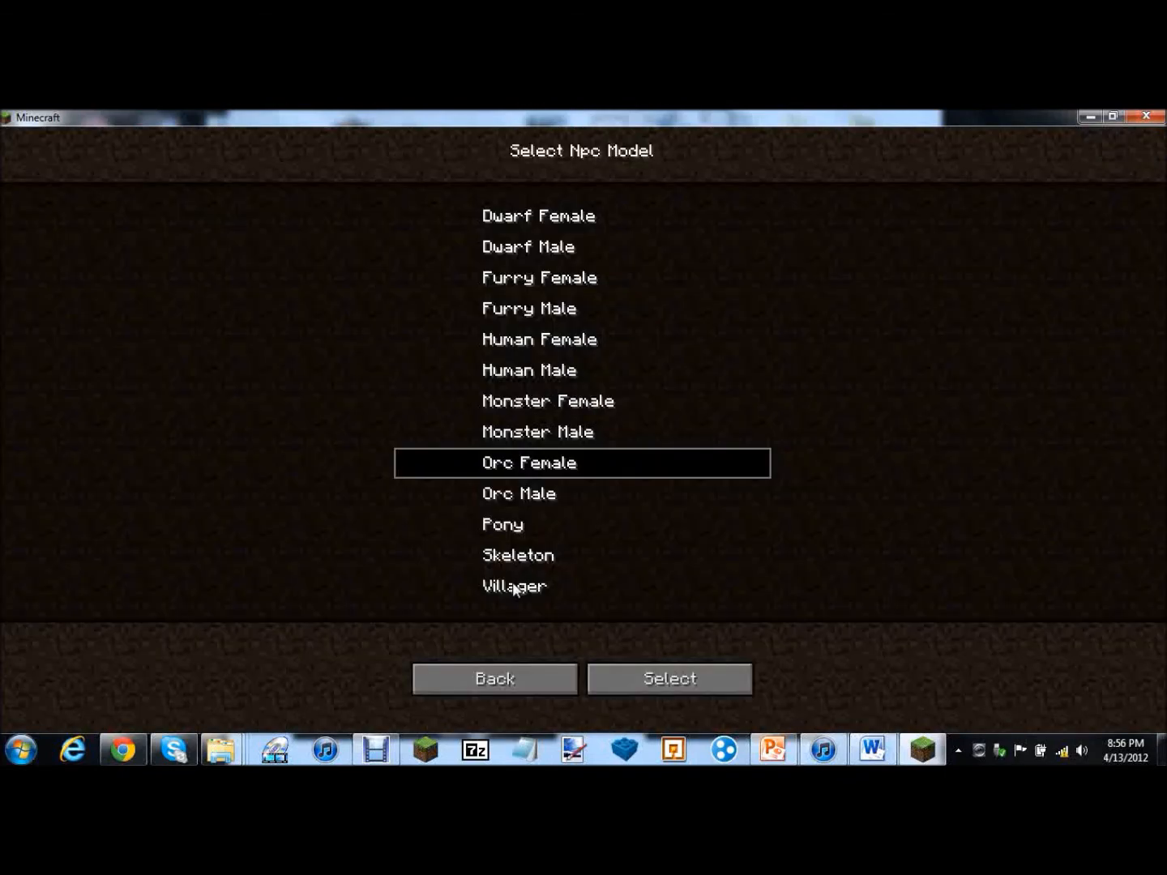
pyautogui.click(668, 678)
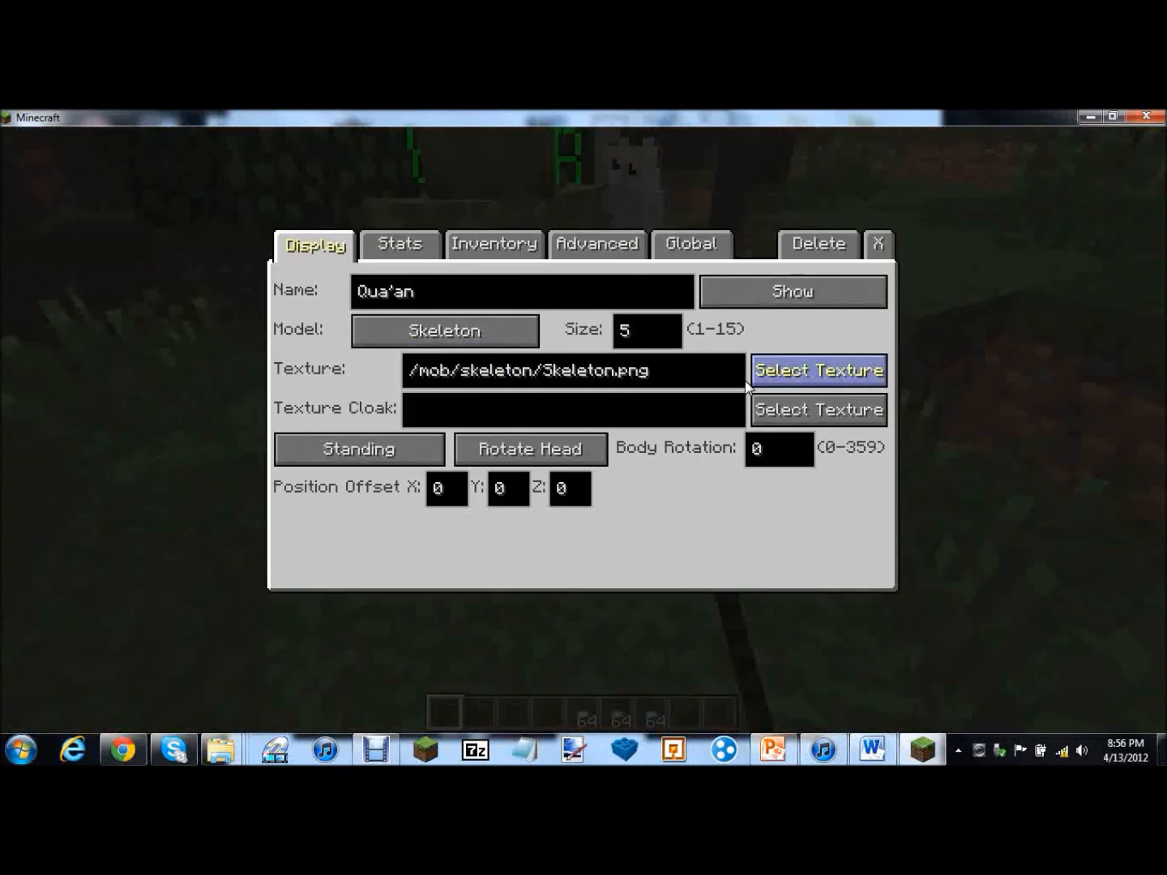
pyautogui.click(817, 369)
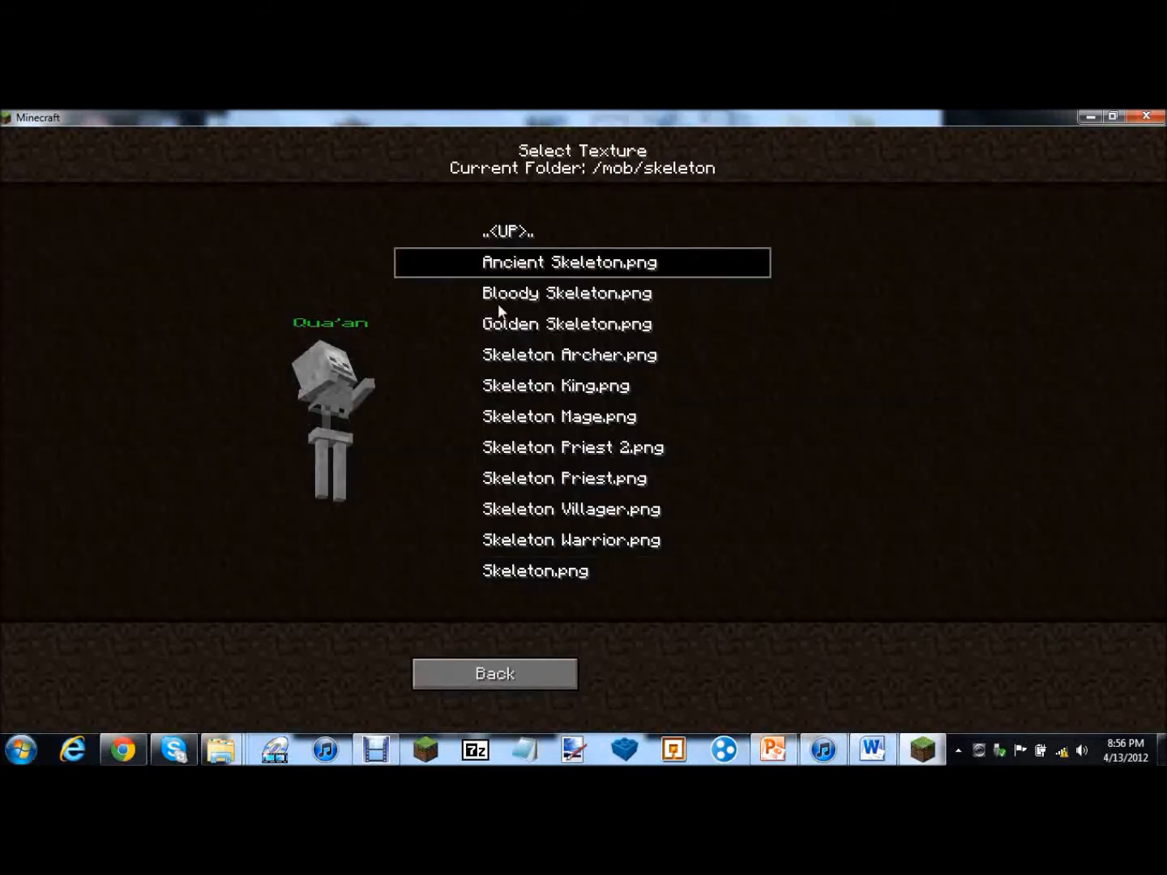
pyautogui.click(566, 292)
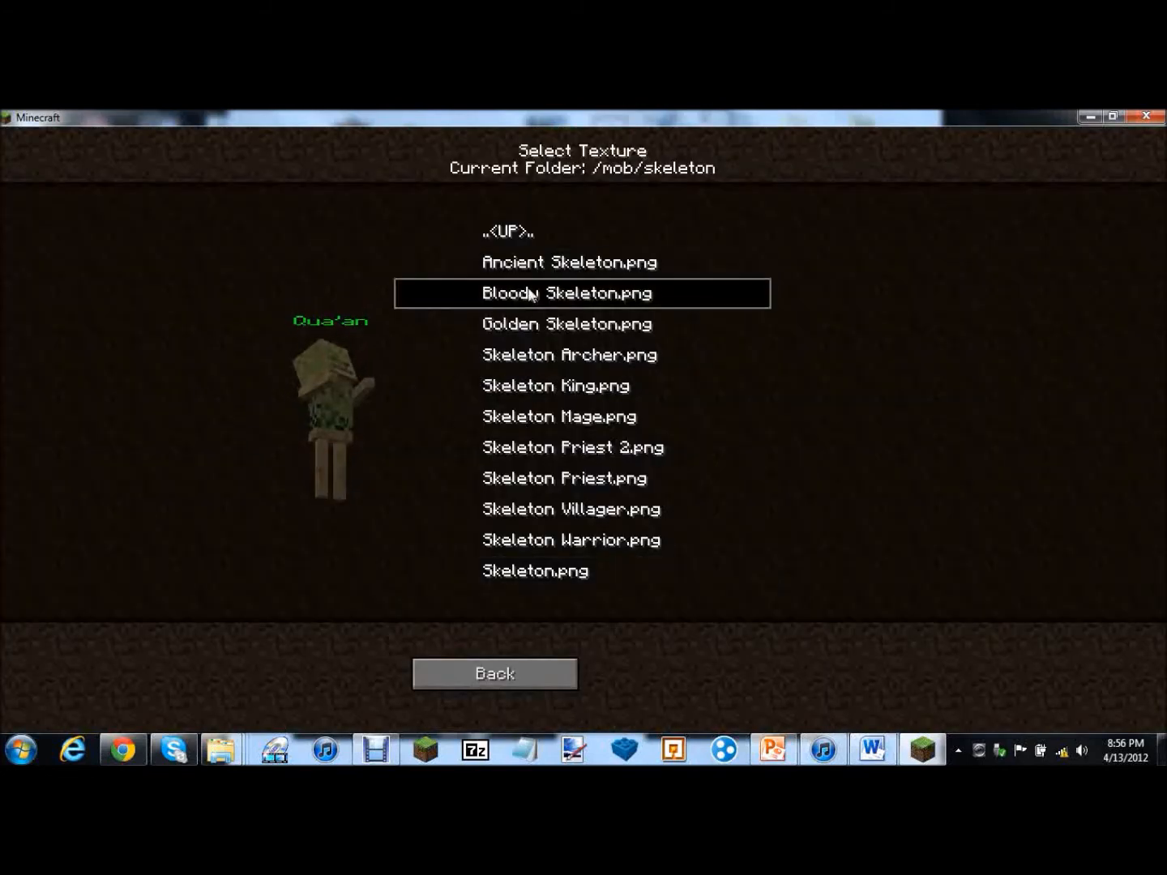
pyautogui.click(580, 355)
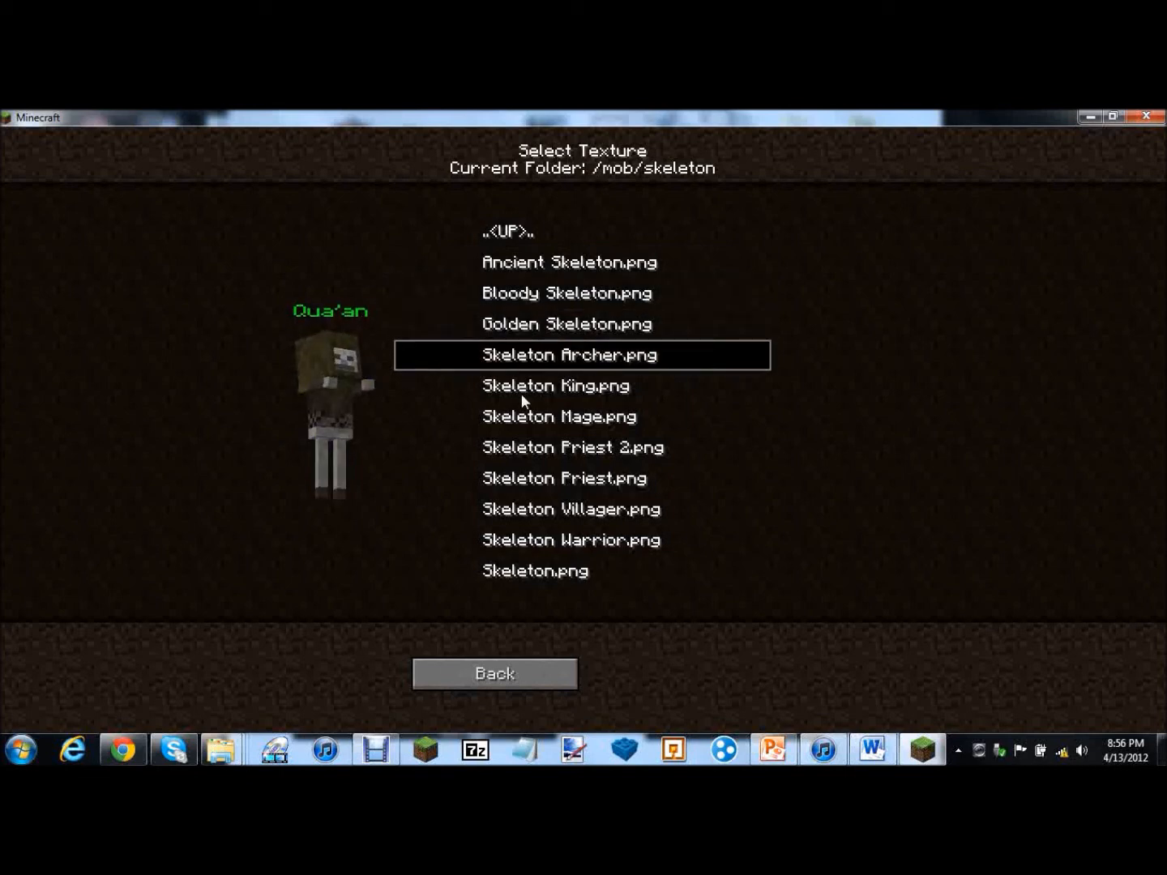
# Preview the Skeleton King, Priest 2 and Villager skins, then change the model to Villager
pyautogui.click(555, 386)
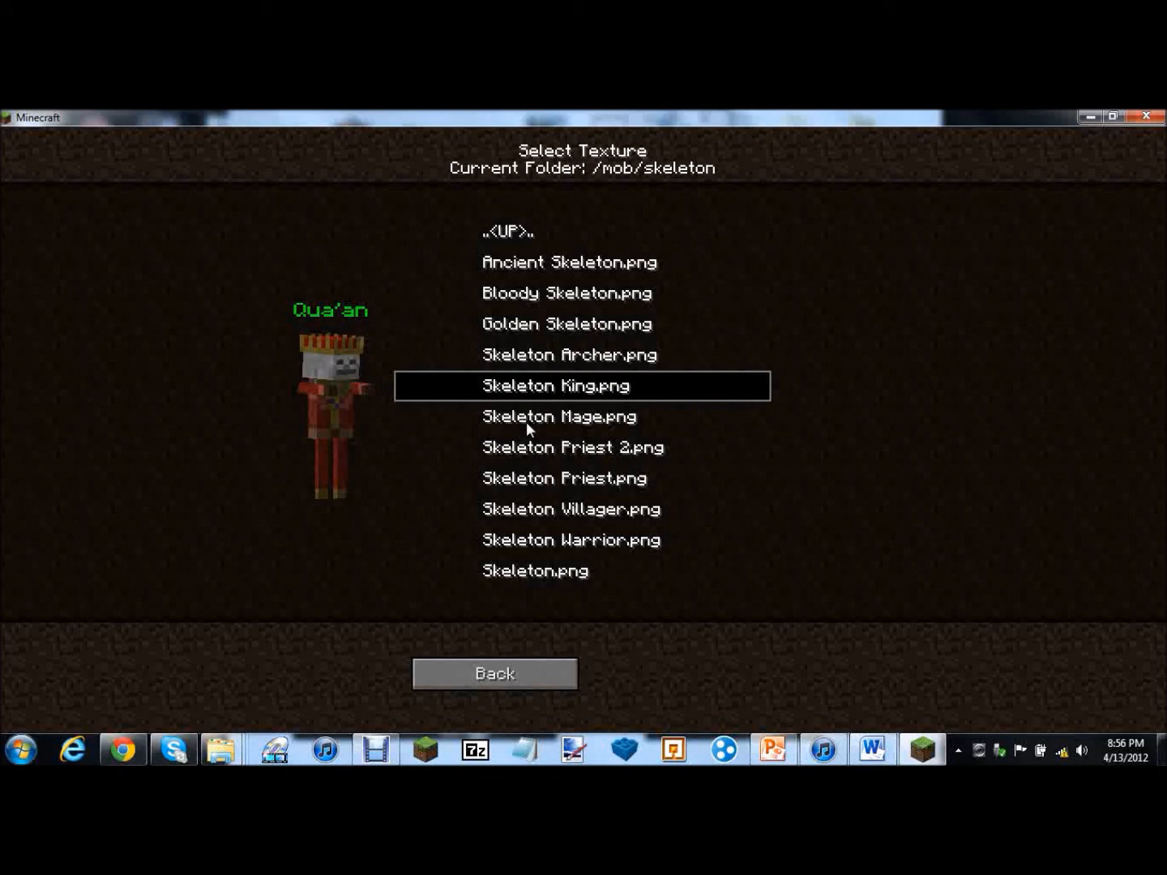
pyautogui.click(571, 447)
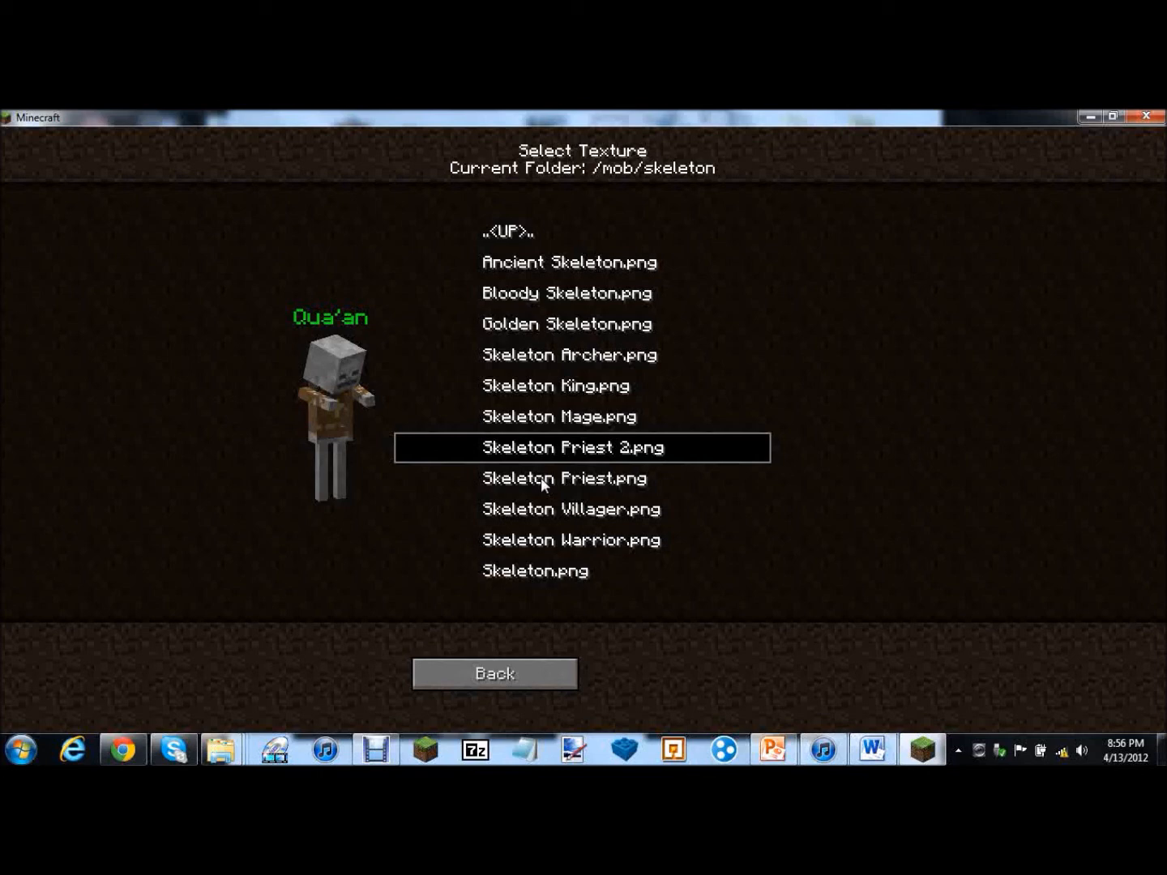
pyautogui.click(571, 509)
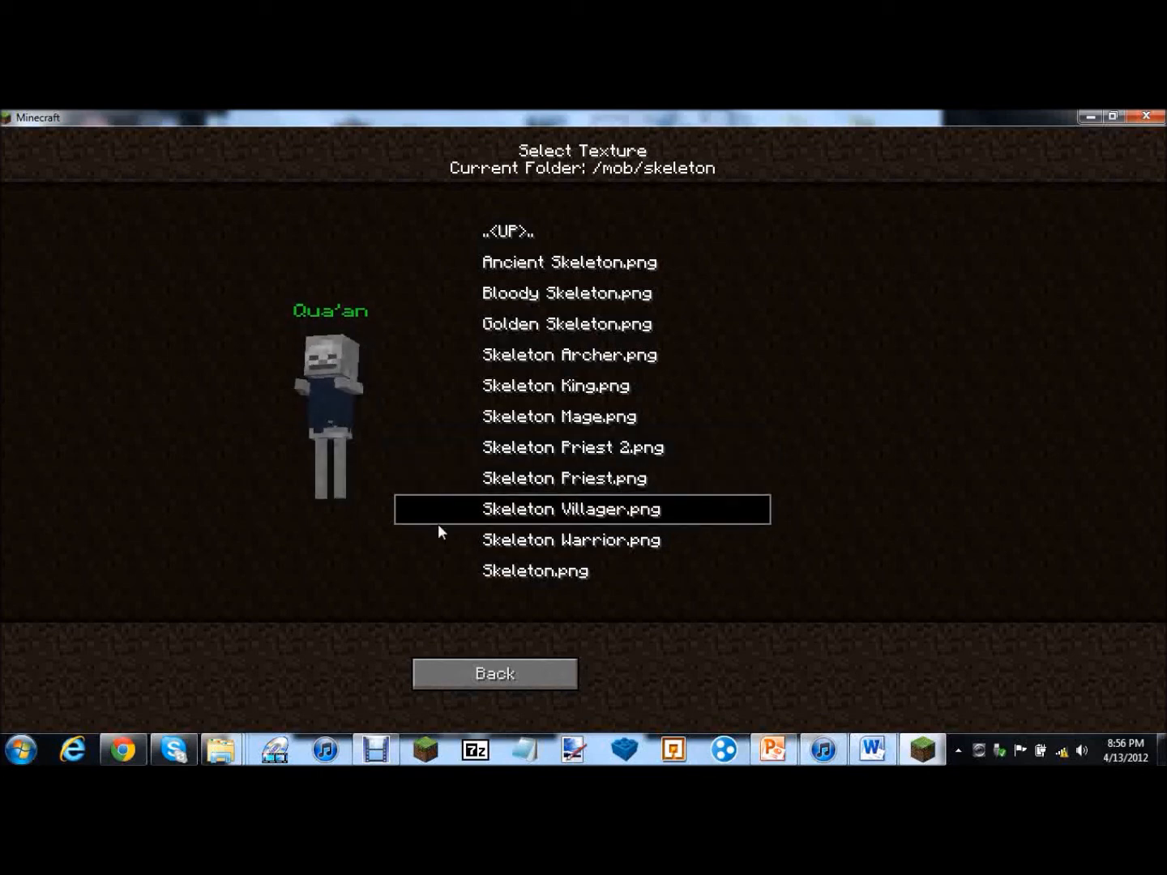
pyautogui.click(570, 539)
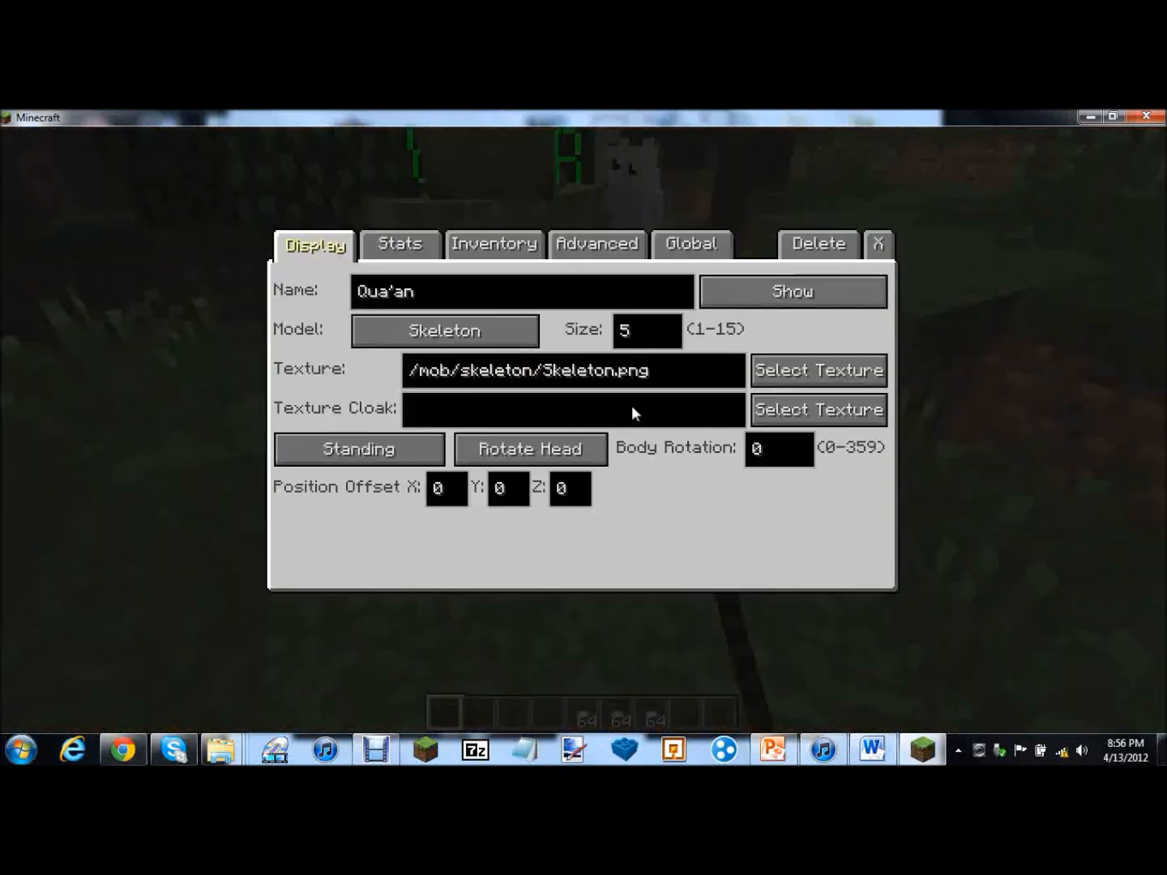
pyautogui.click(444, 331)
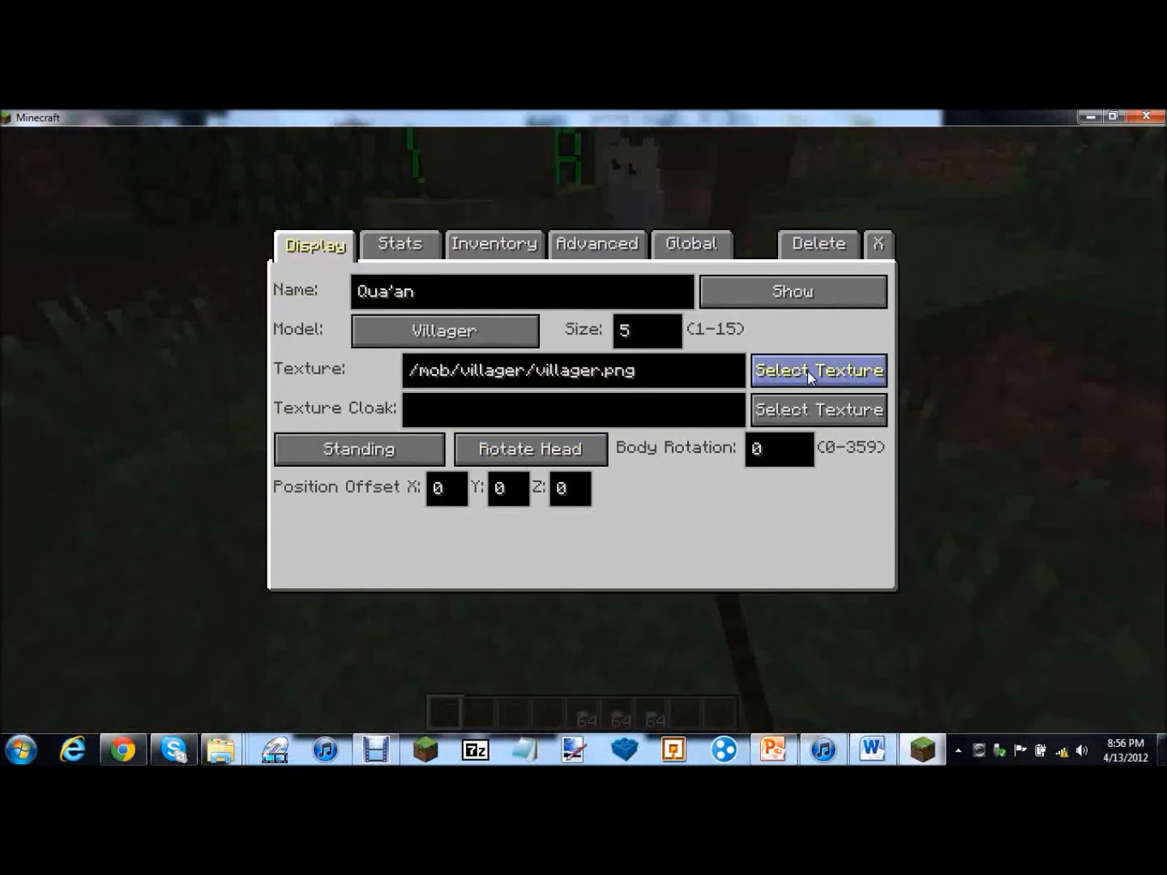
# Preview the farmer and priest villager textures, keep the default one and bring up the model list
pyautogui.click(817, 370)
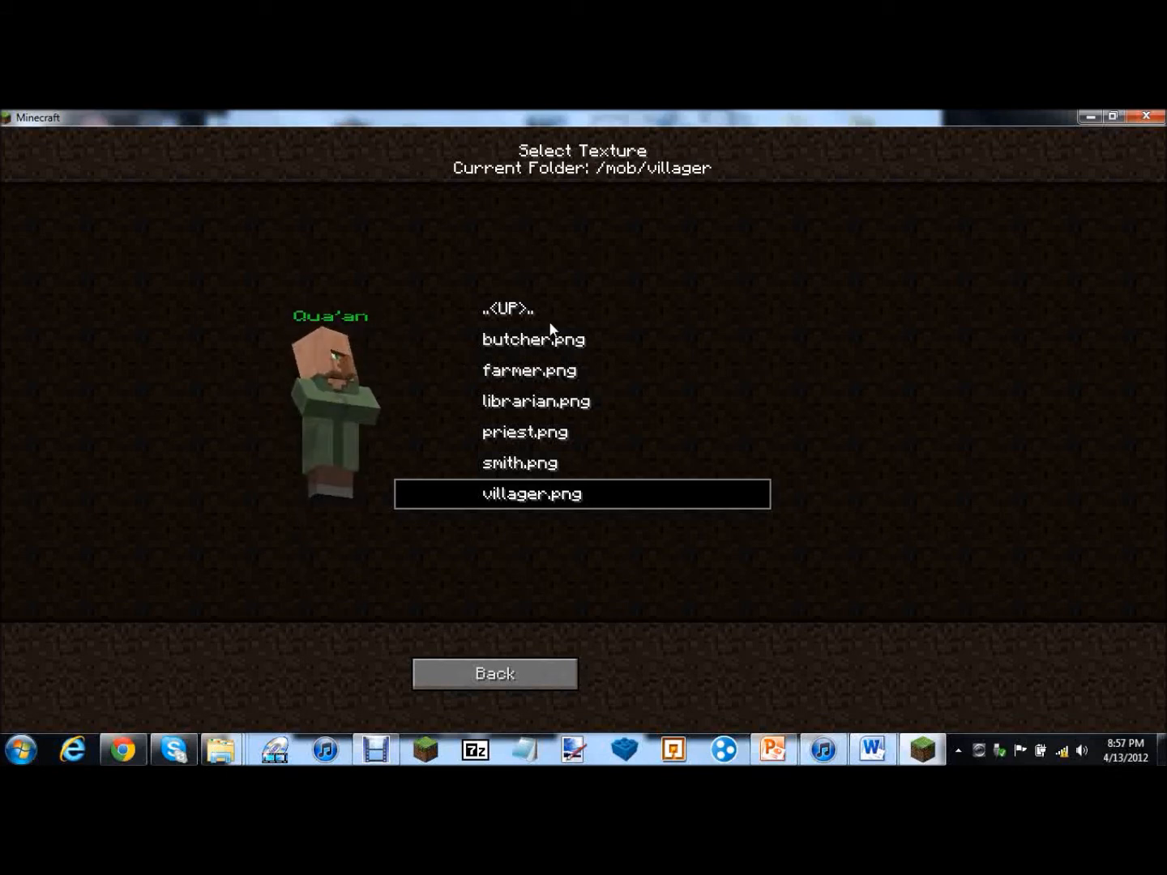
pyautogui.click(530, 369)
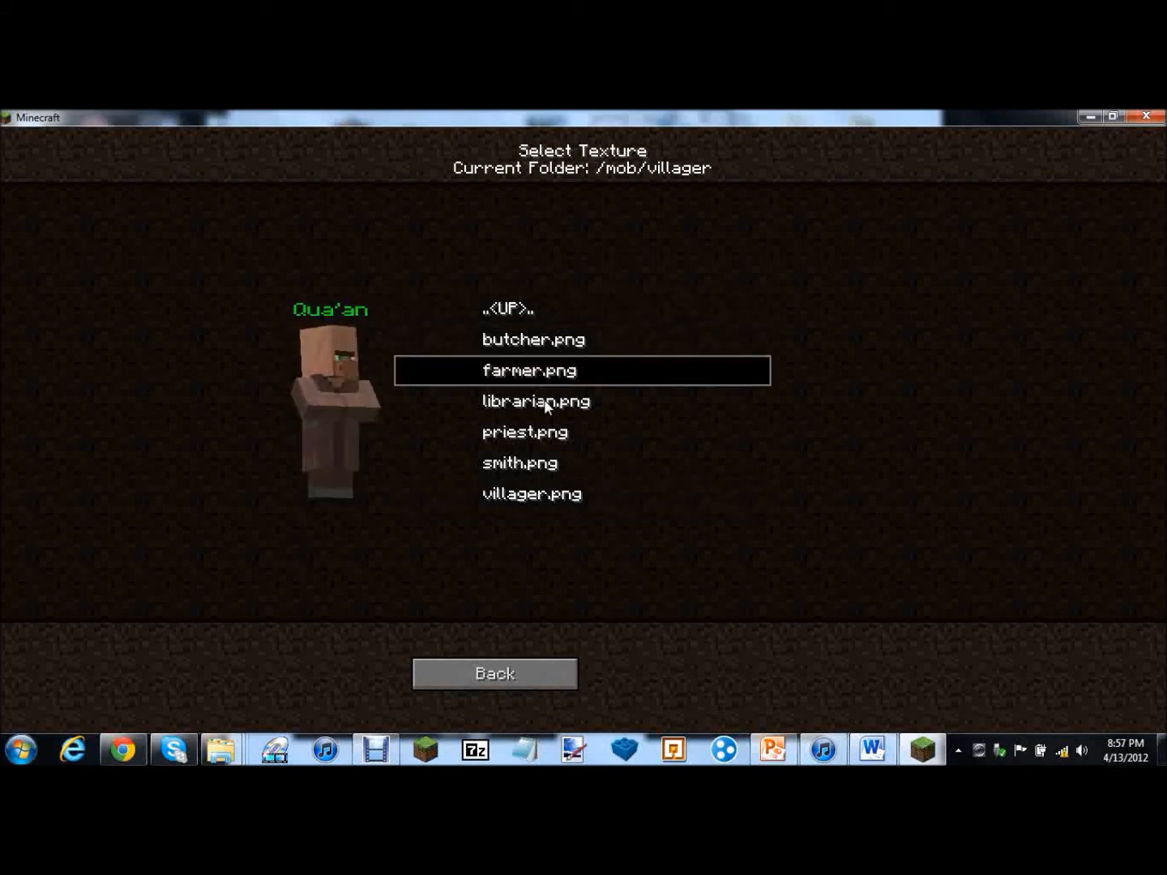
pyautogui.click(525, 431)
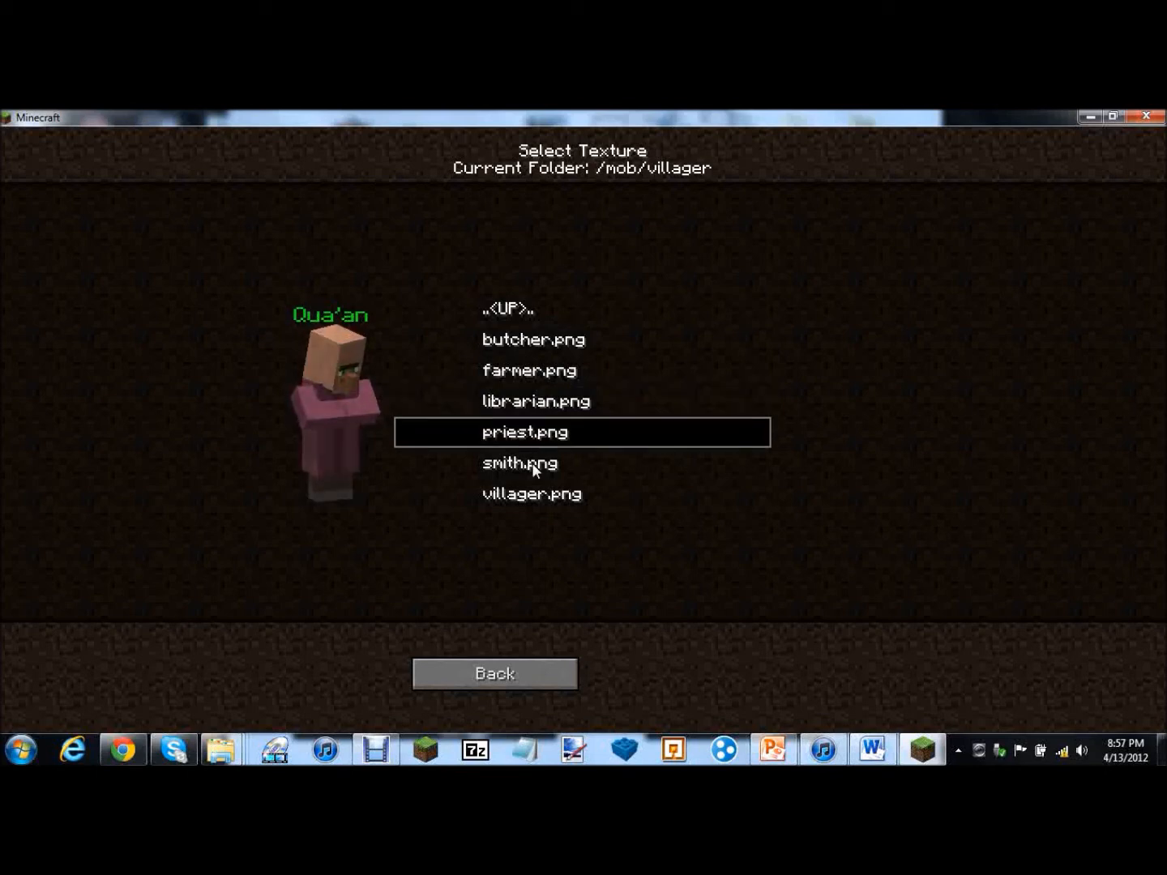
pyautogui.click(532, 492)
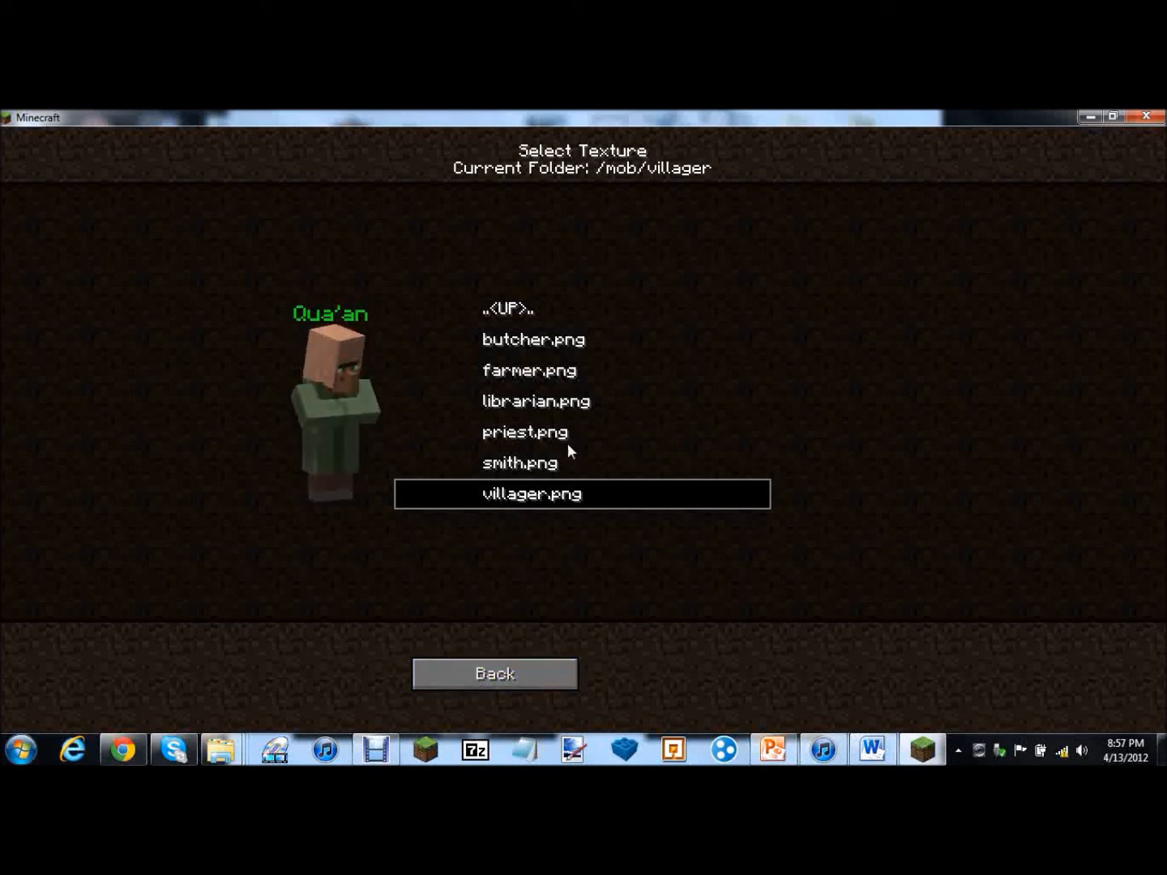
pyautogui.click(530, 369)
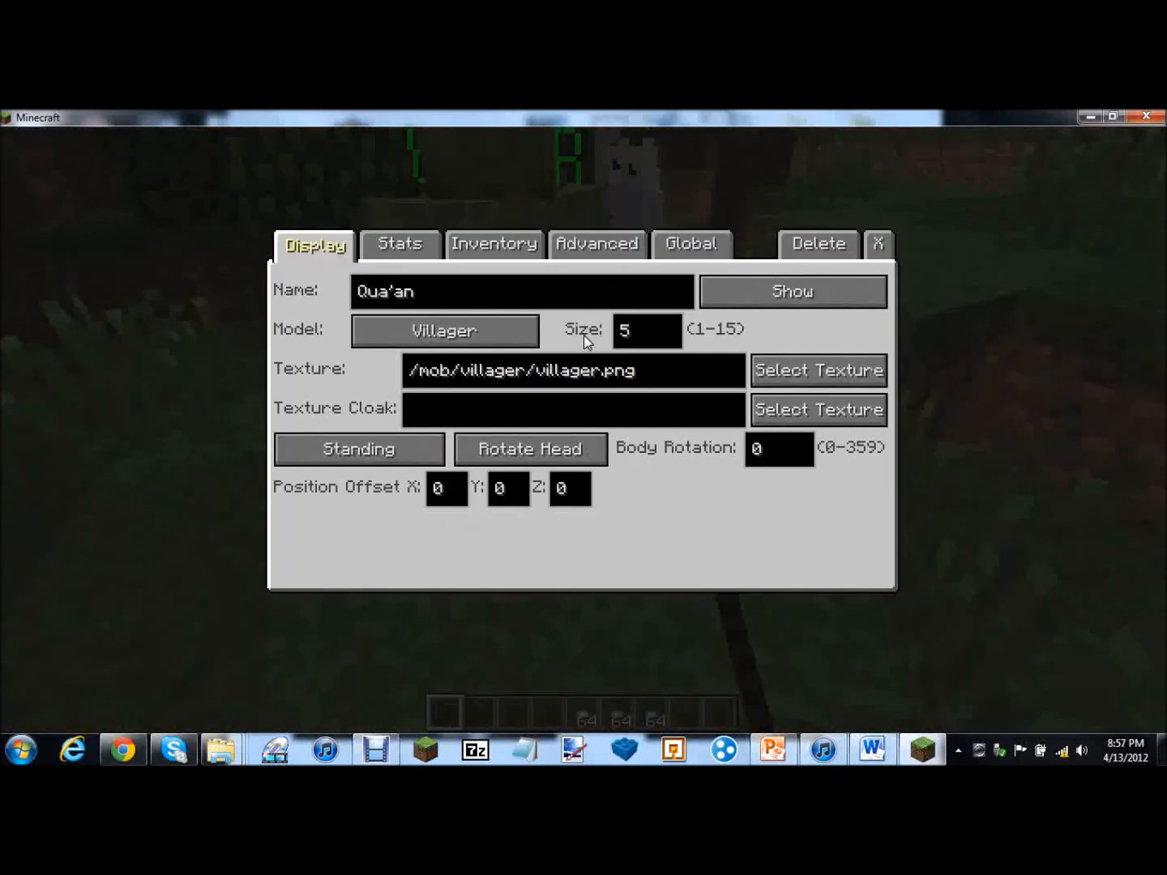
pyautogui.click(444, 330)
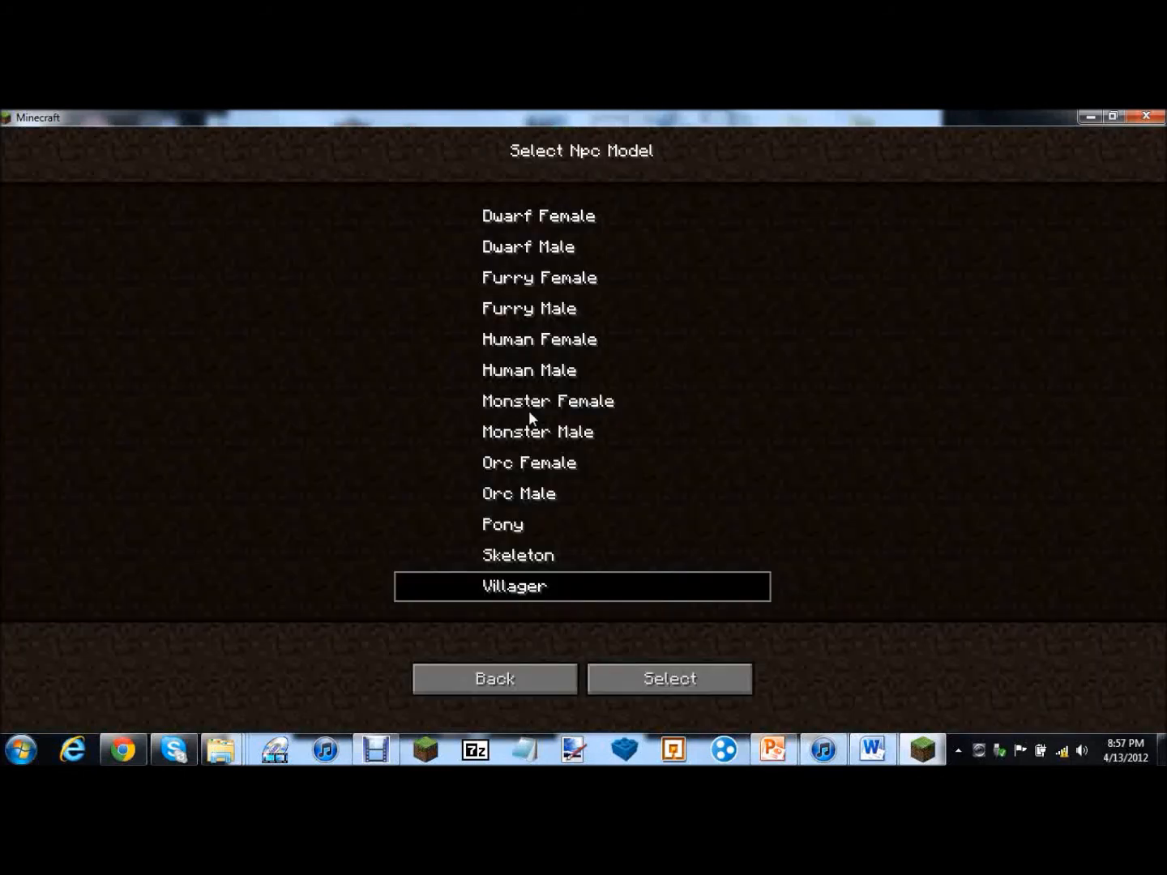
pyautogui.moveTo(567, 306)
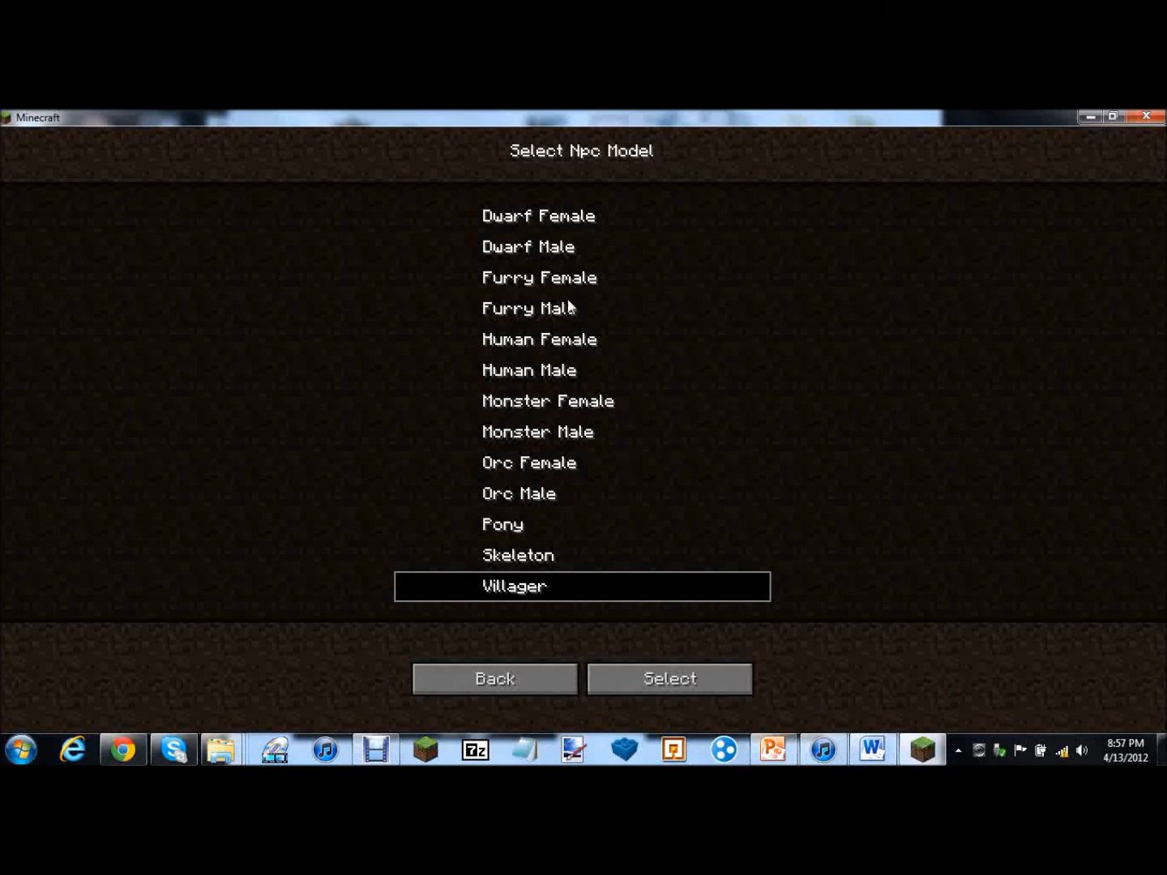
pyautogui.moveTo(571, 424)
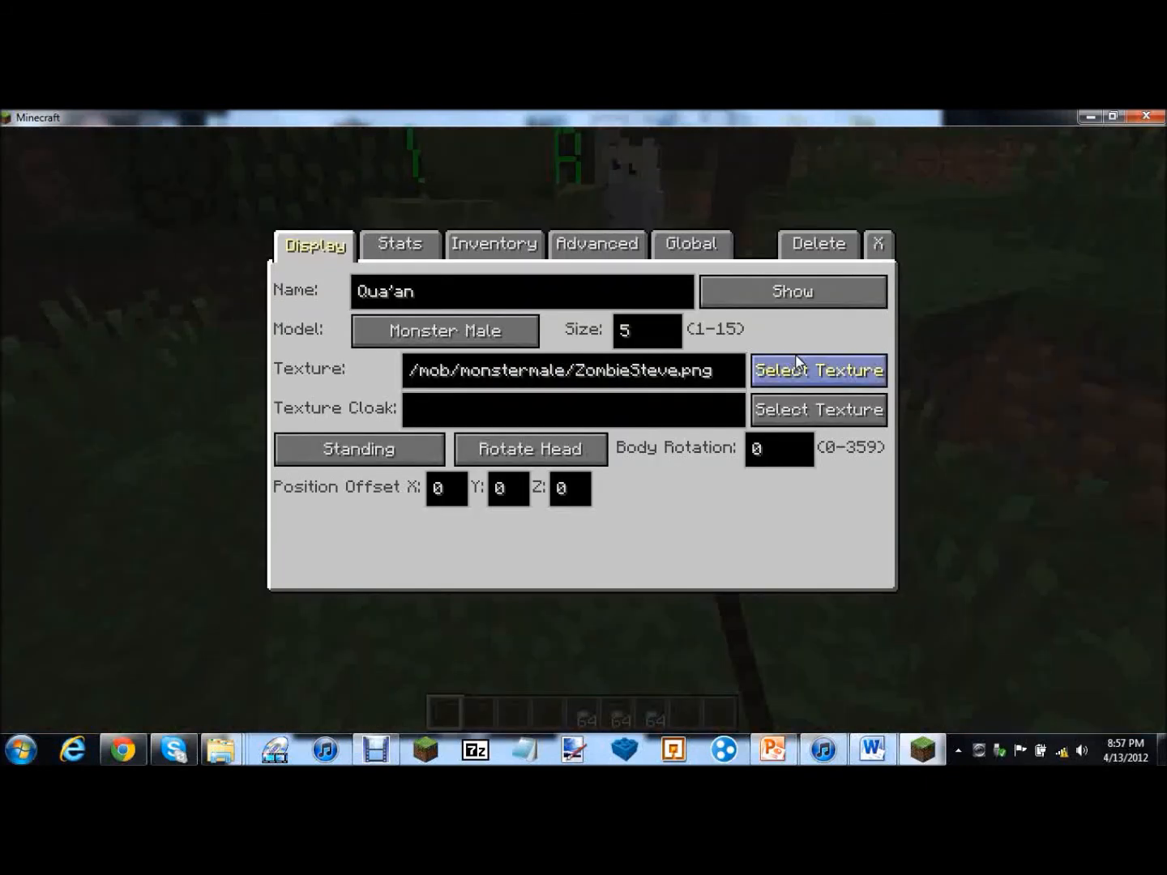
pyautogui.click(817, 369)
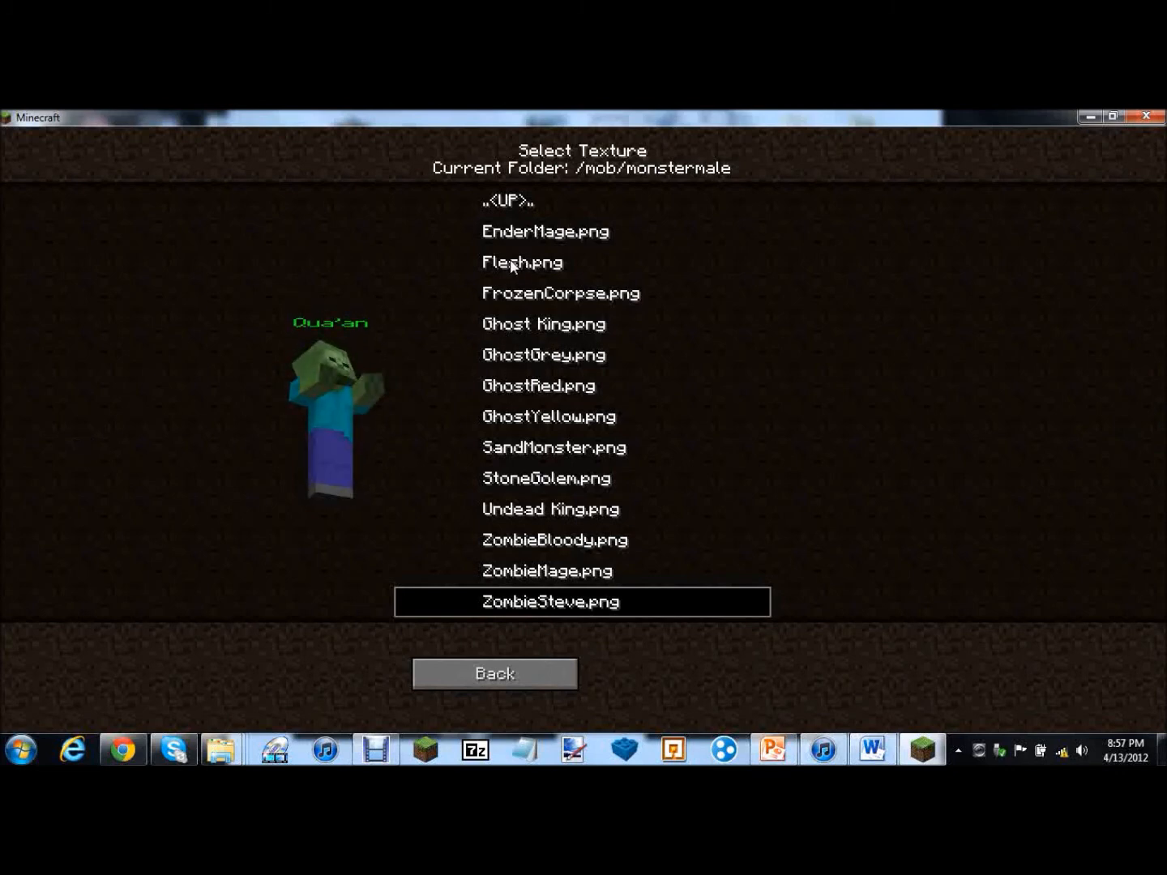
pyautogui.click(545, 231)
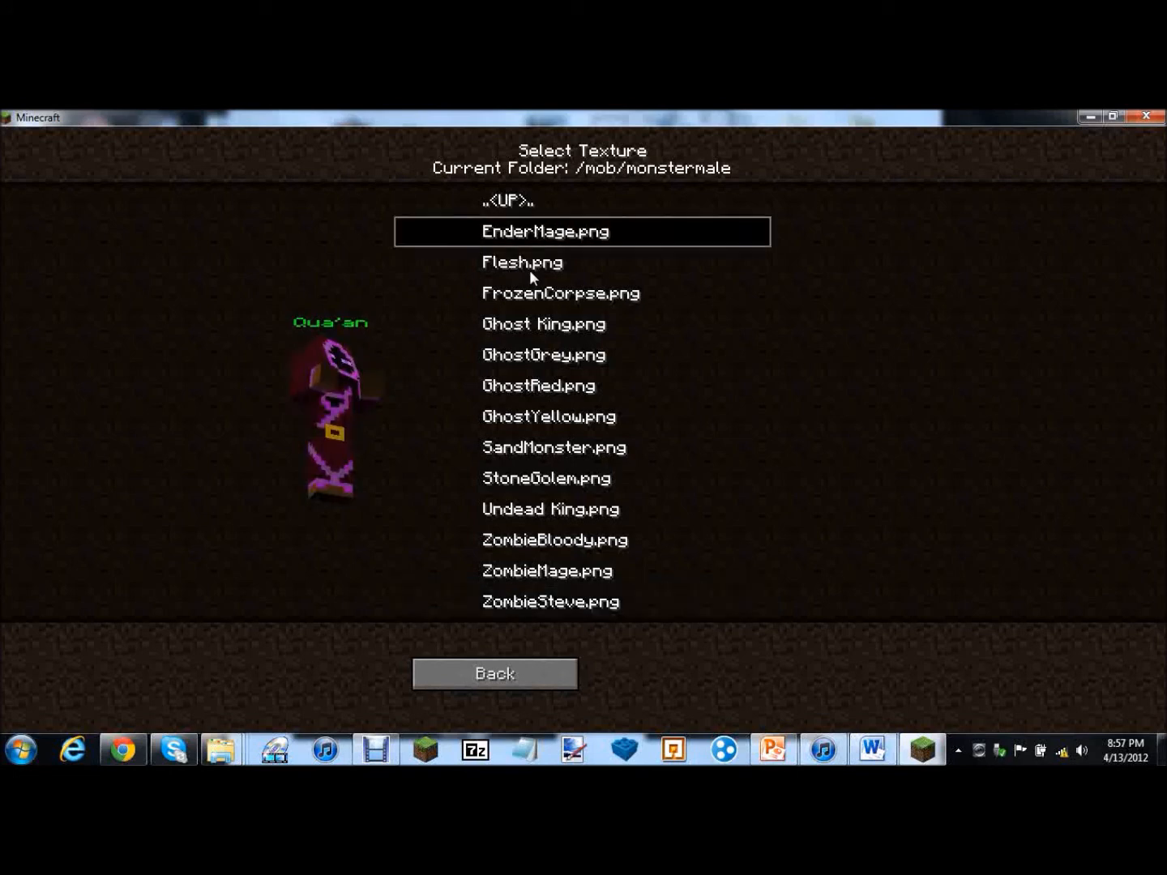
pyautogui.click(522, 263)
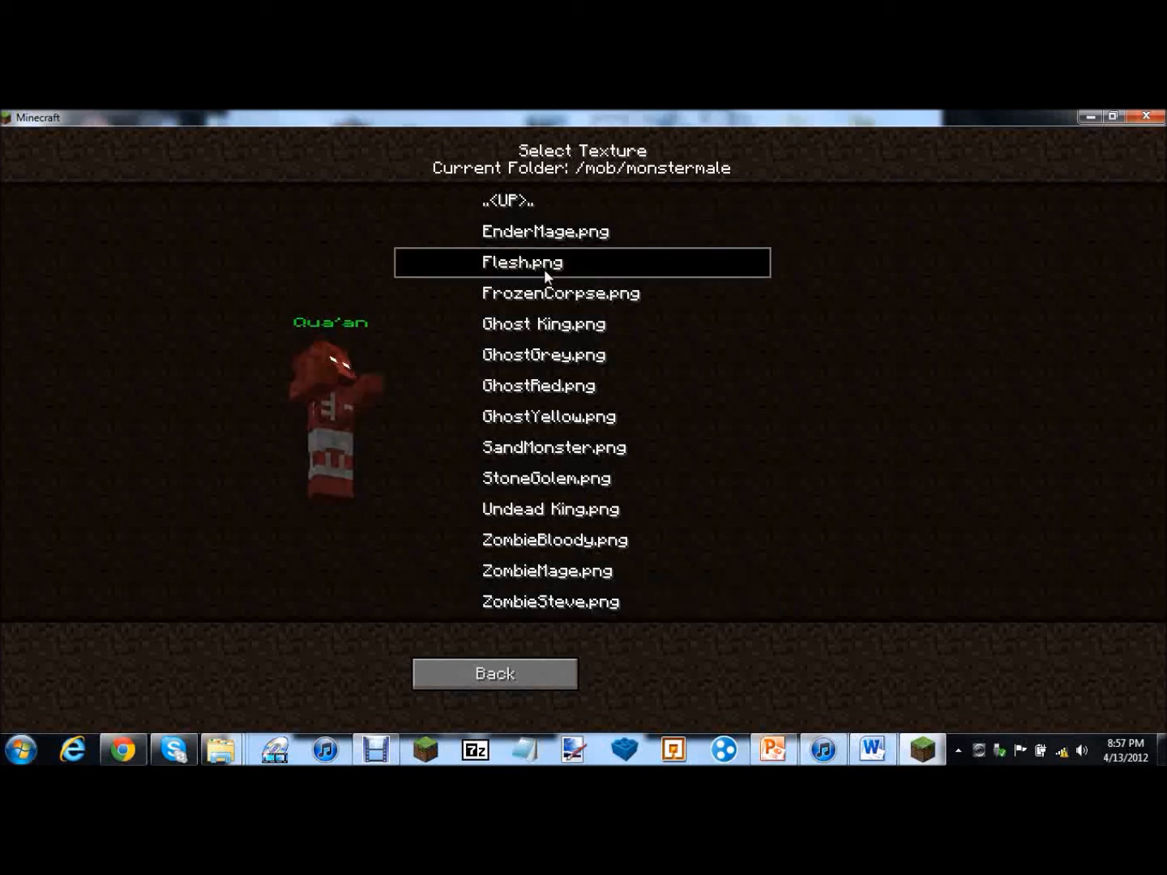
pyautogui.click(561, 292)
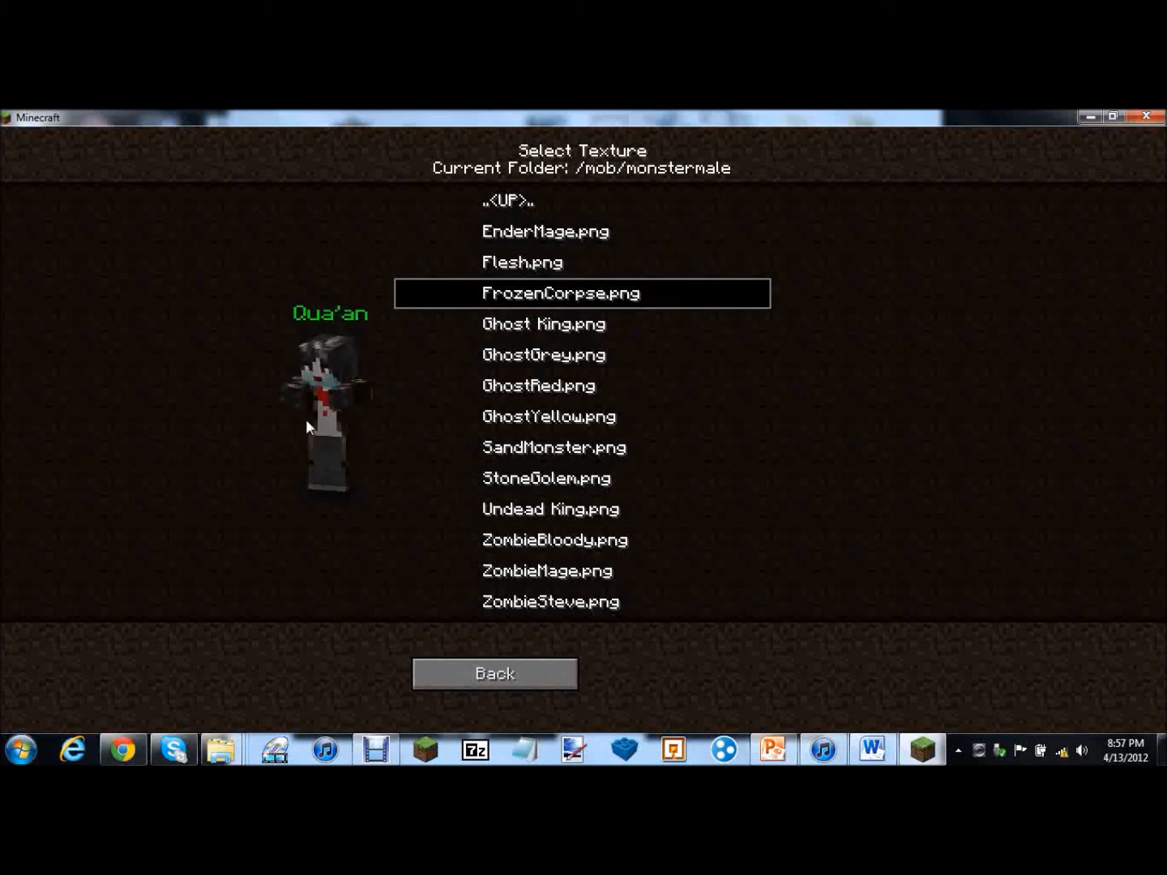
pyautogui.moveTo(551, 334)
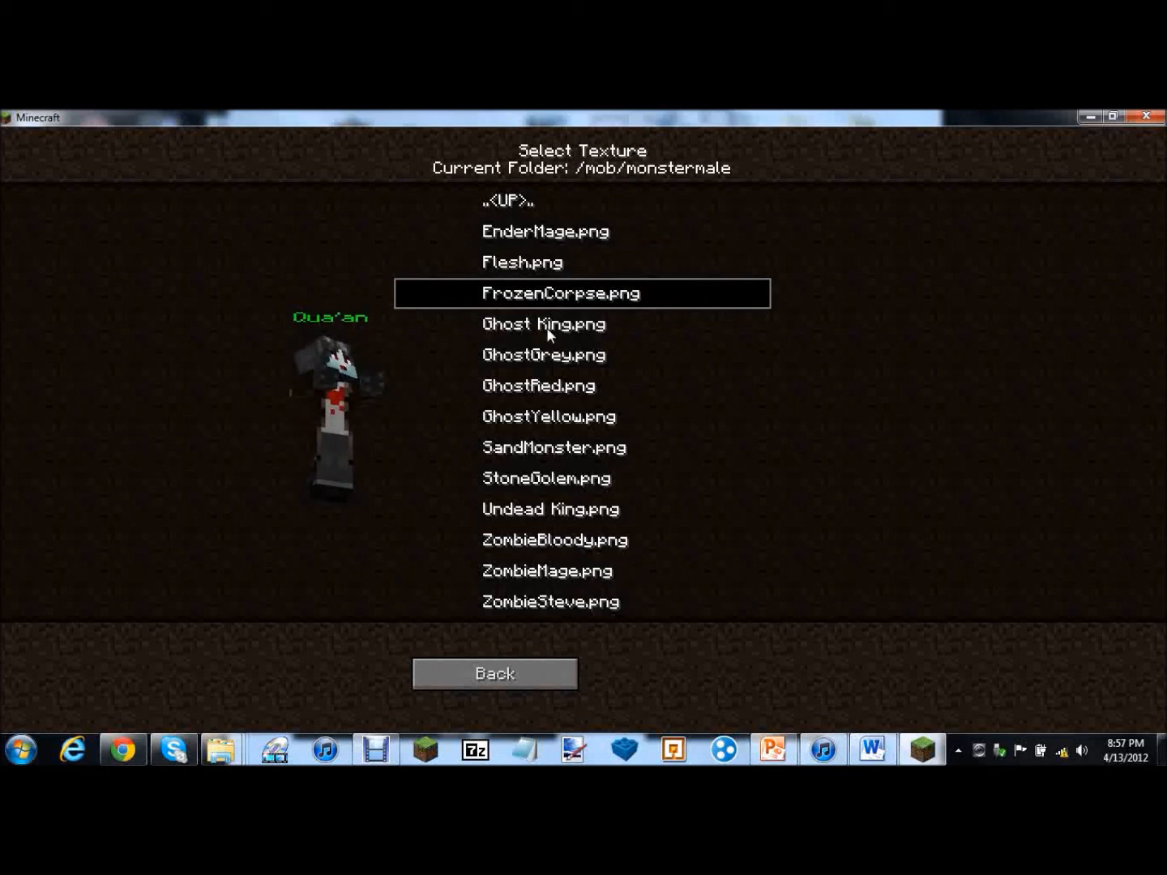
pyautogui.click(543, 324)
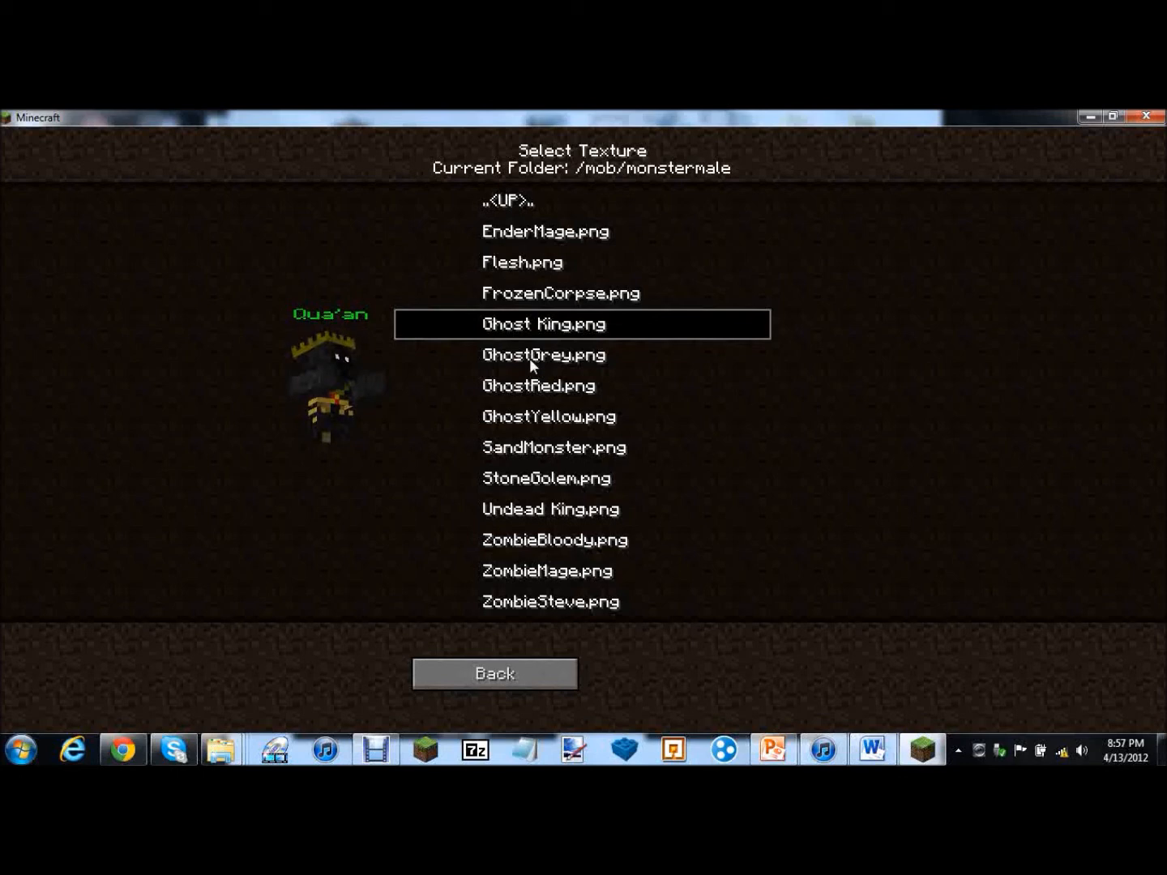
pyautogui.click(580, 448)
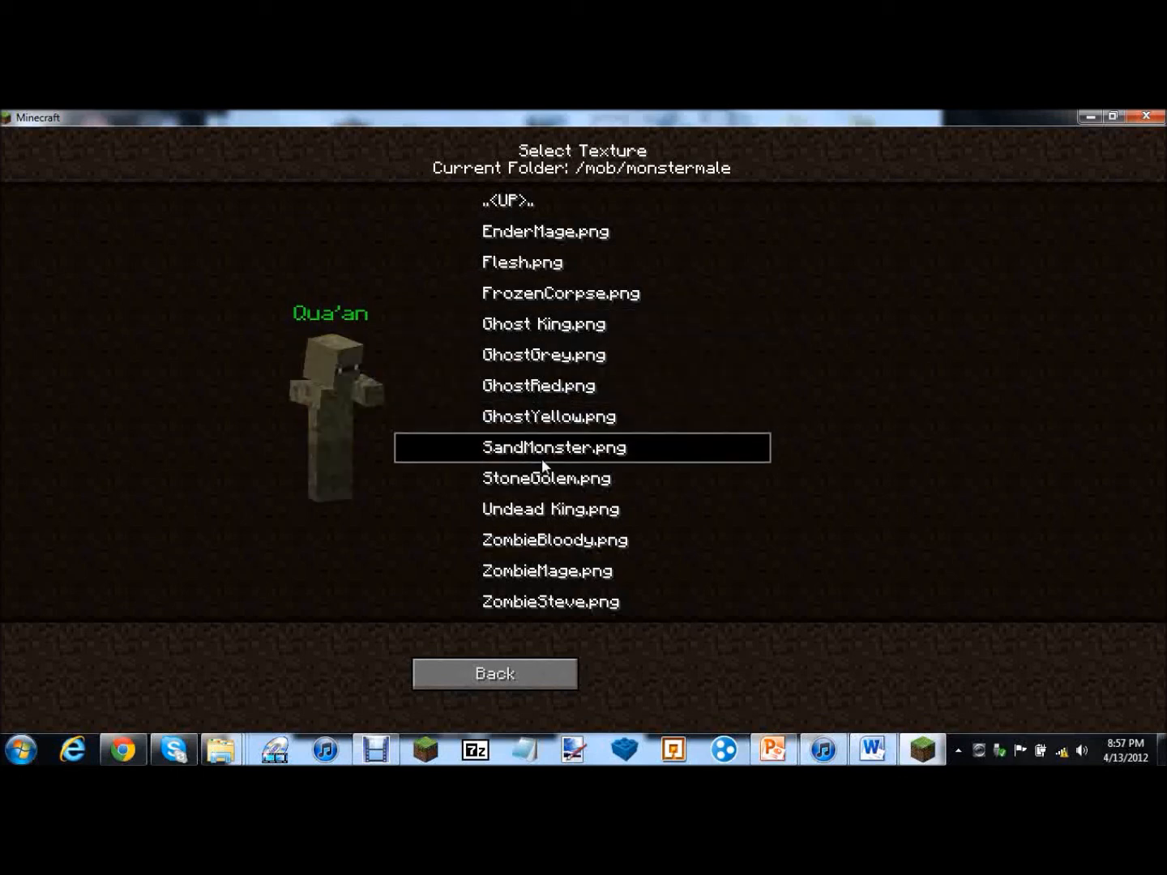
pyautogui.click(545, 479)
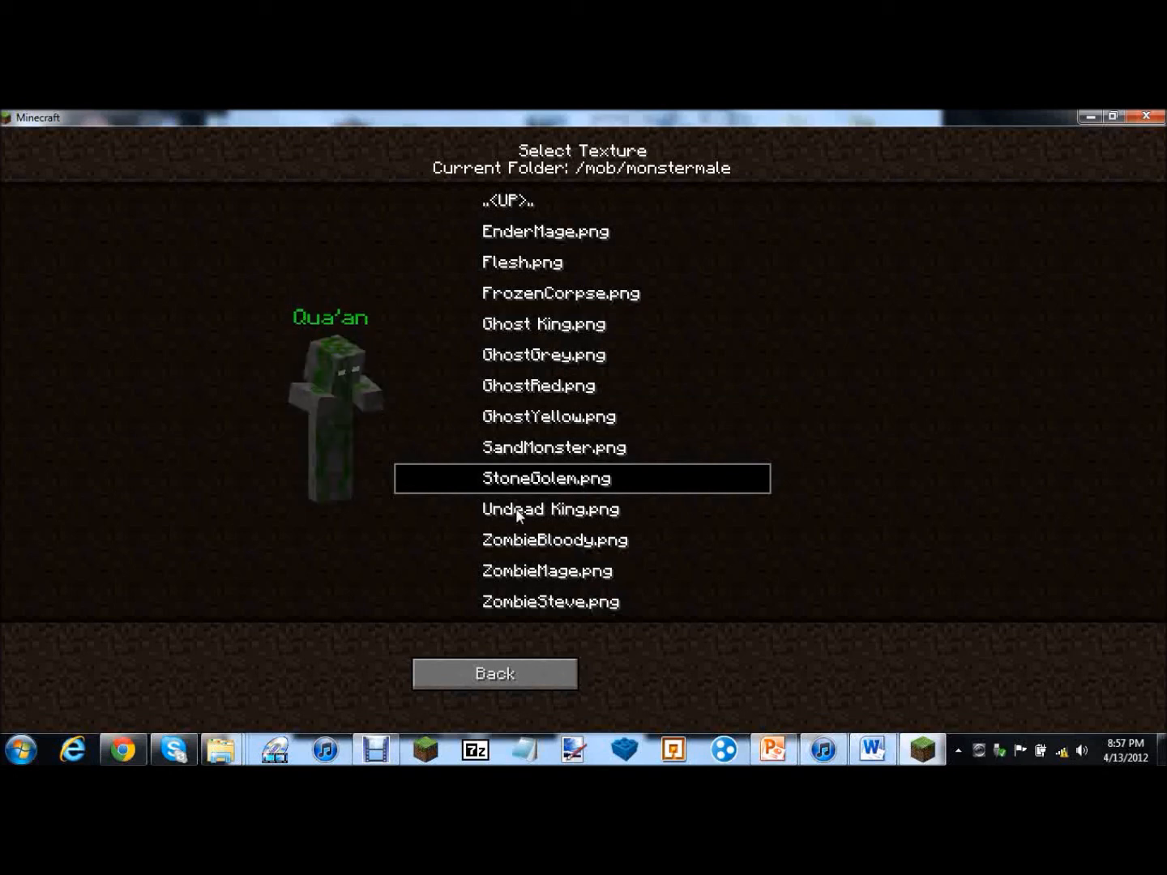
pyautogui.click(549, 509)
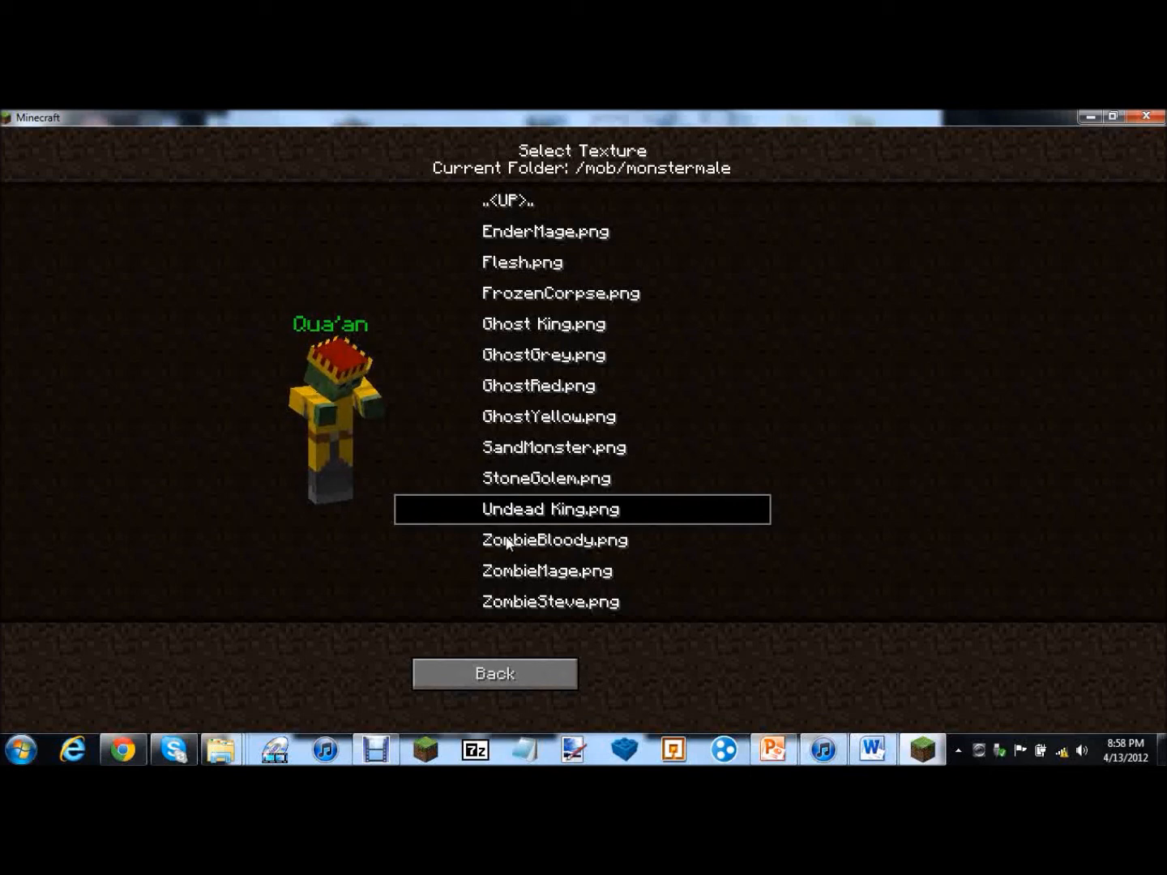
pyautogui.click(554, 540)
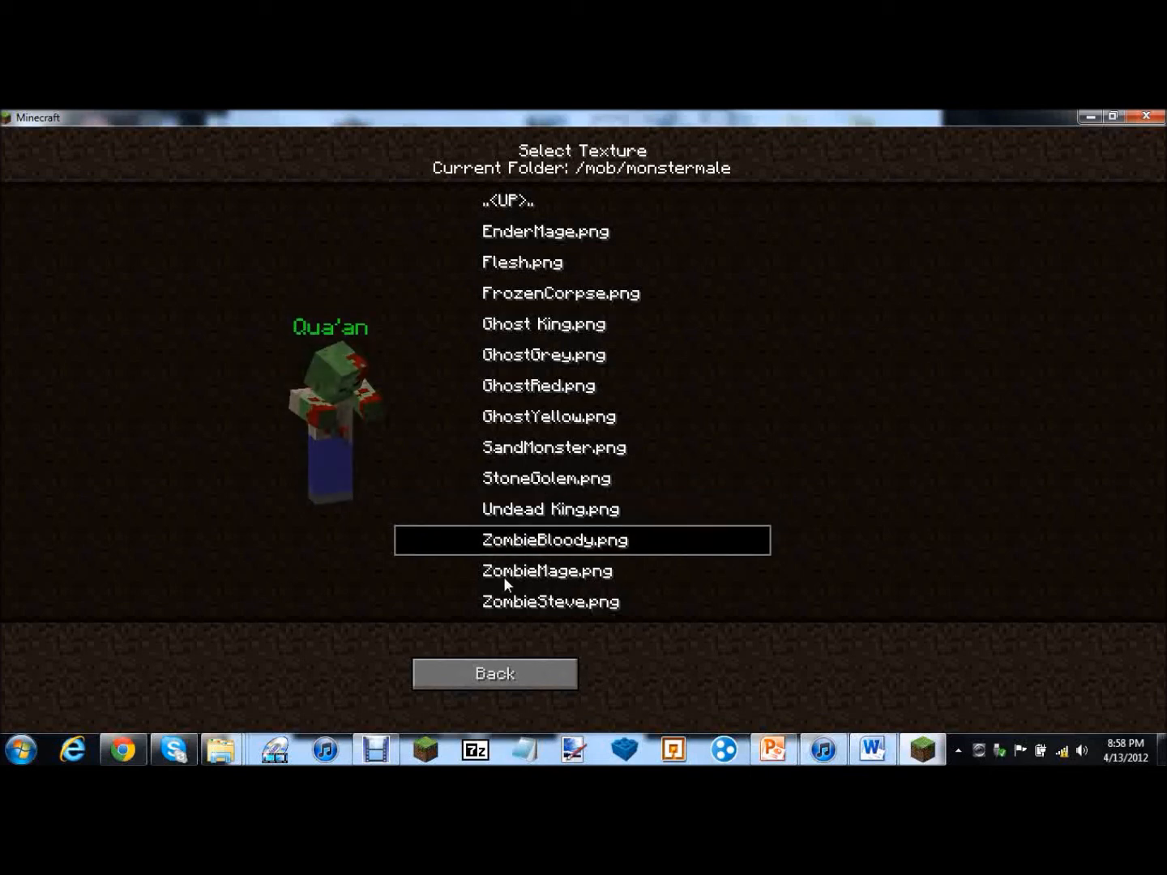
pyautogui.click(548, 570)
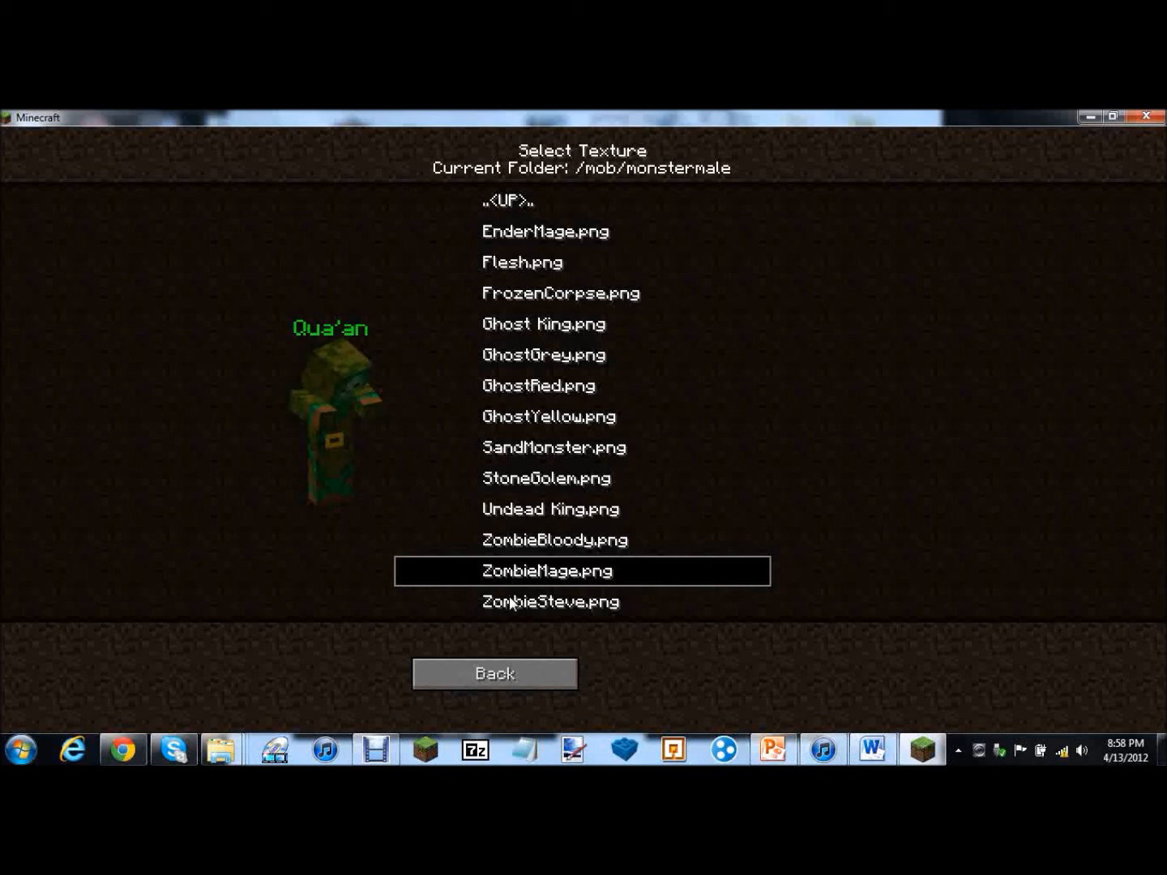
pyautogui.click(549, 601)
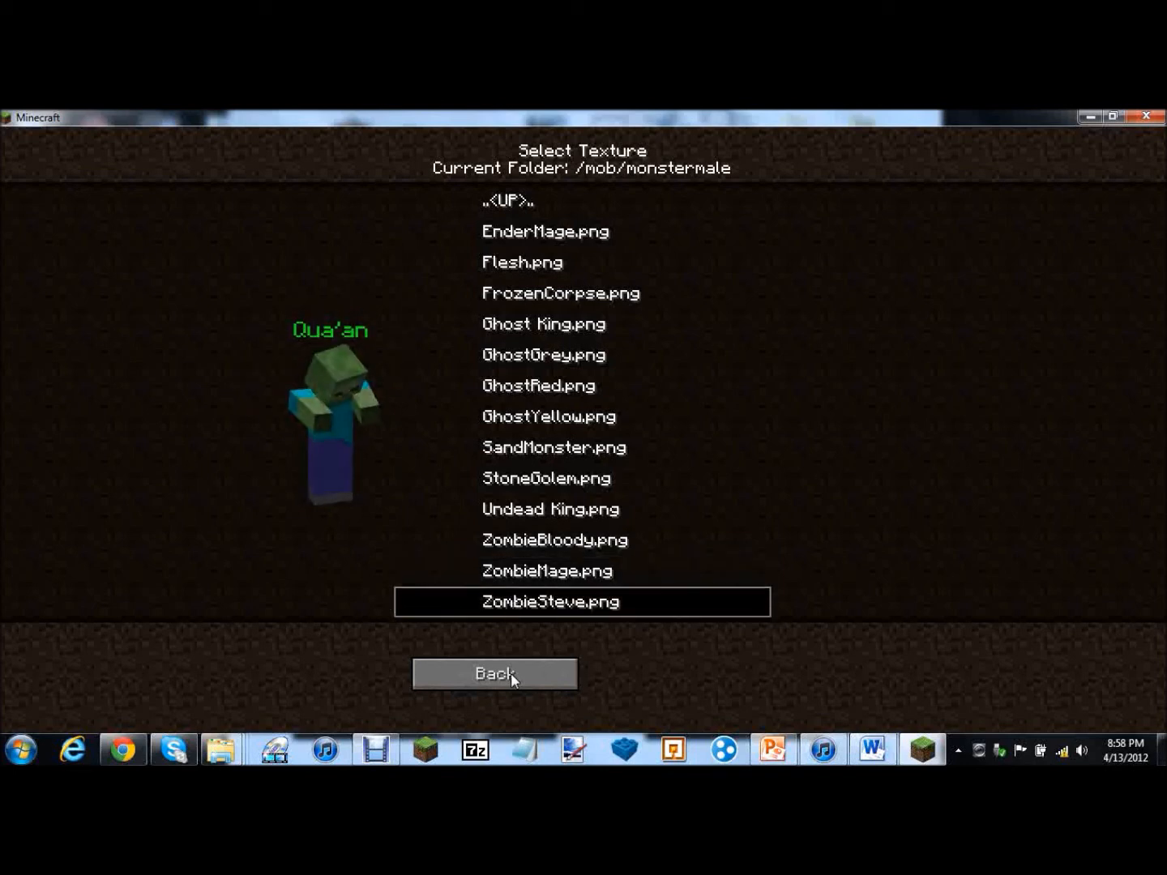
pyautogui.click(494, 674)
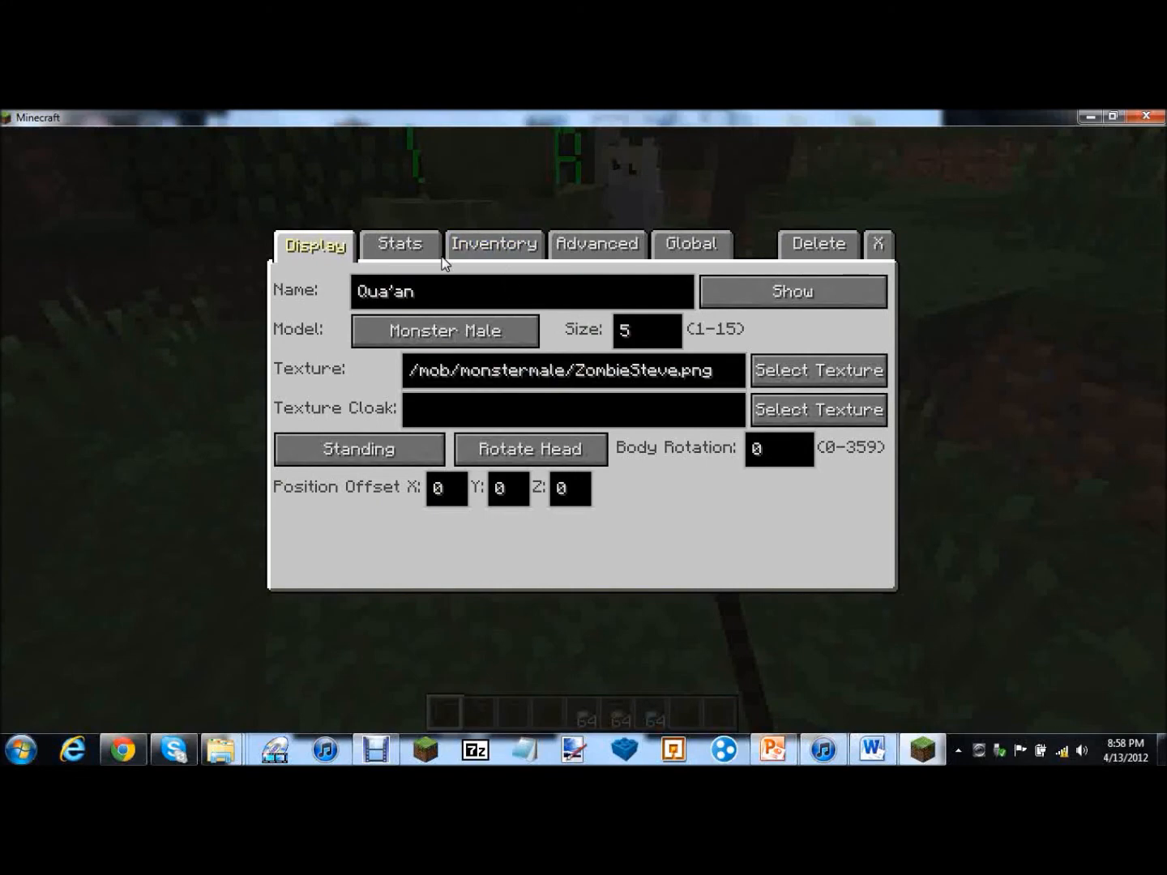
# Decline the delete confirmation so the NPC stays editable
pyautogui.click(816, 245)
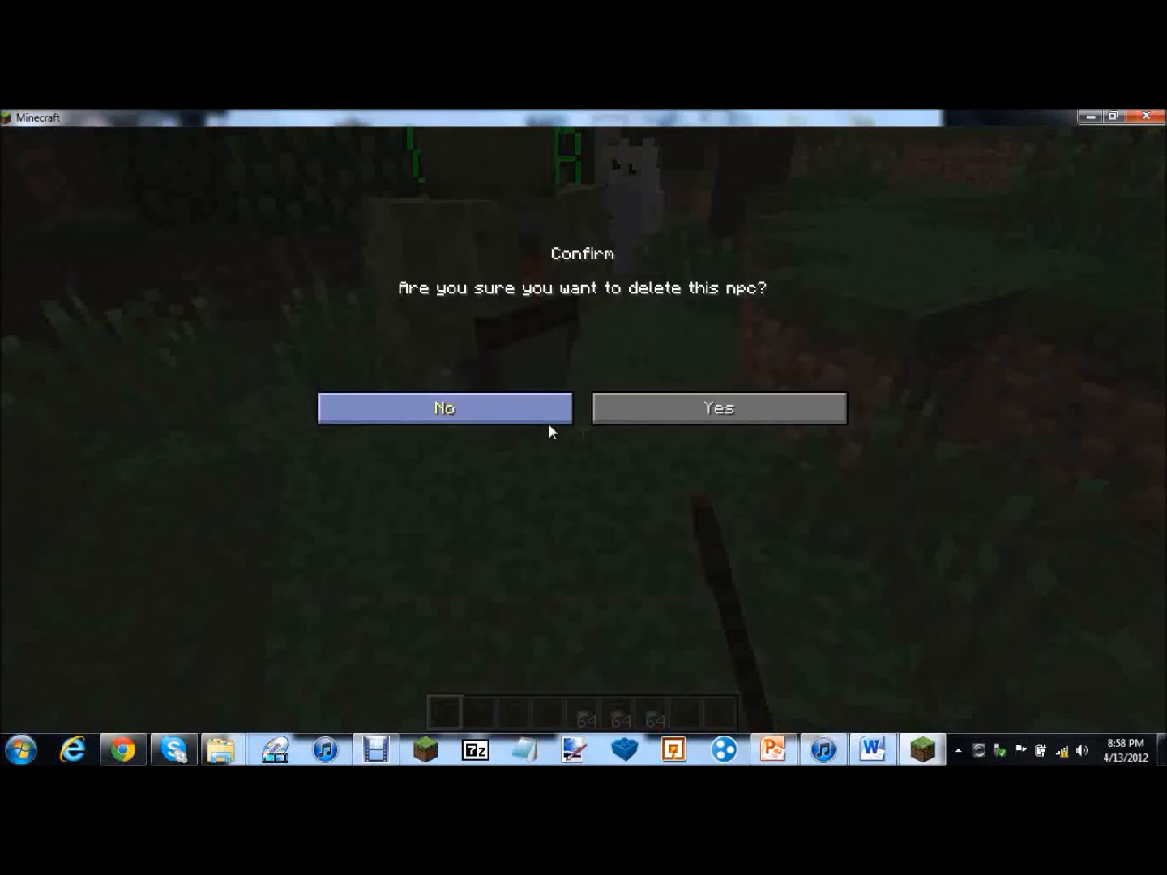
pyautogui.click(444, 409)
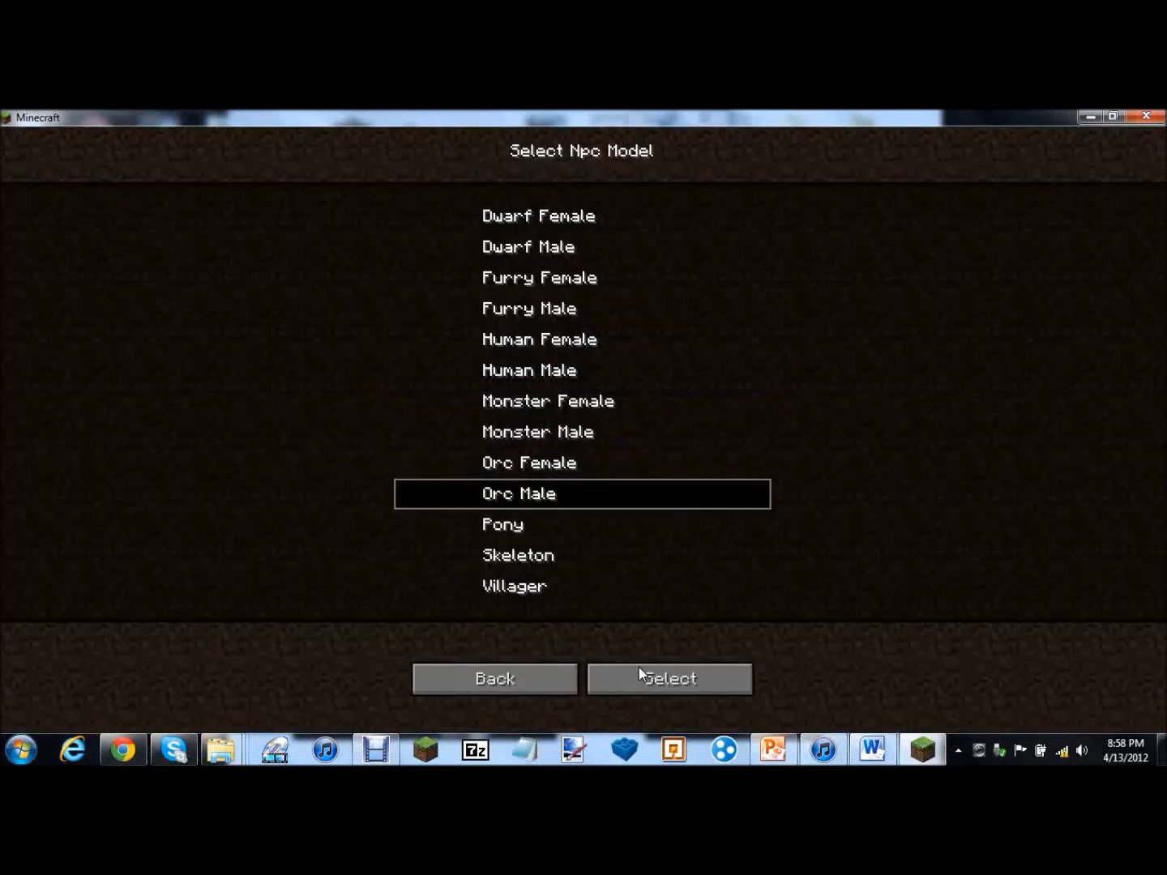
# Confirm Orc Male, set Size to 8 and make the NPC Walking with range 100
pyautogui.click(667, 678)
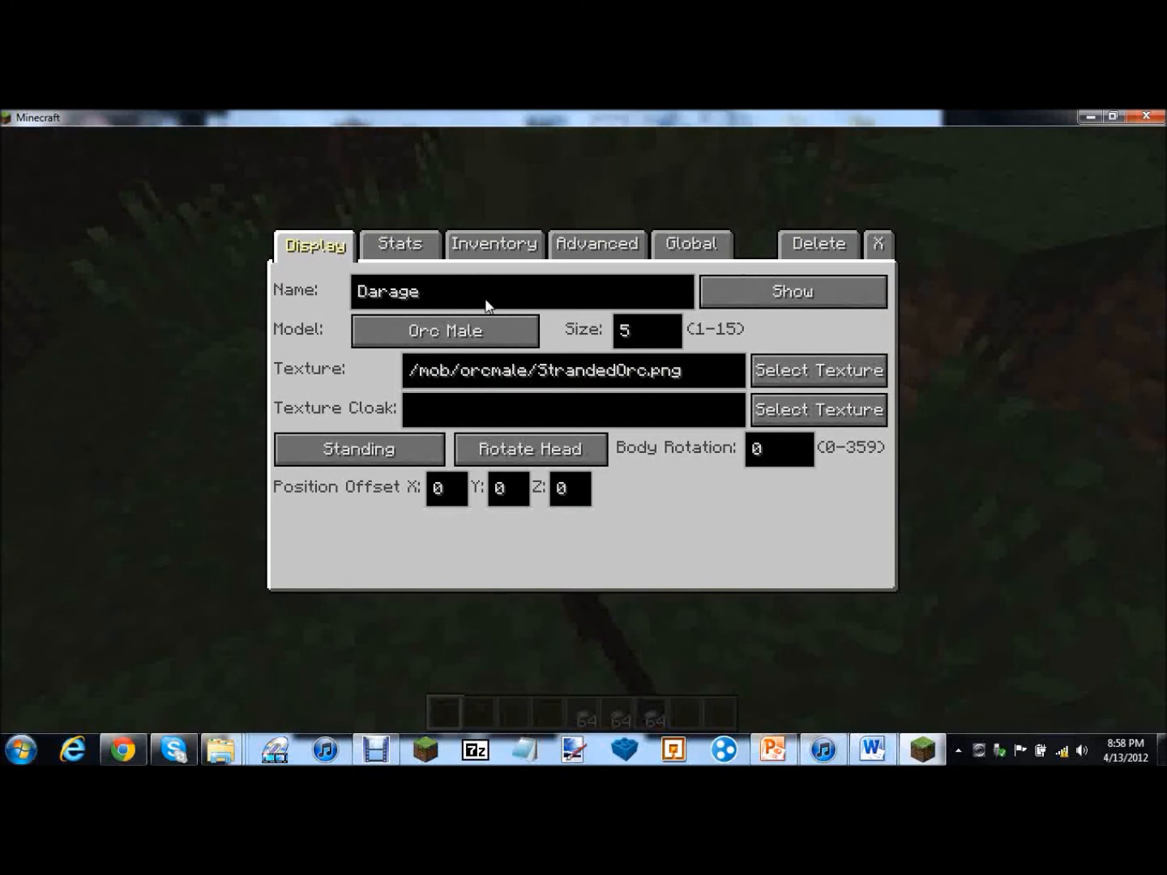
pyautogui.click(646, 330)
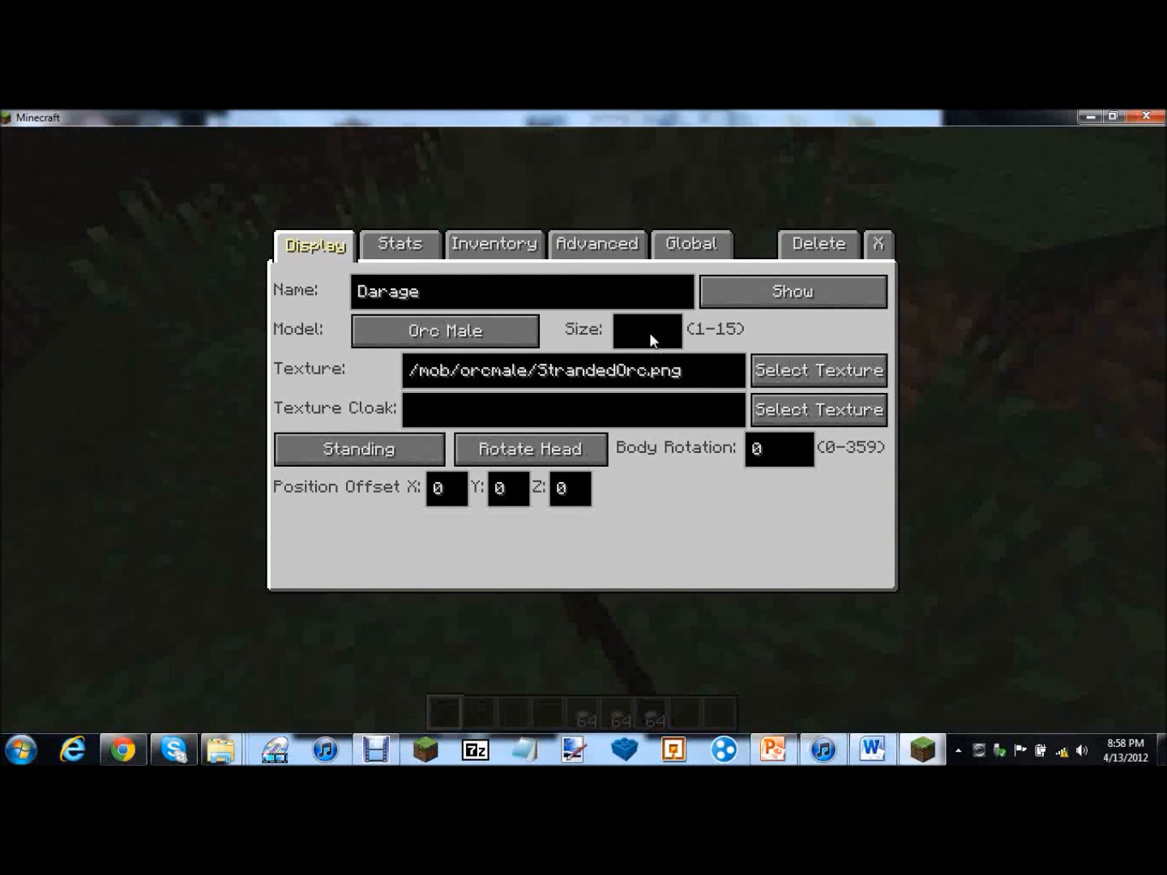
pyautogui.write('8')
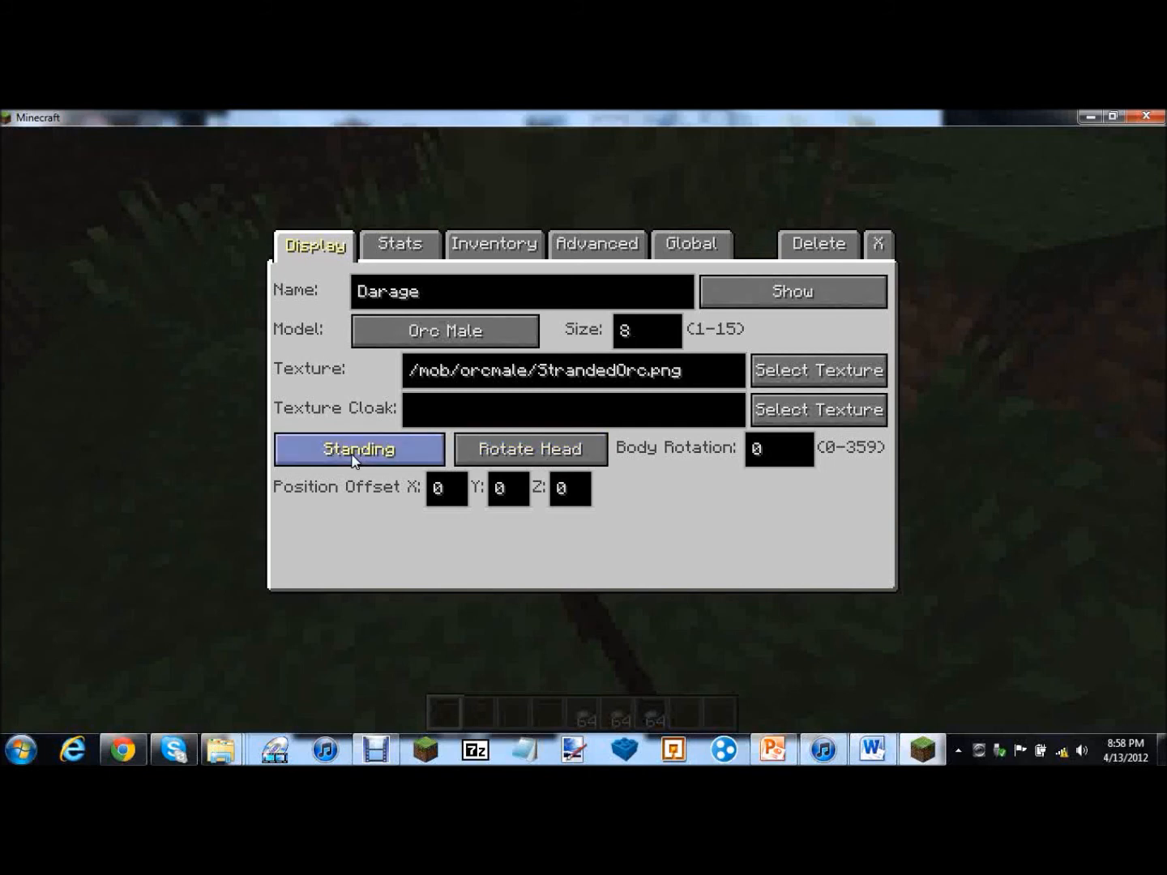
pyautogui.click(358, 448)
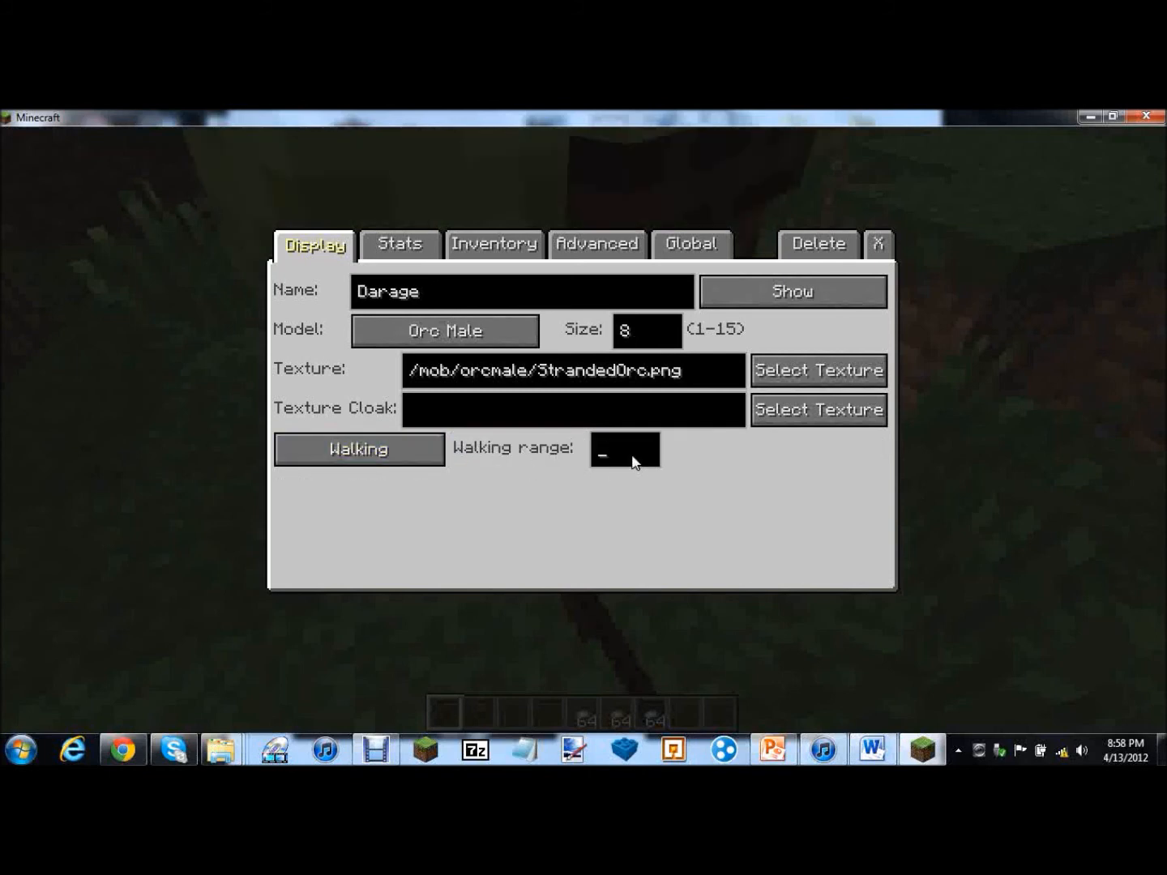
pyautogui.write('100')
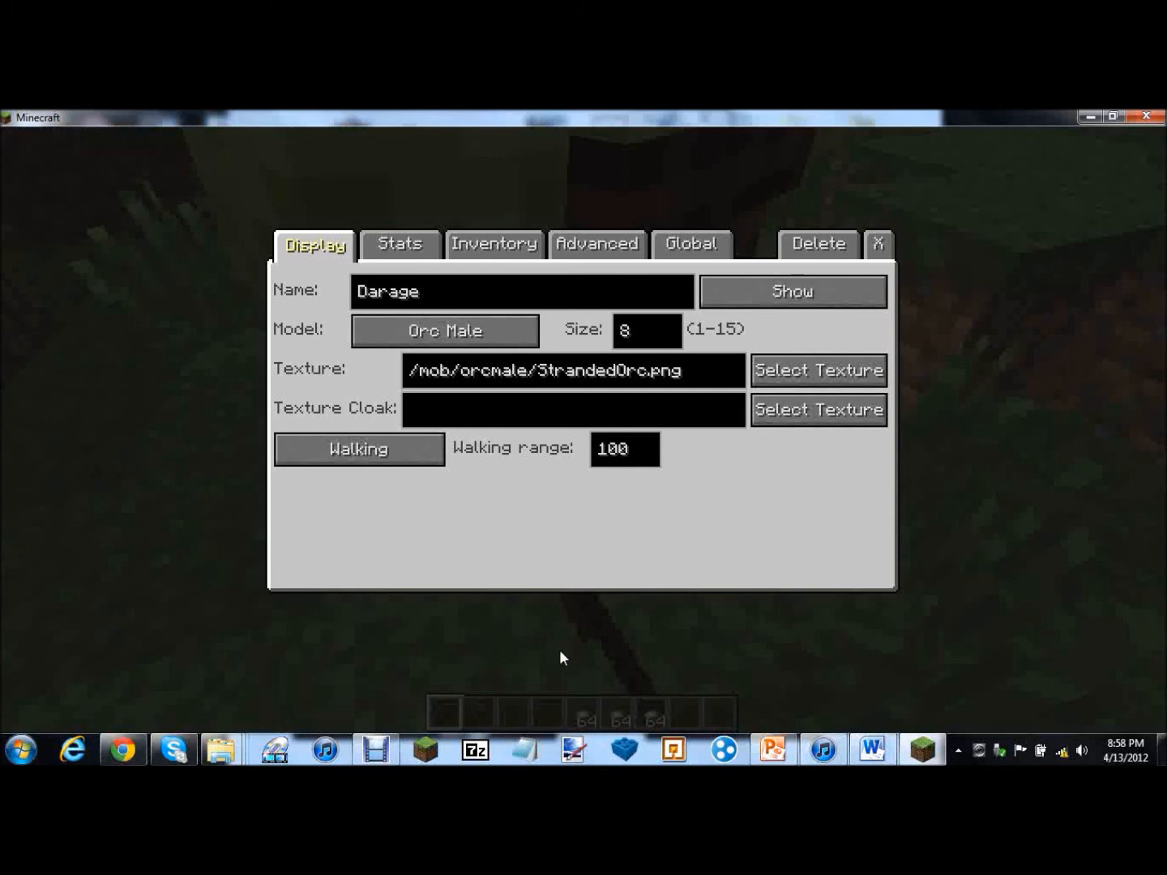
pyautogui.moveTo(399, 245)
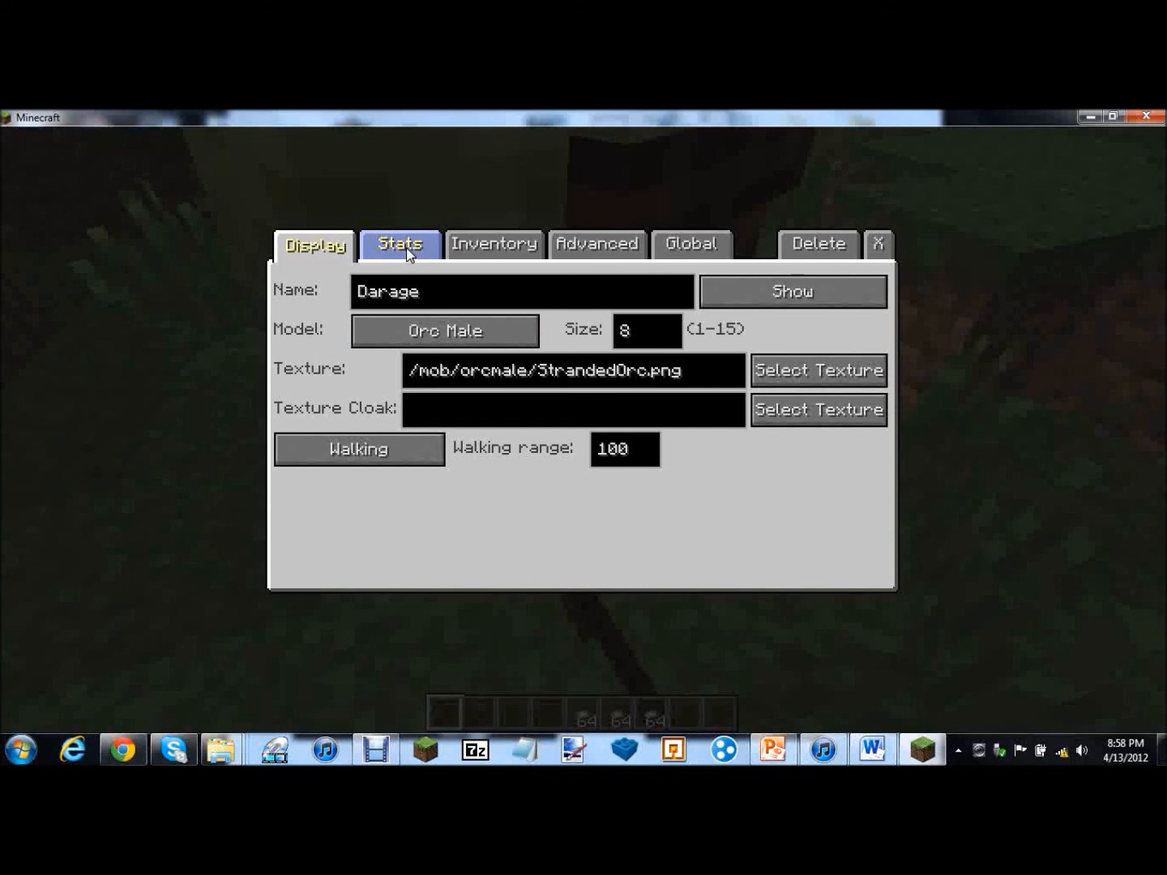
# In Stats, set Strength to 10 and Attack WalkingSpeed to 10, returning to Display
pyautogui.click(398, 244)
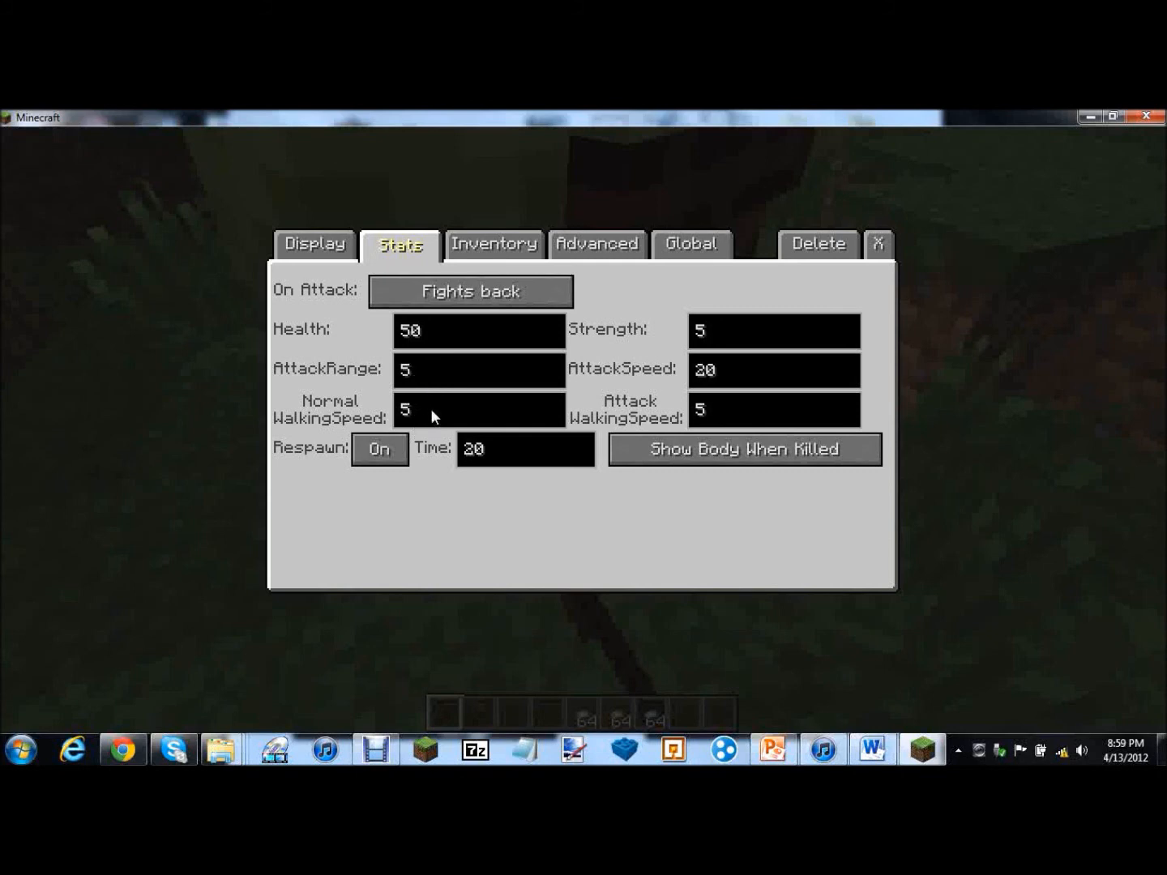
pyautogui.click(774, 331)
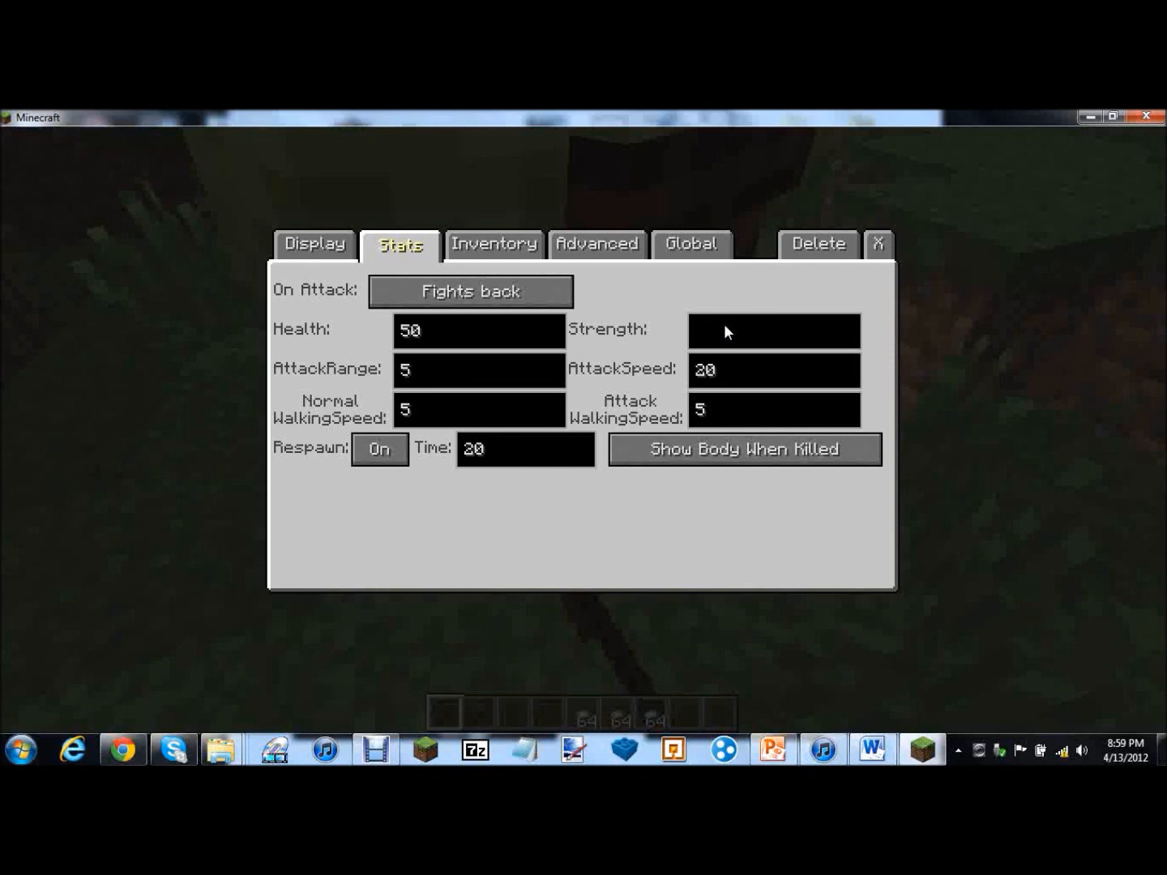
pyautogui.write('1')
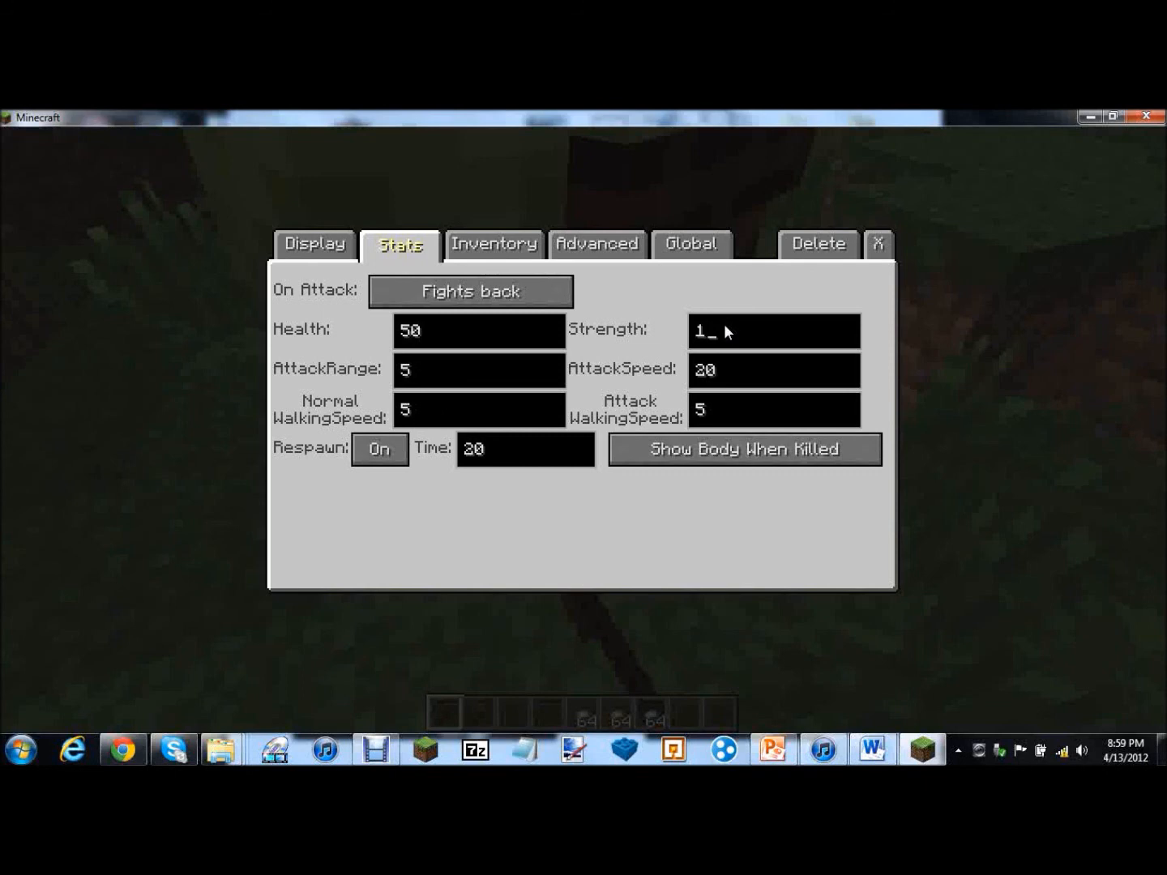
pyautogui.write('0')
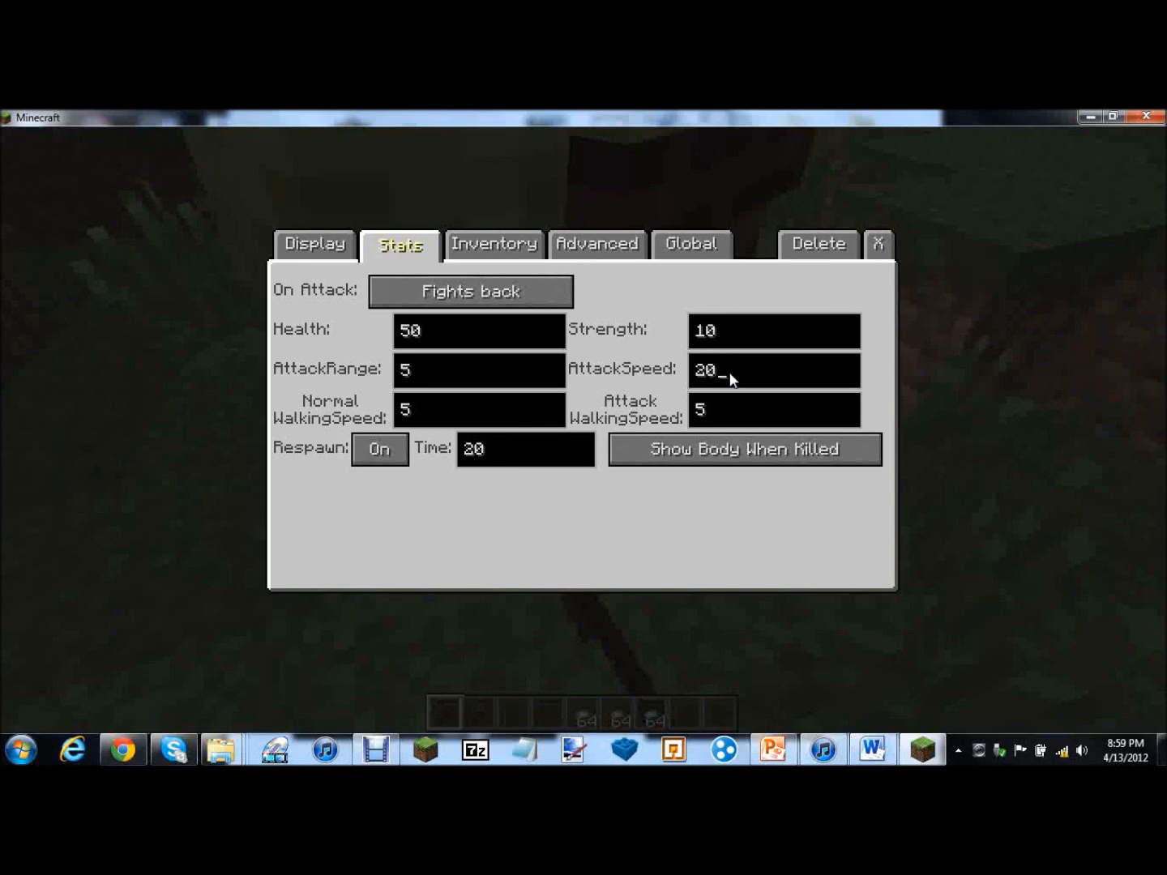
pyautogui.moveTo(744, 423)
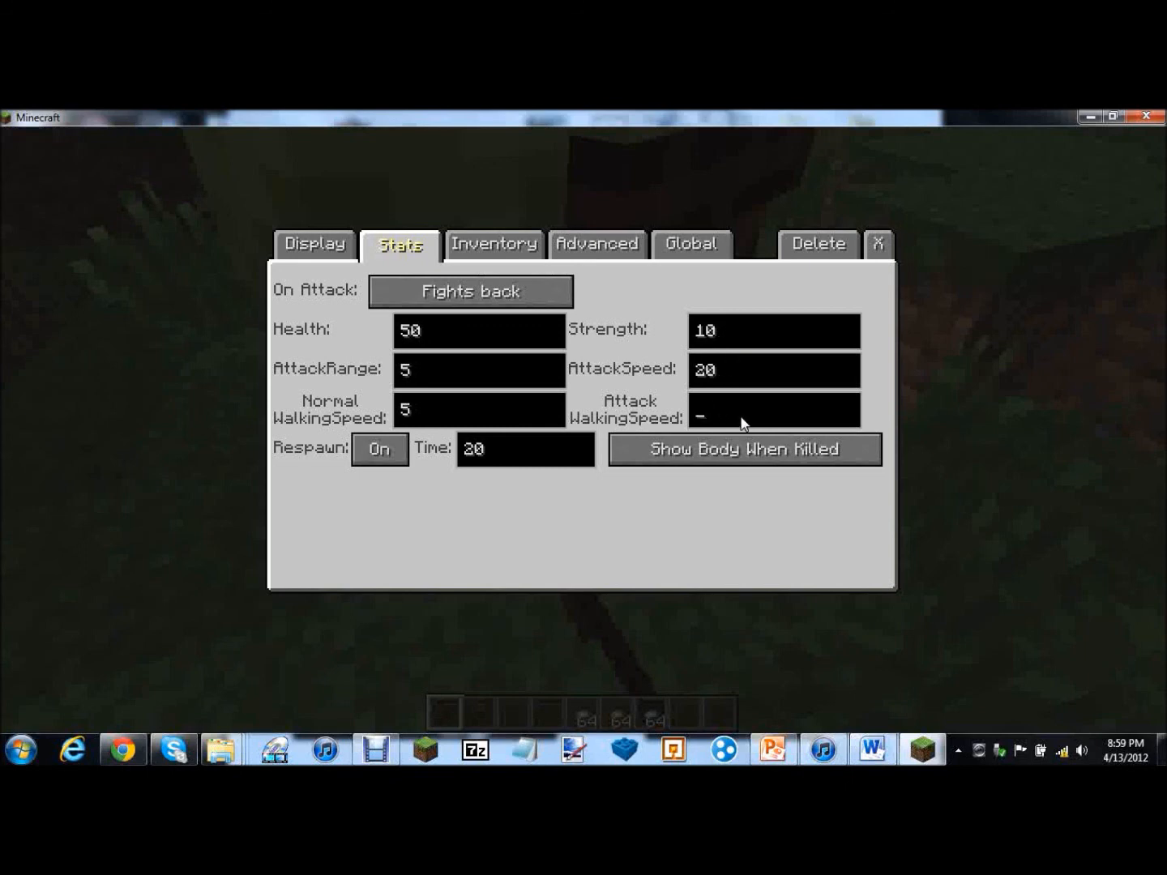
pyautogui.write('10')
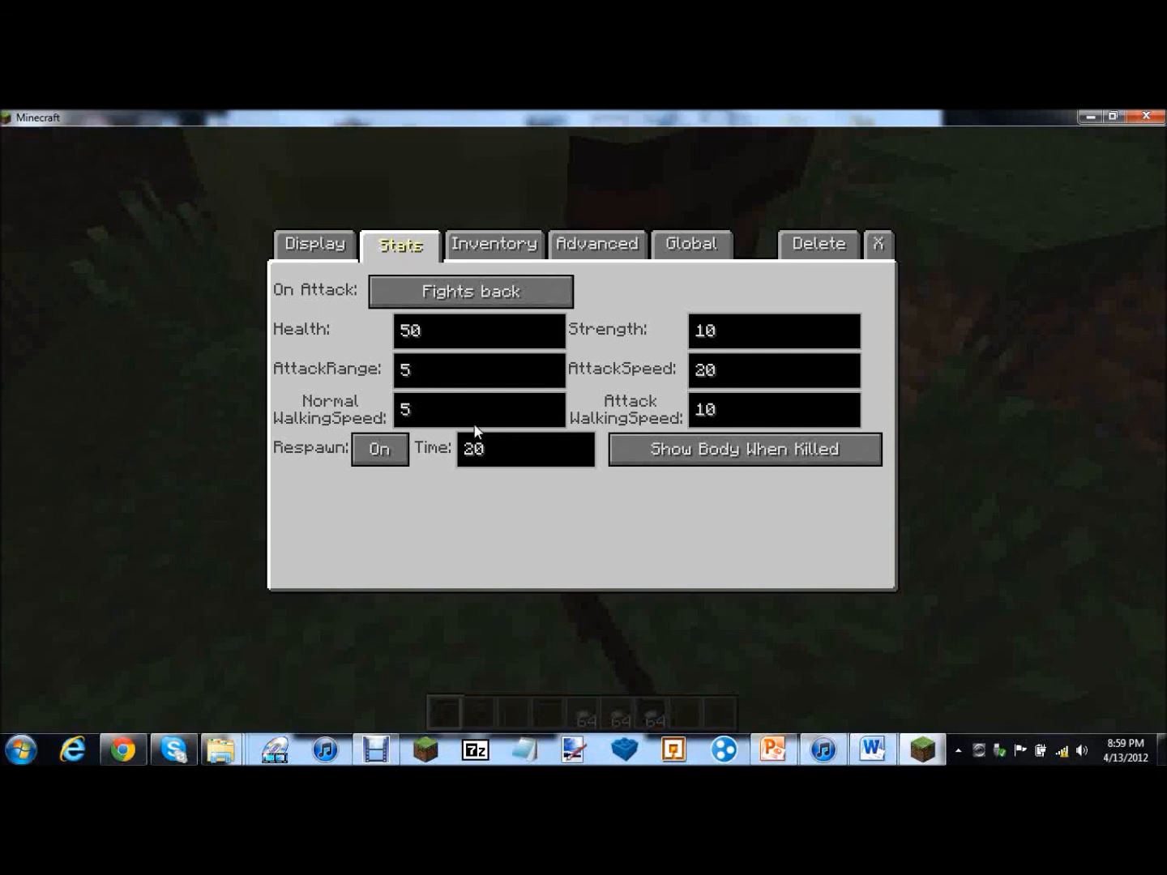
pyautogui.moveTo(661, 479)
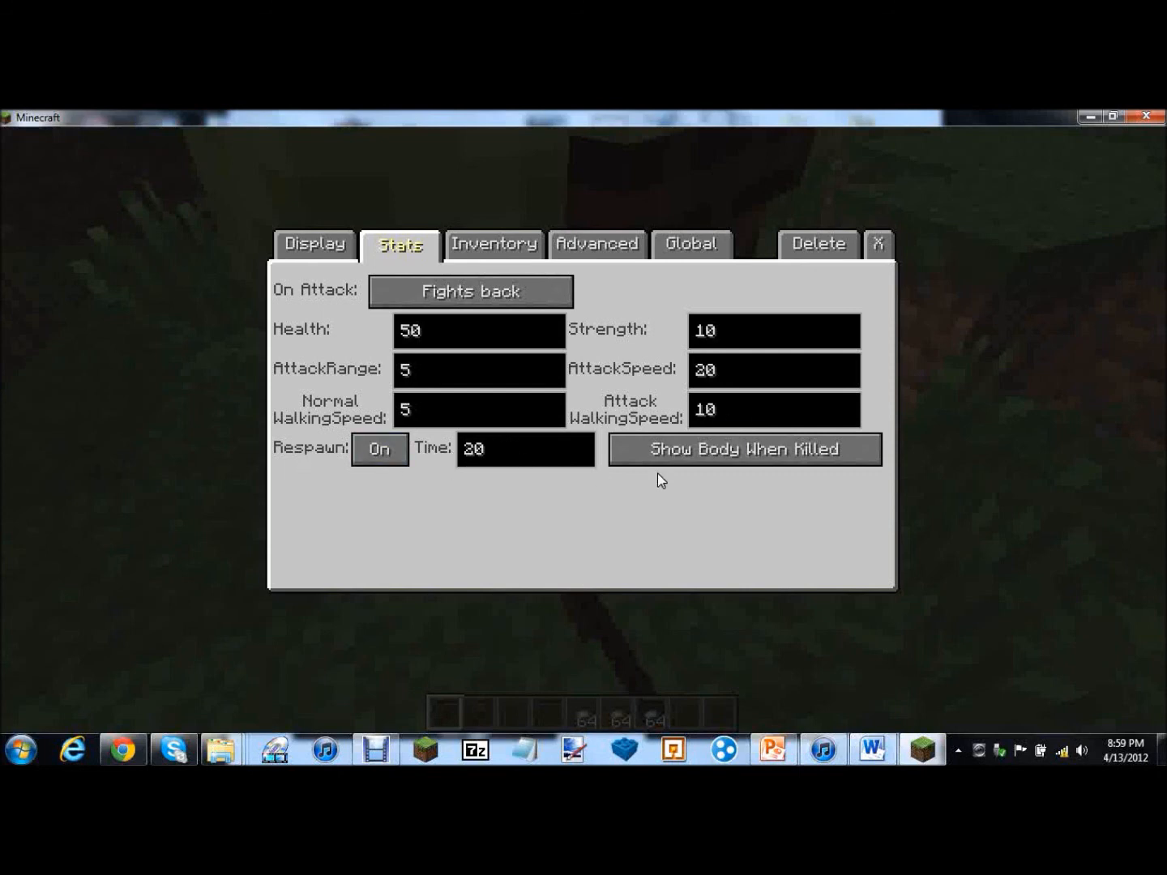
pyautogui.click(492, 245)
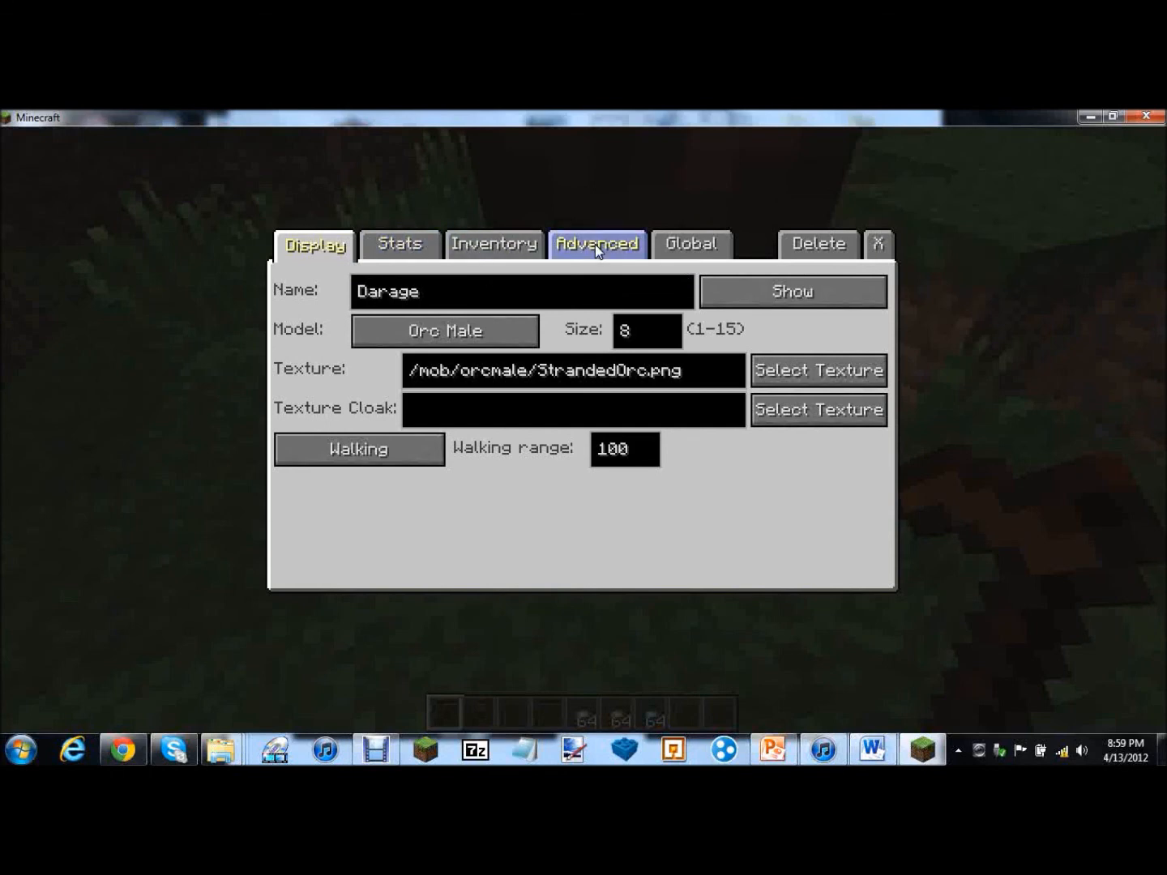
# In the Advanced tab, cycle the NPC role until it reads Mercenary
pyautogui.click(597, 244)
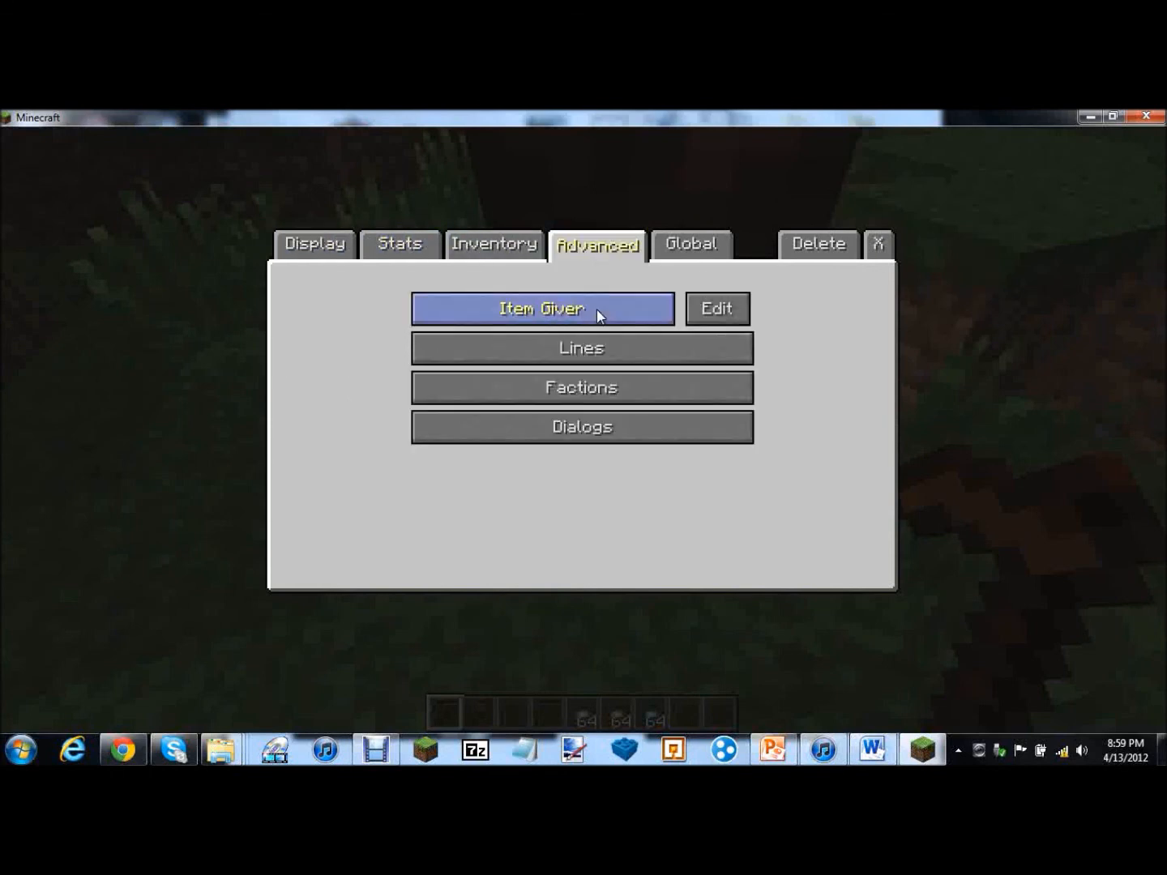
pyautogui.click(541, 308)
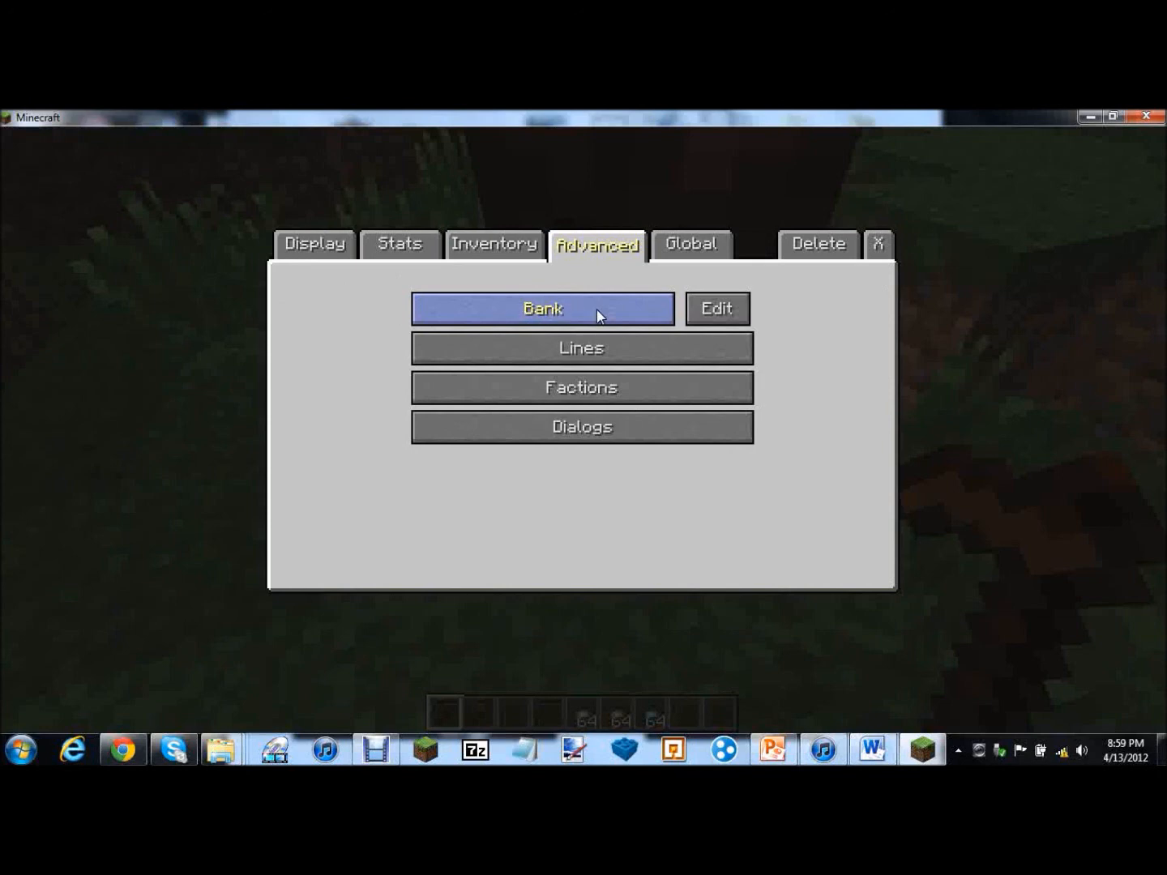
pyautogui.click(541, 308)
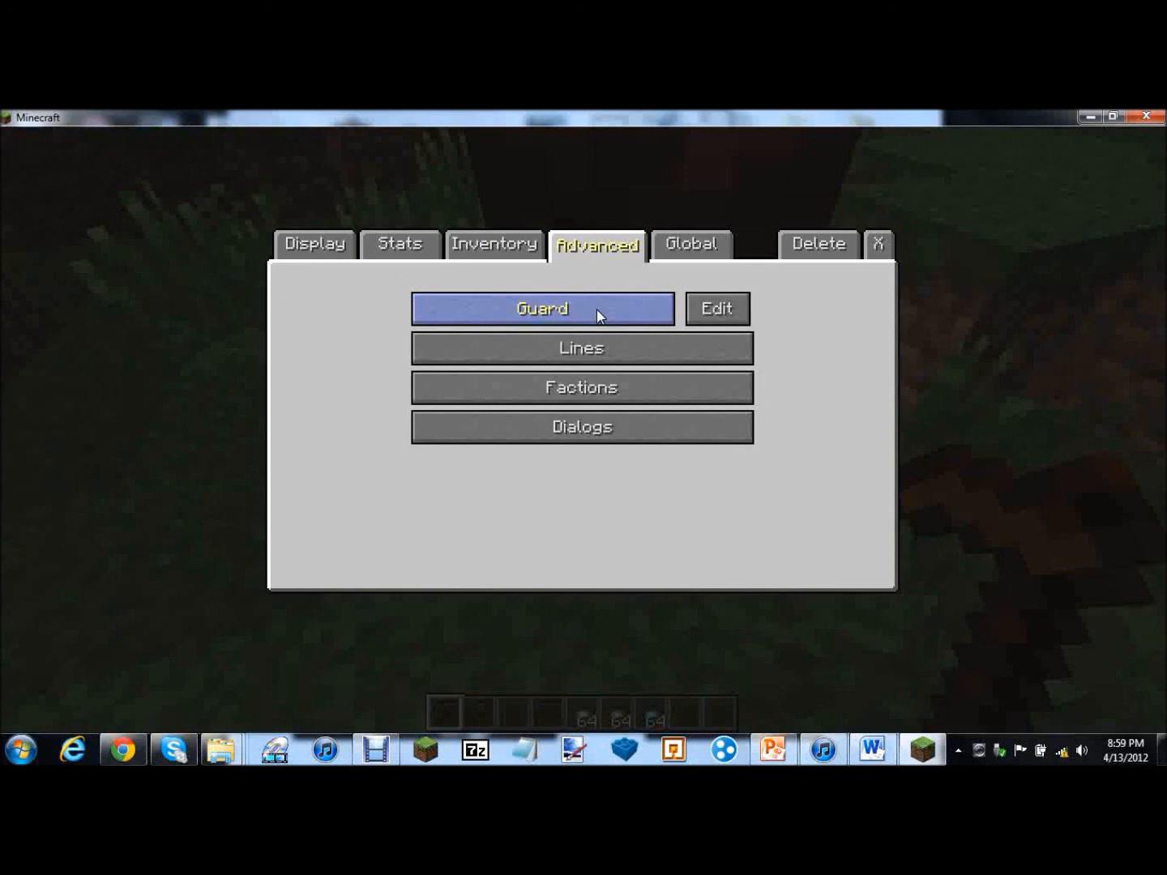
pyautogui.click(541, 308)
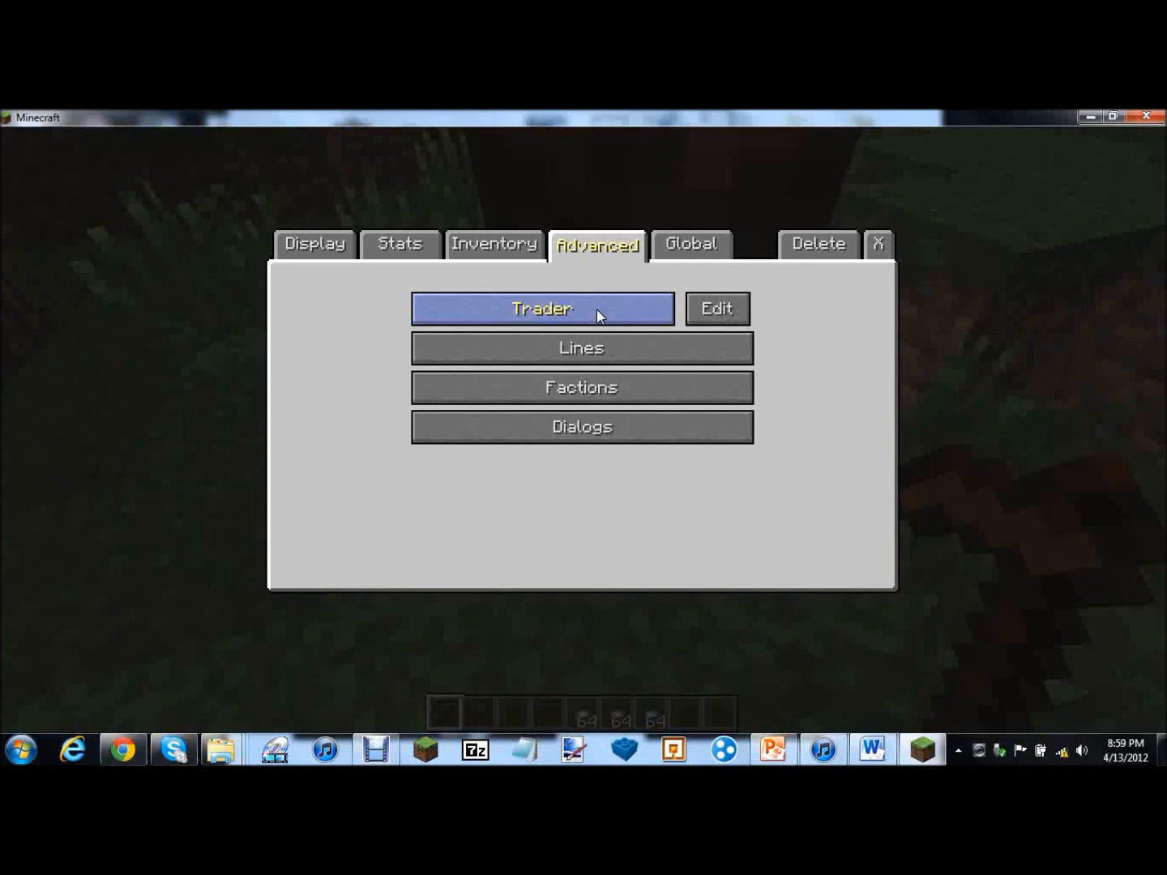
pyautogui.click(580, 346)
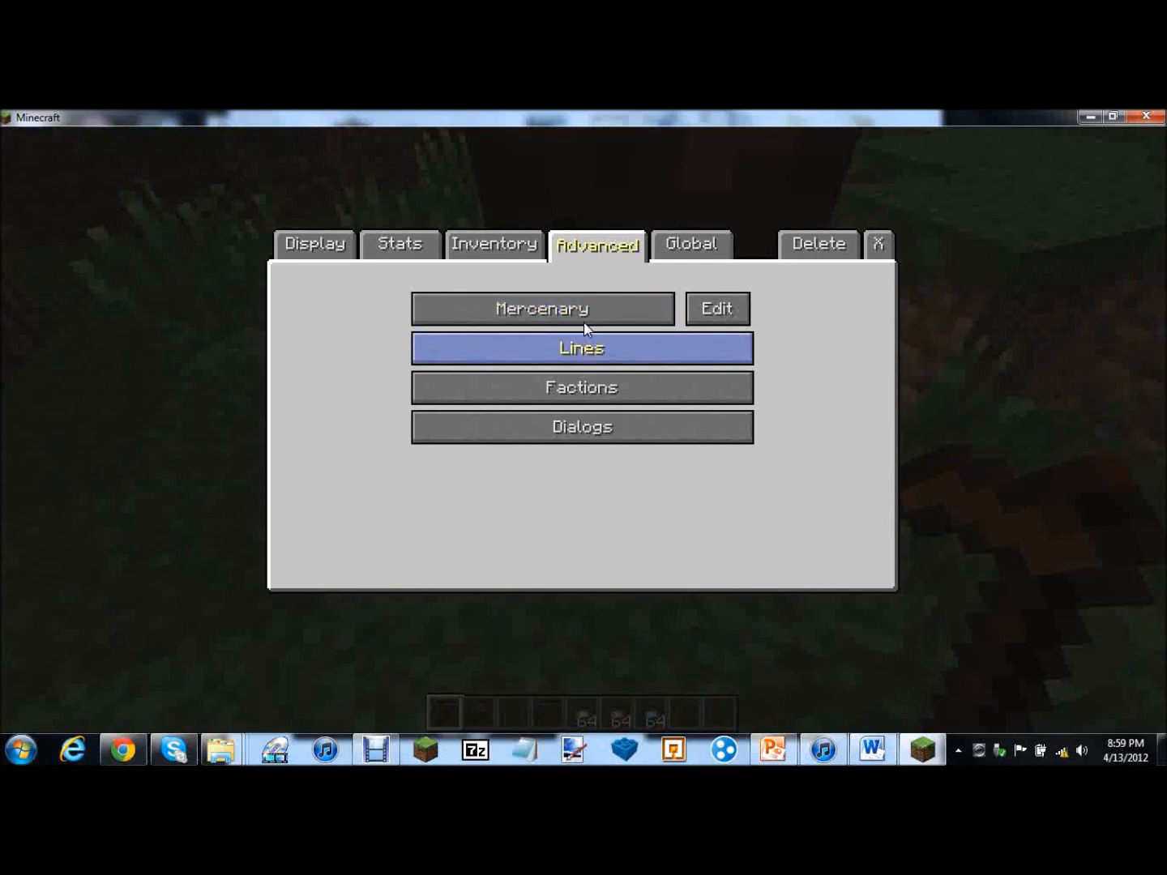
# Settle the role on Mercenary and bring up its hiring settings with currencies and days
pyautogui.click(541, 308)
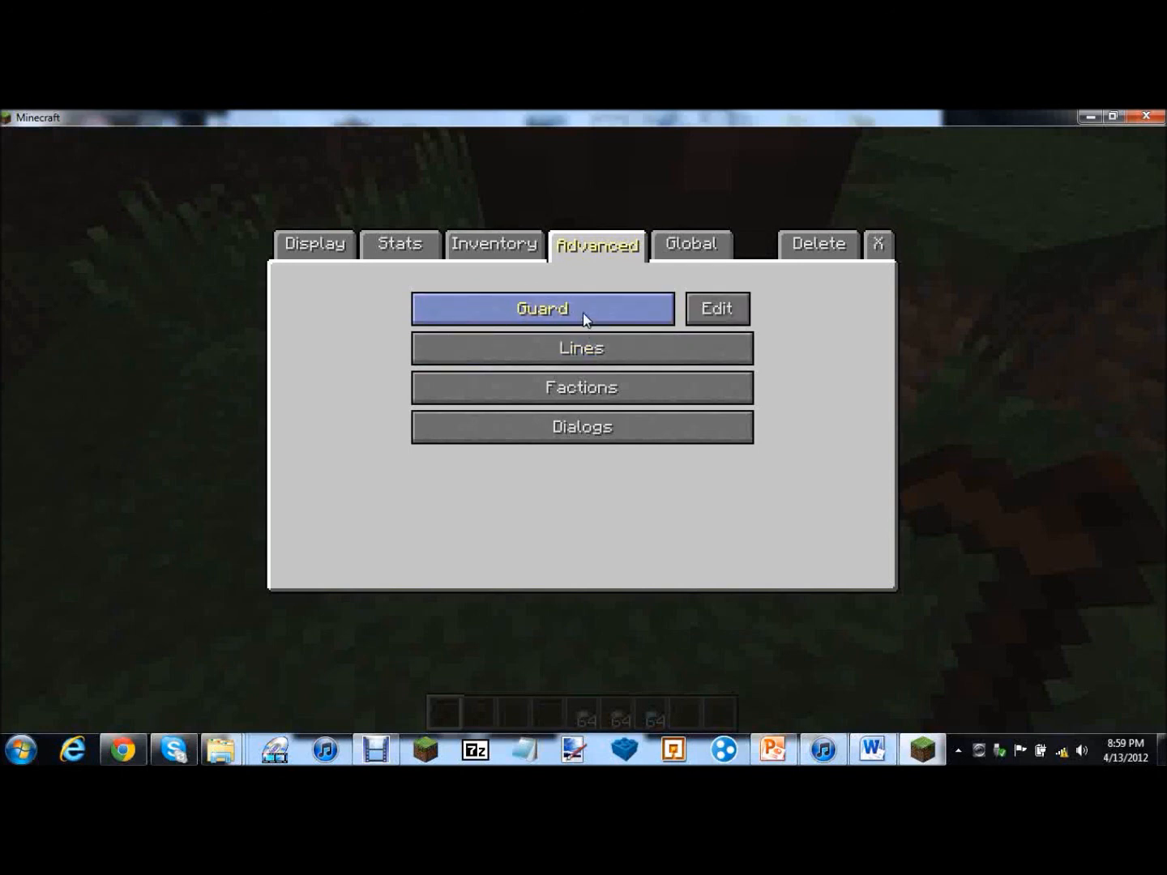
pyautogui.click(541, 308)
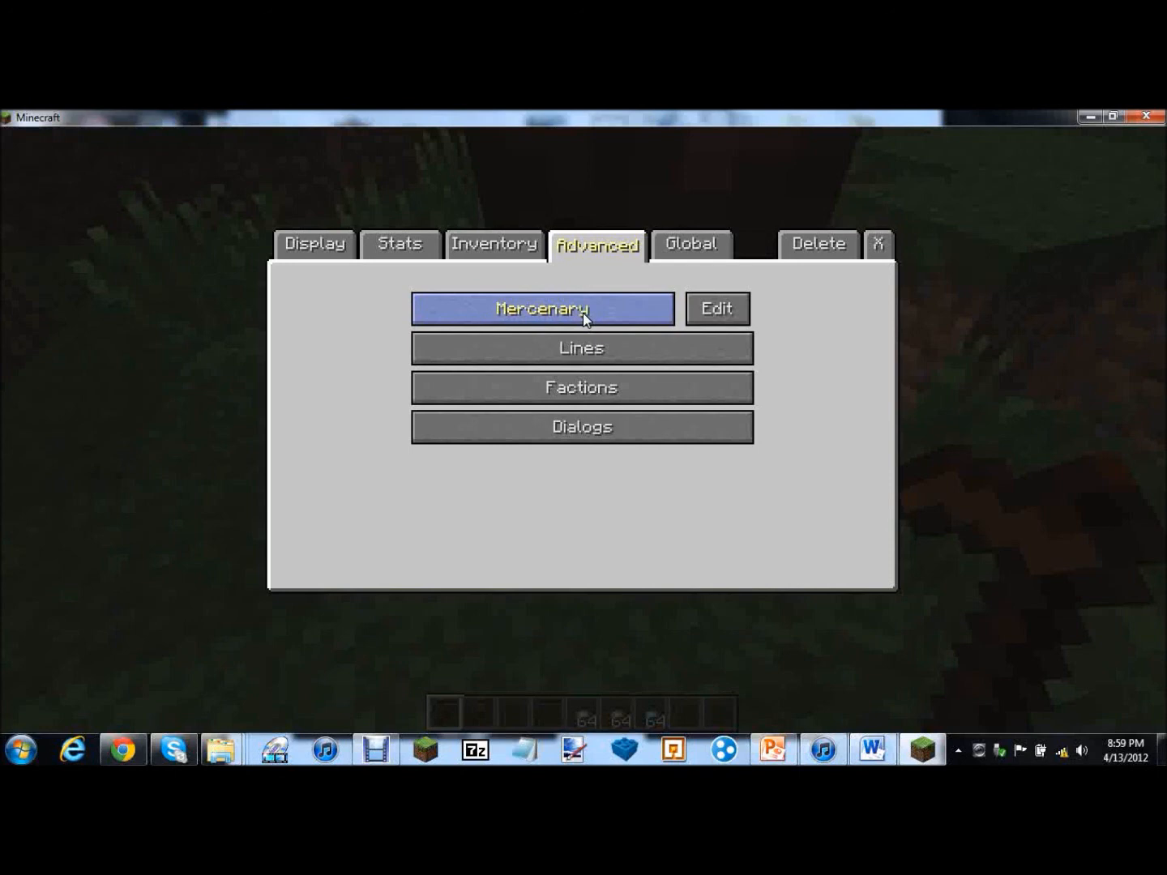
pyautogui.click(580, 347)
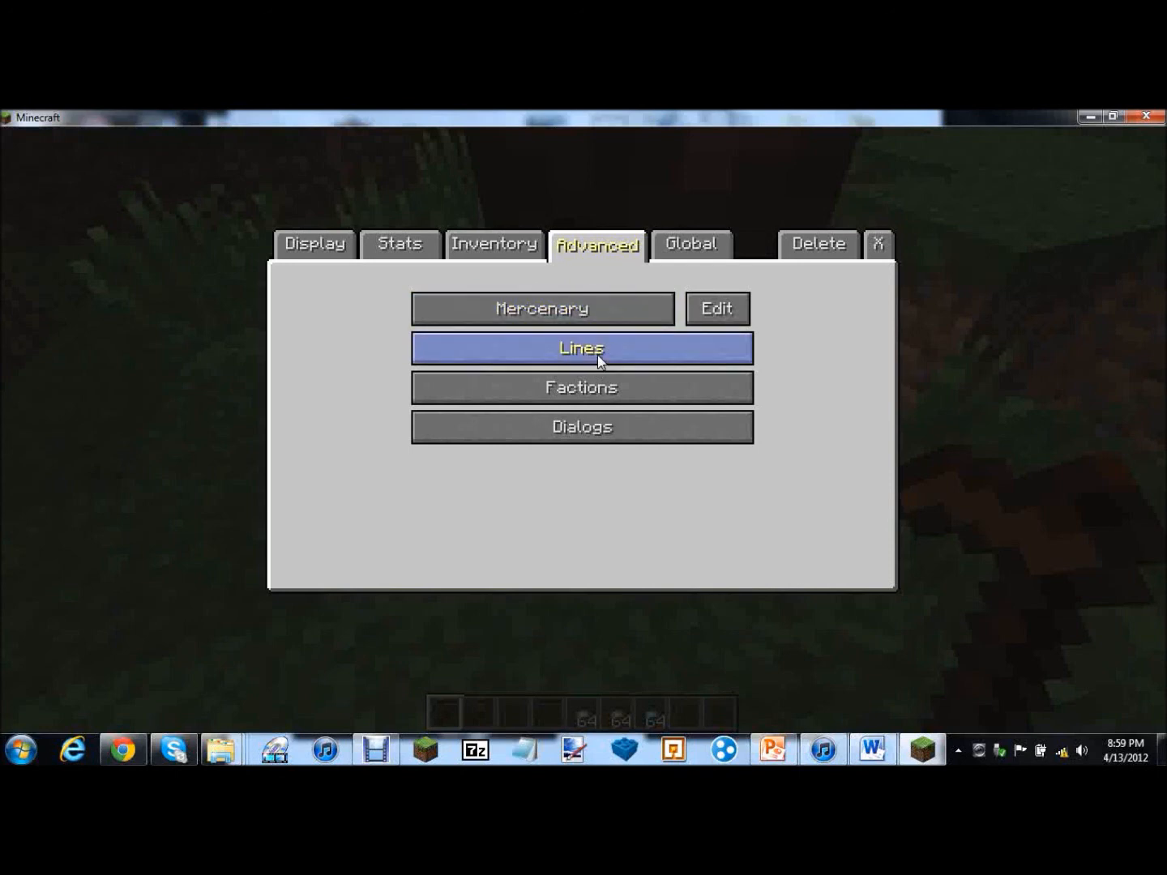
pyautogui.click(580, 348)
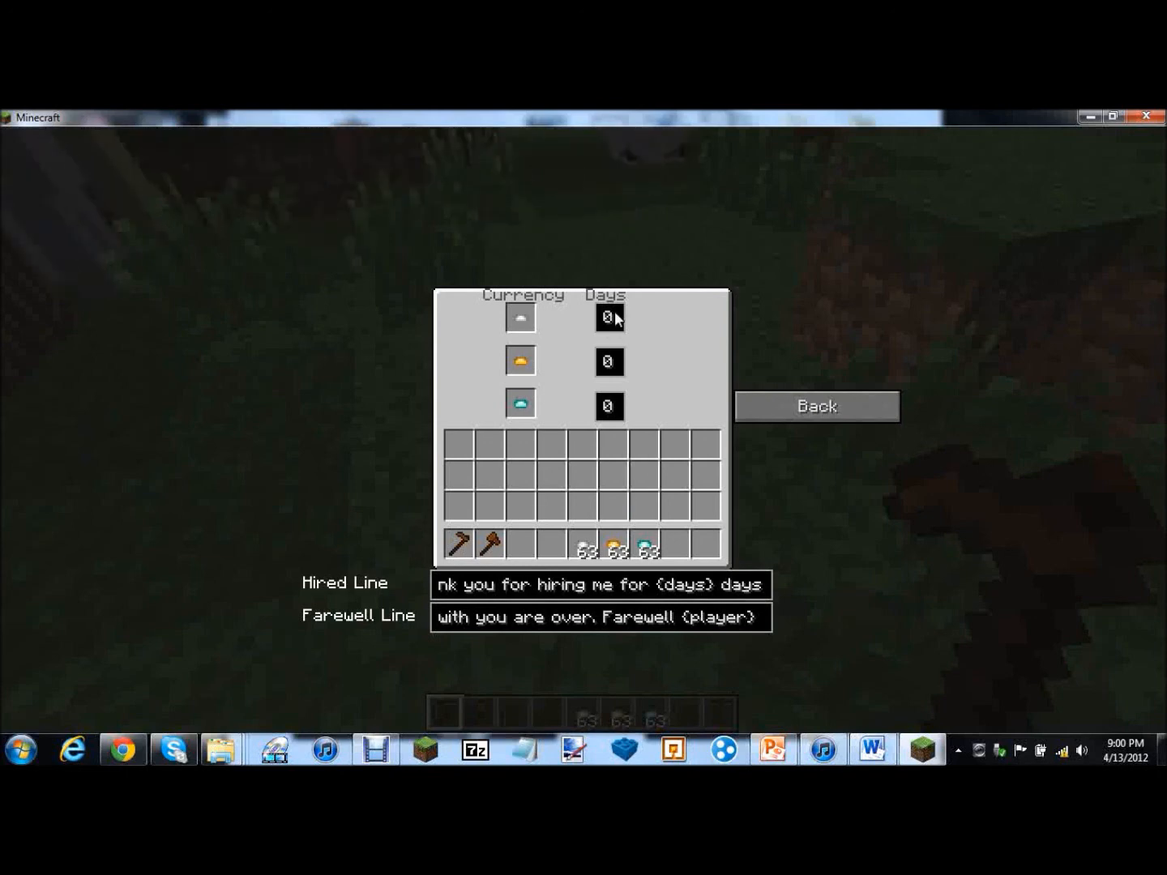
# Set the mercenary's hire days to 5 for the first and third currencies, leaving them 5, 0, 5
pyautogui.click(609, 316)
pyautogui.write('5')
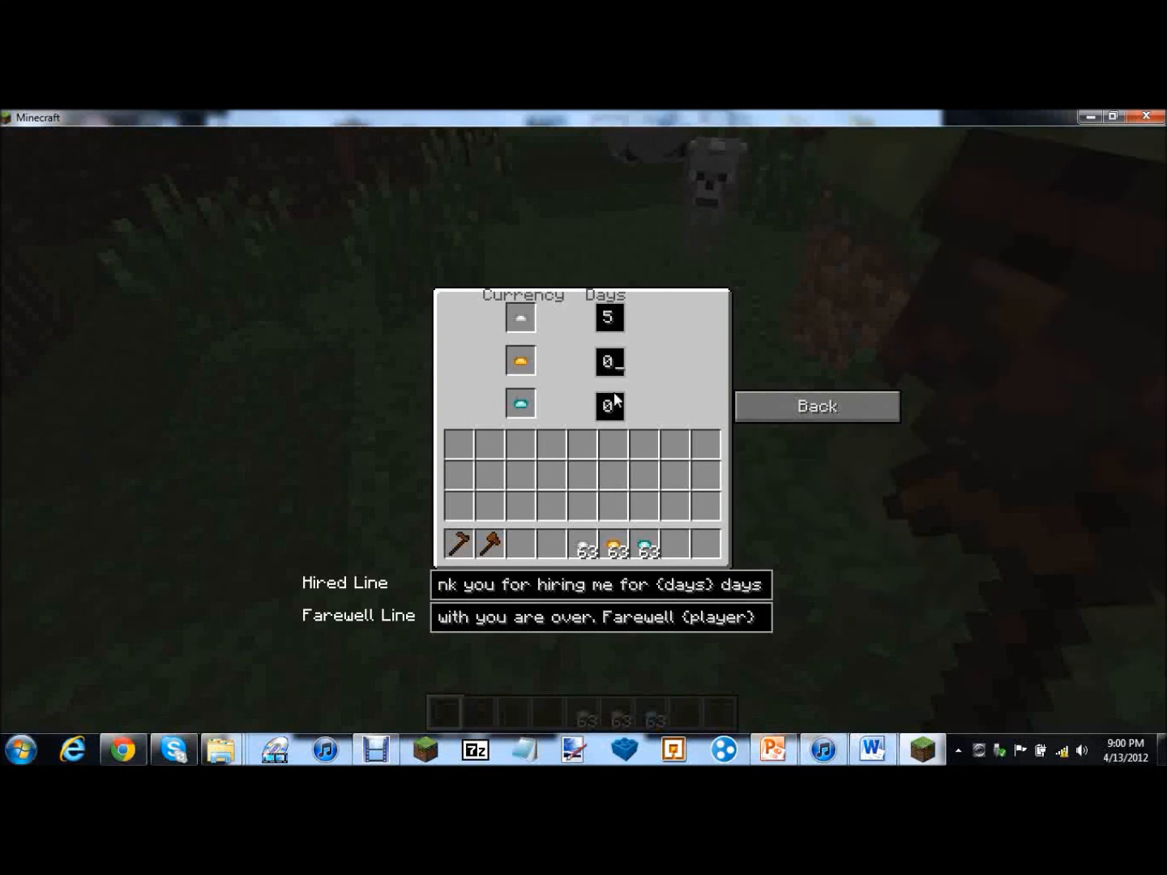
pyautogui.write('1')
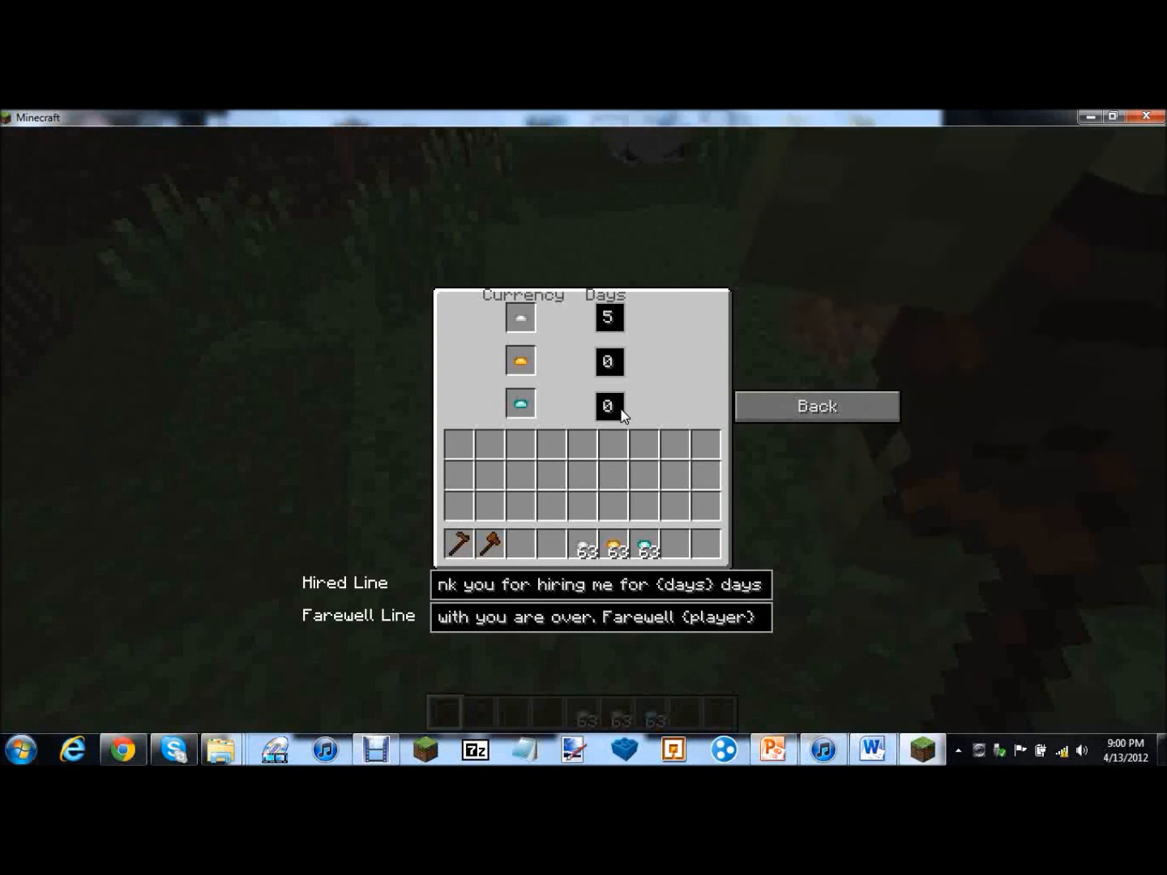
pyautogui.click(608, 405)
pyautogui.write('5')
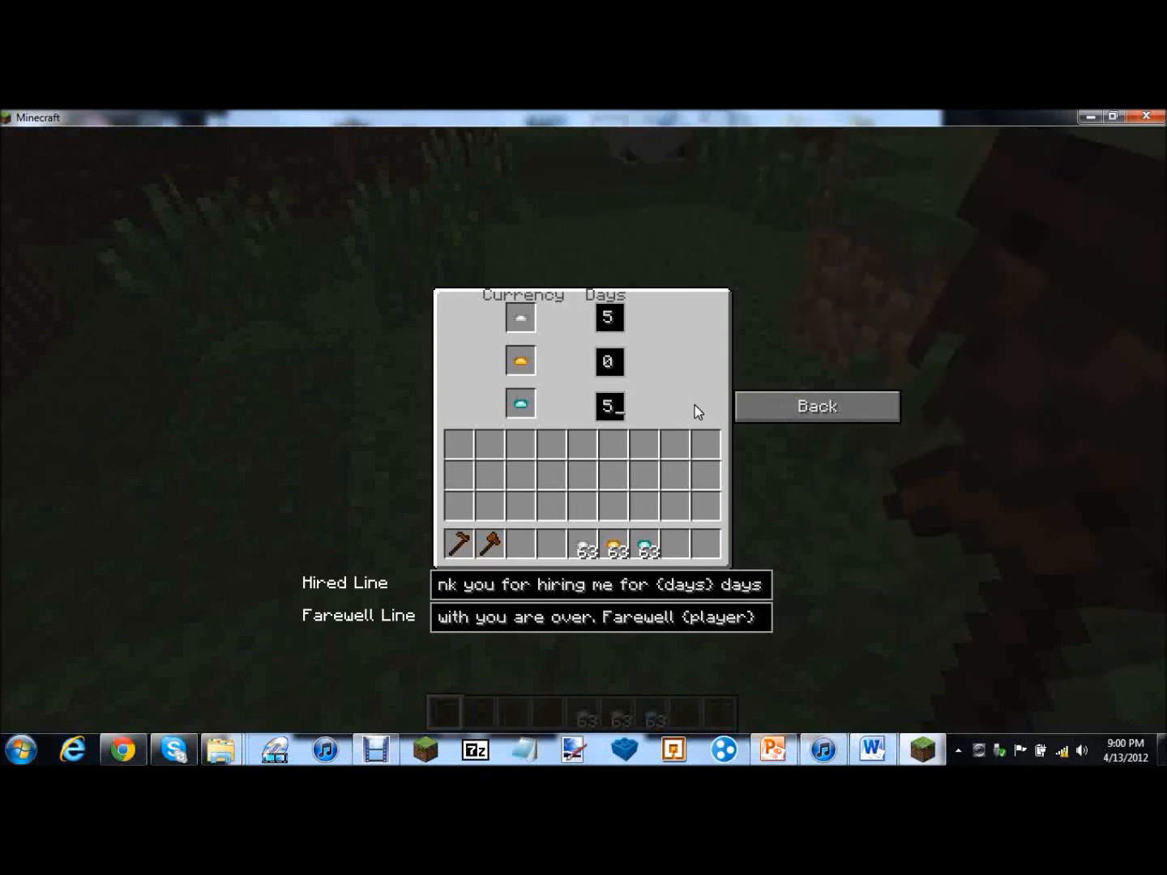
pyautogui.click(815, 405)
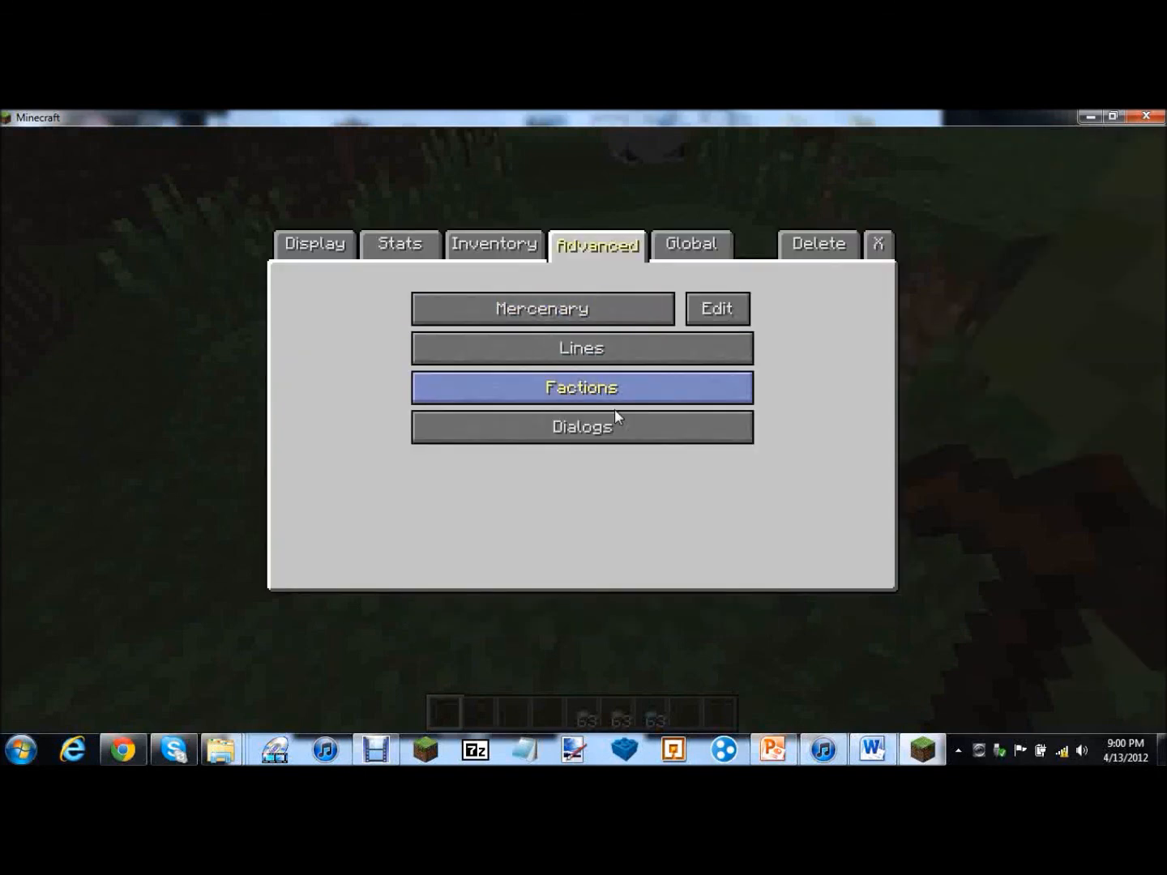
pyautogui.click(580, 347)
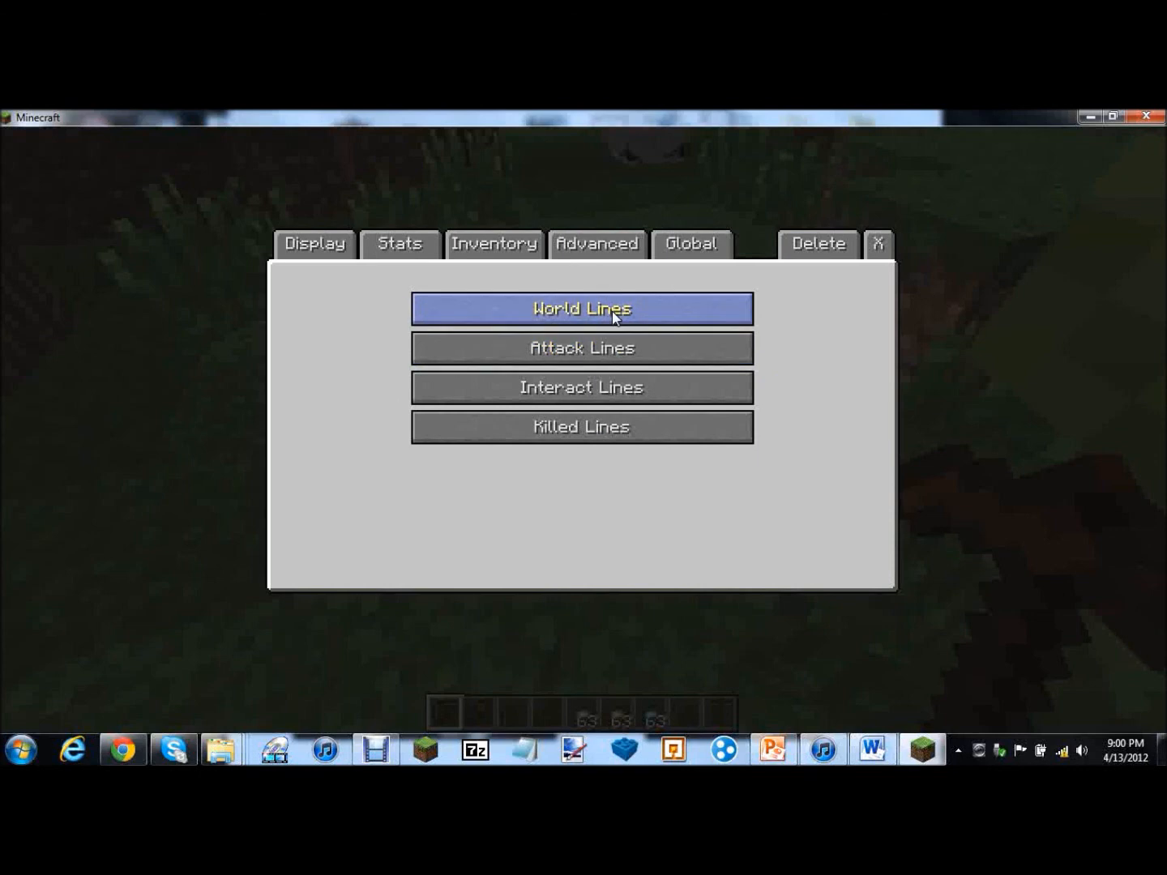